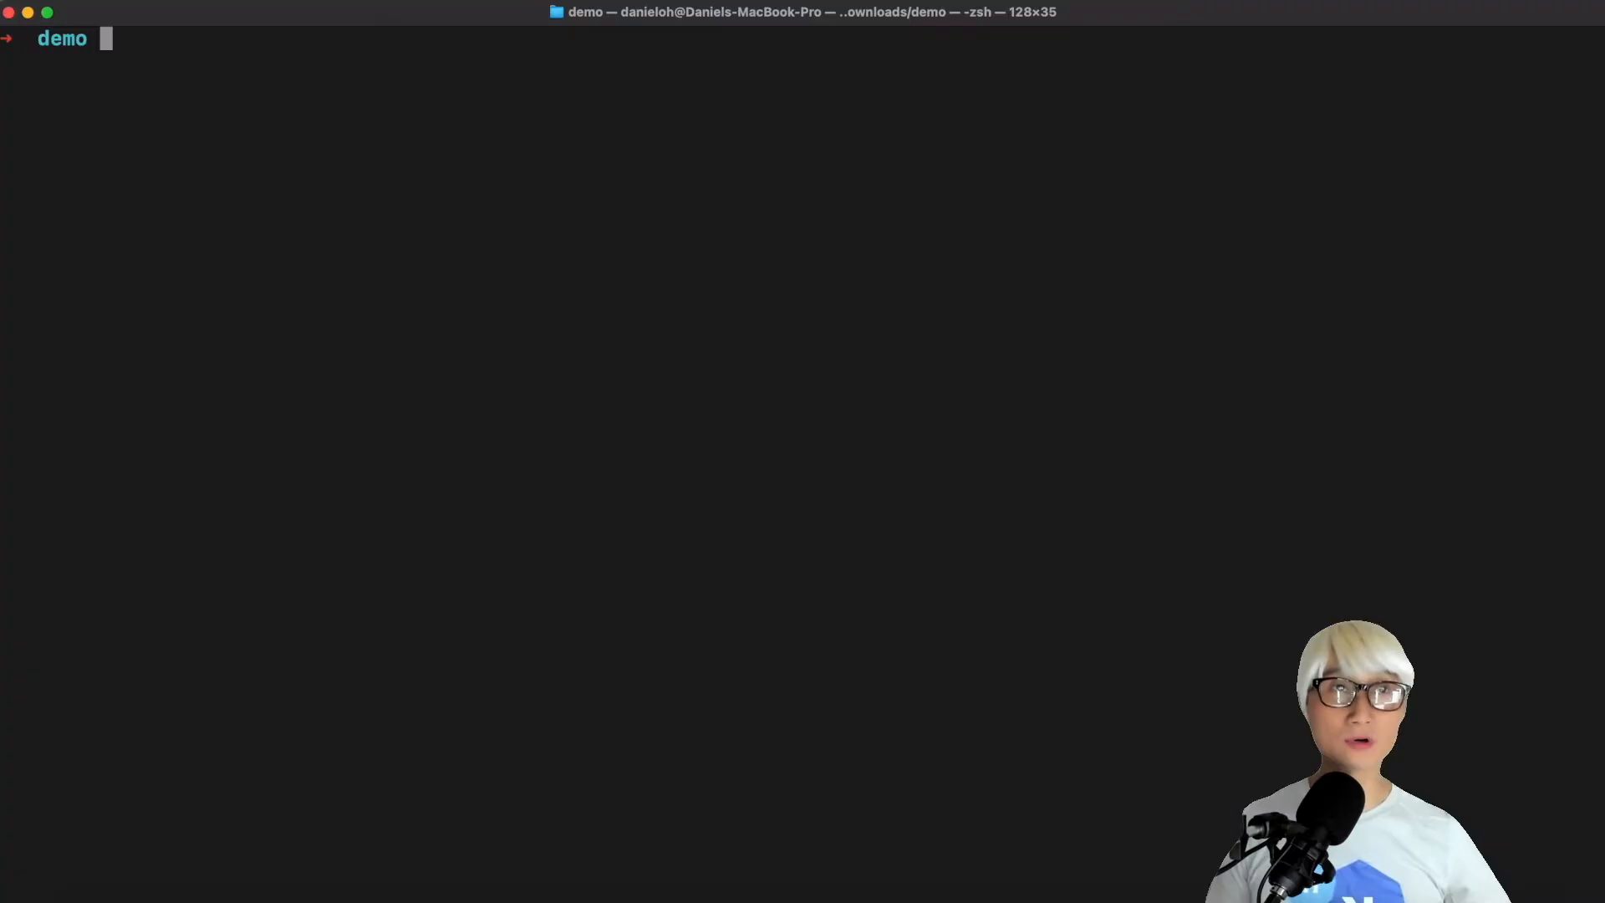
# Create hibernate-reactive-demo with Panache, reactive-pg-client and RESTEasy Reactive extensions, then run 'code .'.
pyautogui.write('quarkus create app')
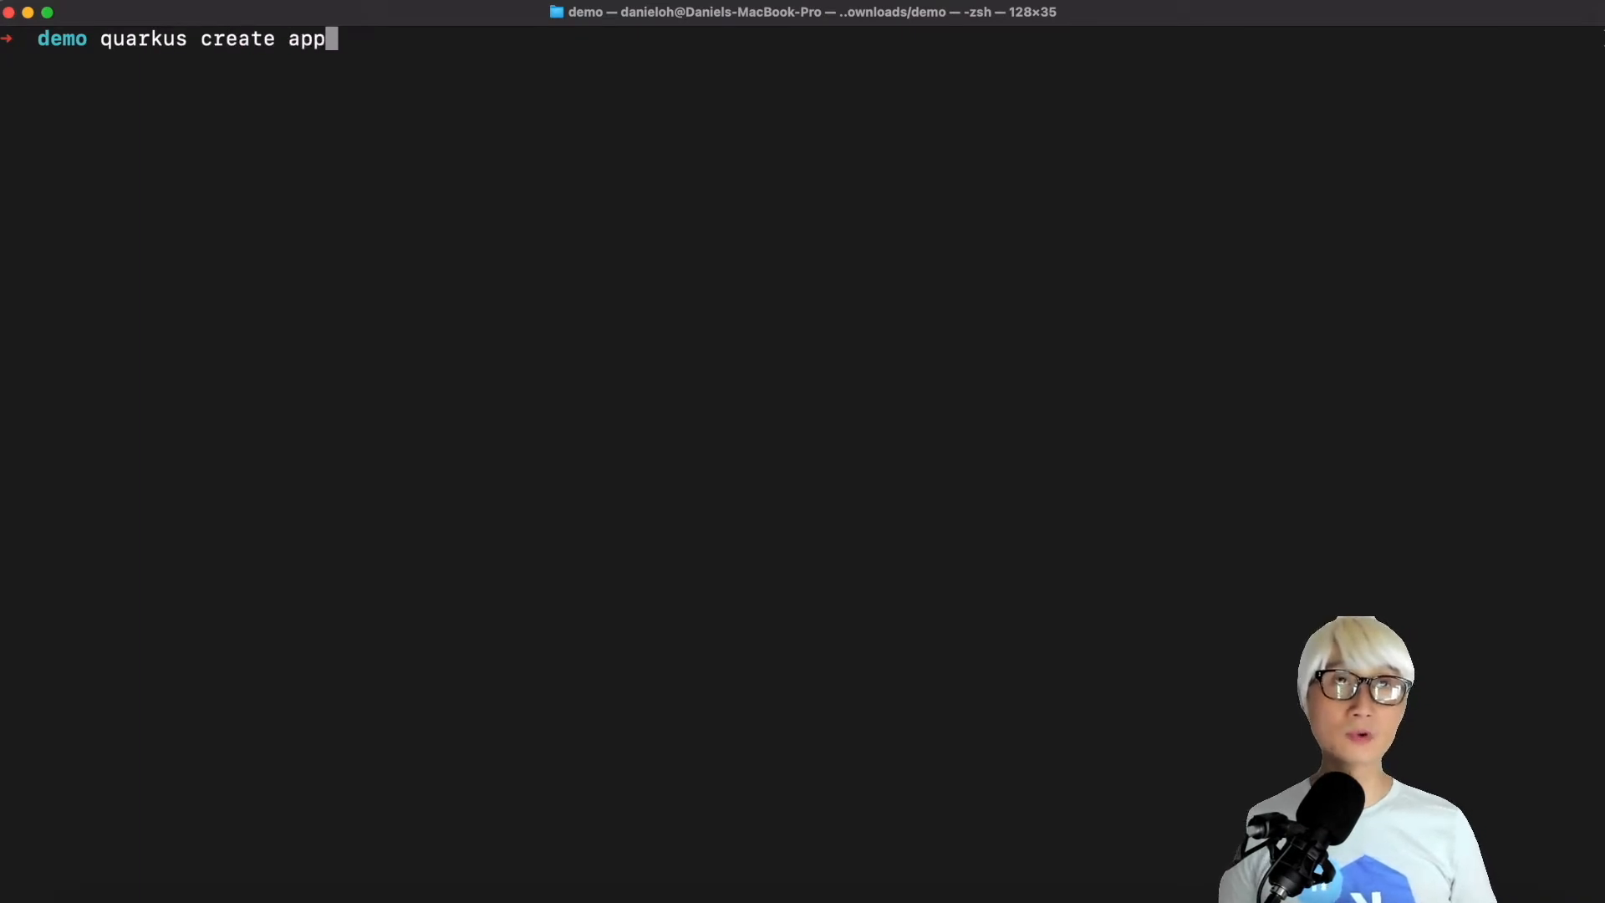
pyautogui.write('hibernate-')
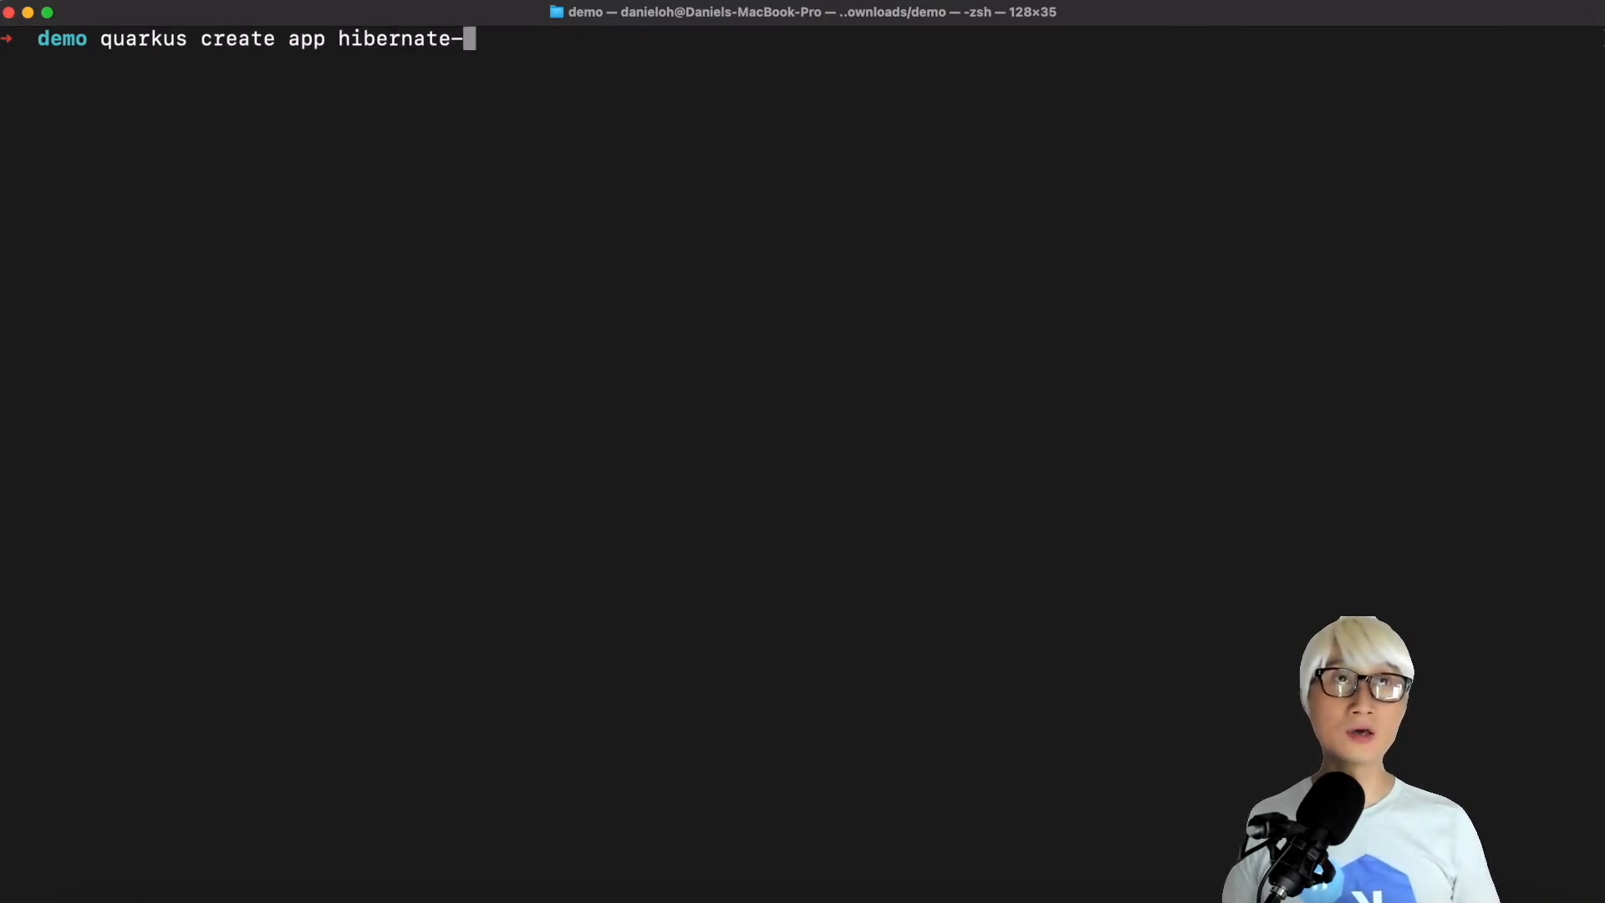
pyautogui.write('reactive-')
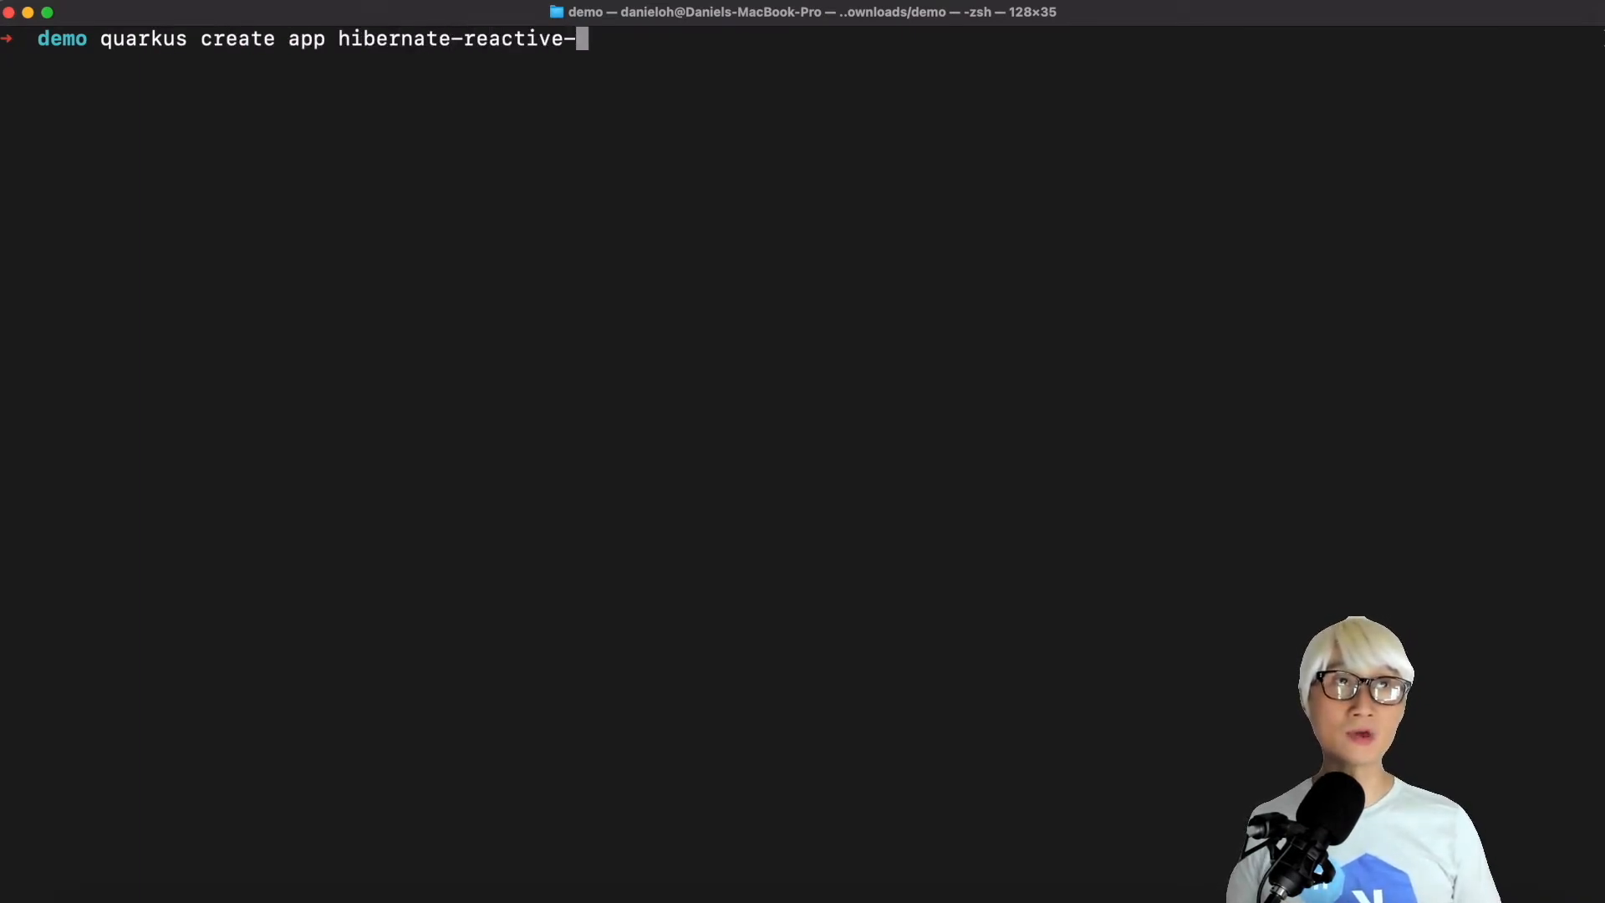
pyautogui.write('demo -x')
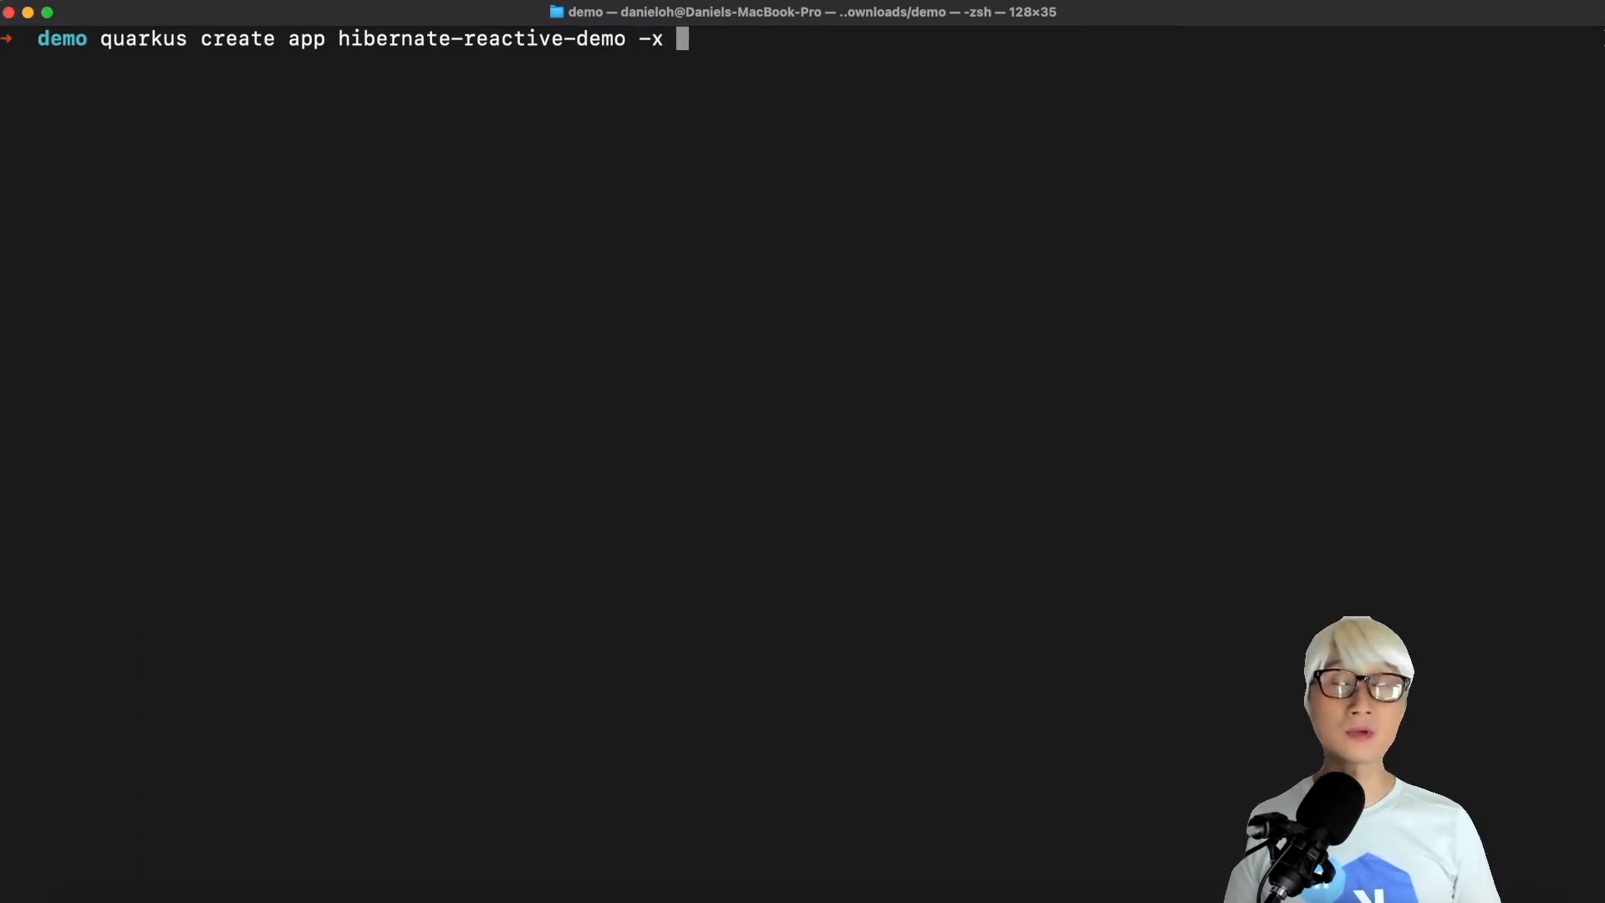
pyautogui.write('hibernate')
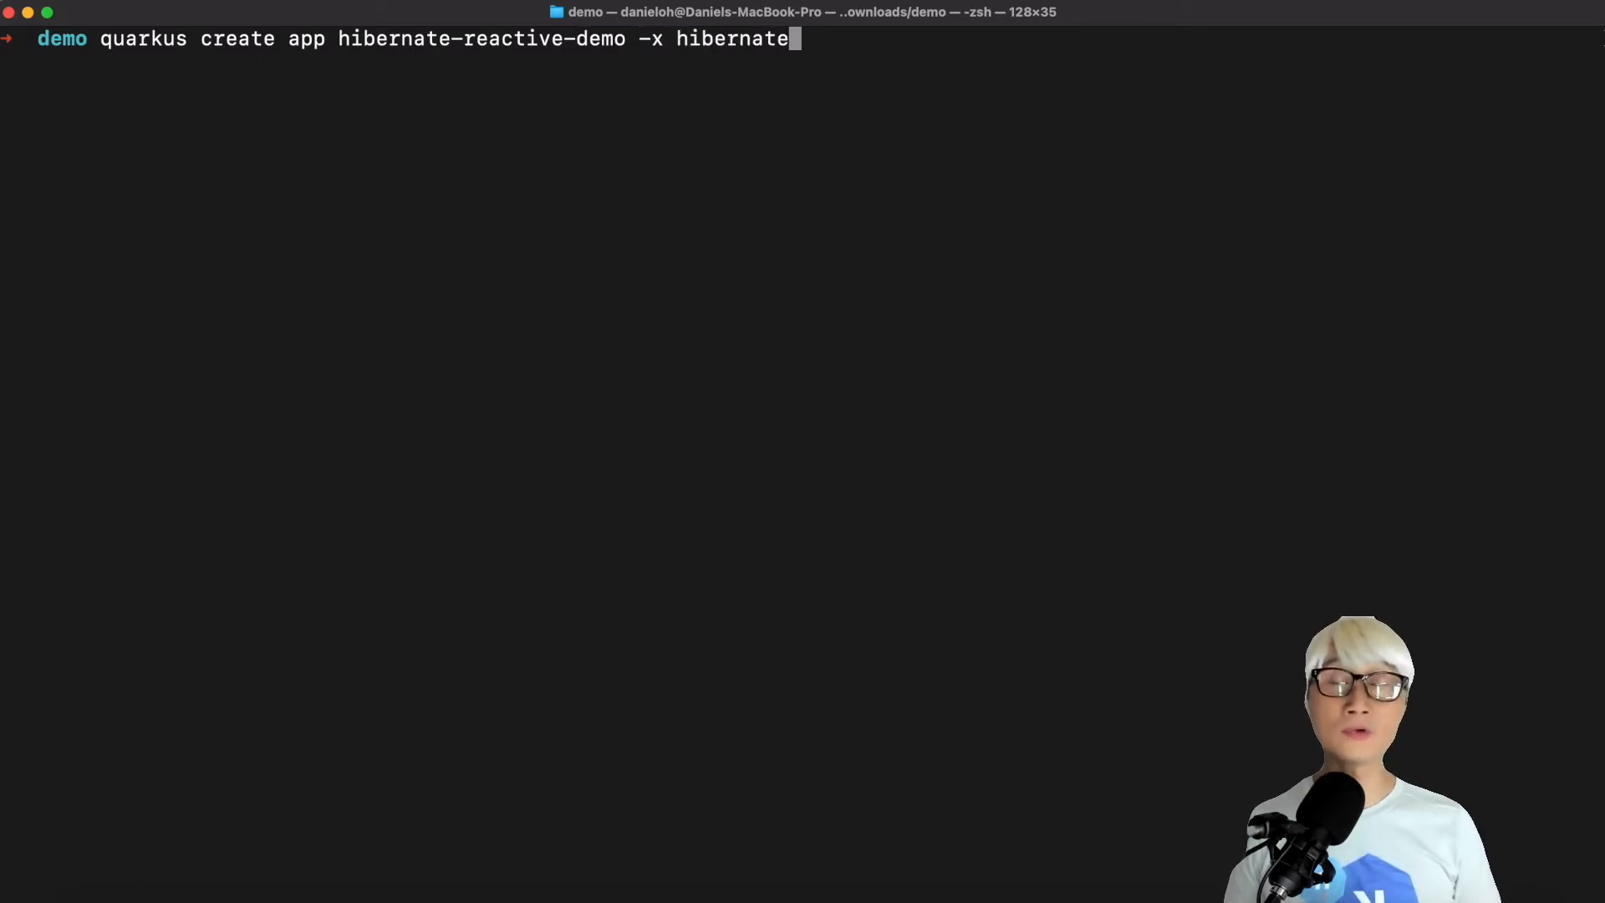
pyautogui.write('-reactiv')
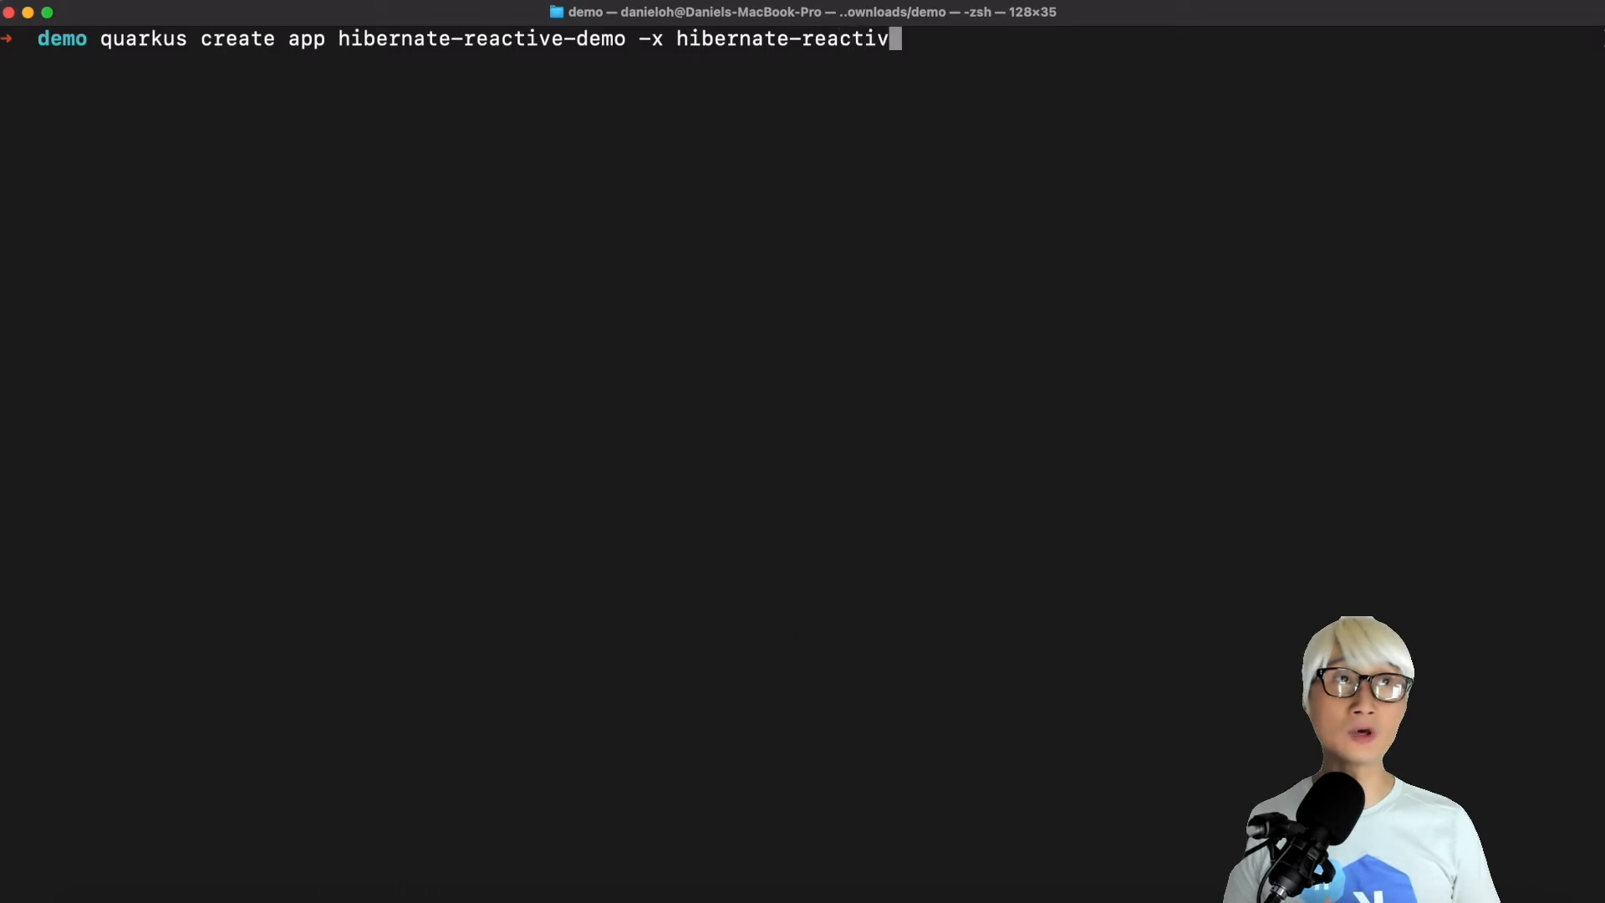
pyautogui.write('-panache,')
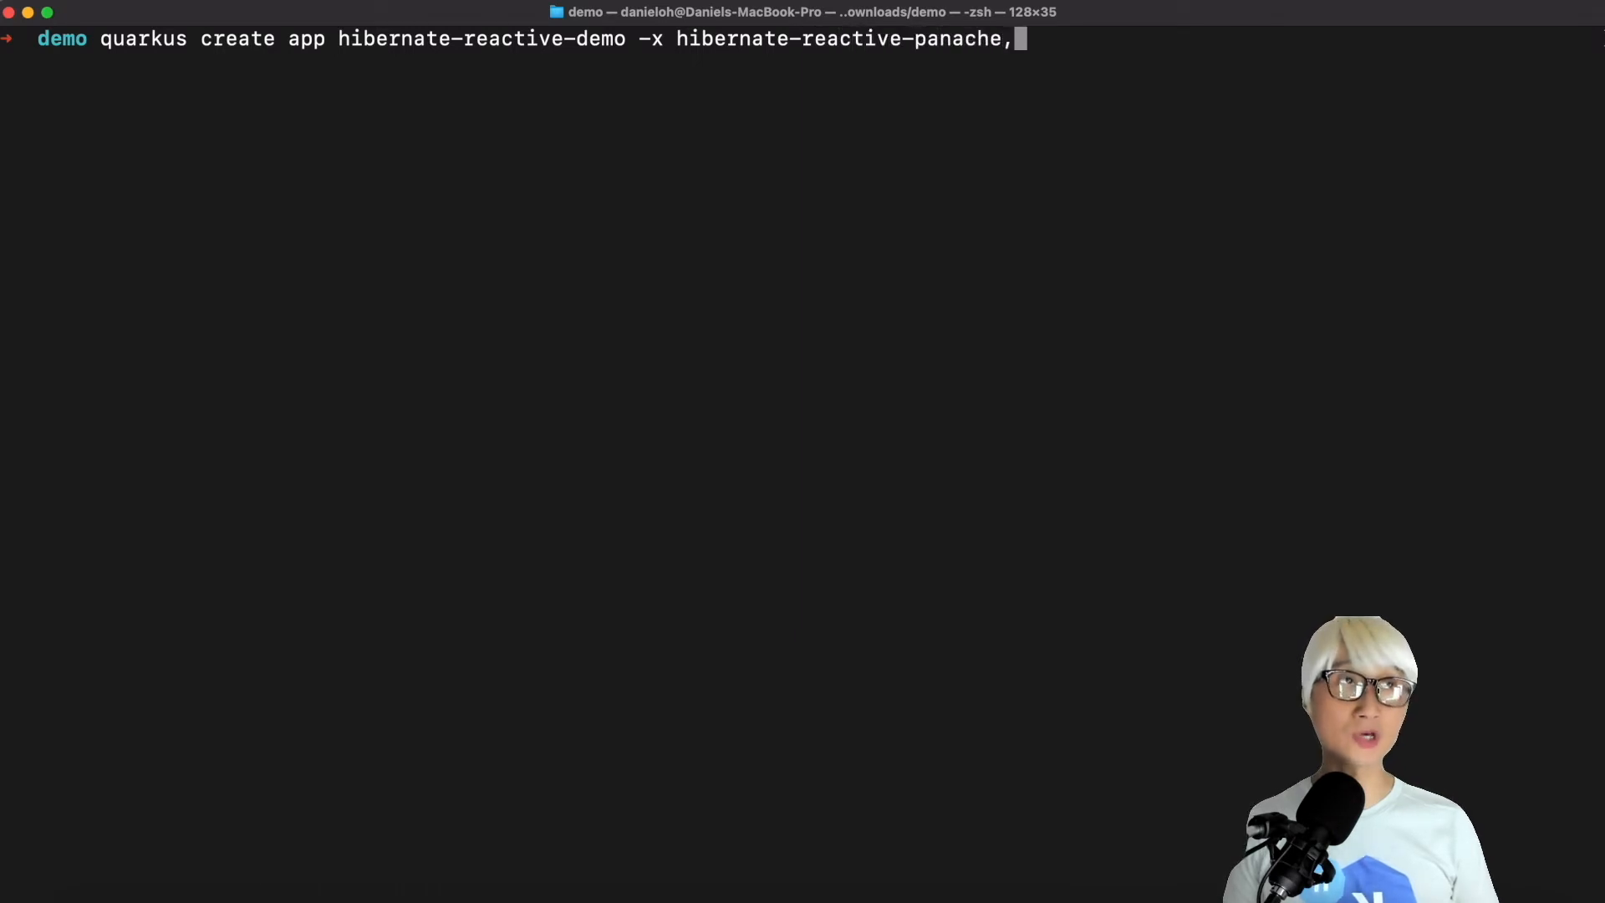
pyautogui.write('reactive-')
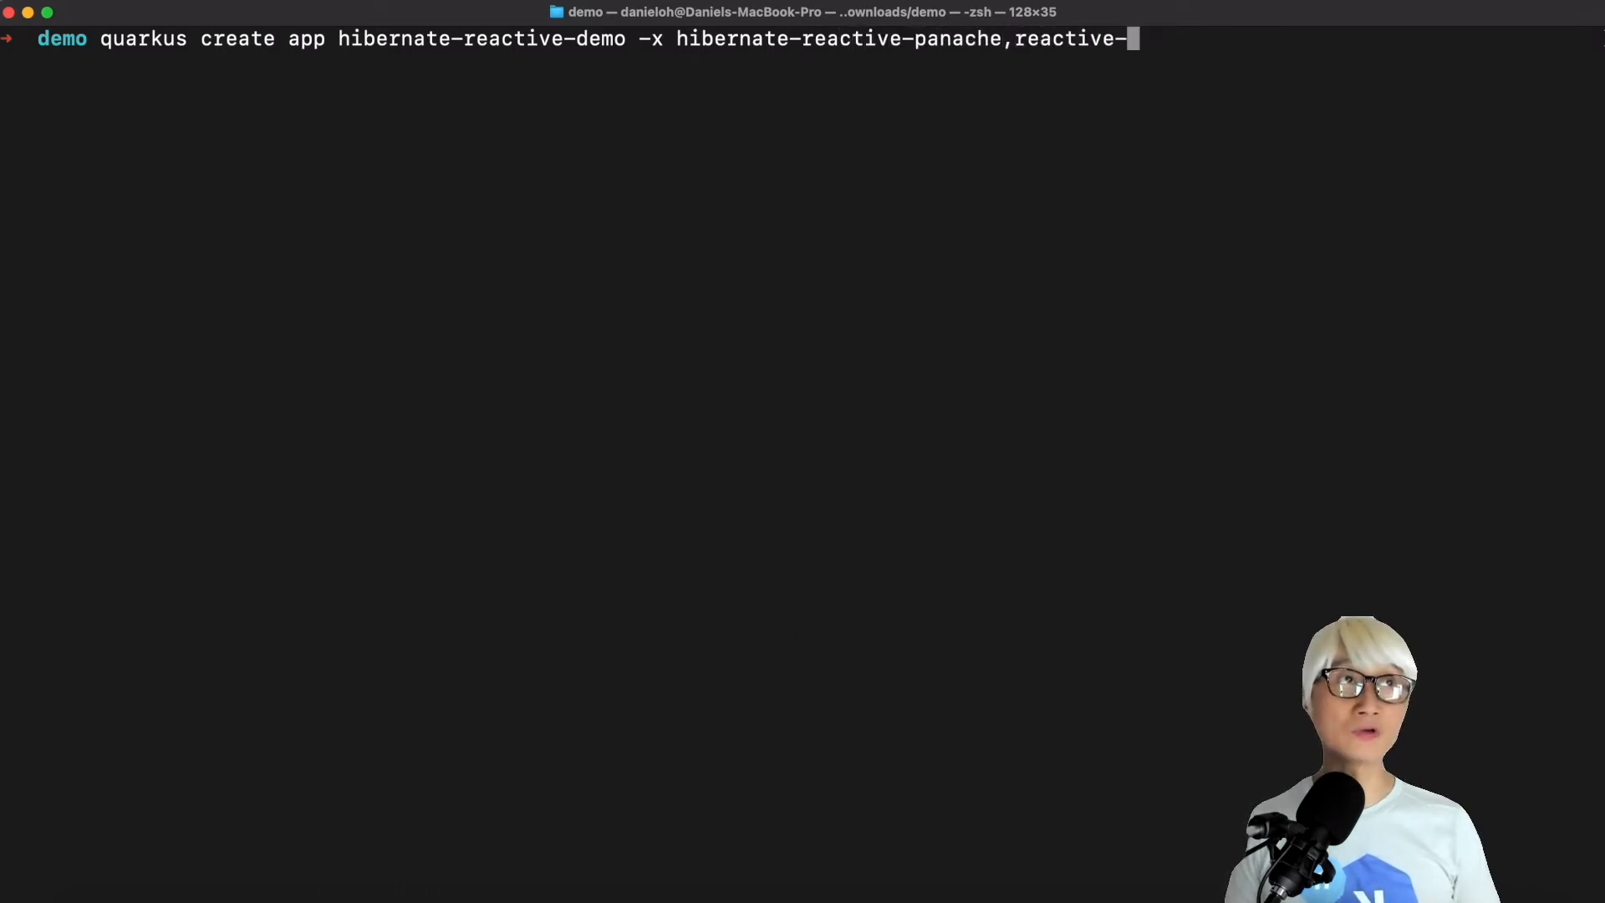
pyautogui.write('pg-client')
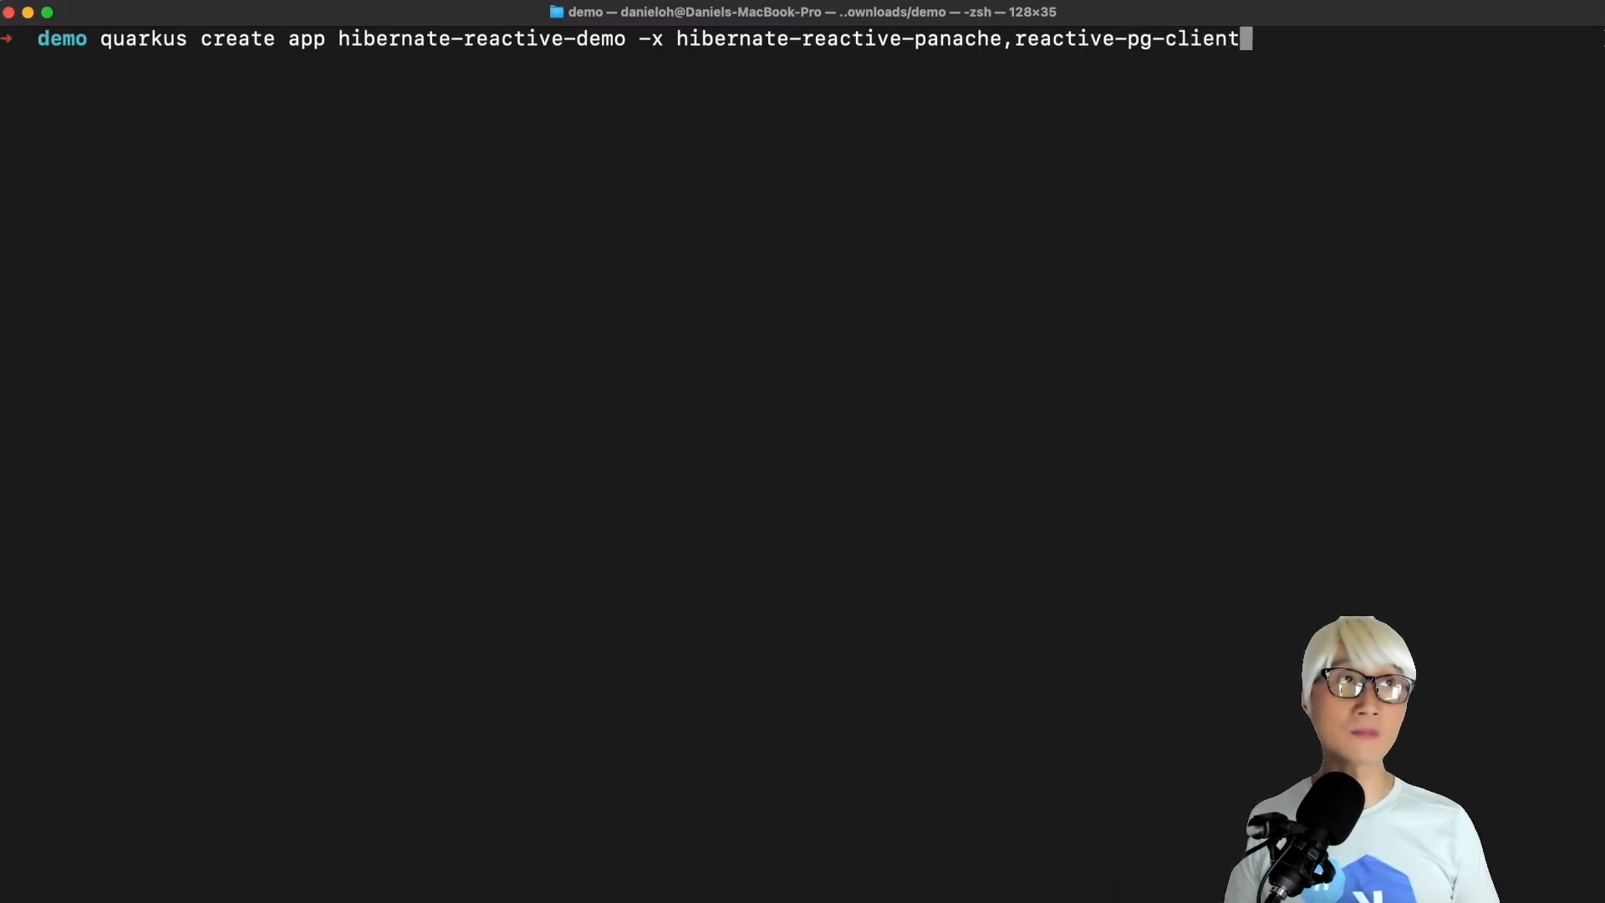
pyautogui.write(',resteasy-reactive,resteasy-reactive-ja')
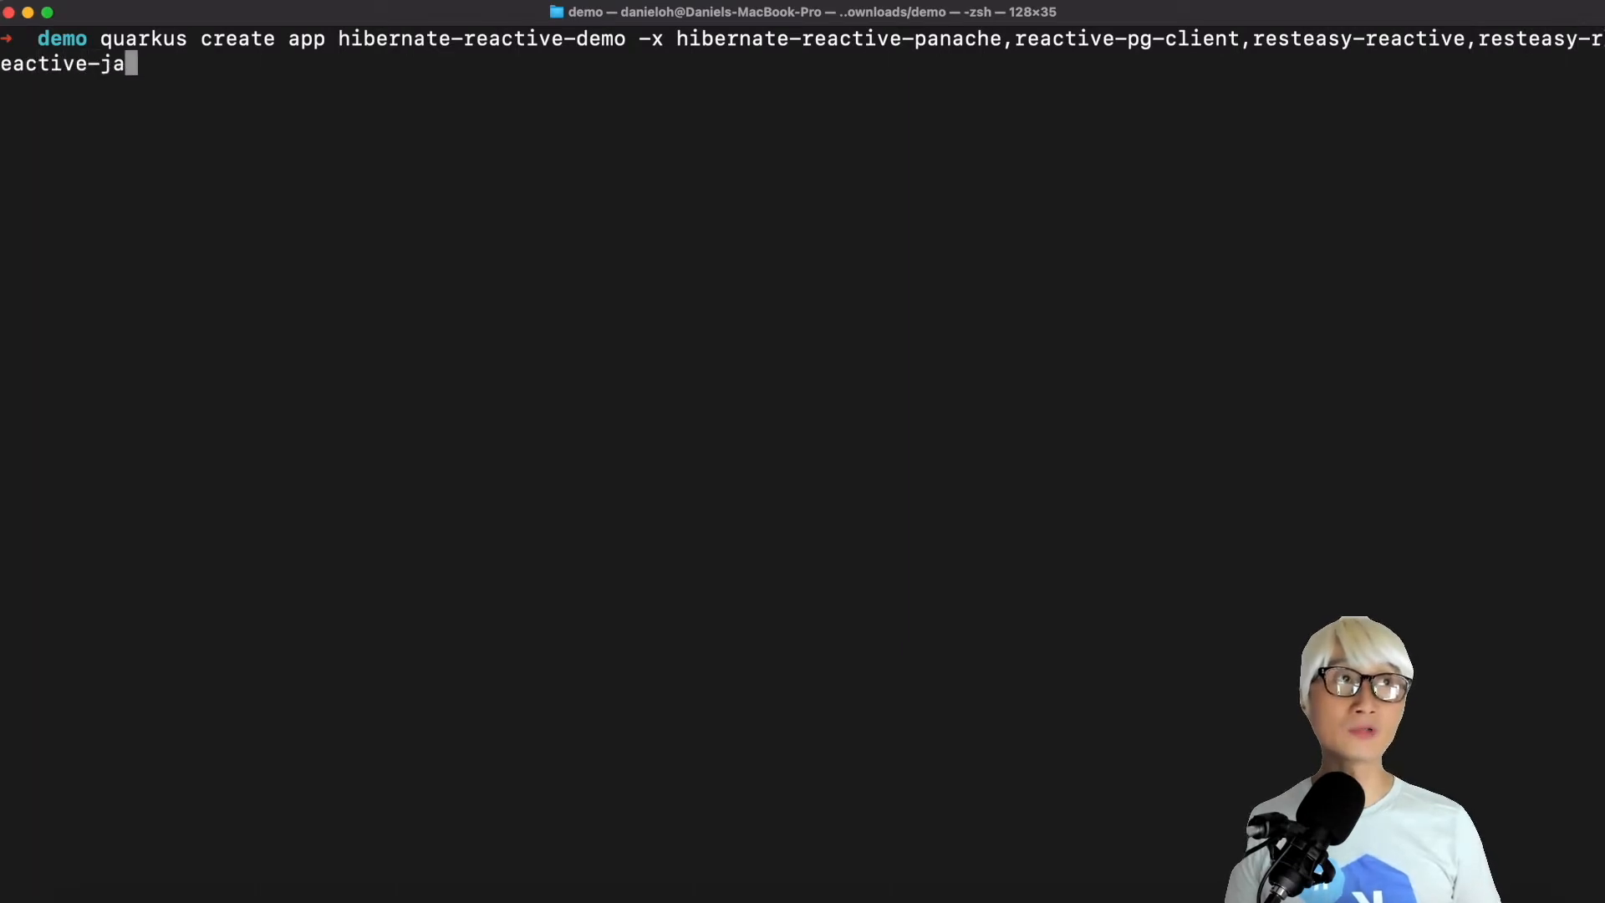
pyautogui.press('Return')
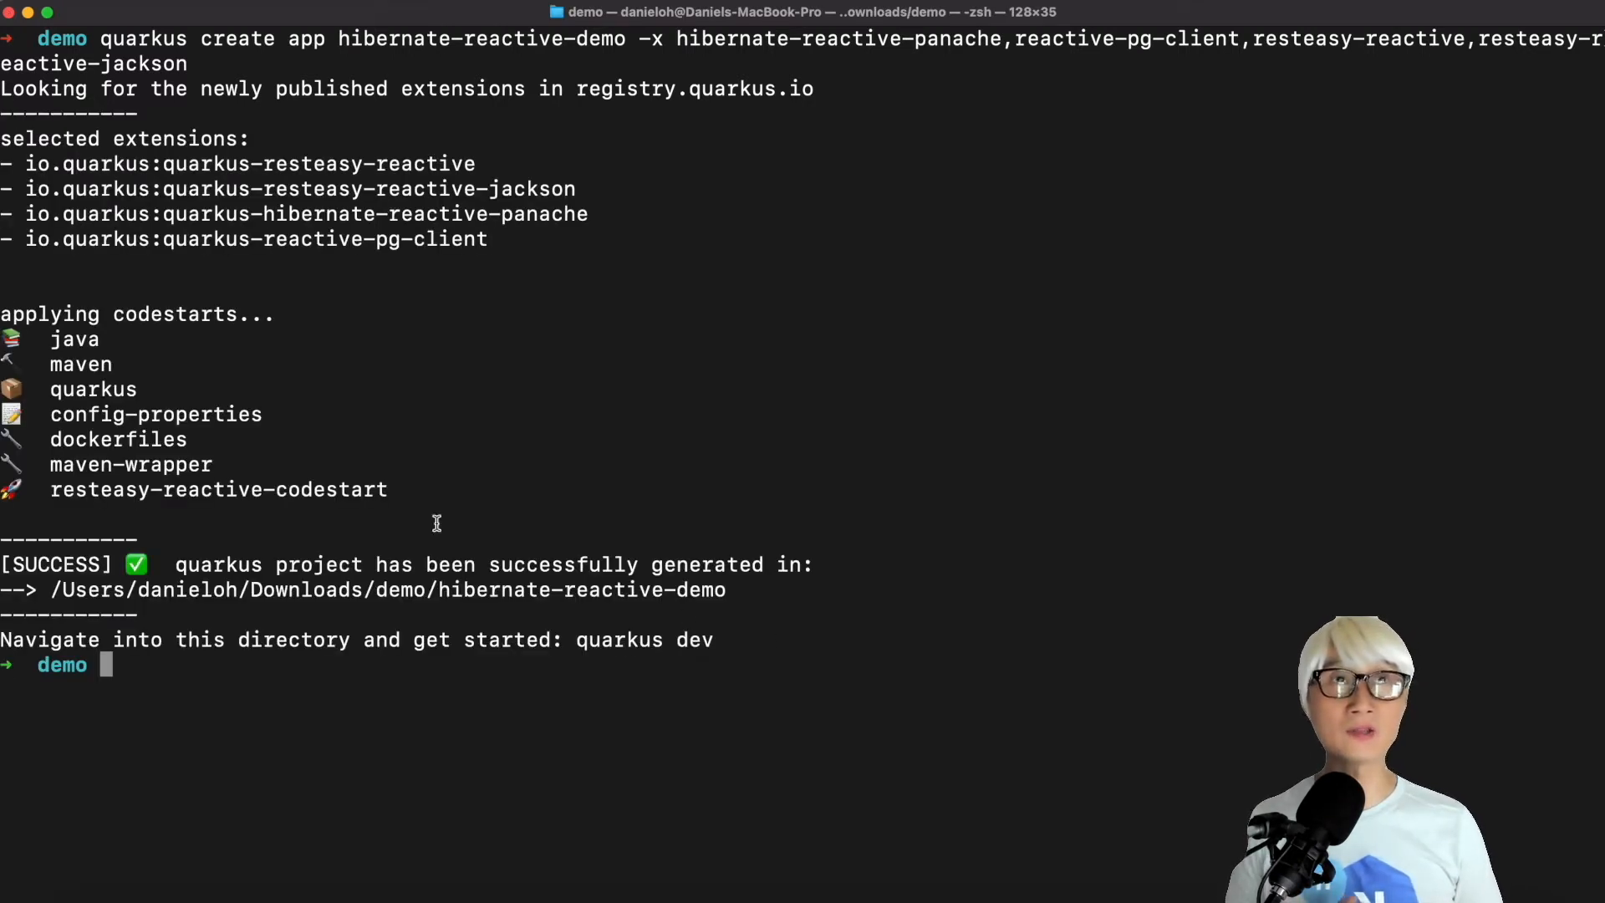
pyautogui.moveTo(525, 488)
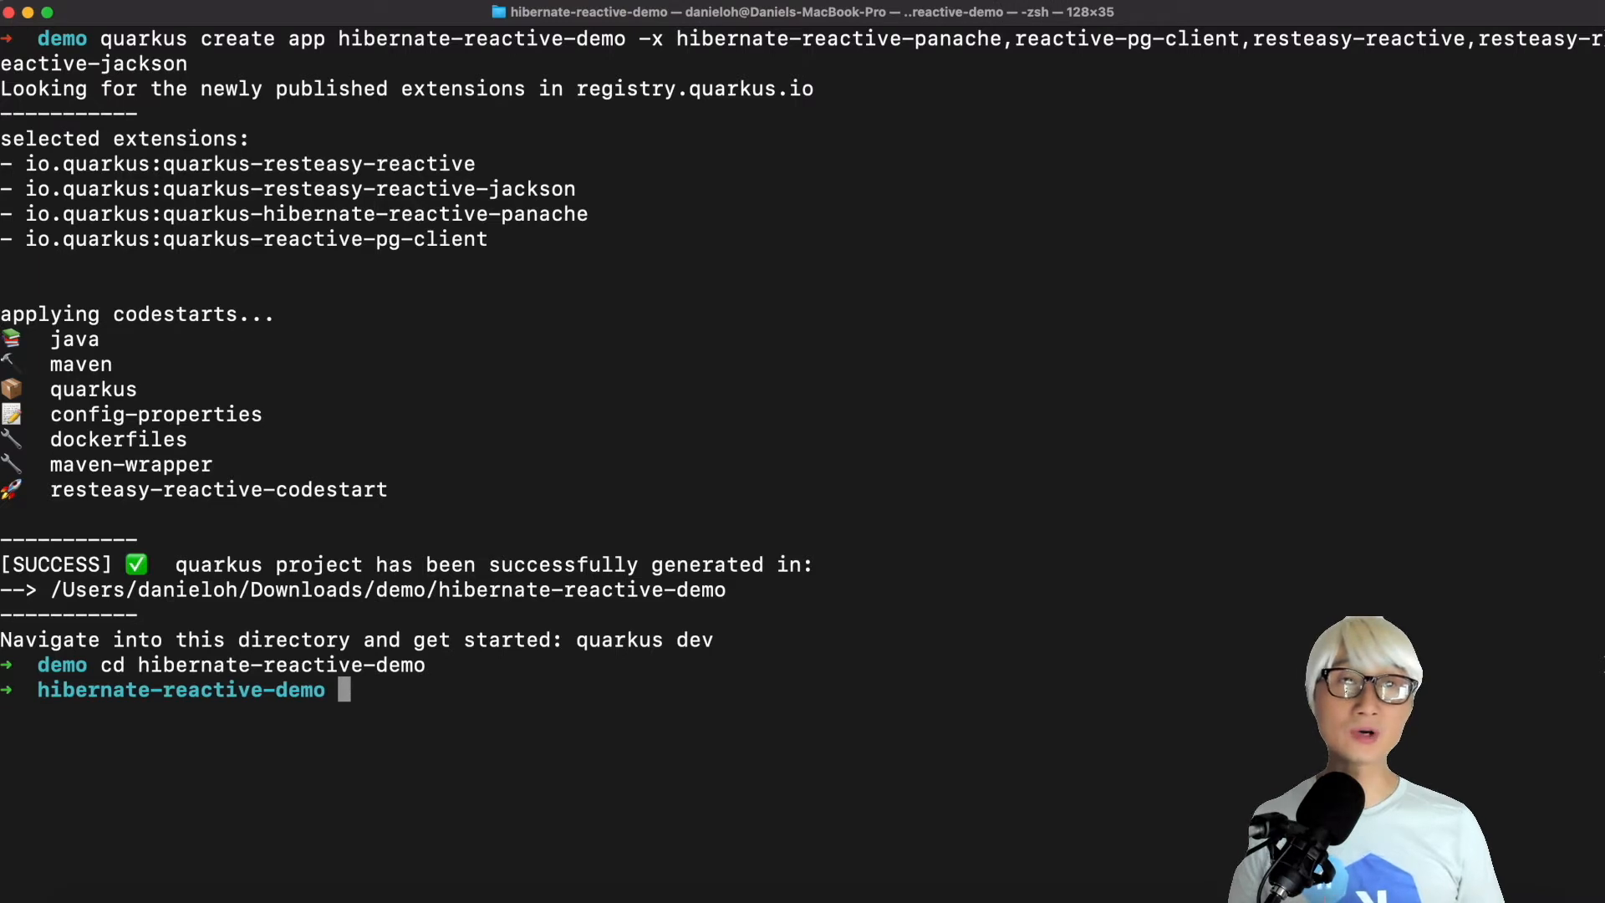
pyautogui.write('code')
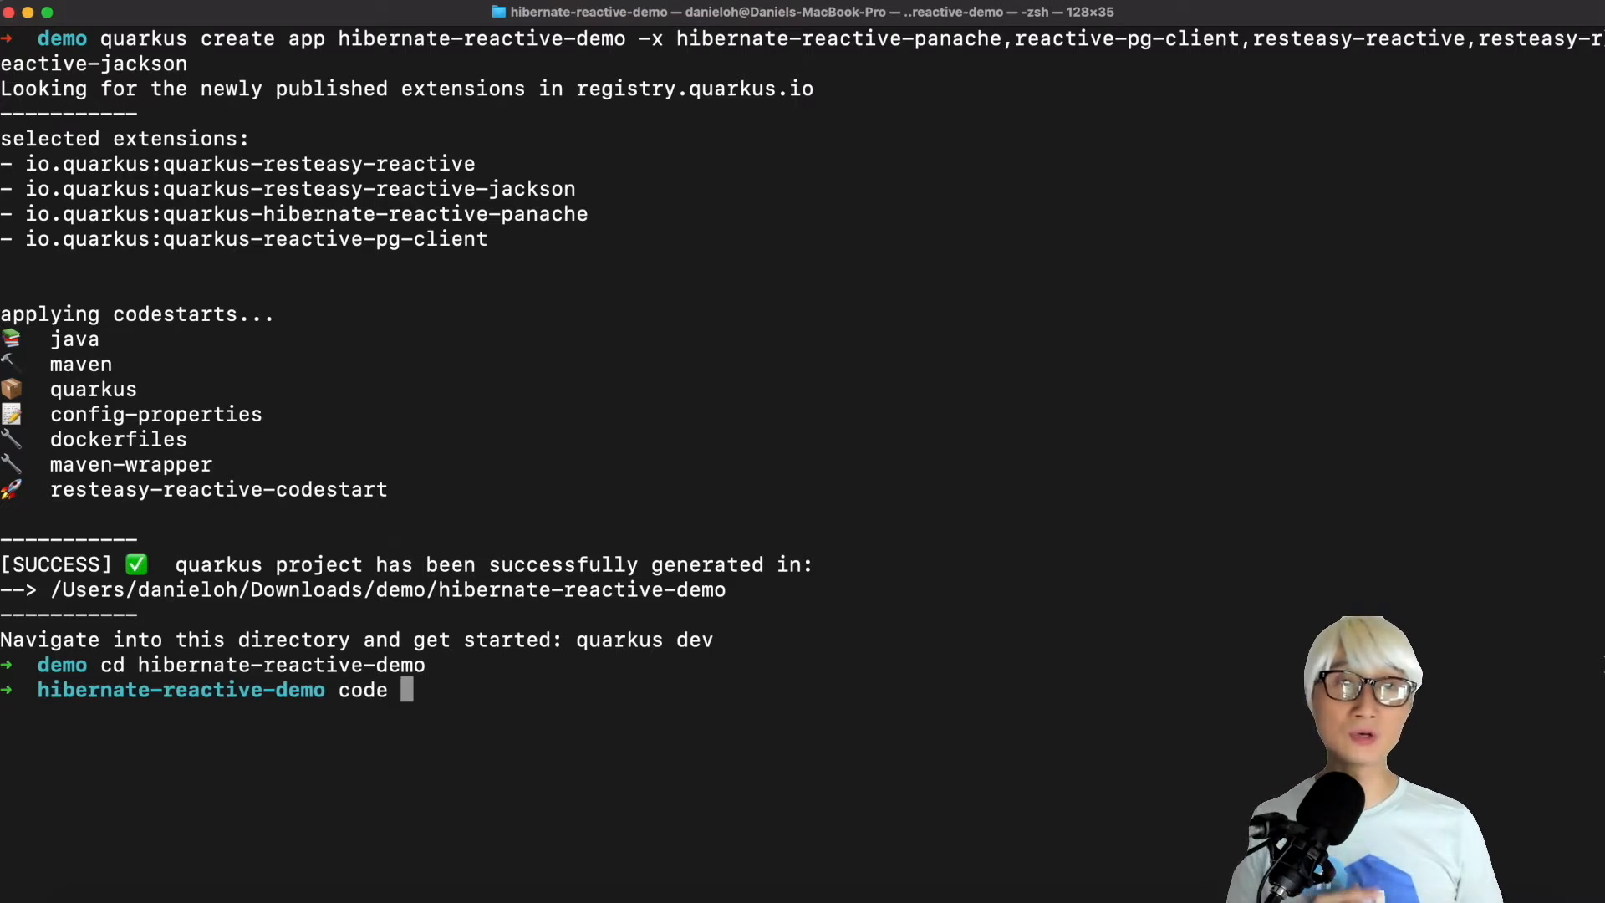
pyautogui.press('Return')
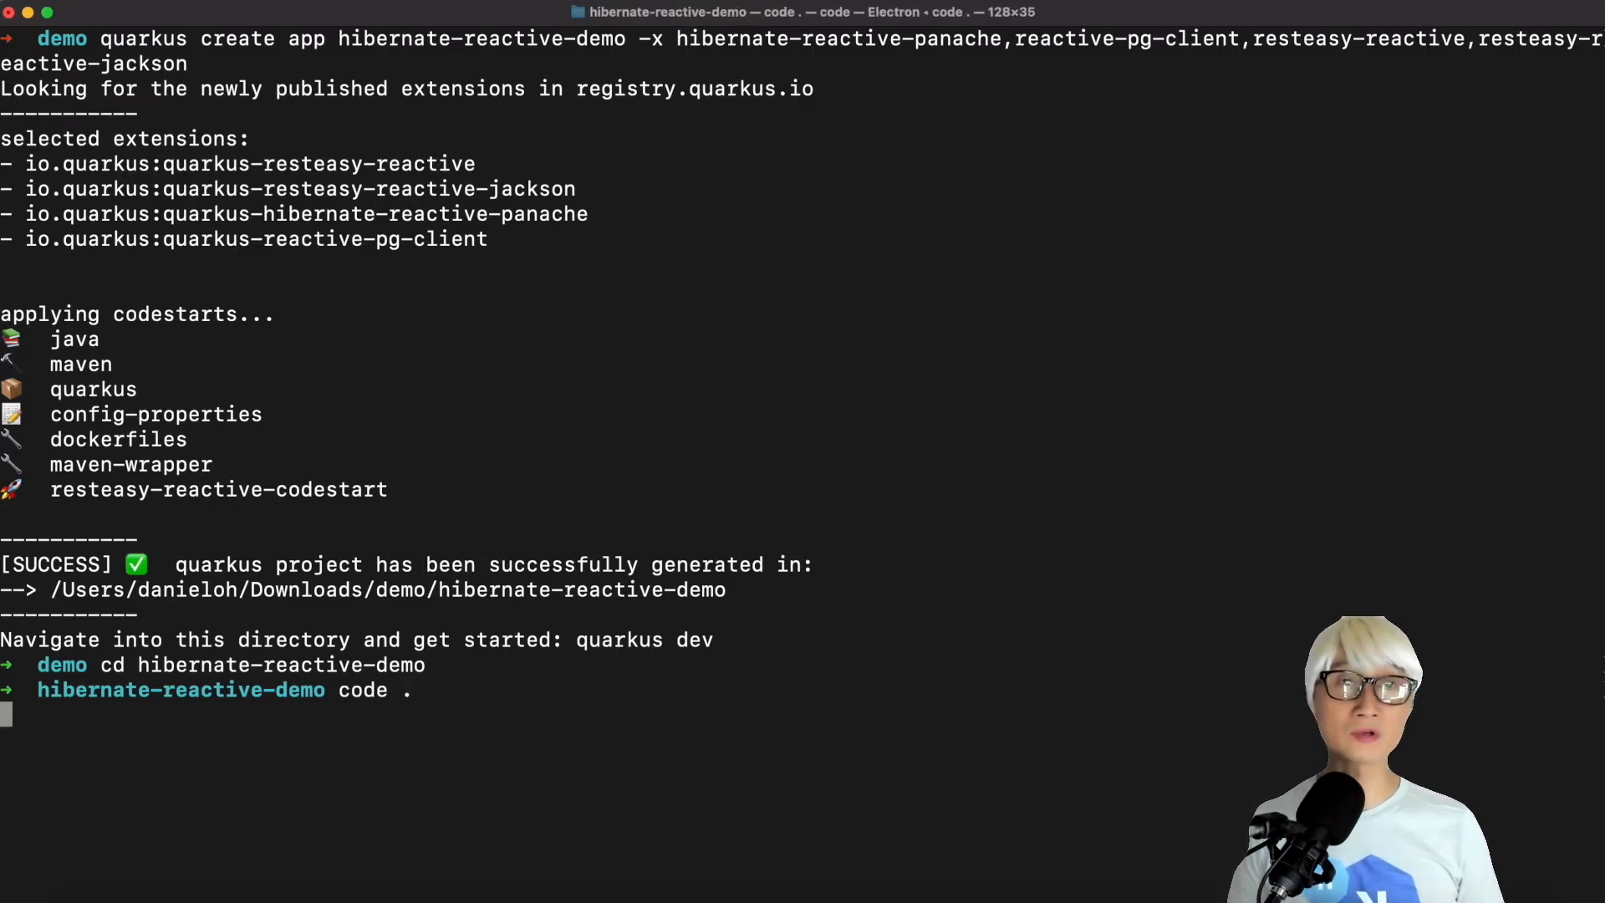
# Expand src/main/java/org/acme in the Explorer and open ReactiveGreetingResource.java.
pyautogui.press('Return')
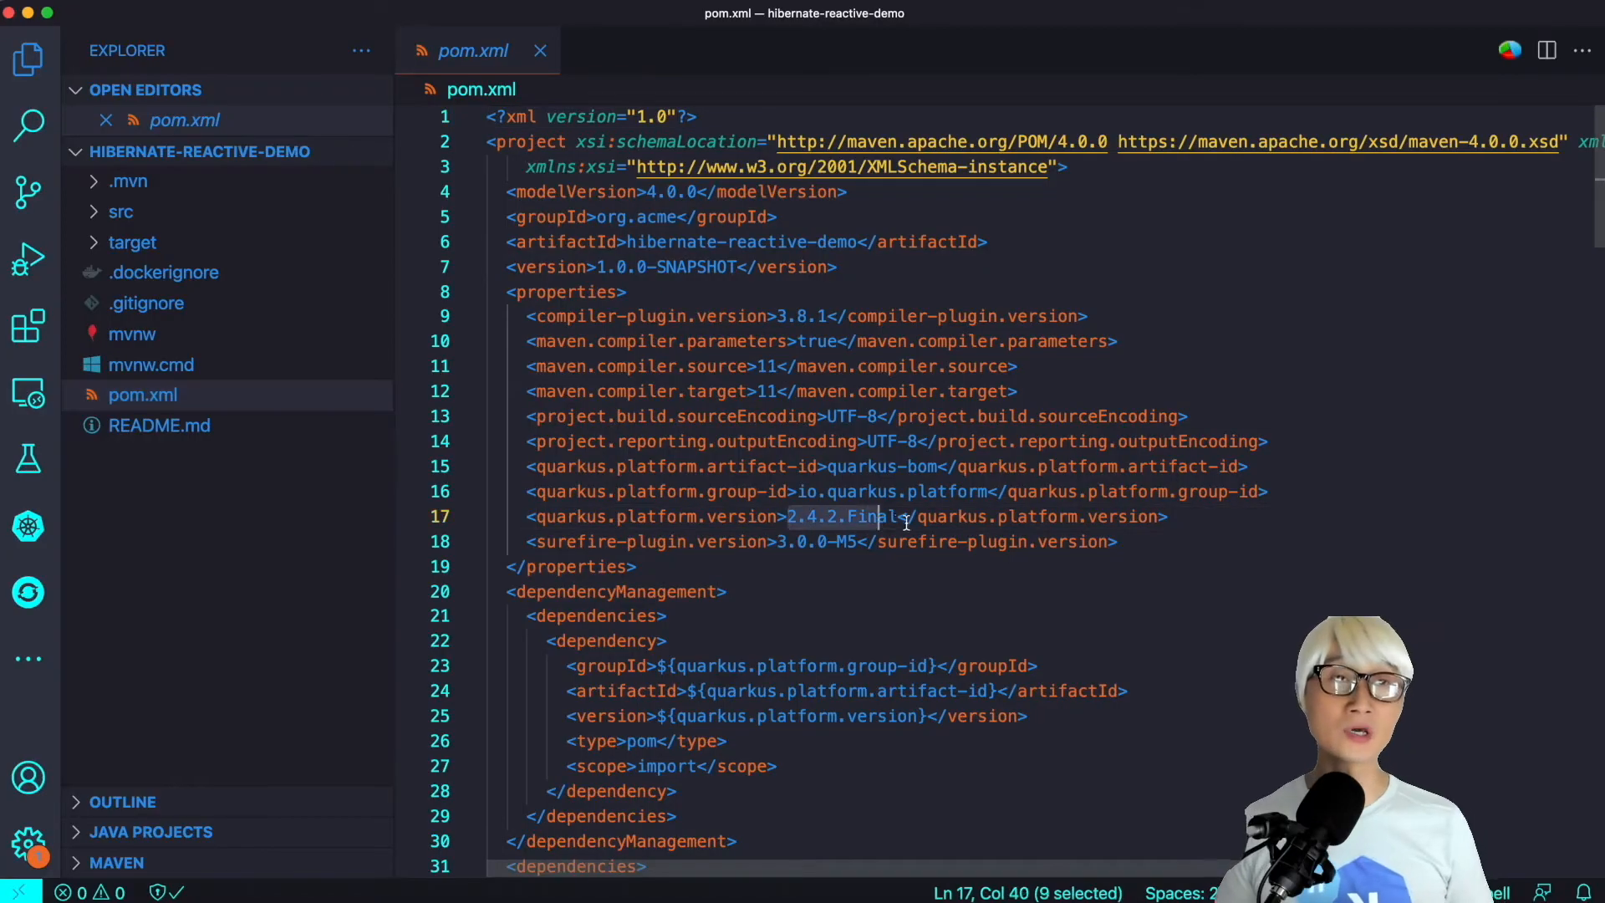
pyautogui.scroll(-3)
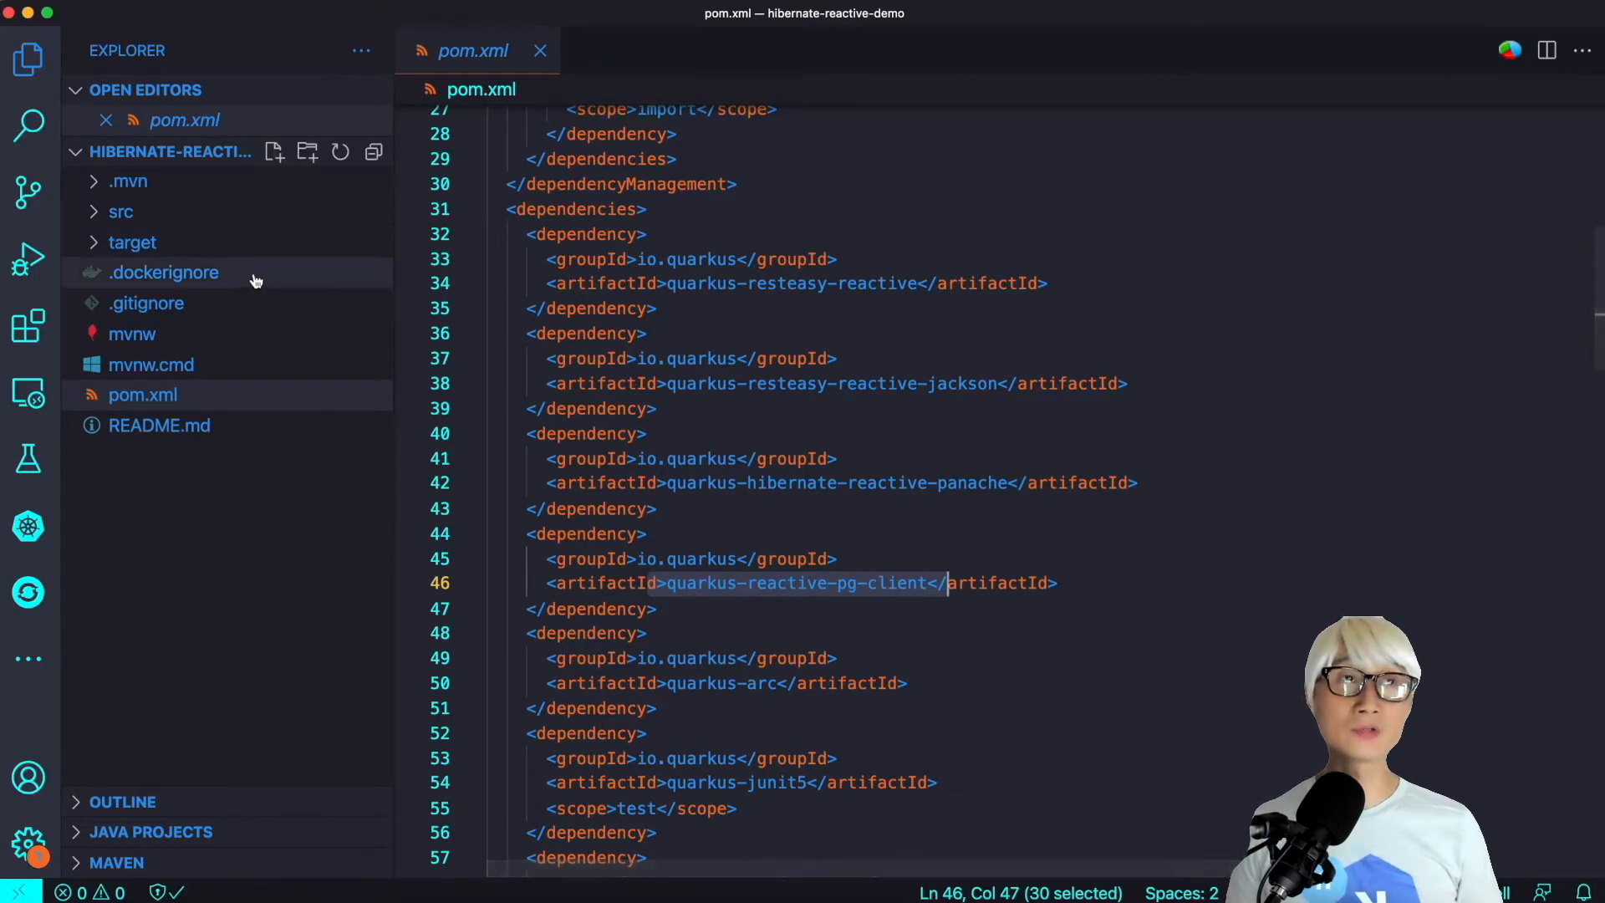
pyautogui.click(121, 211)
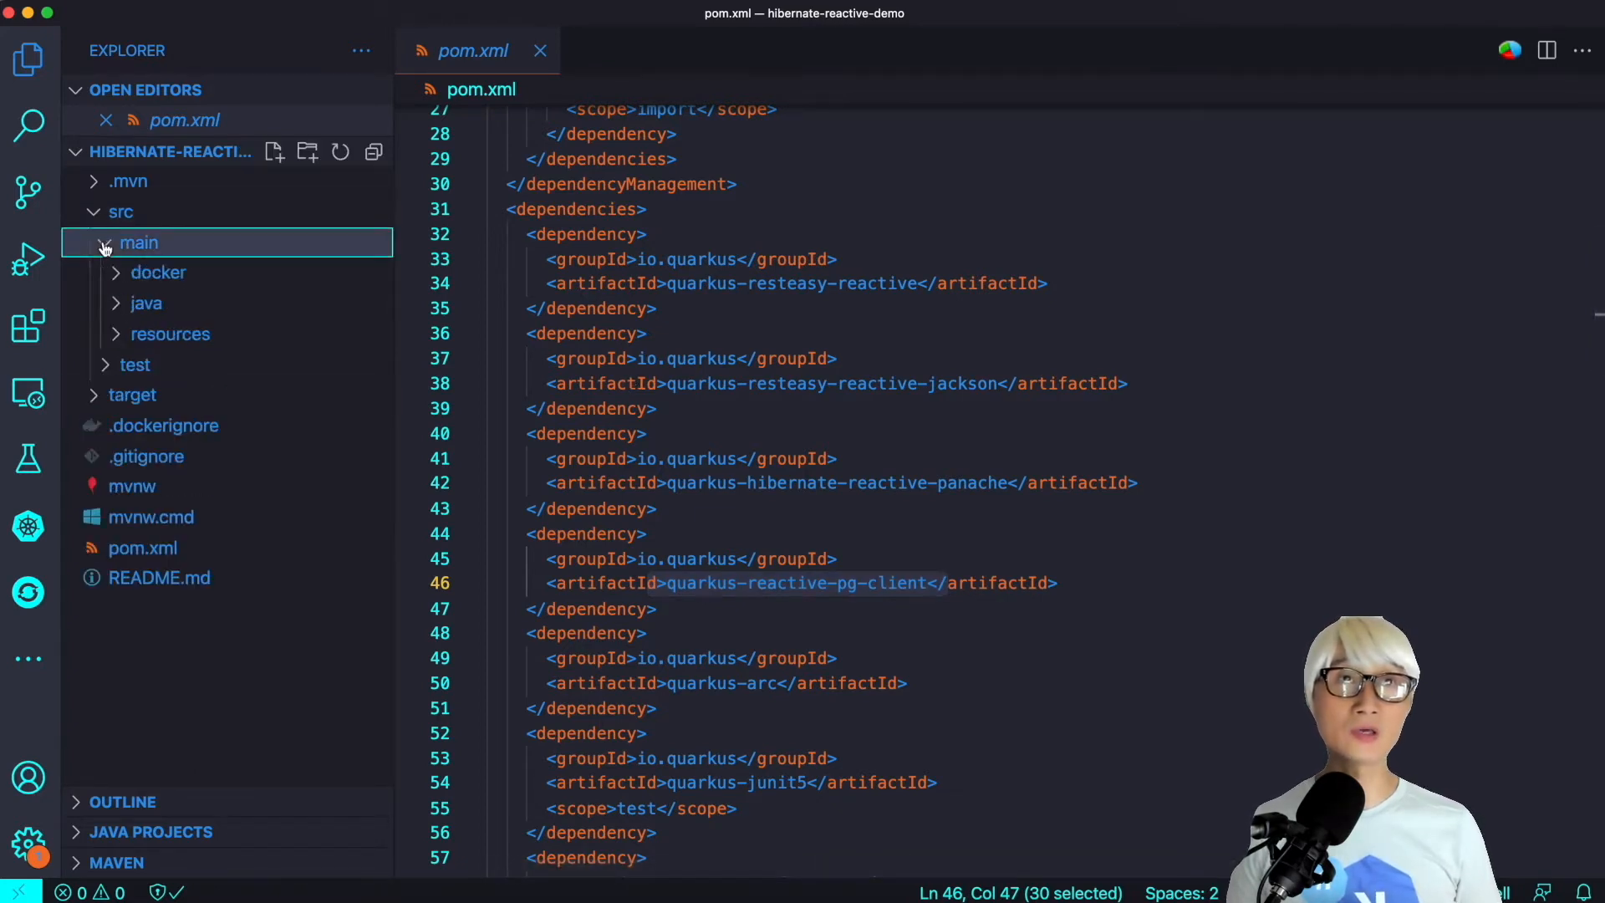
pyautogui.click(146, 303)
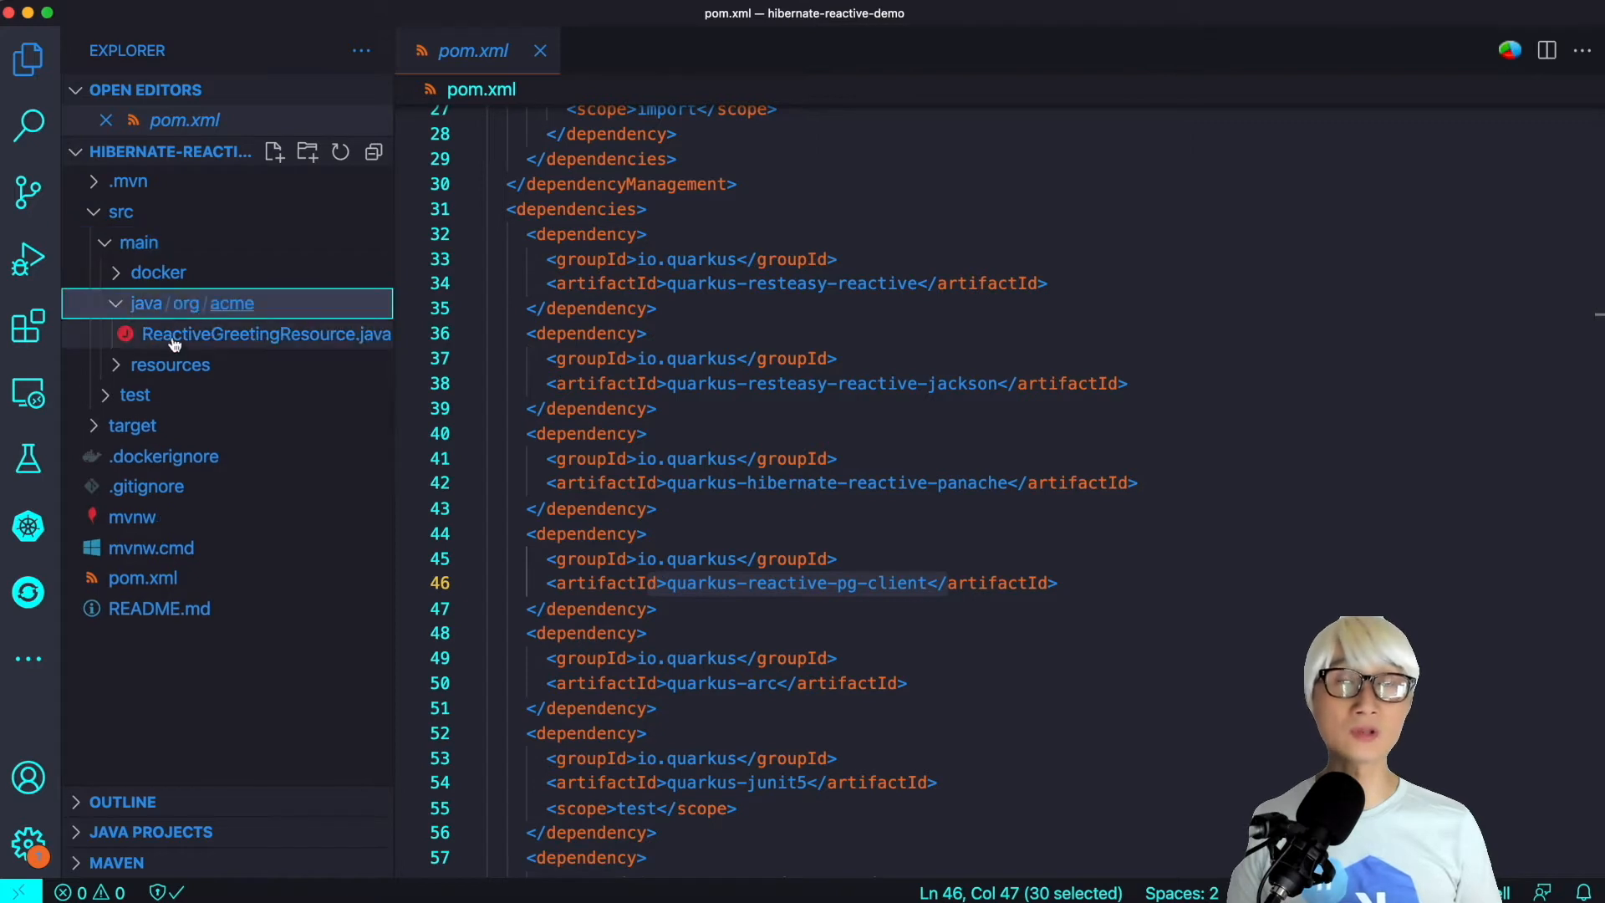
pyautogui.click(264, 333)
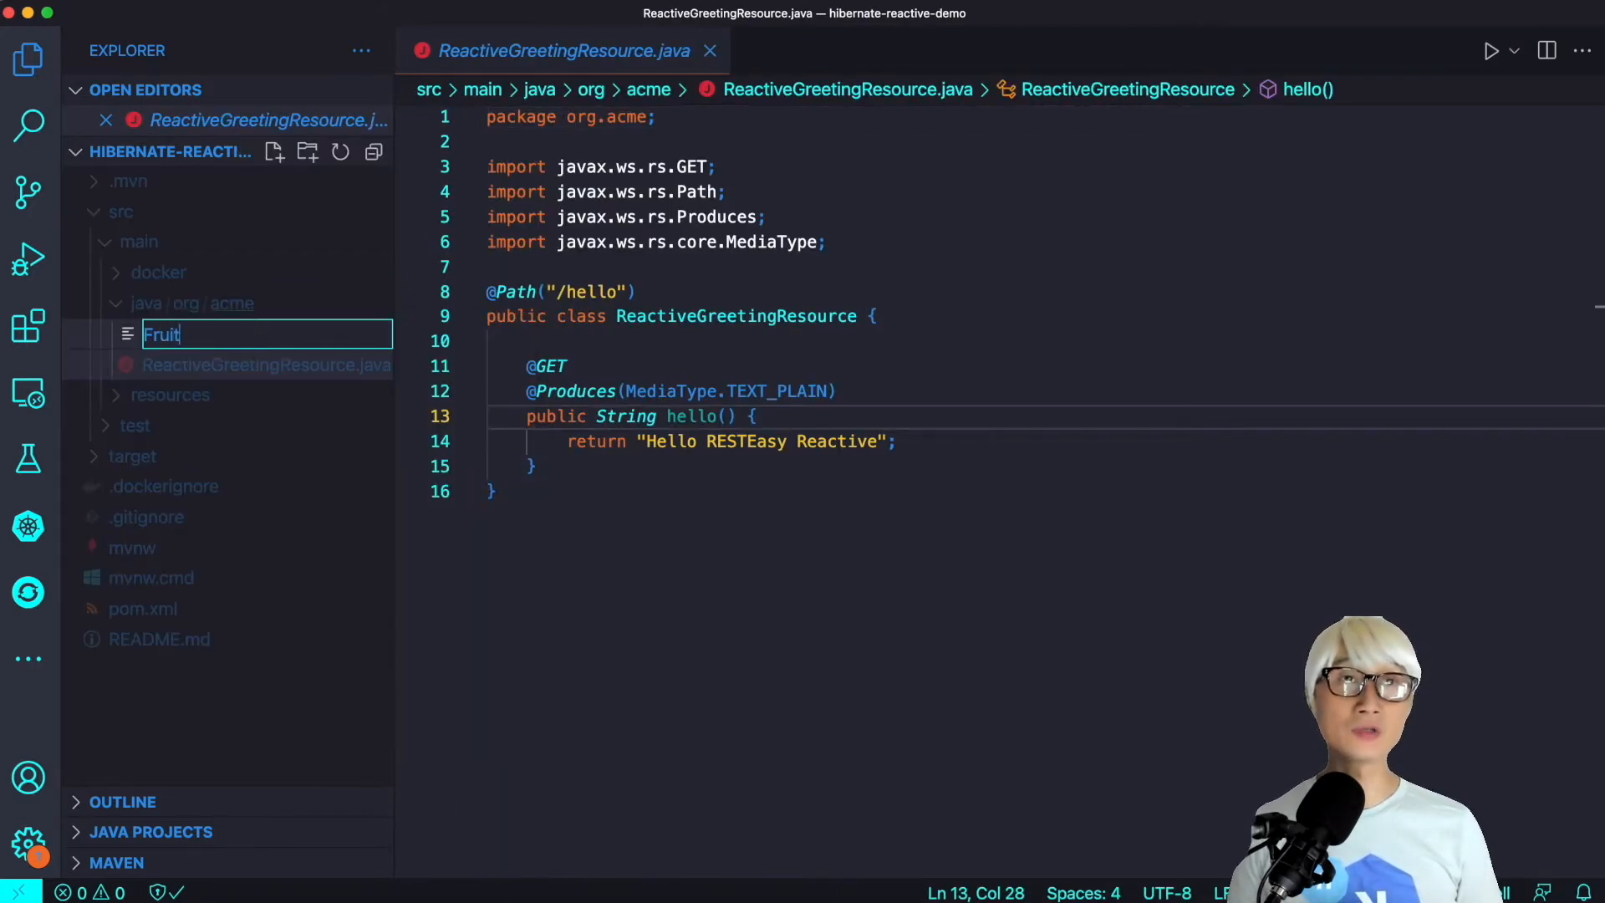
pyautogui.press('Enter')
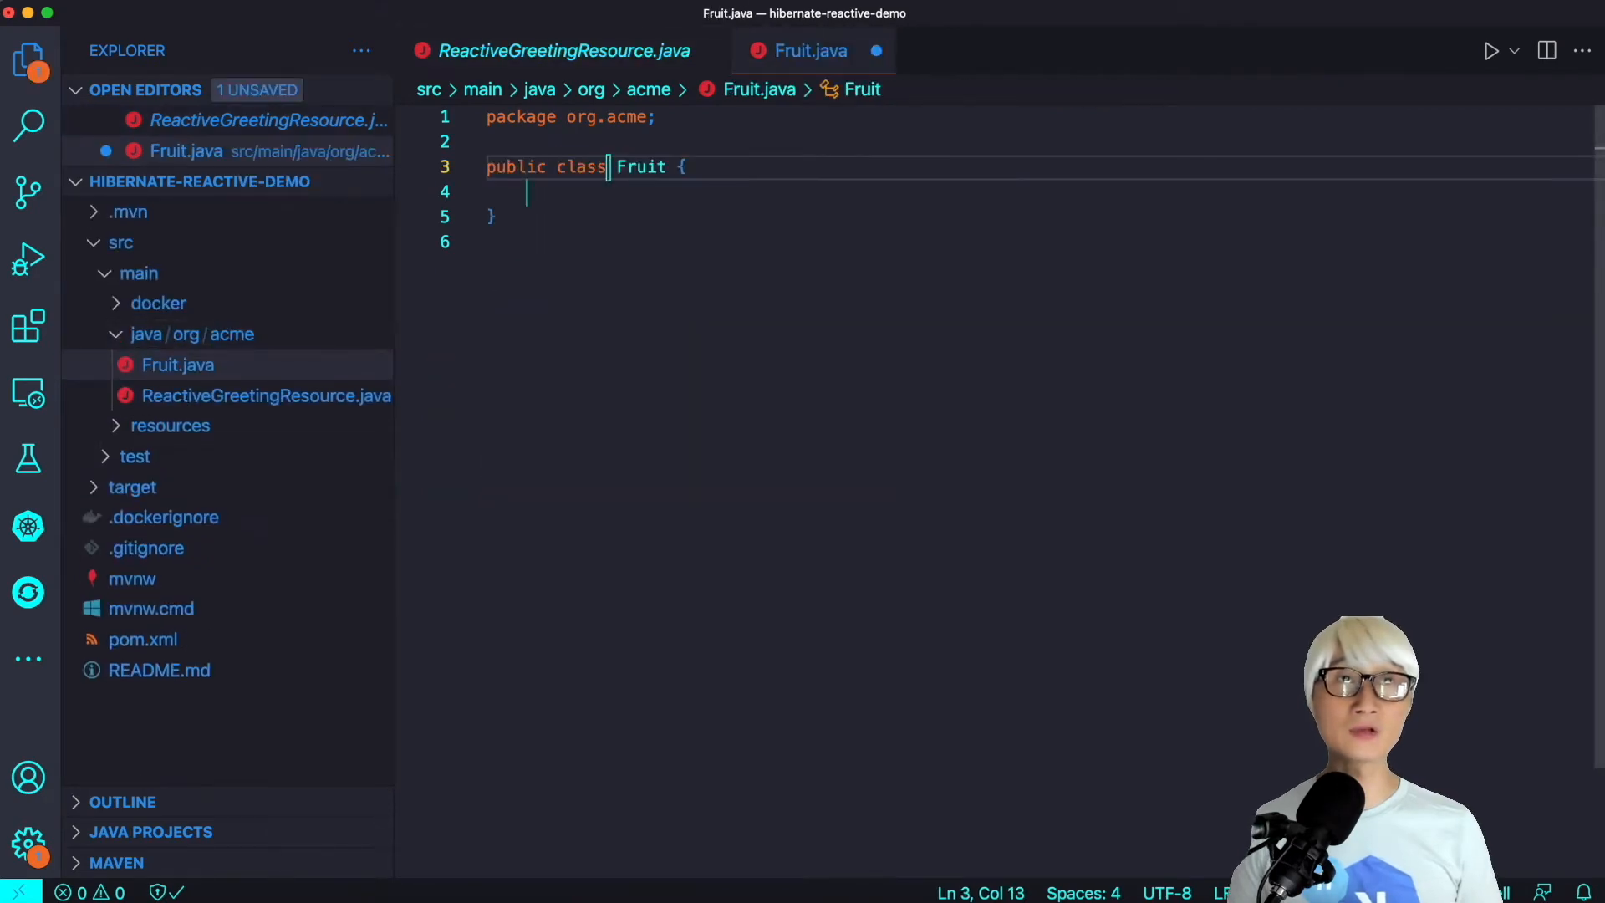
pyautogui.write('@Enti')
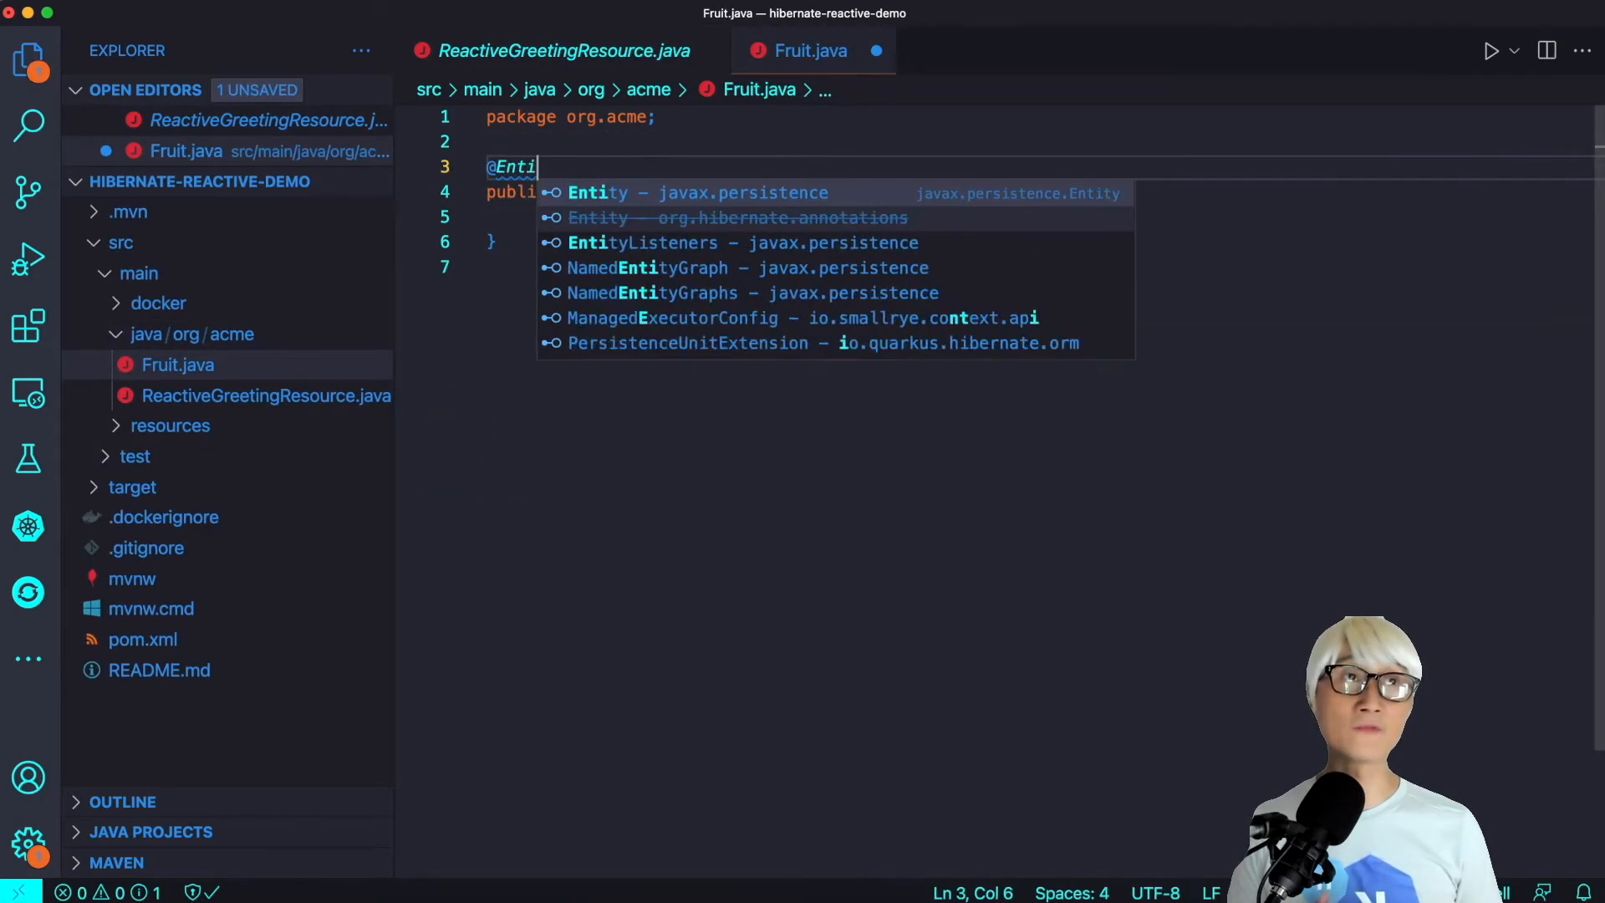
pyautogui.write('@Cacheable')
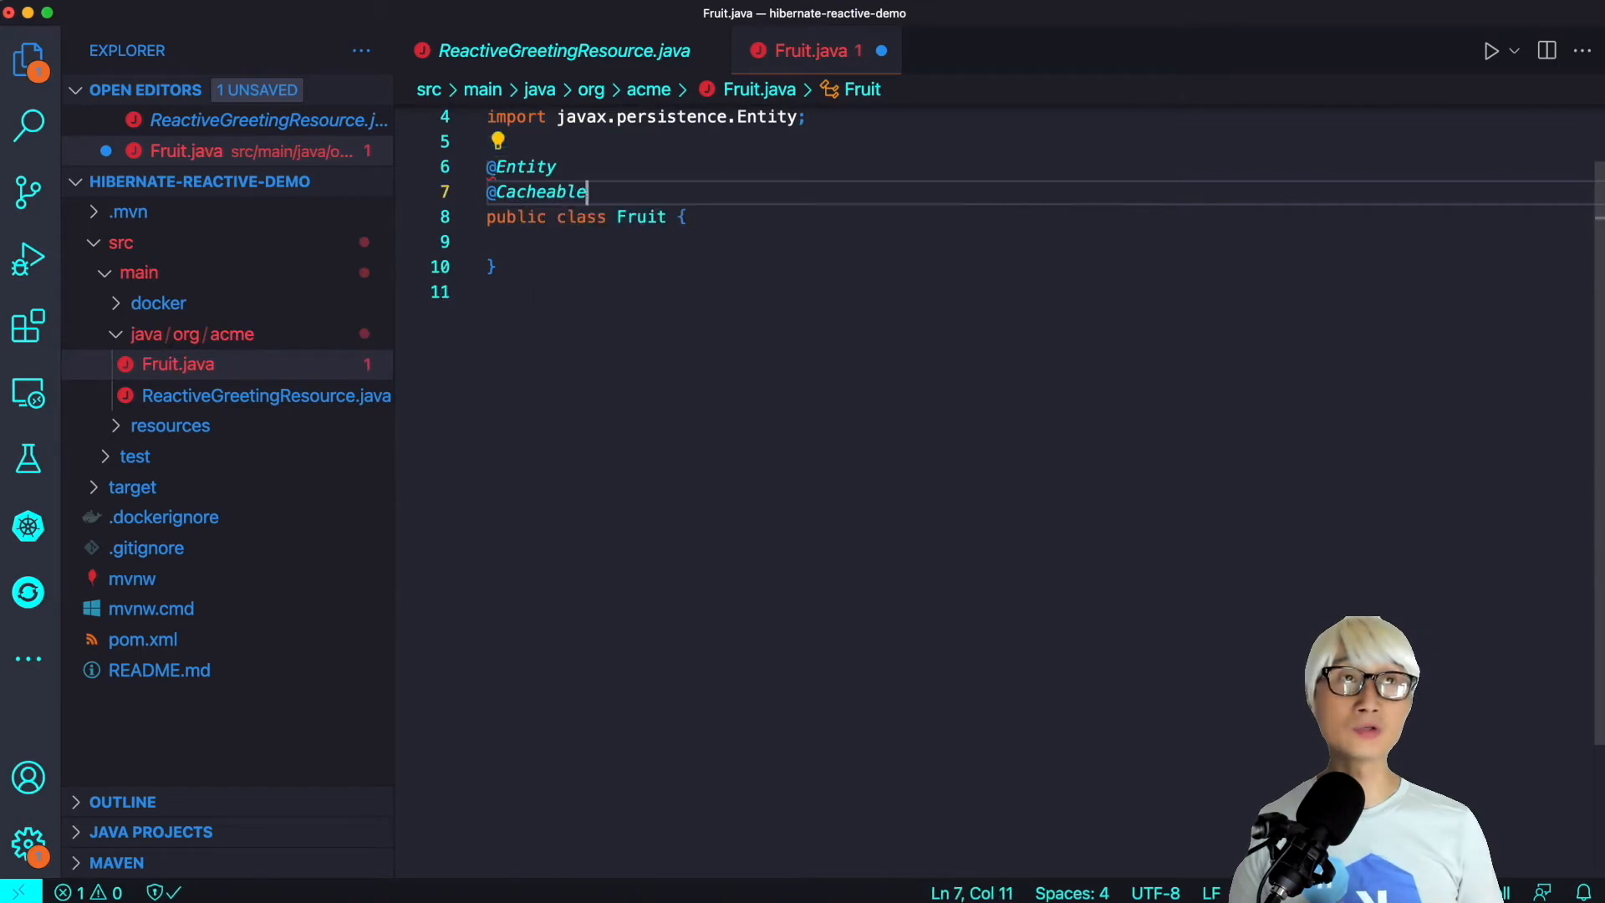
pyautogui.write('extends PanacheEntity')
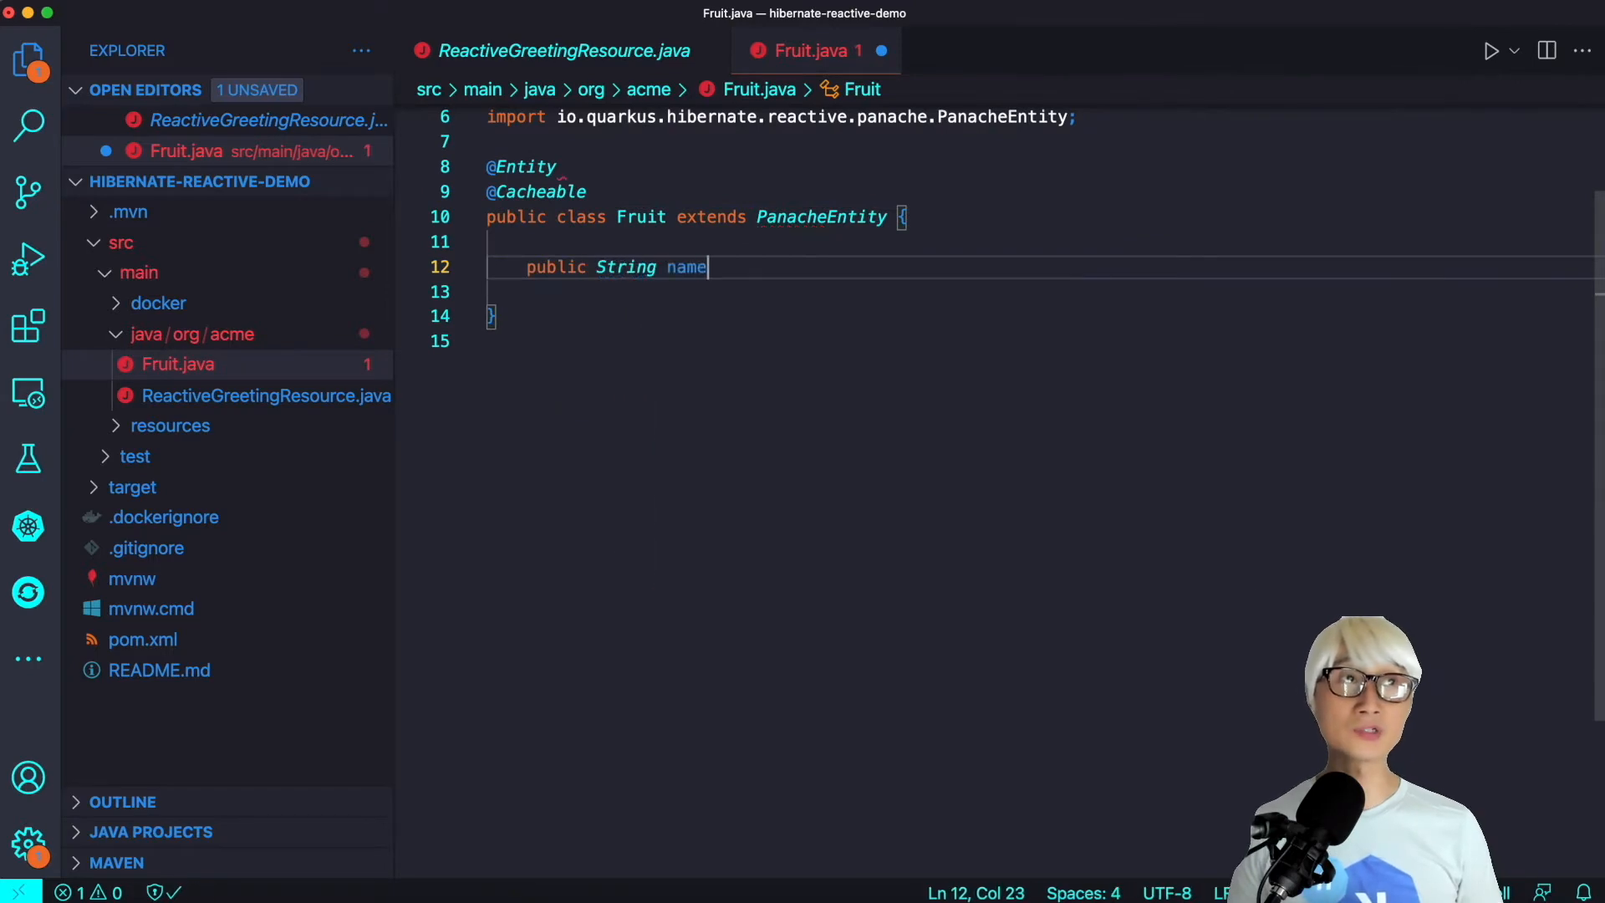
pyautogui.write(';')
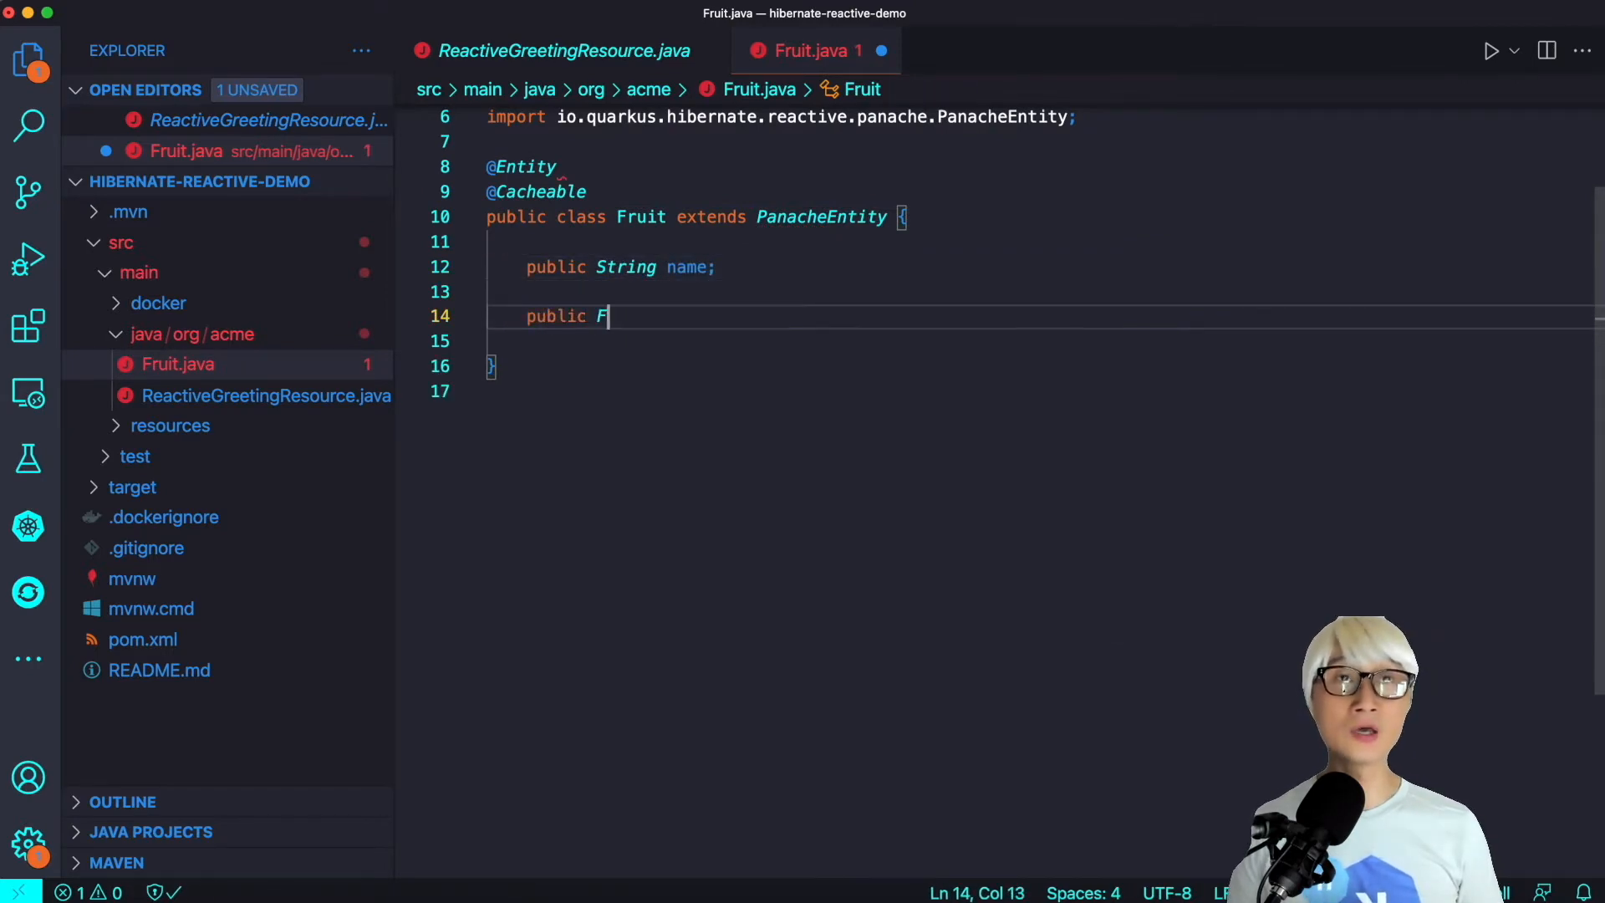
pyautogui.write('ruit() {}')
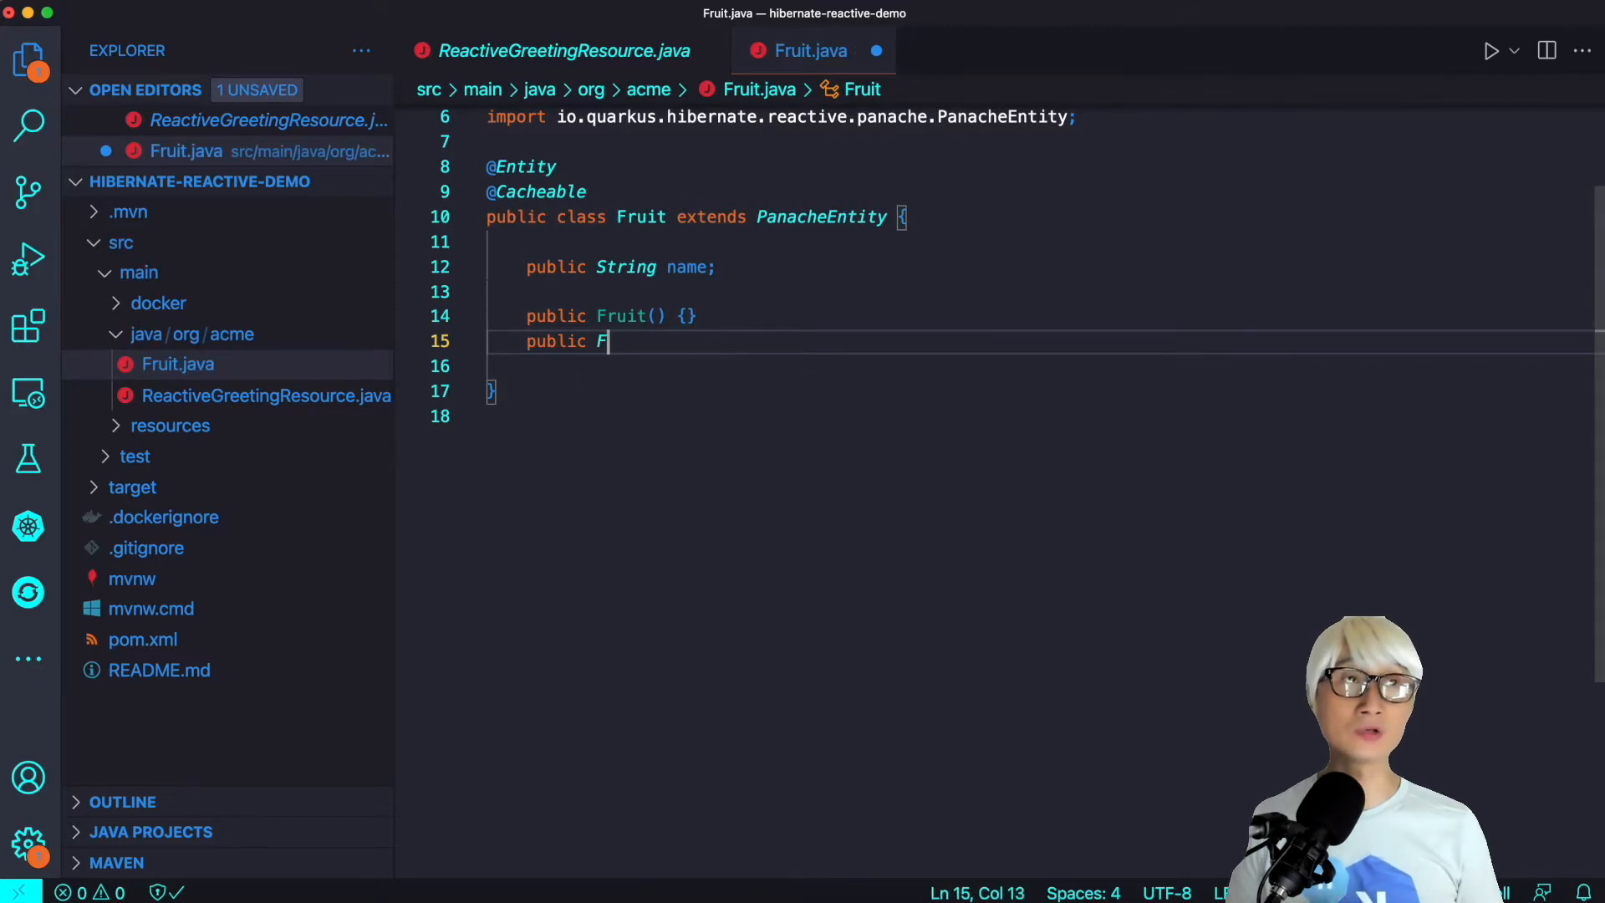
pyautogui.write('ruit(String name) {')
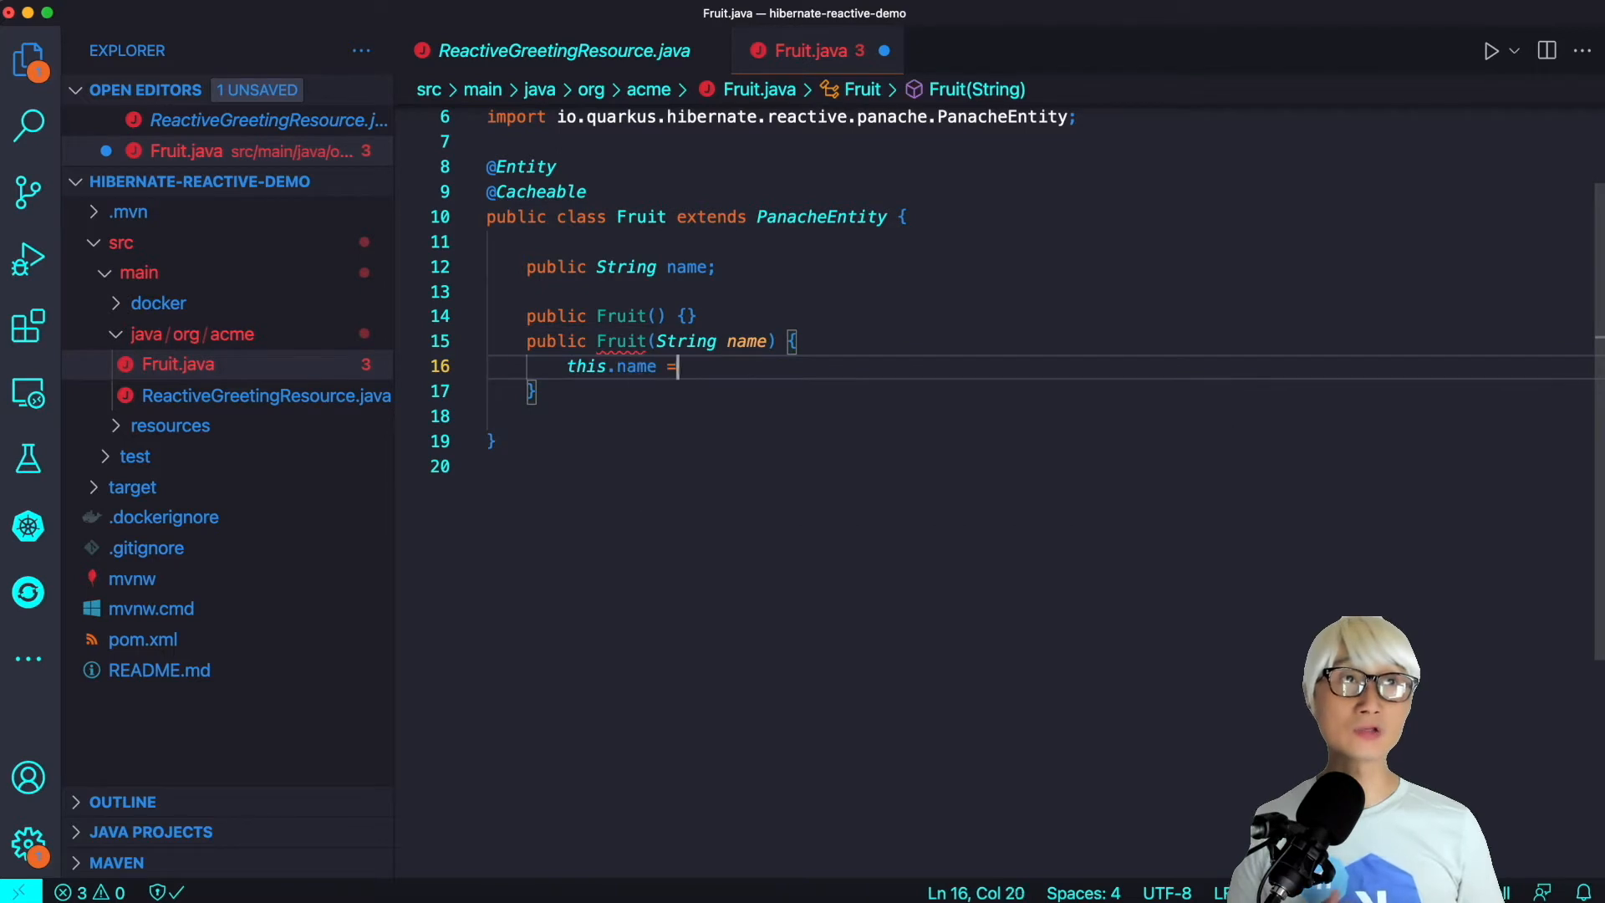
pyautogui.write('name;')
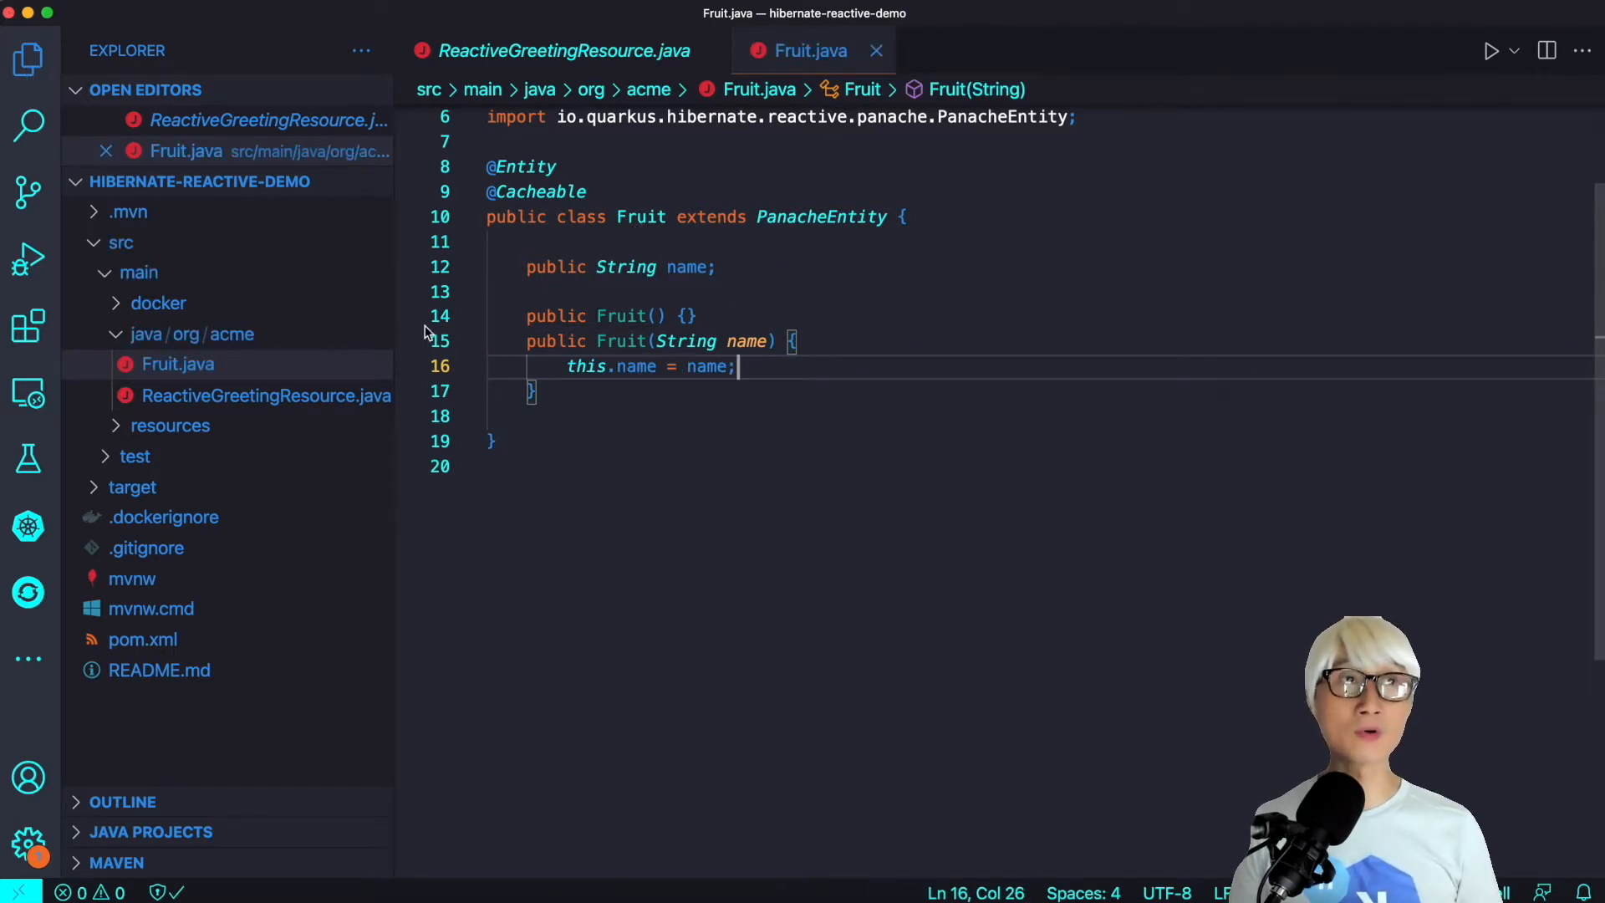
pyautogui.click(562, 50)
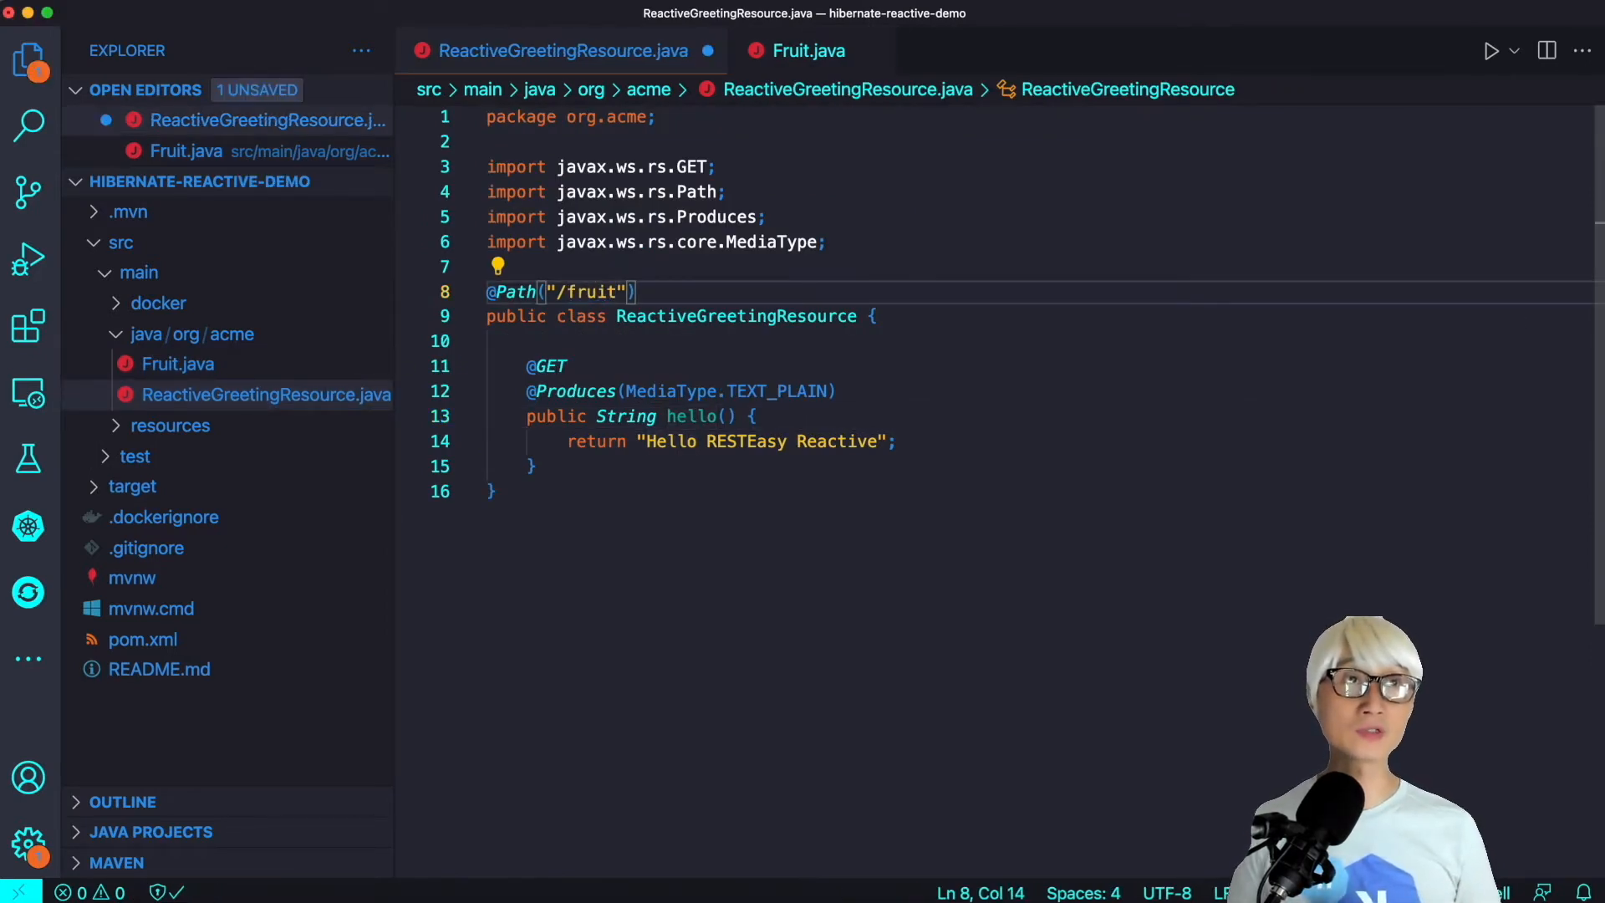
pyautogui.write('s')
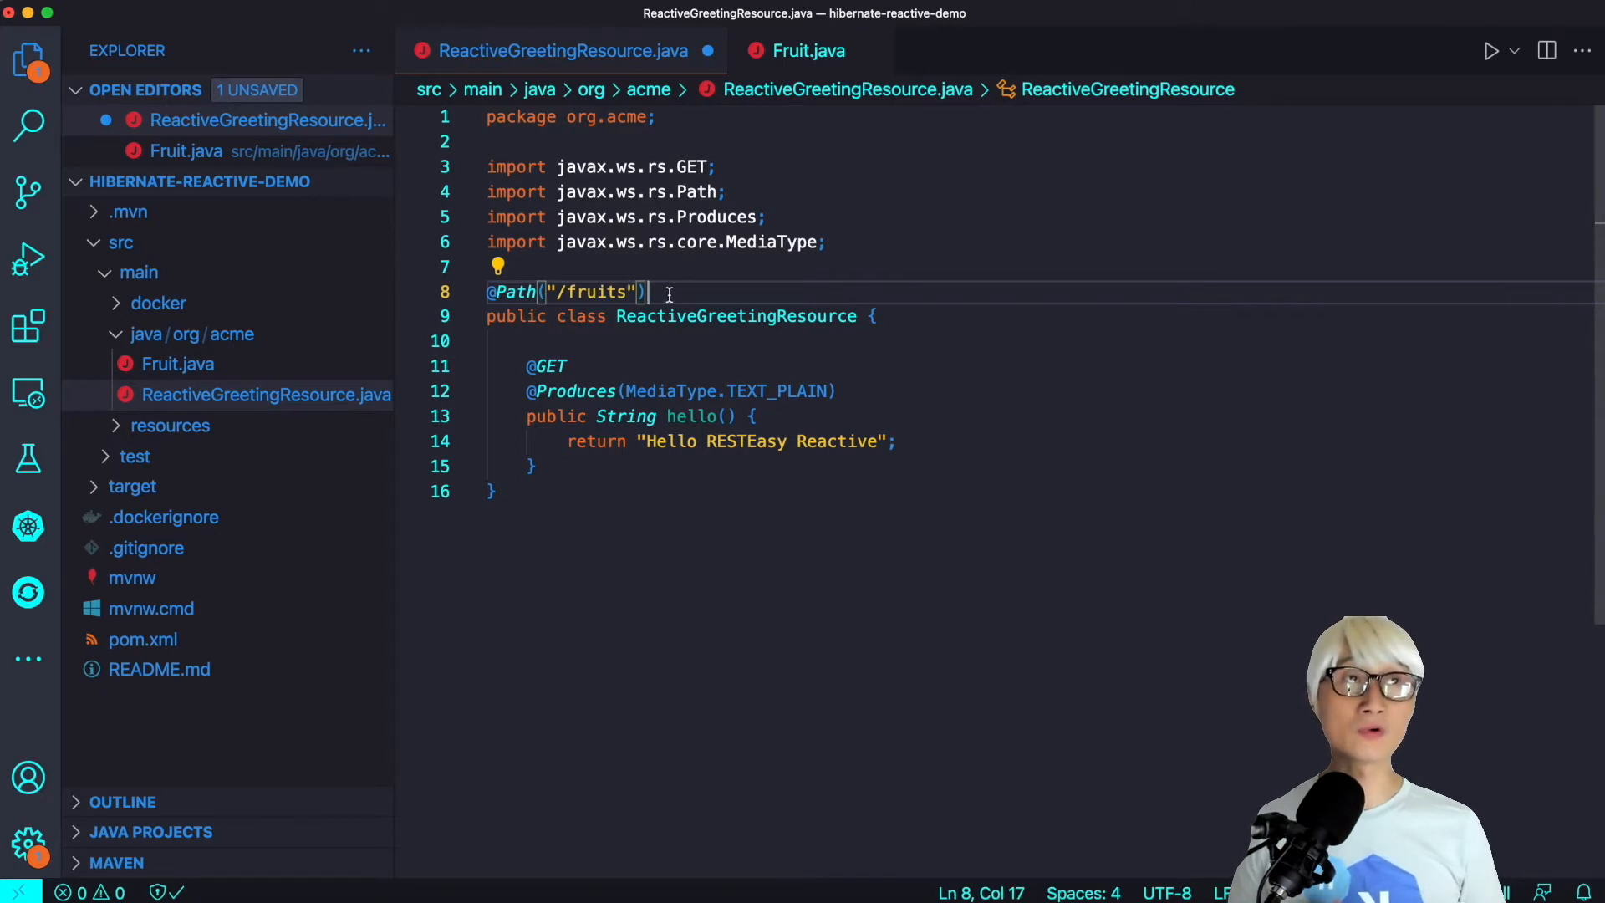
pyautogui.write('@ApplicationScoped')
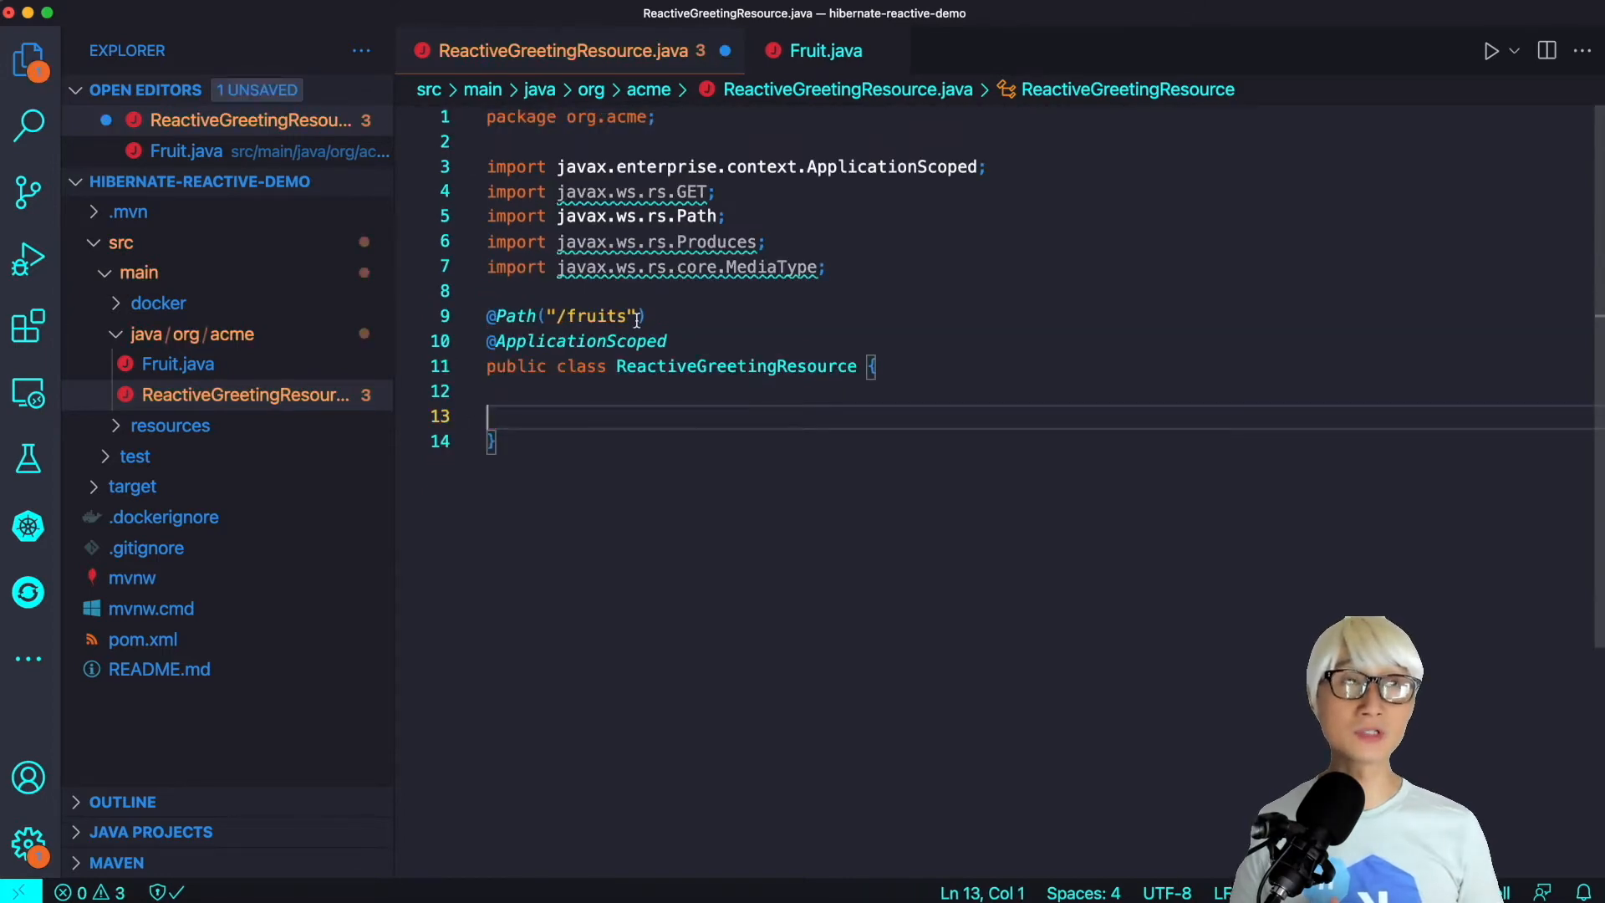
pyautogui.write('@GET')
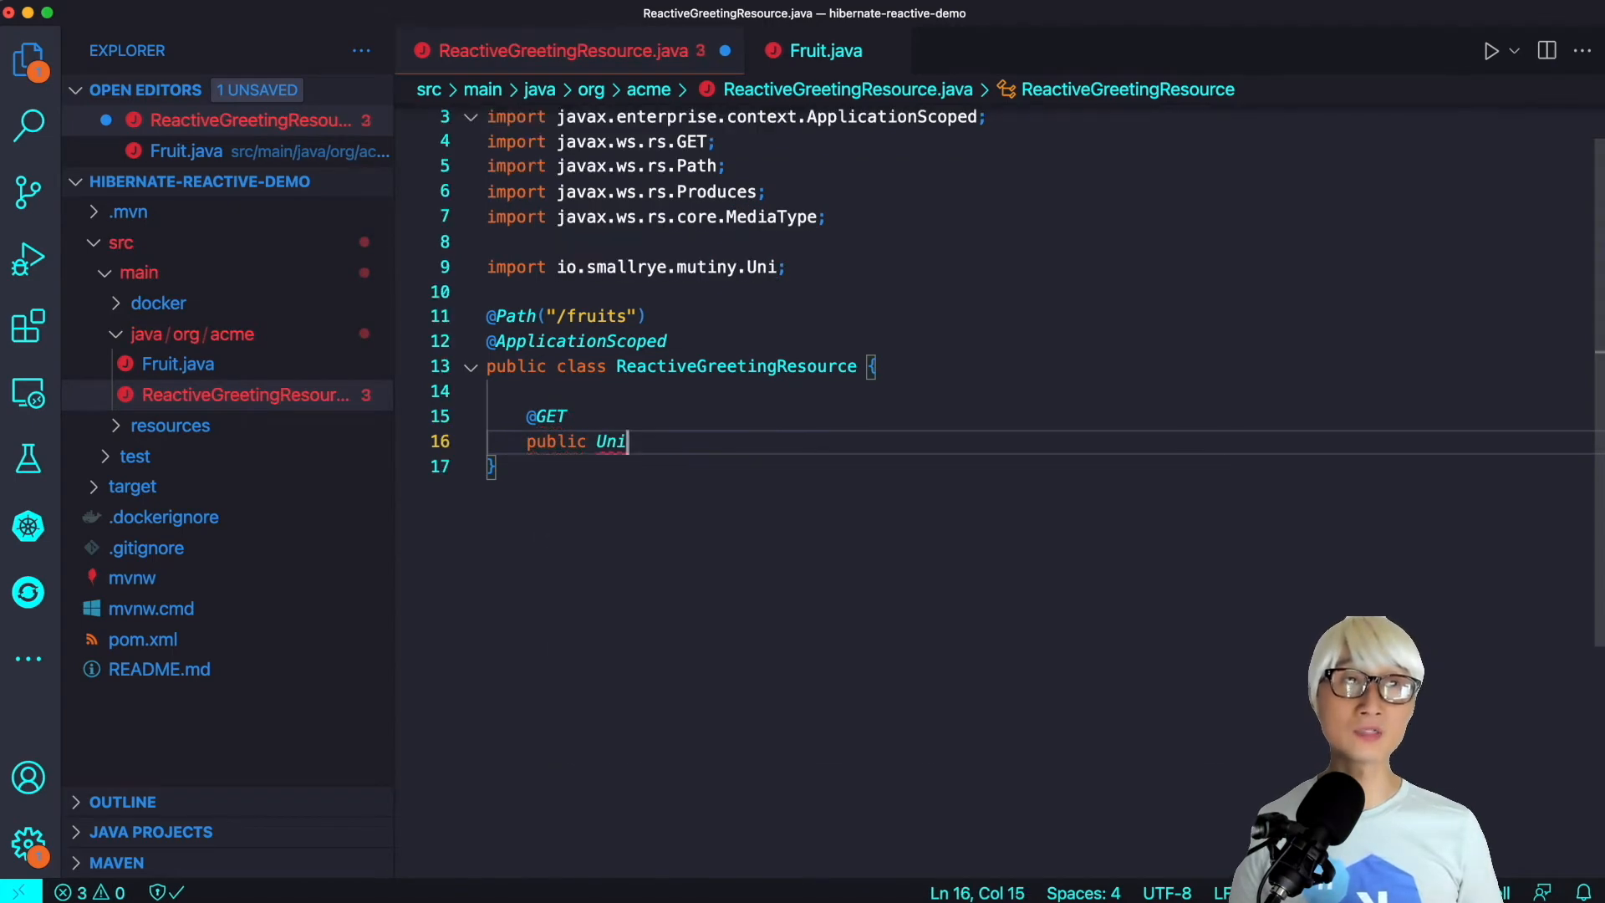
pyautogui.write('<List')
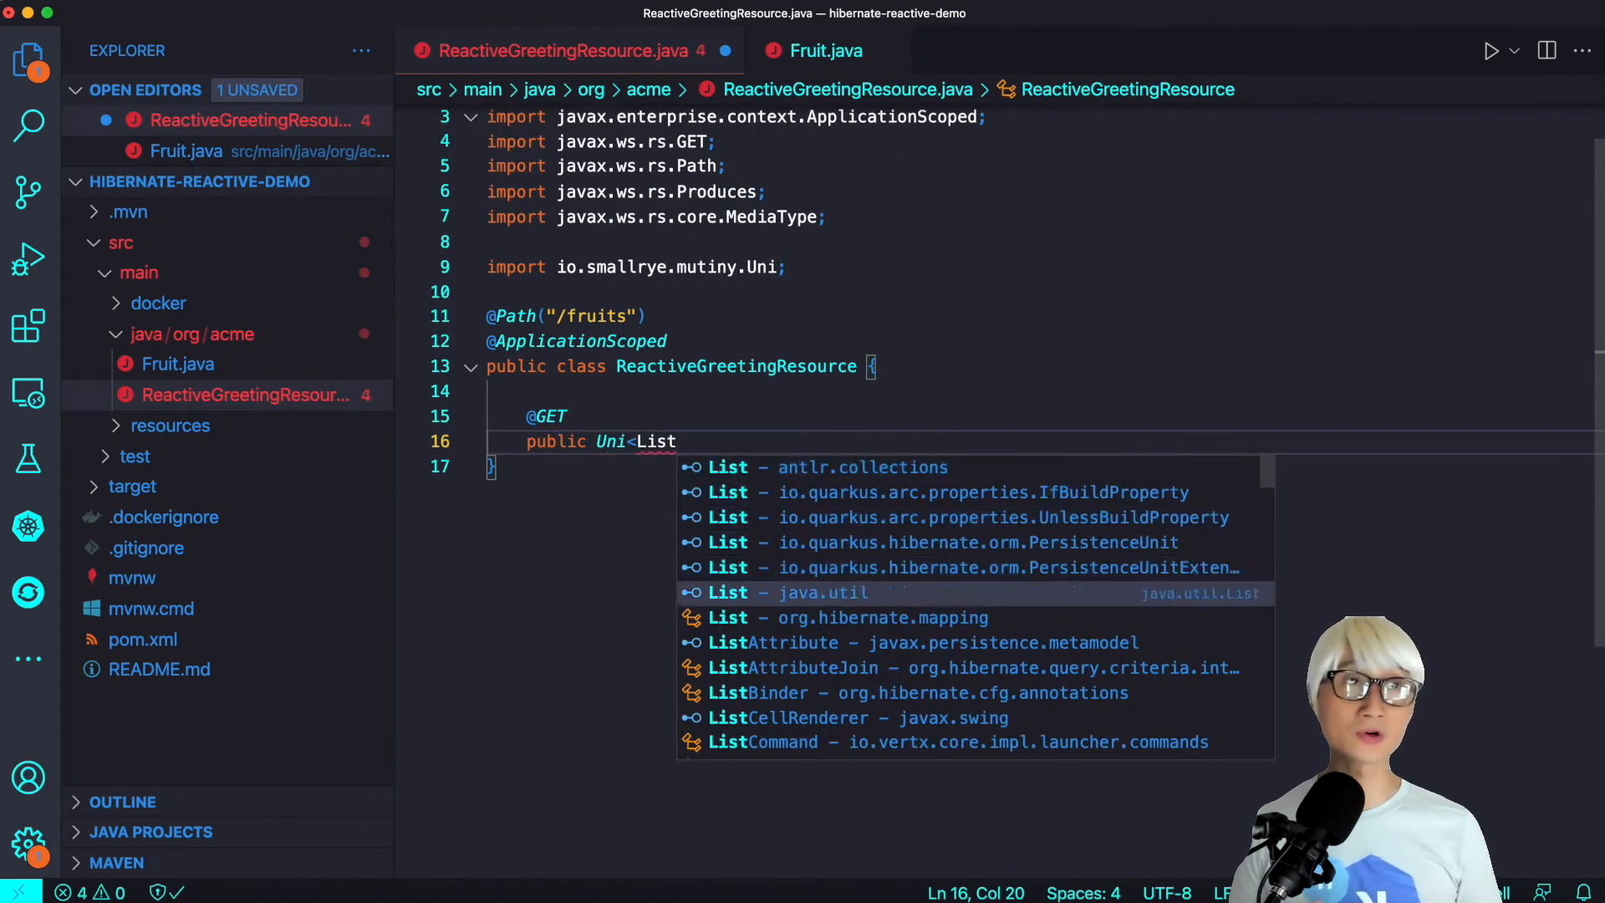
pyautogui.write('<Fruit>> listAll() {')
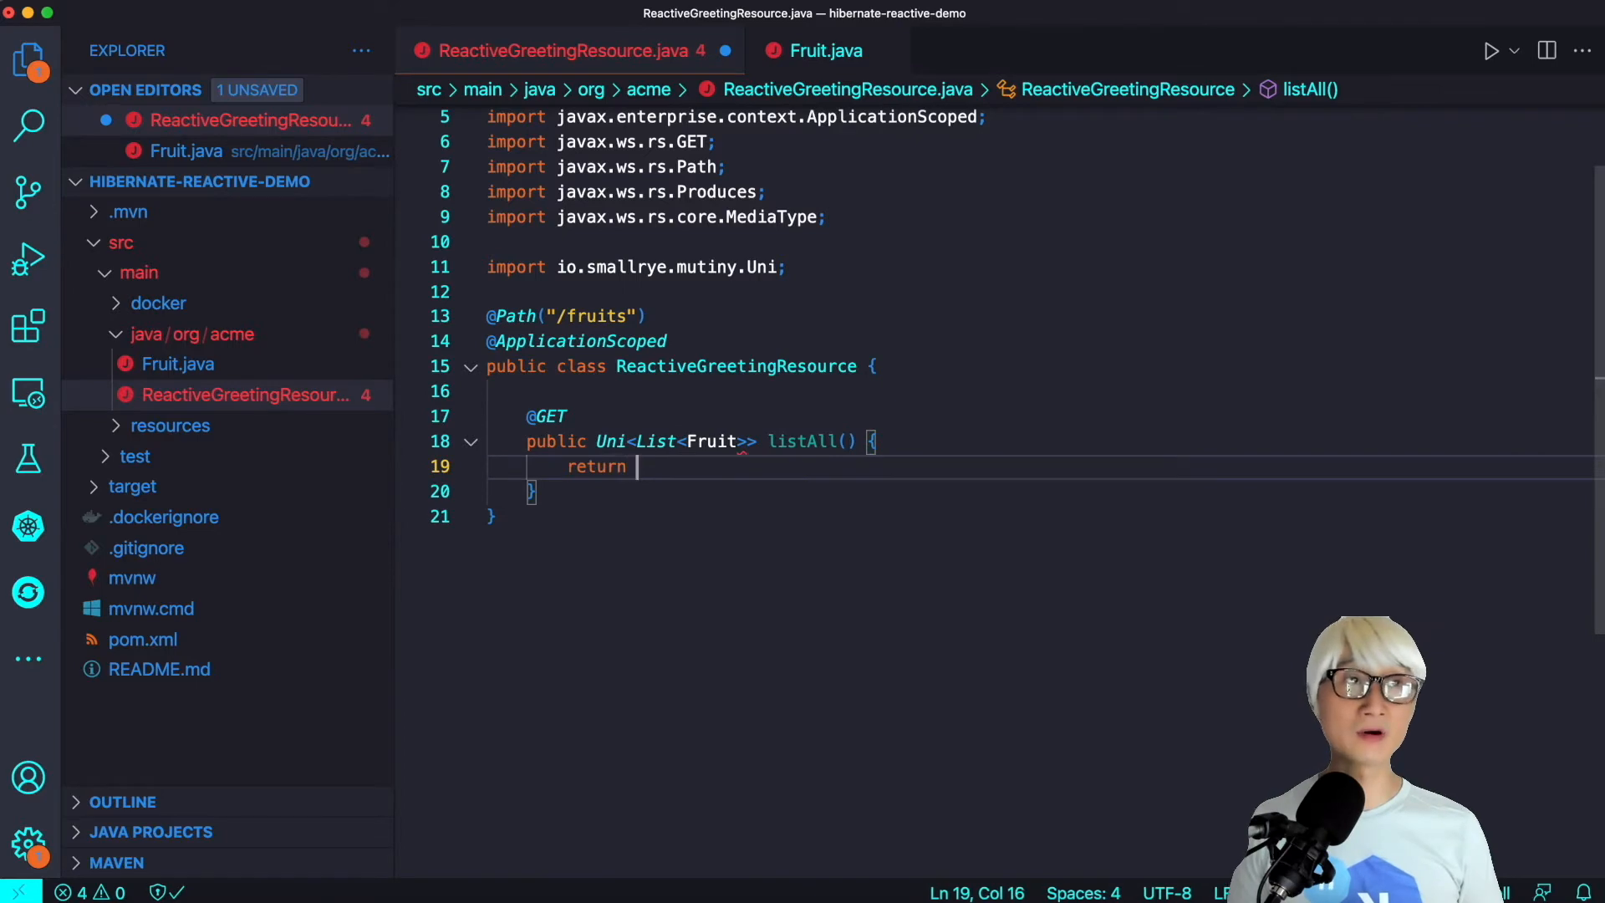
pyautogui.write('Fruit.listall();')
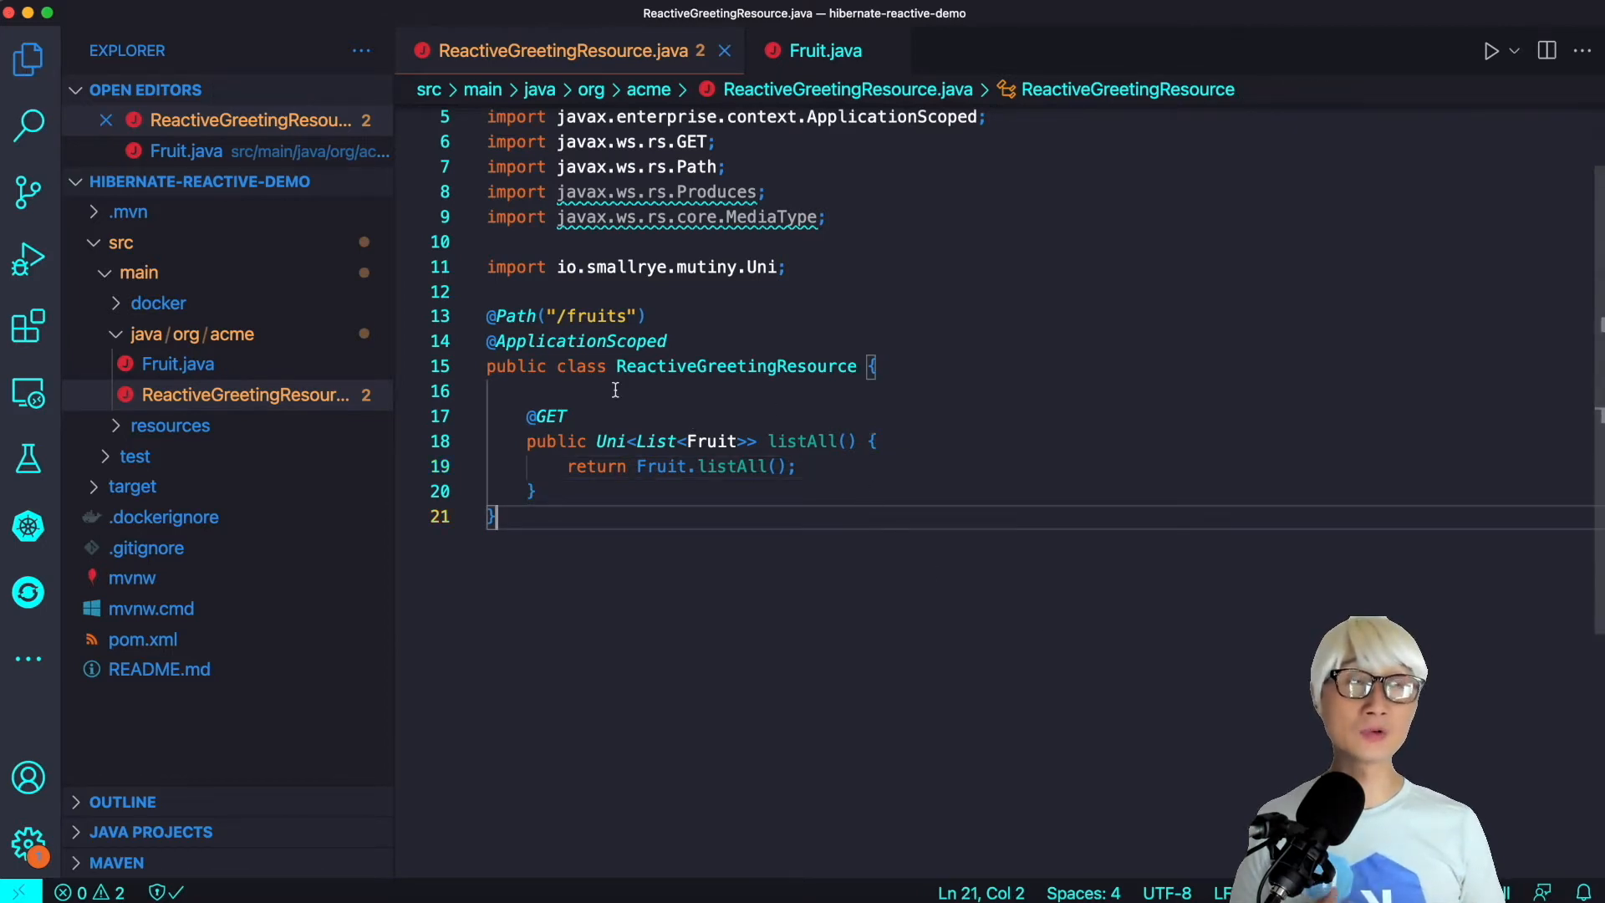
pyautogui.click(170, 424)
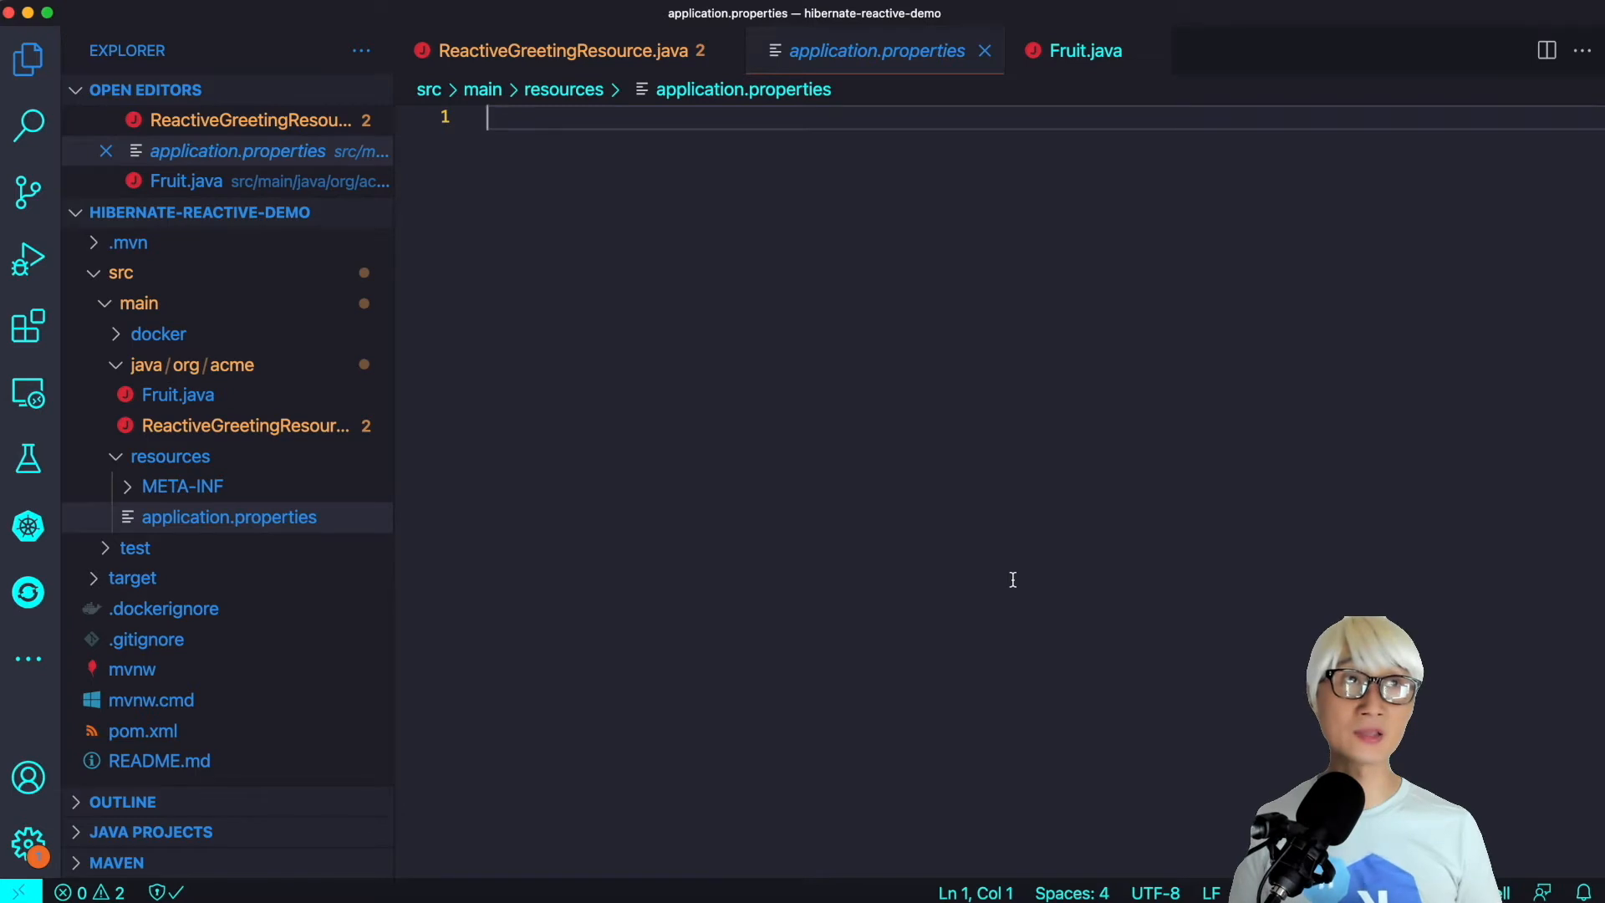
pyautogui.moveTo(907, 468)
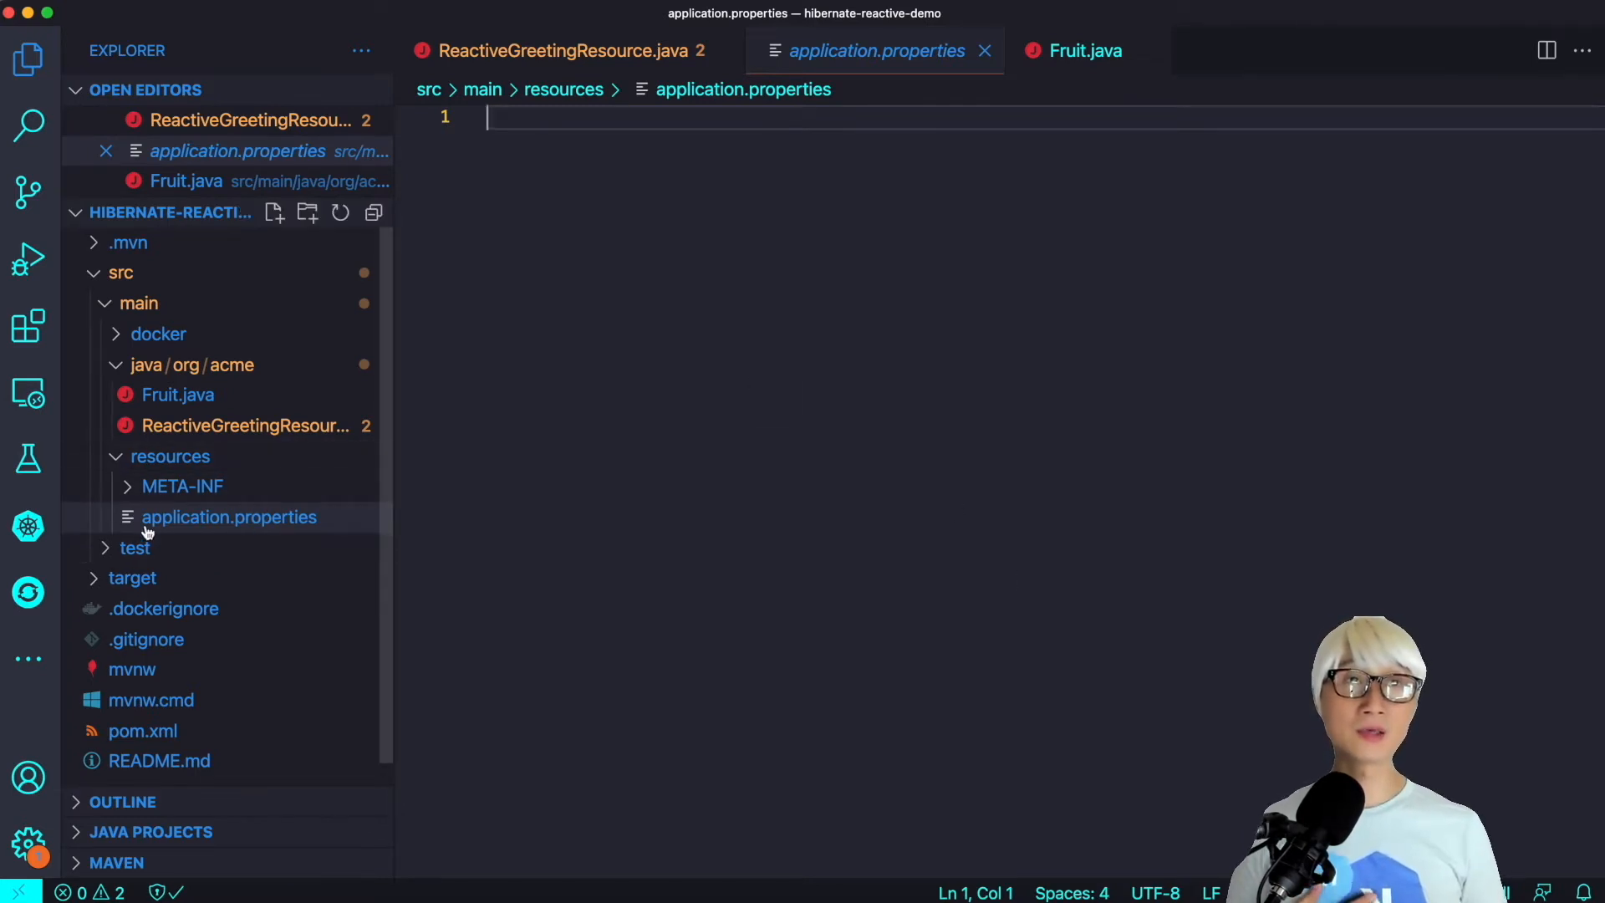
pyautogui.moveTo(170, 457)
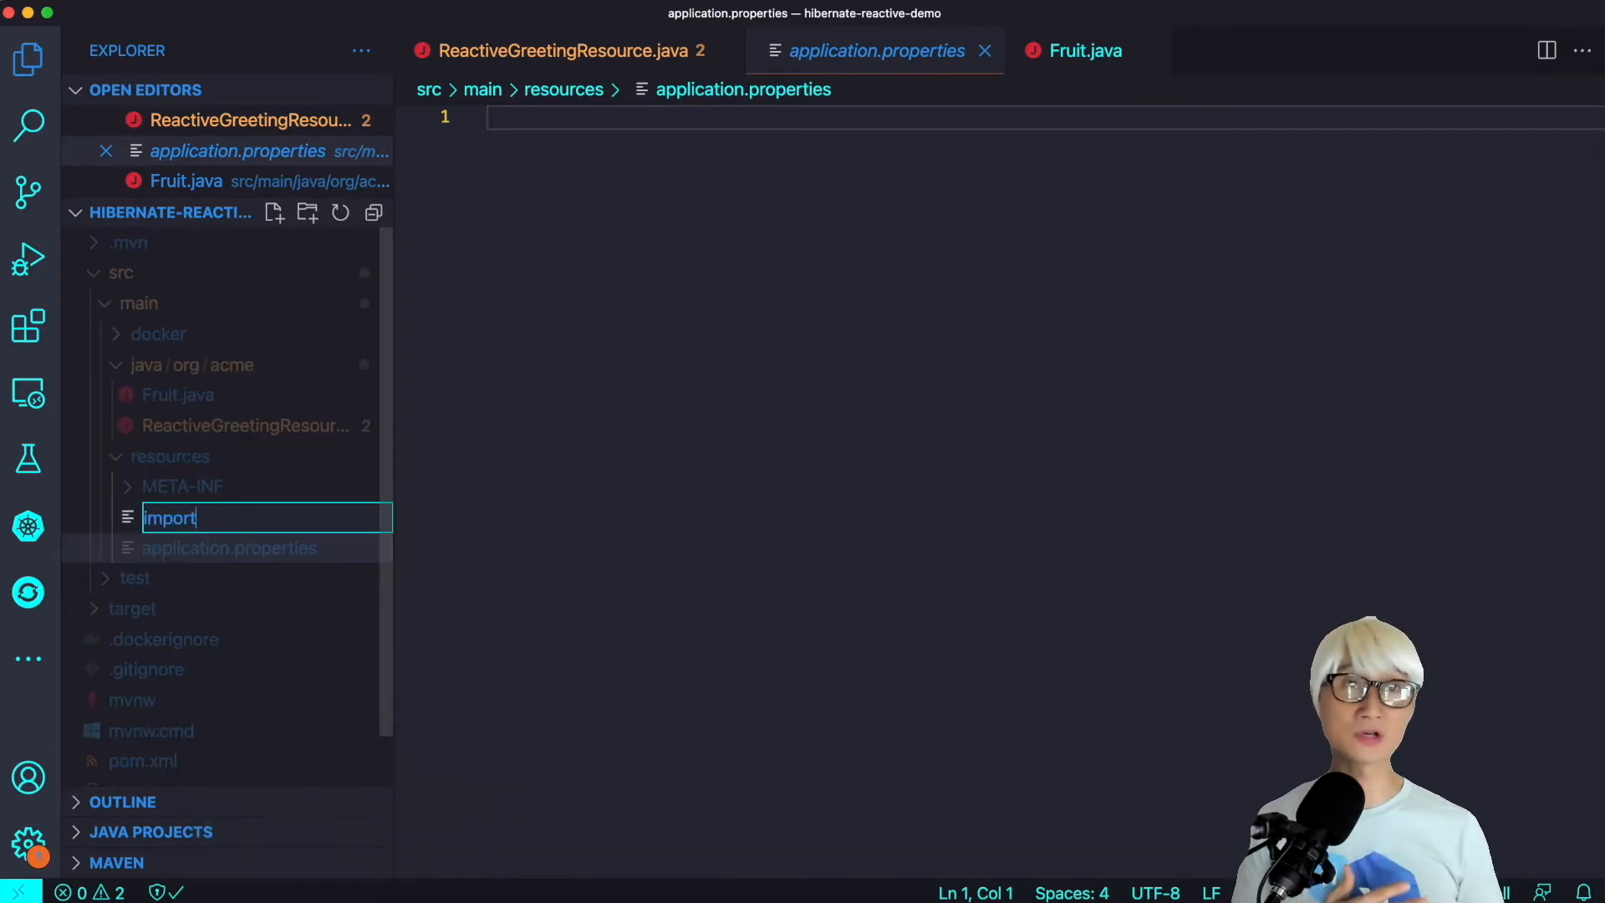
# Name the new resources file import.sql.
pyautogui.write('.sql')
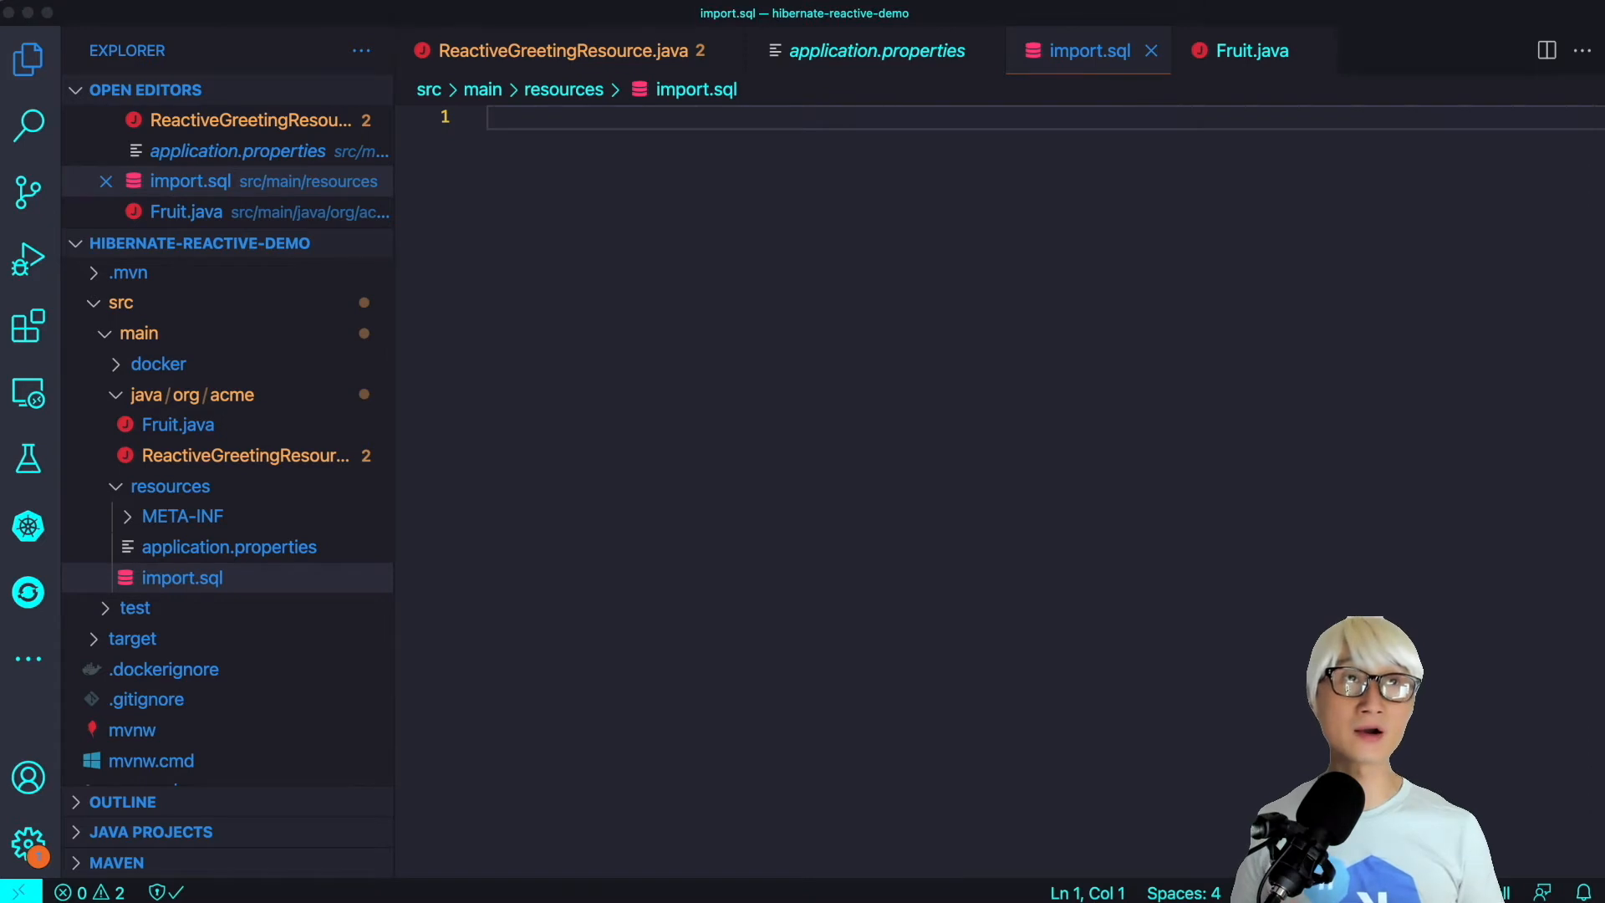
pyautogui.moveTo(1054, 520)
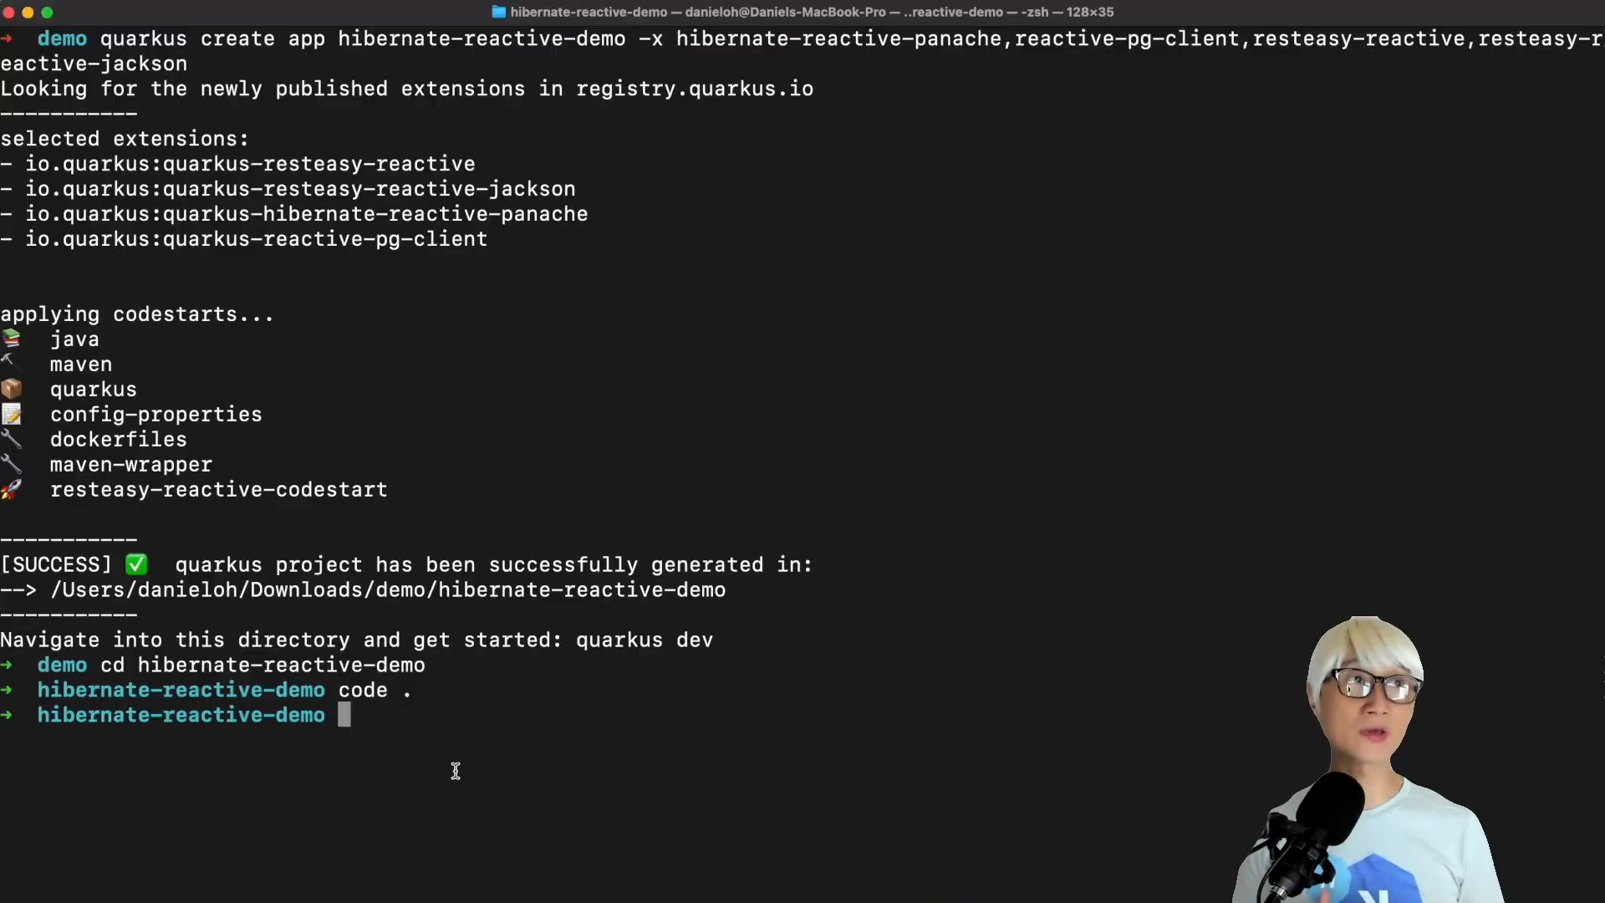
# Run quarkus dev and follow the build output until tests are paused.
pyautogui.write('quarkus dev')
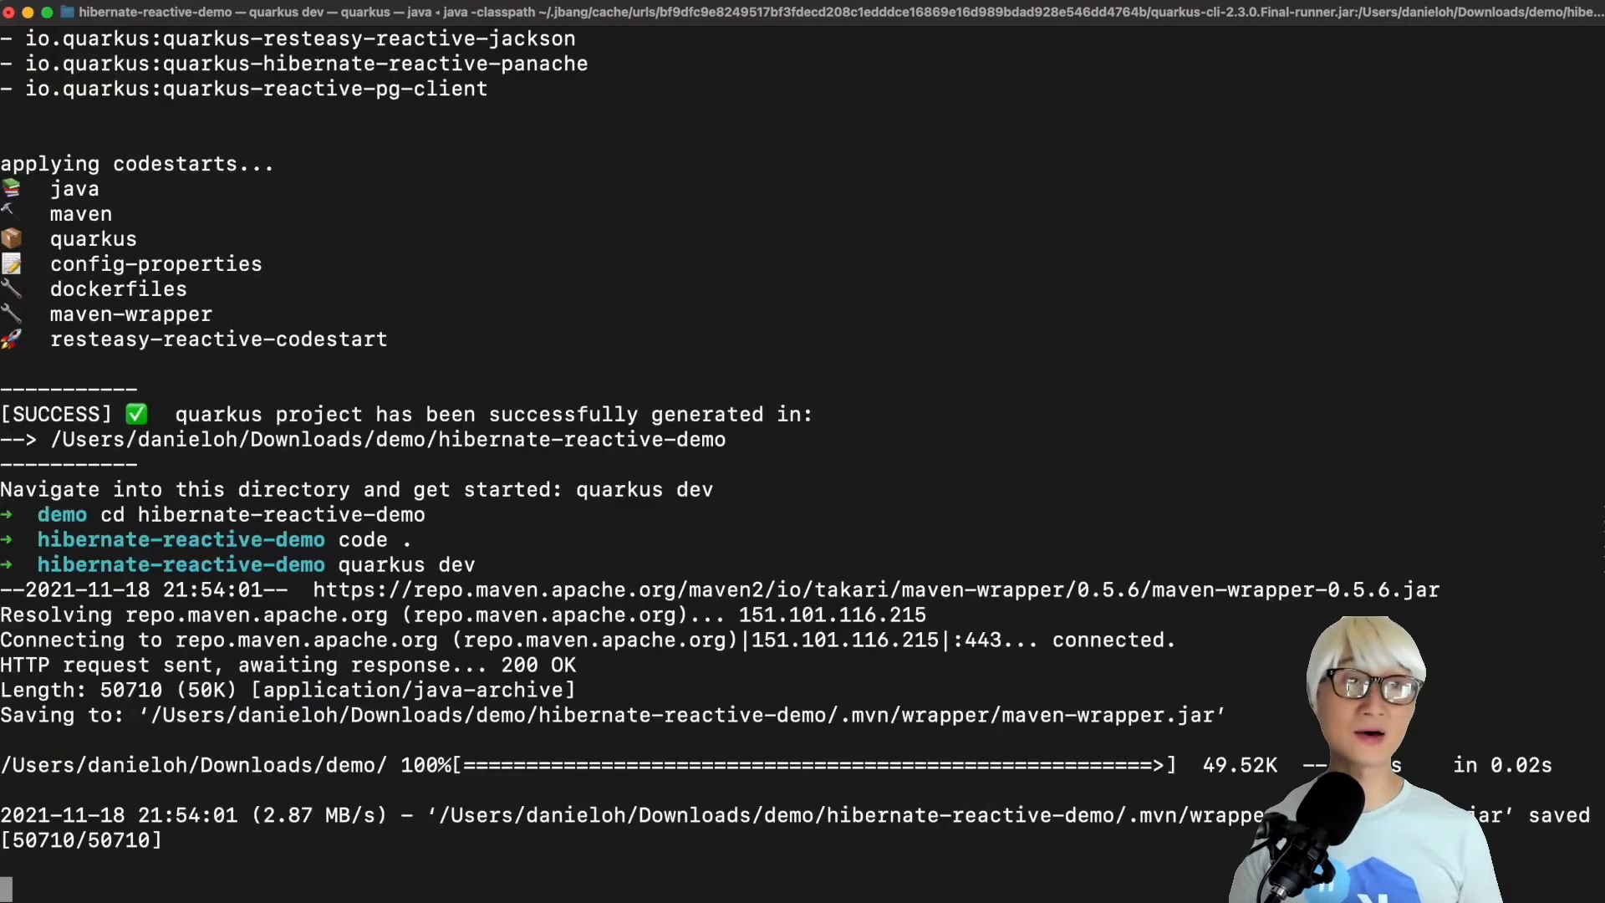
pyautogui.scroll(-3)
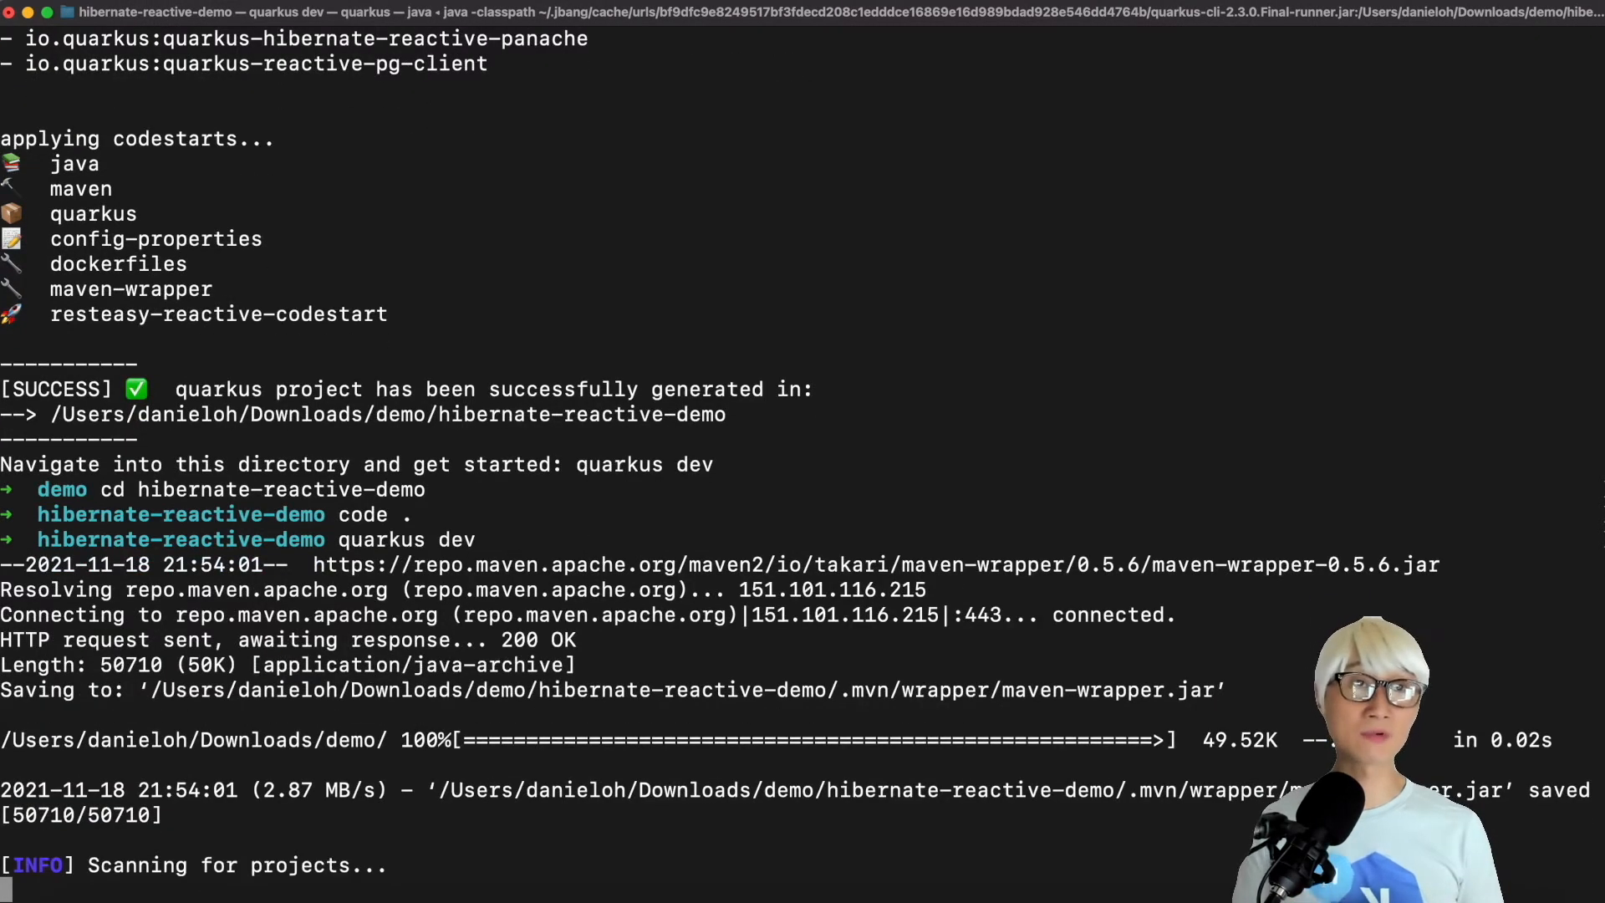
pyautogui.scroll(-3)
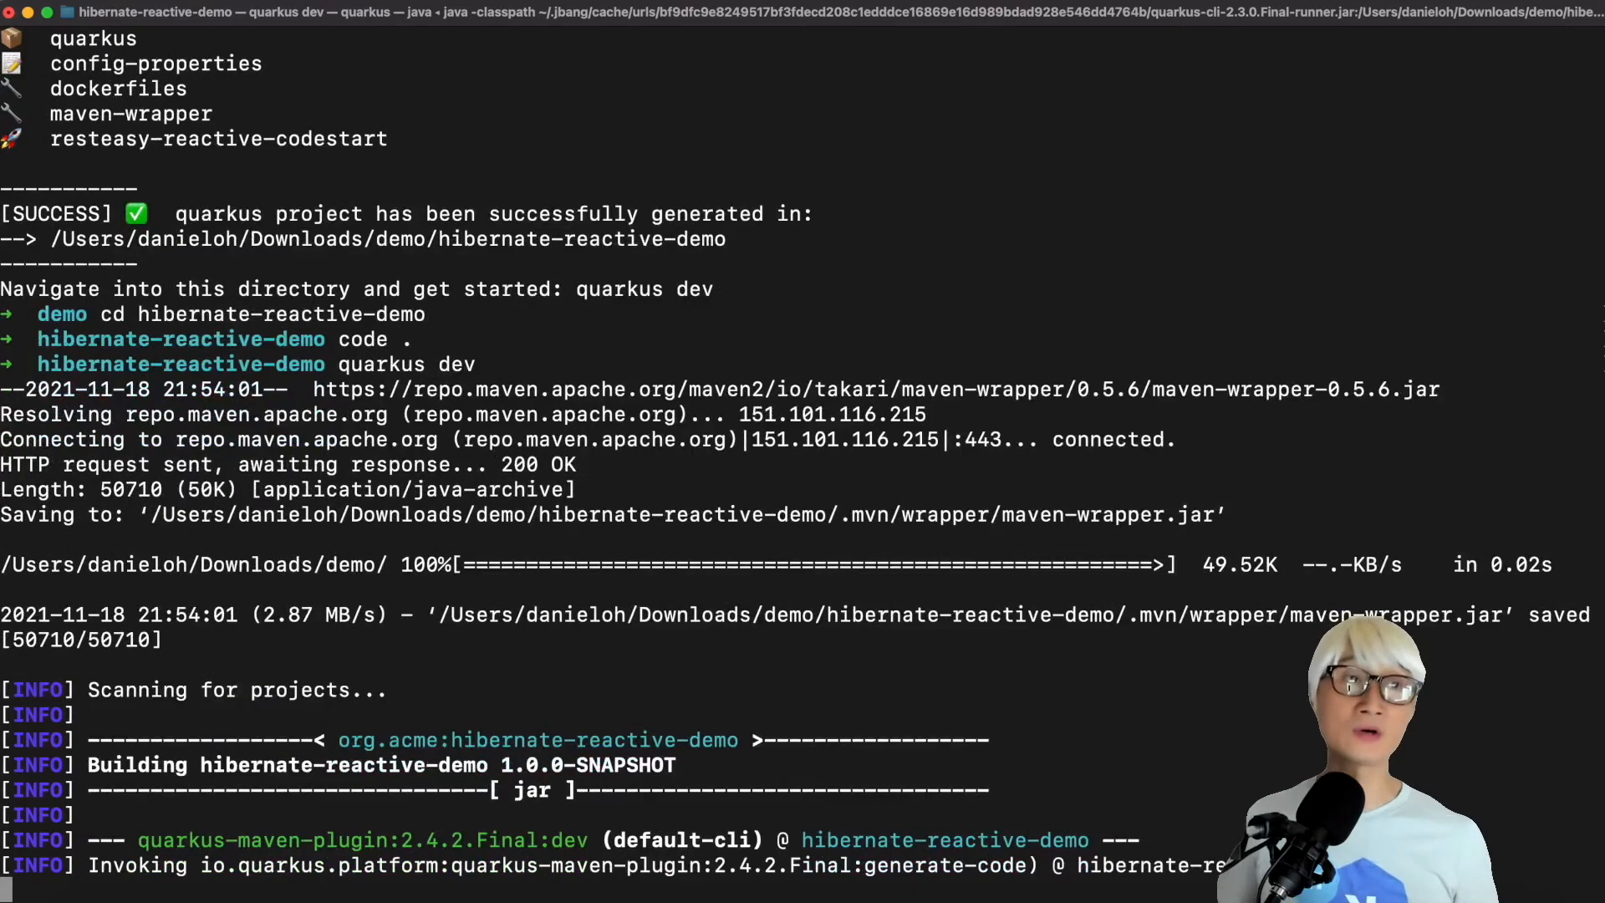
pyautogui.scroll(-3)
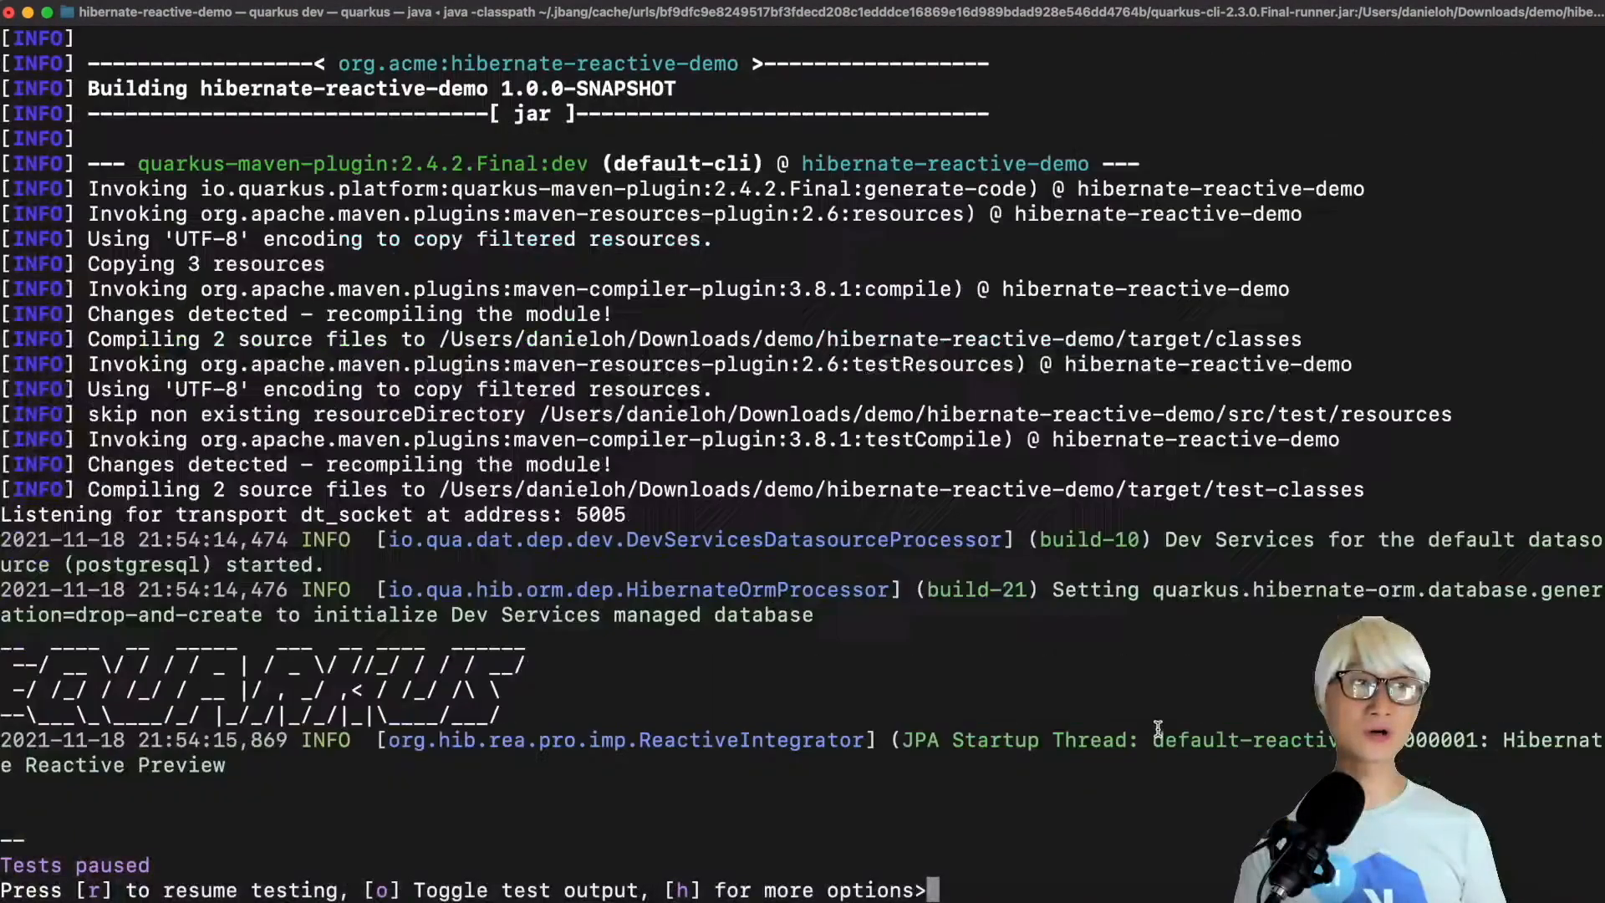
pyautogui.scroll(-3)
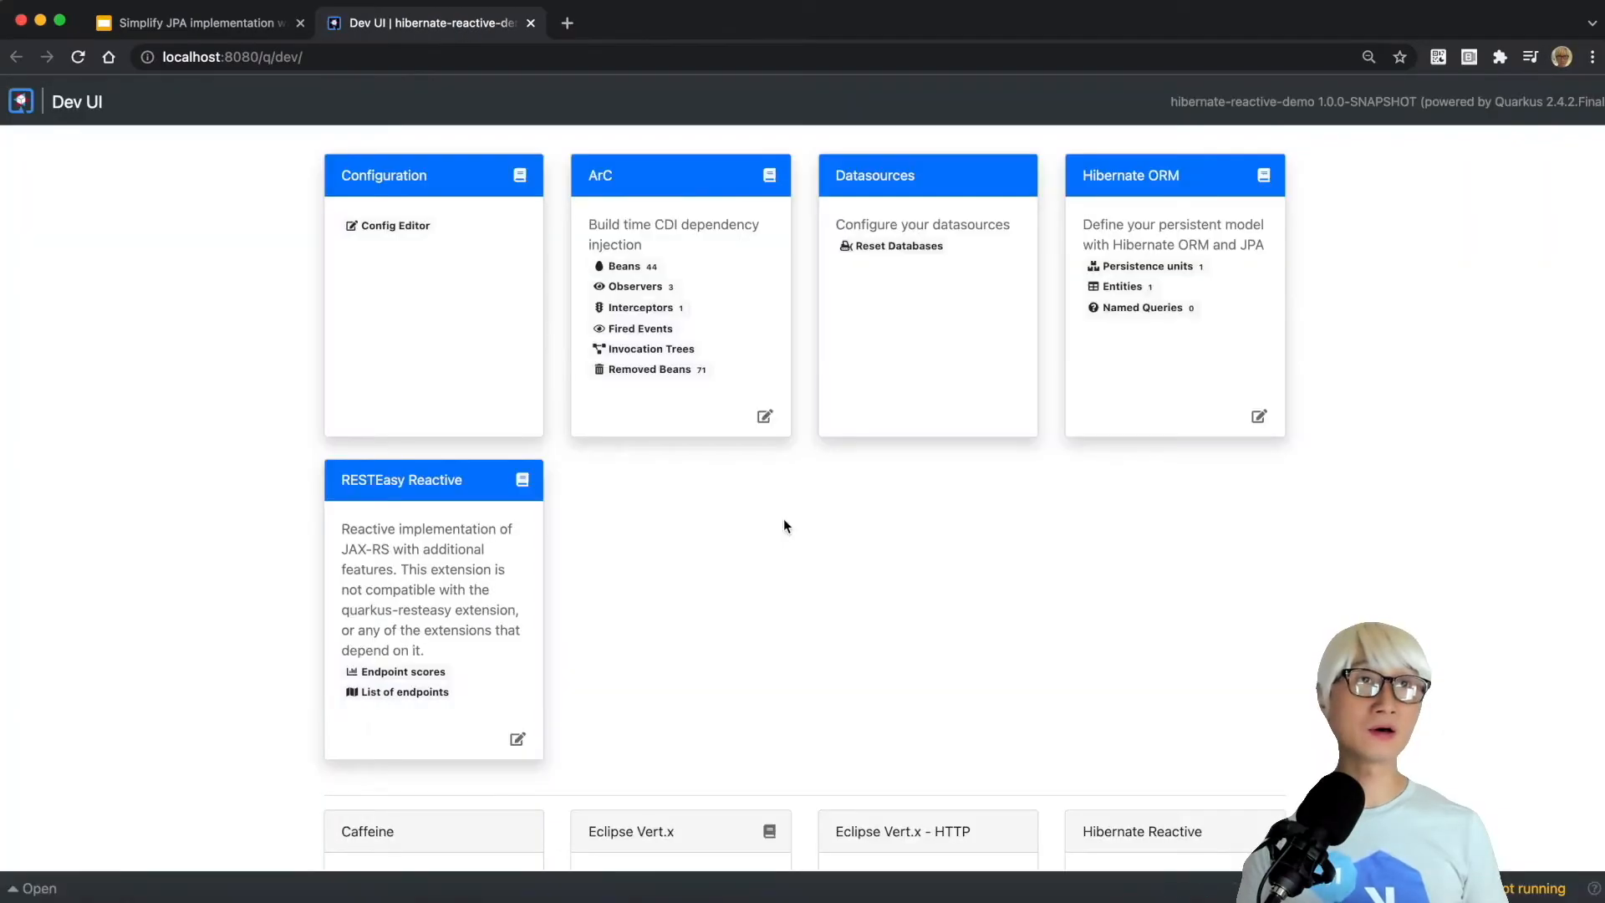
pyautogui.moveTo(897, 245)
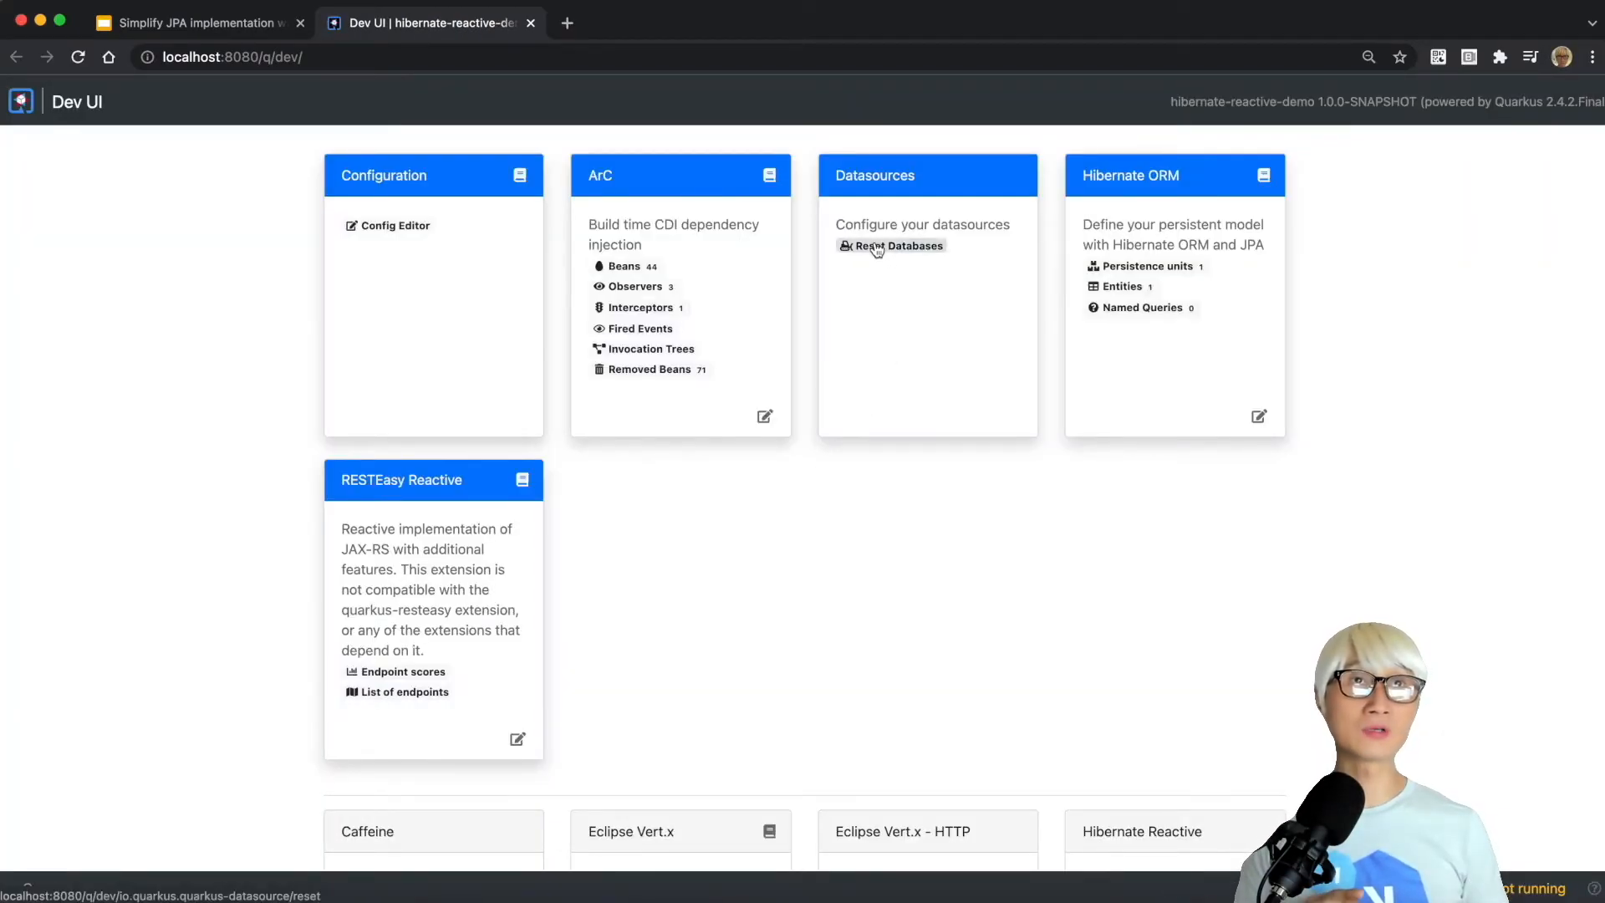
pyautogui.click(897, 246)
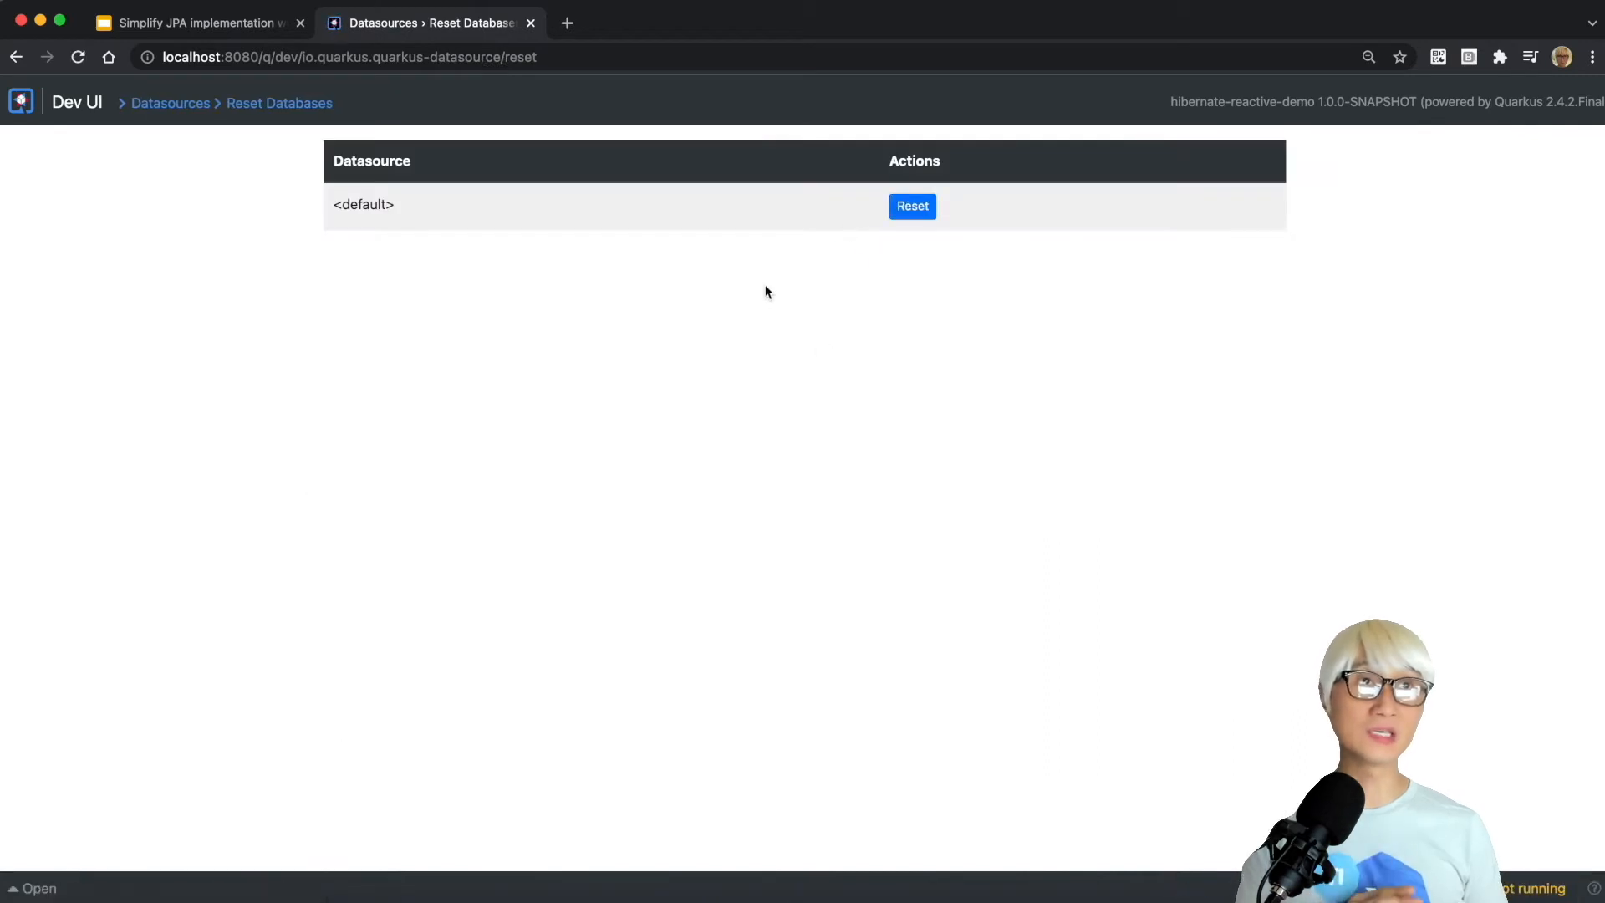
pyautogui.click(76, 101)
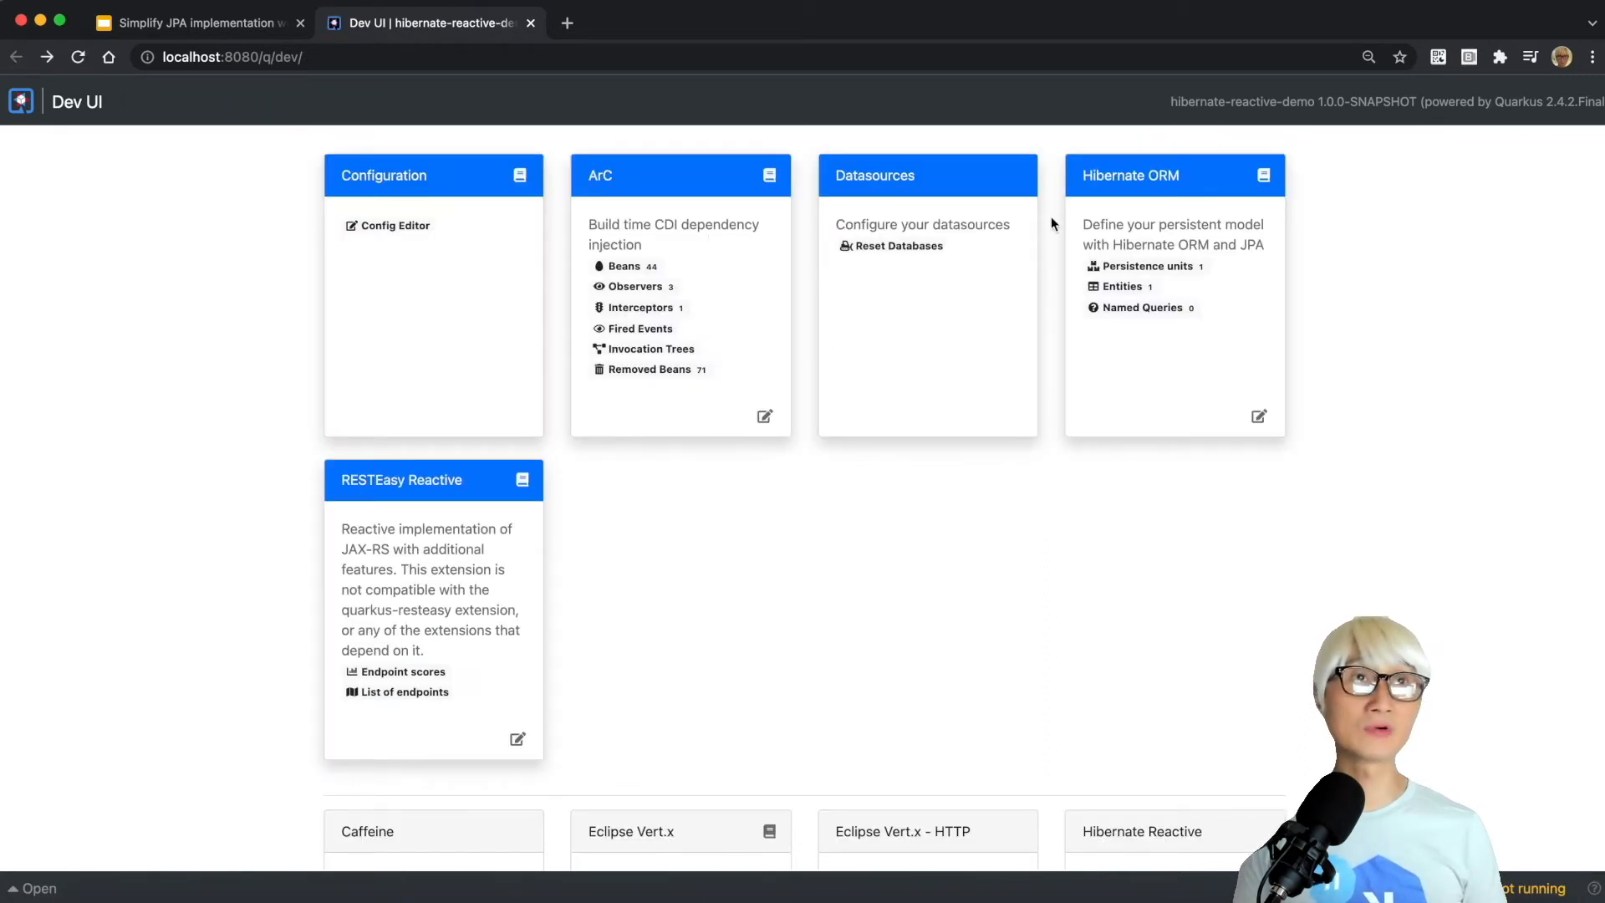
pyautogui.click(1148, 266)
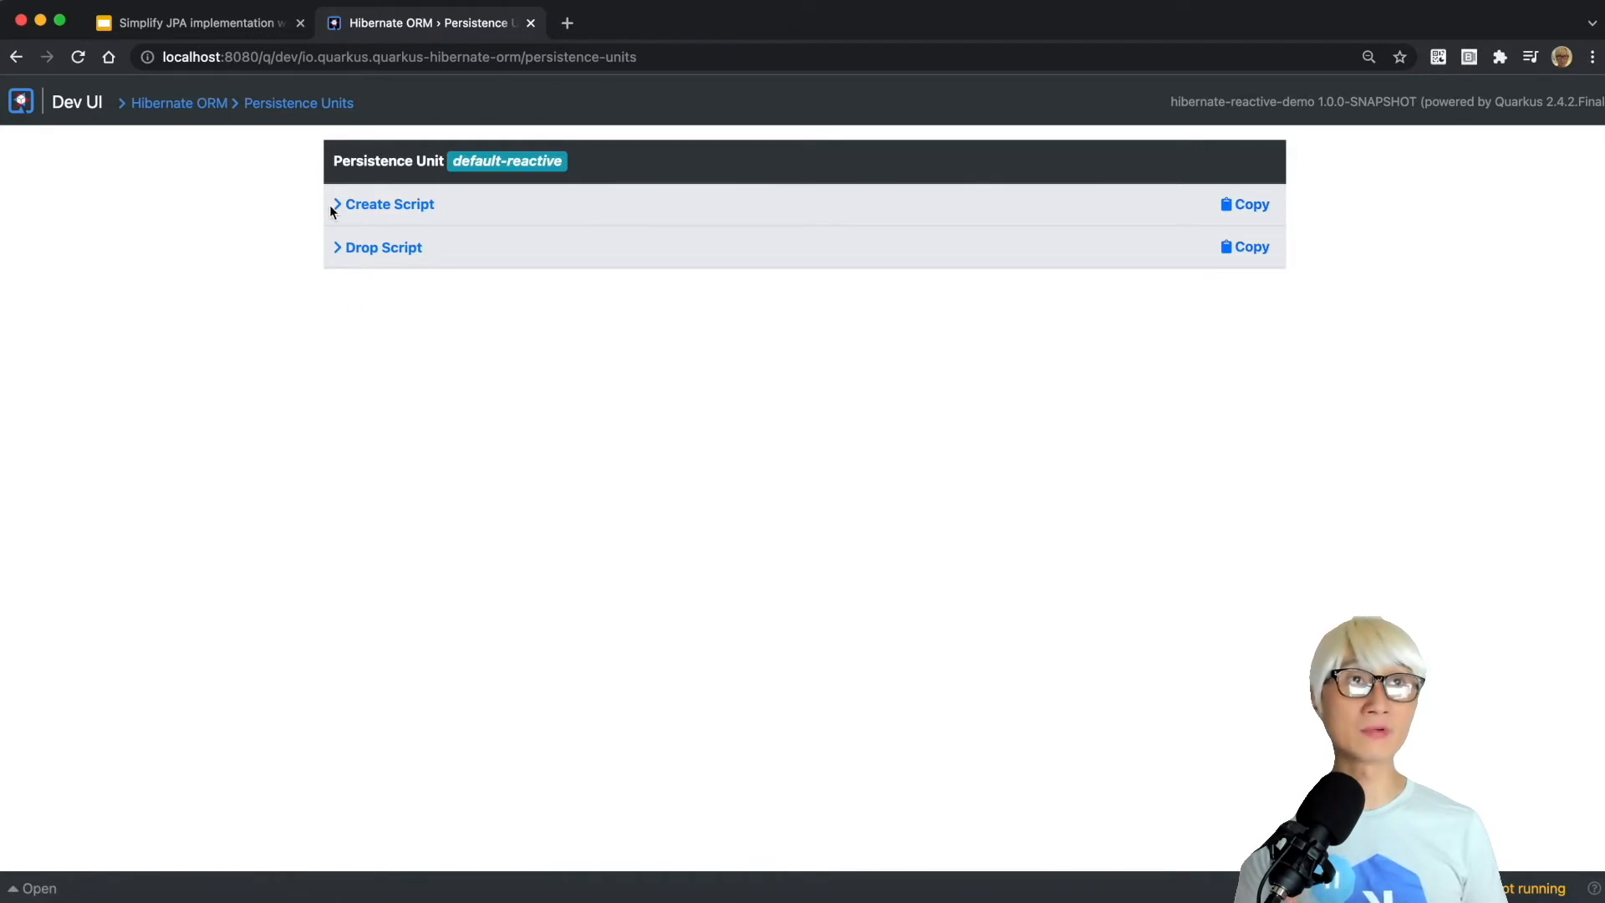
pyautogui.click(388, 204)
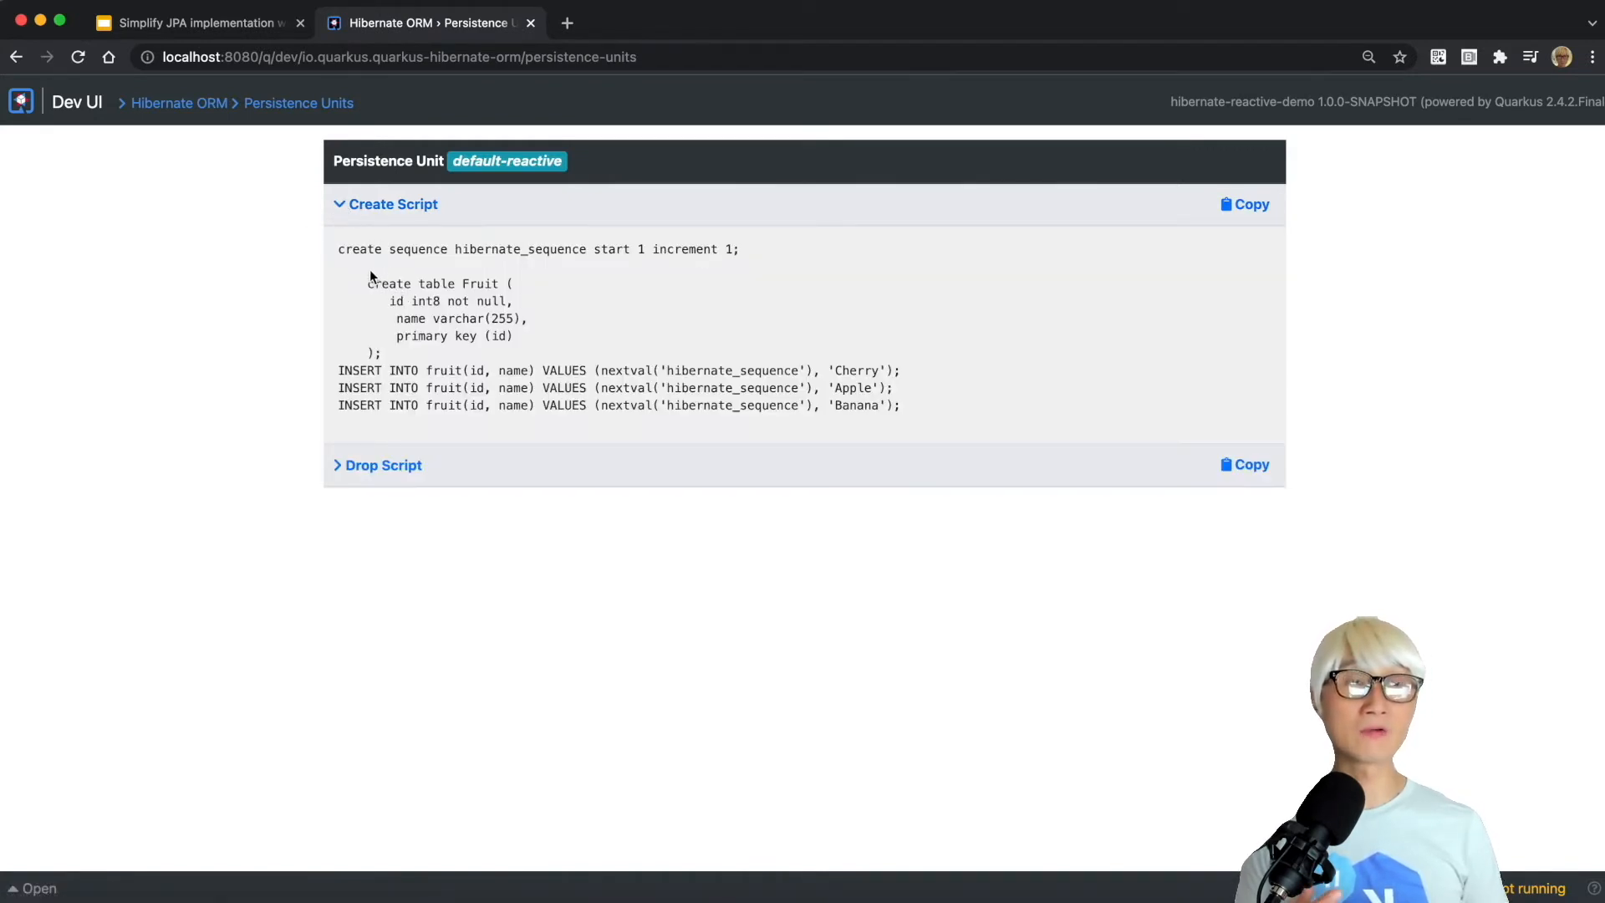
pyautogui.click(382, 465)
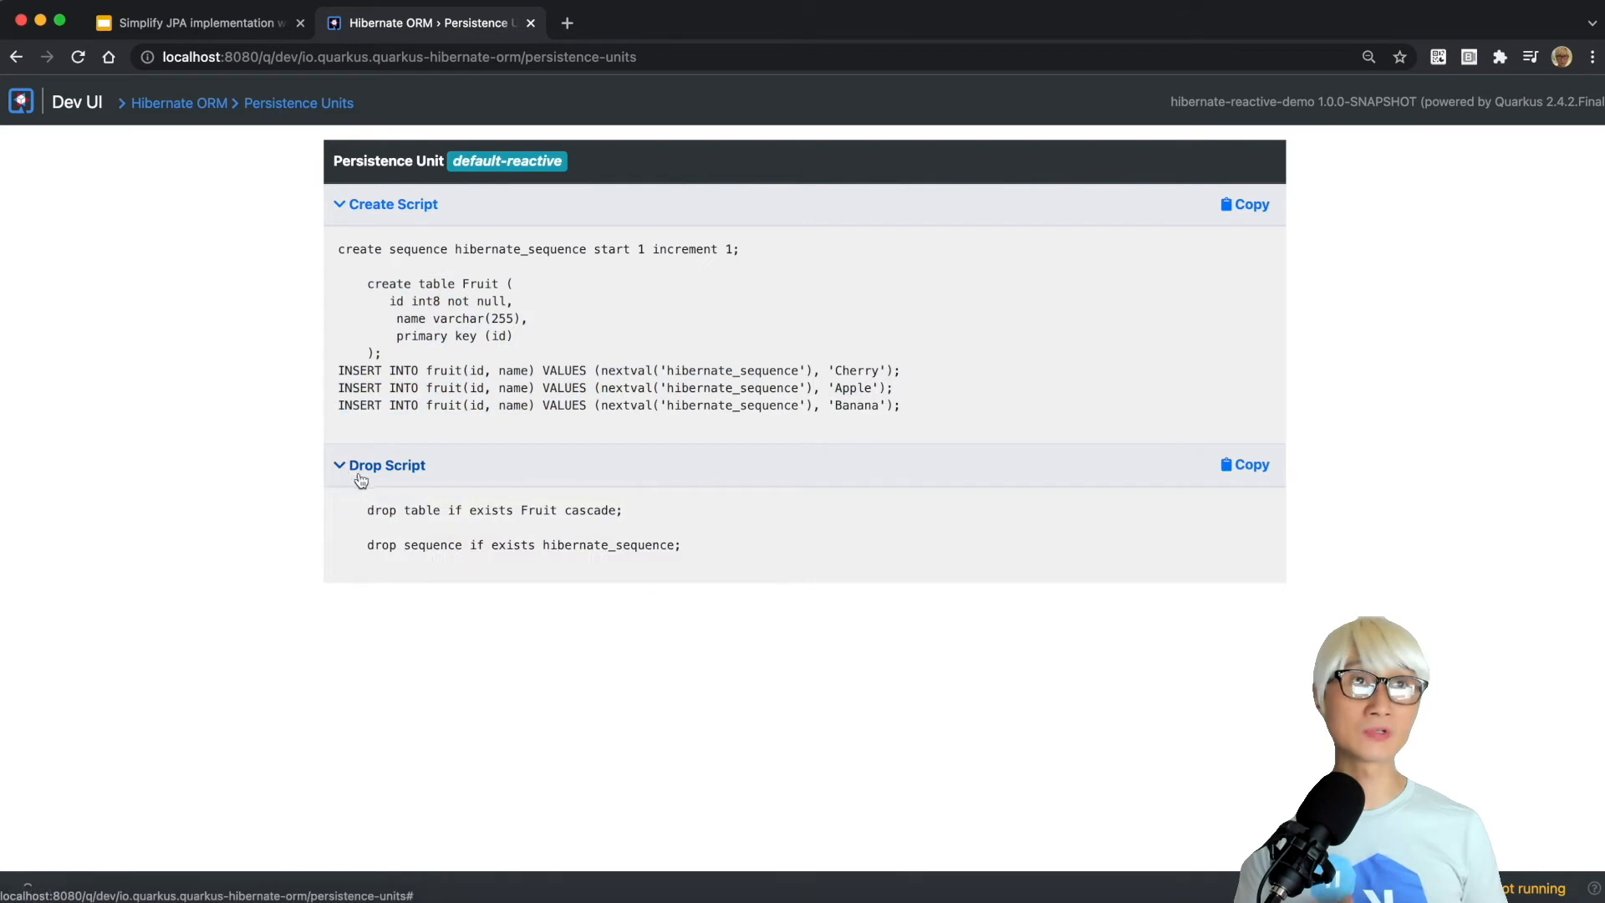
pyautogui.click(76, 101)
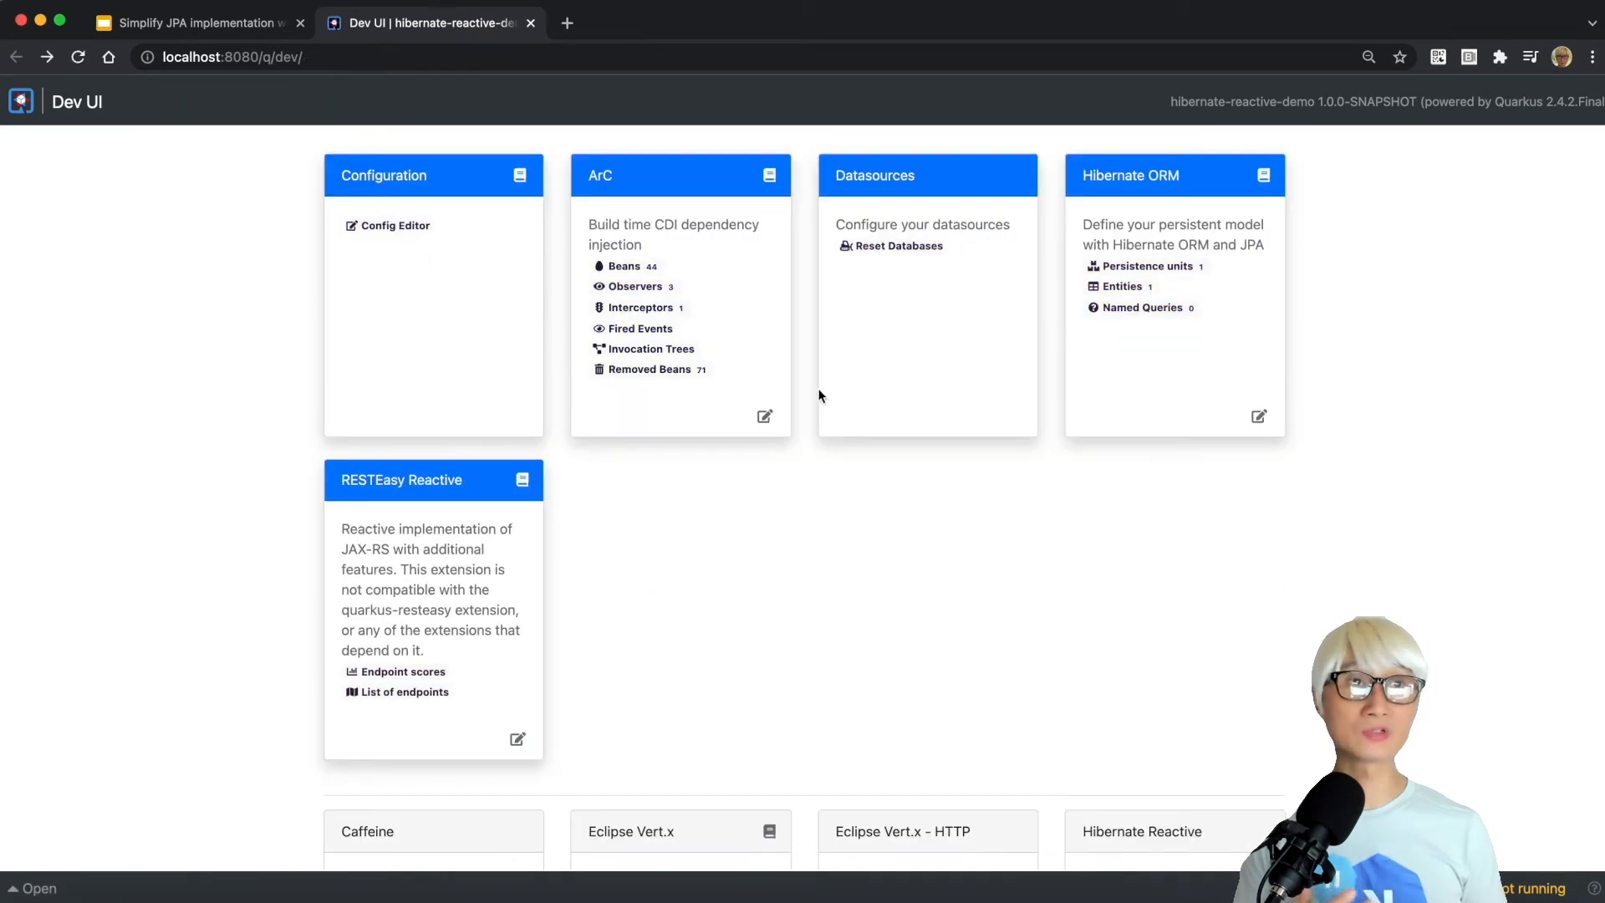
pyautogui.click(1121, 287)
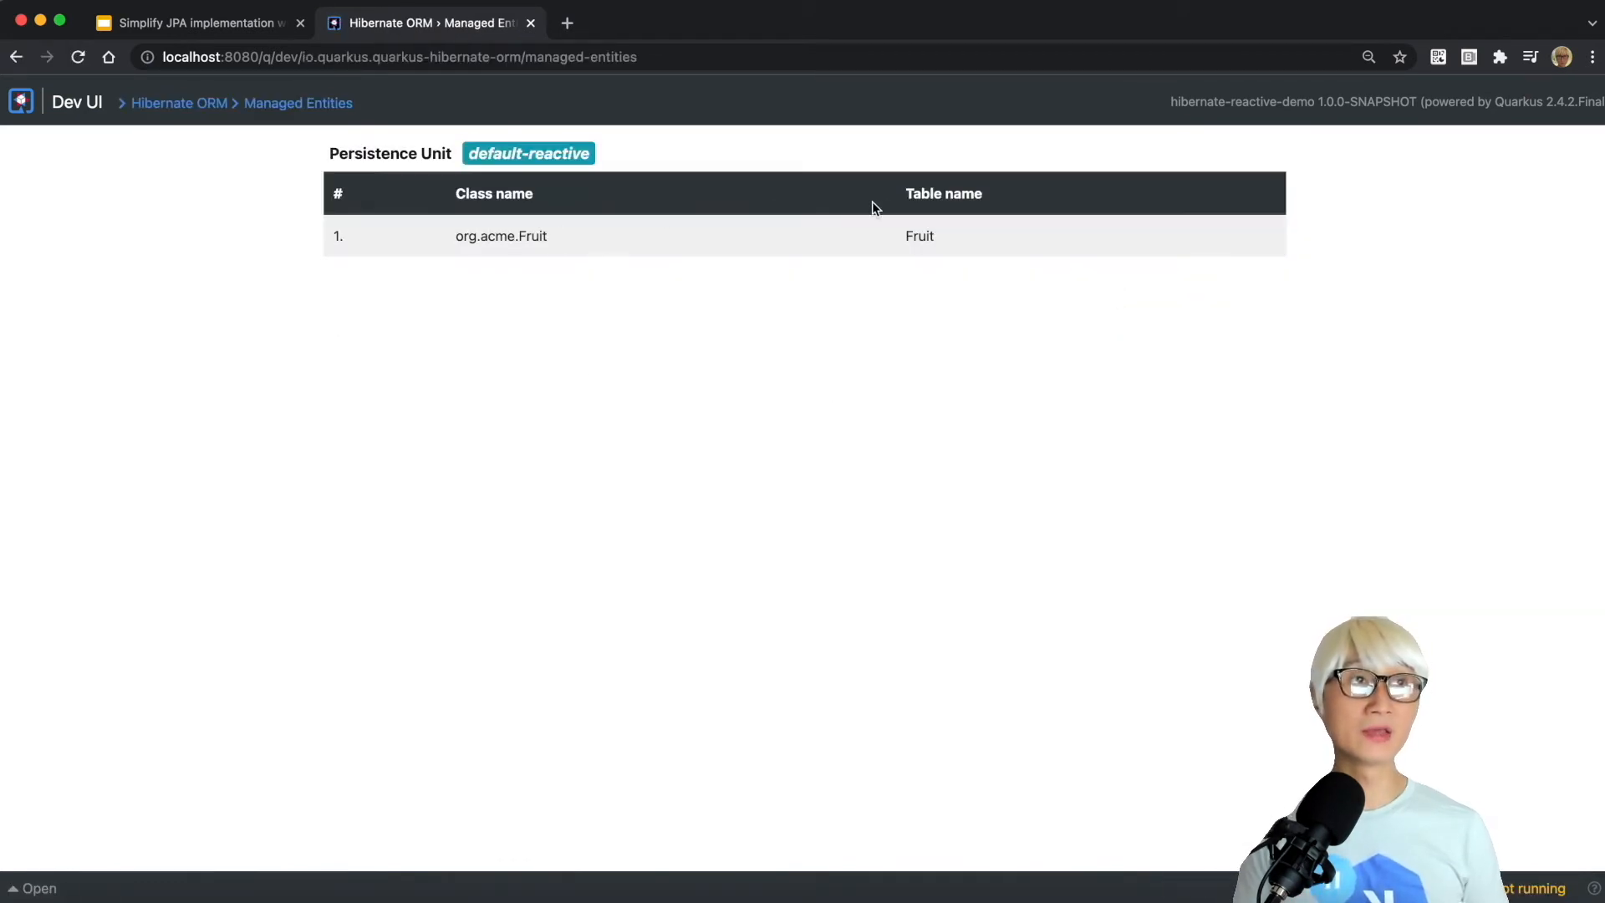
pyautogui.click(76, 101)
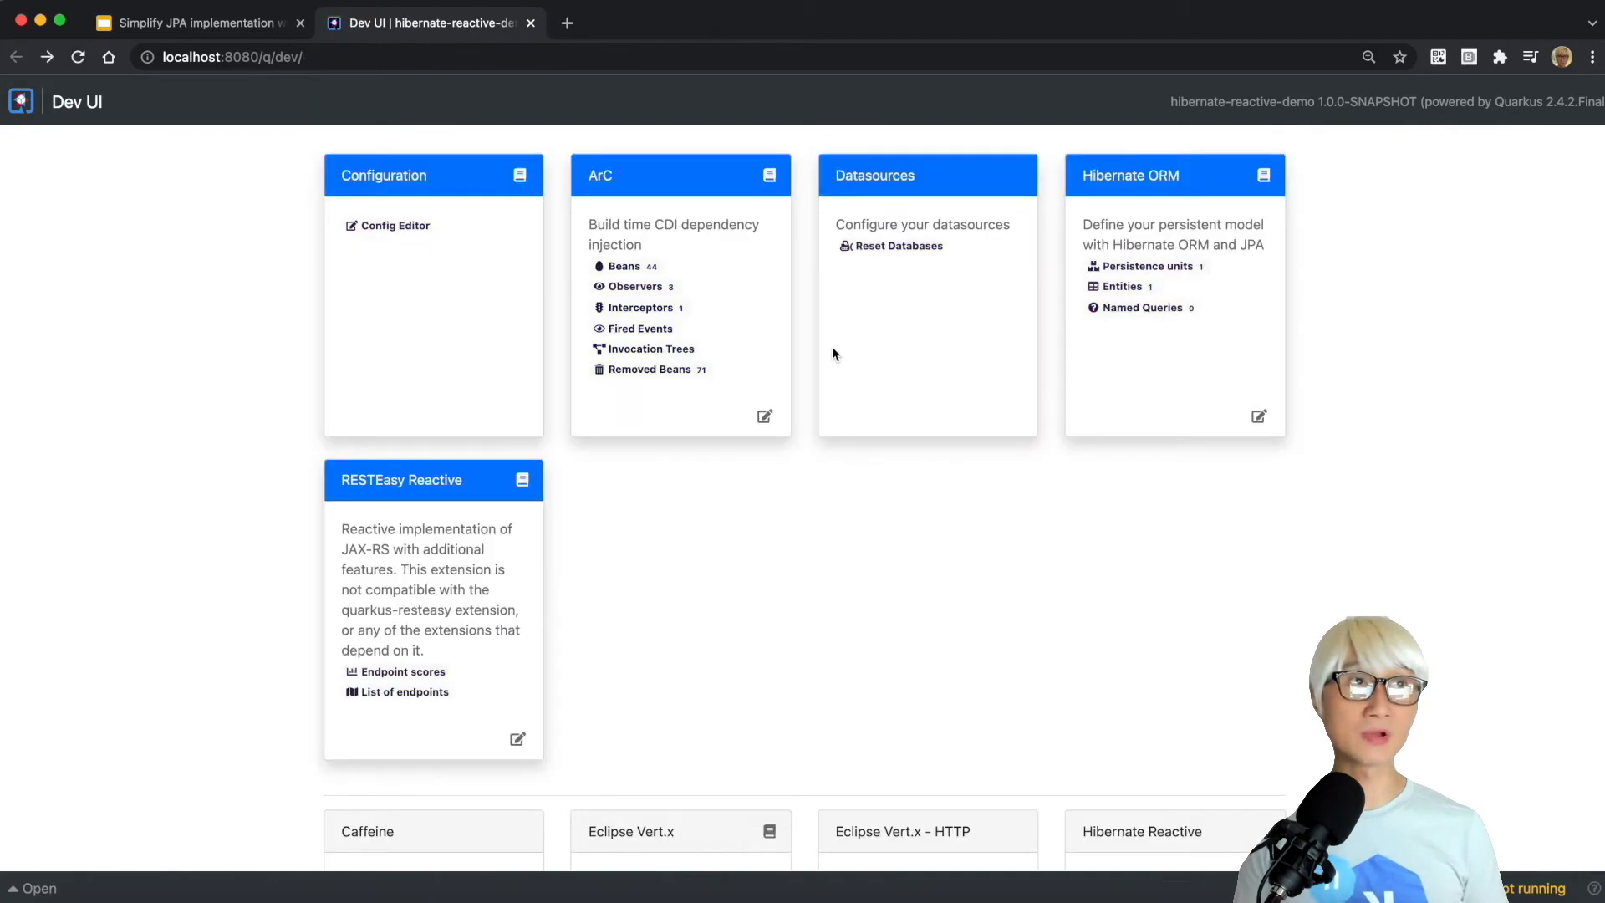
# Show the RESTEasy Reactive endpoint scores, where GET /fruits scores 100/100.
pyautogui.scroll(-3)
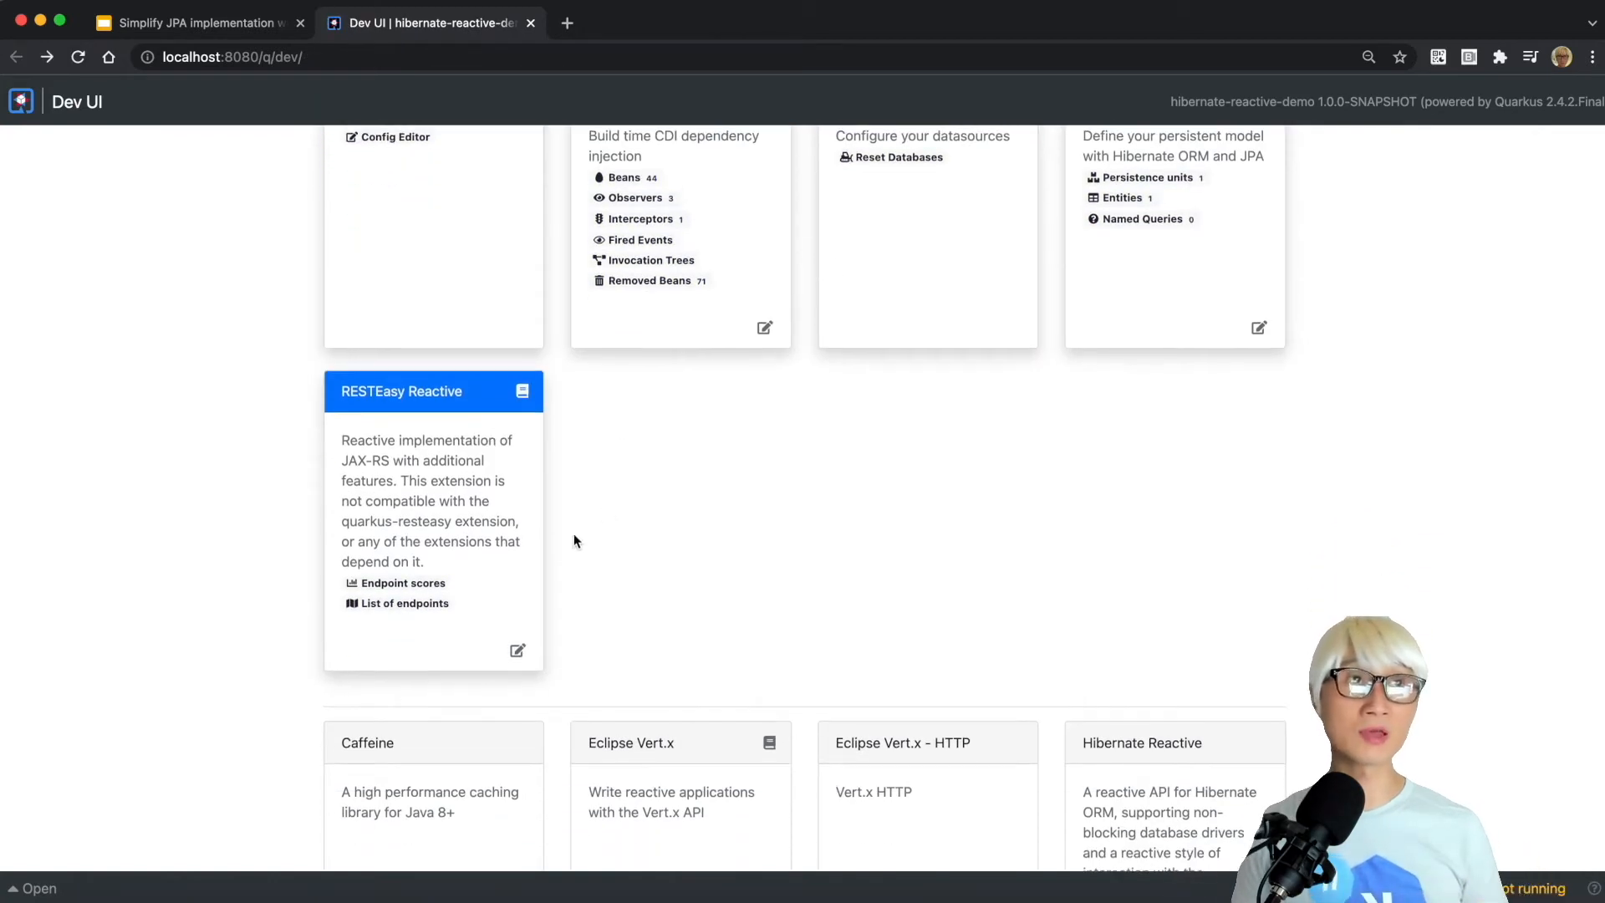
pyautogui.moveTo(401, 603)
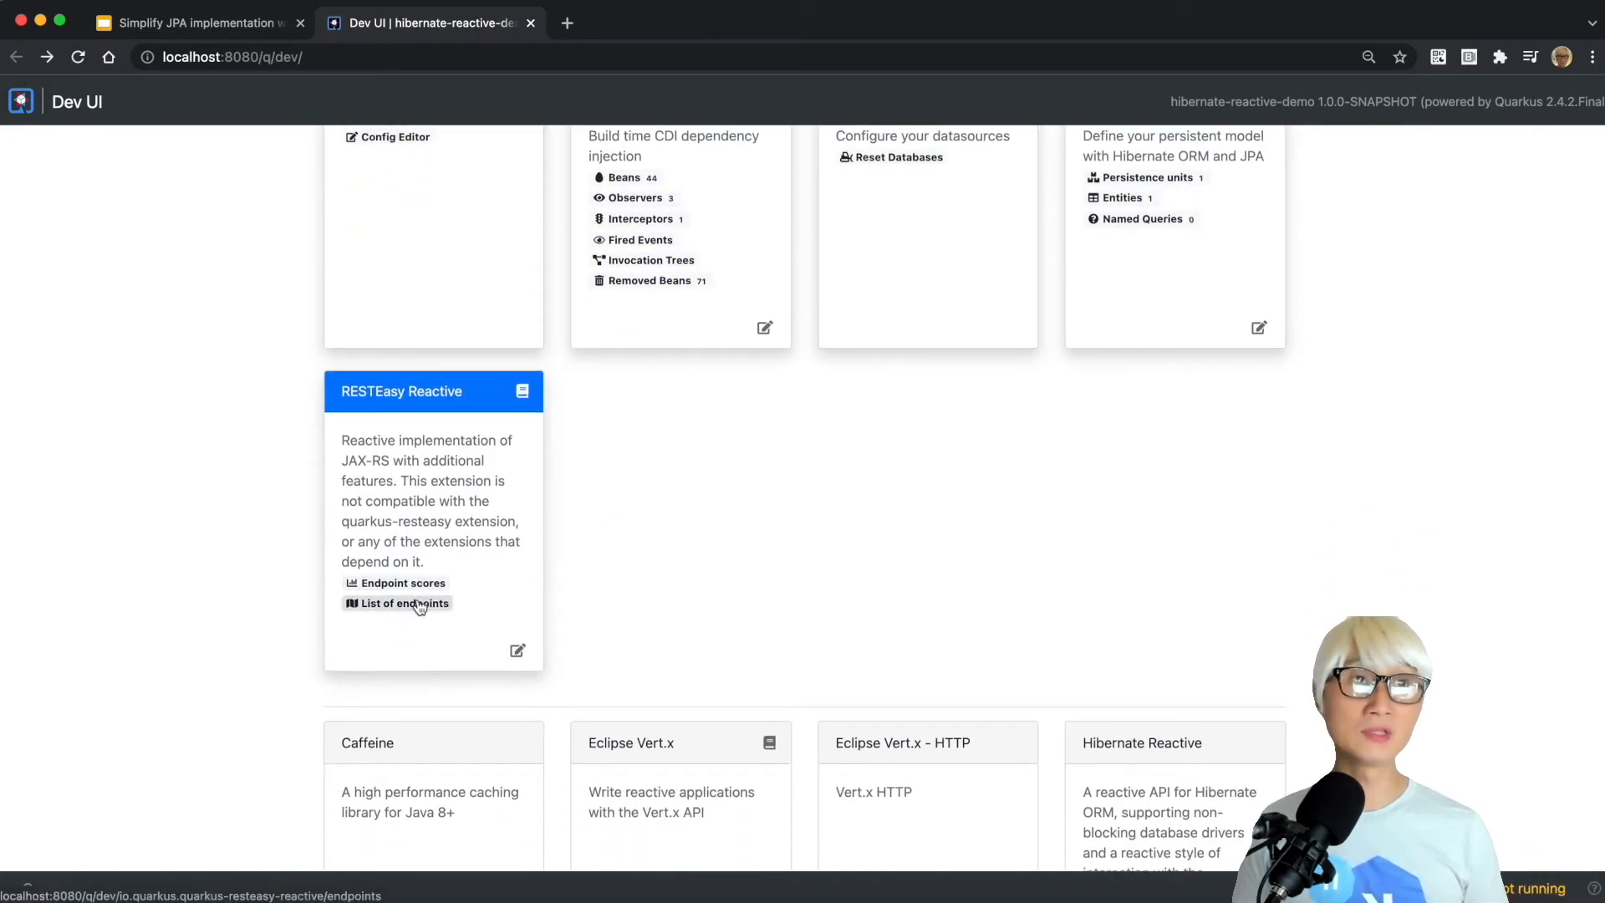
pyautogui.click(402, 602)
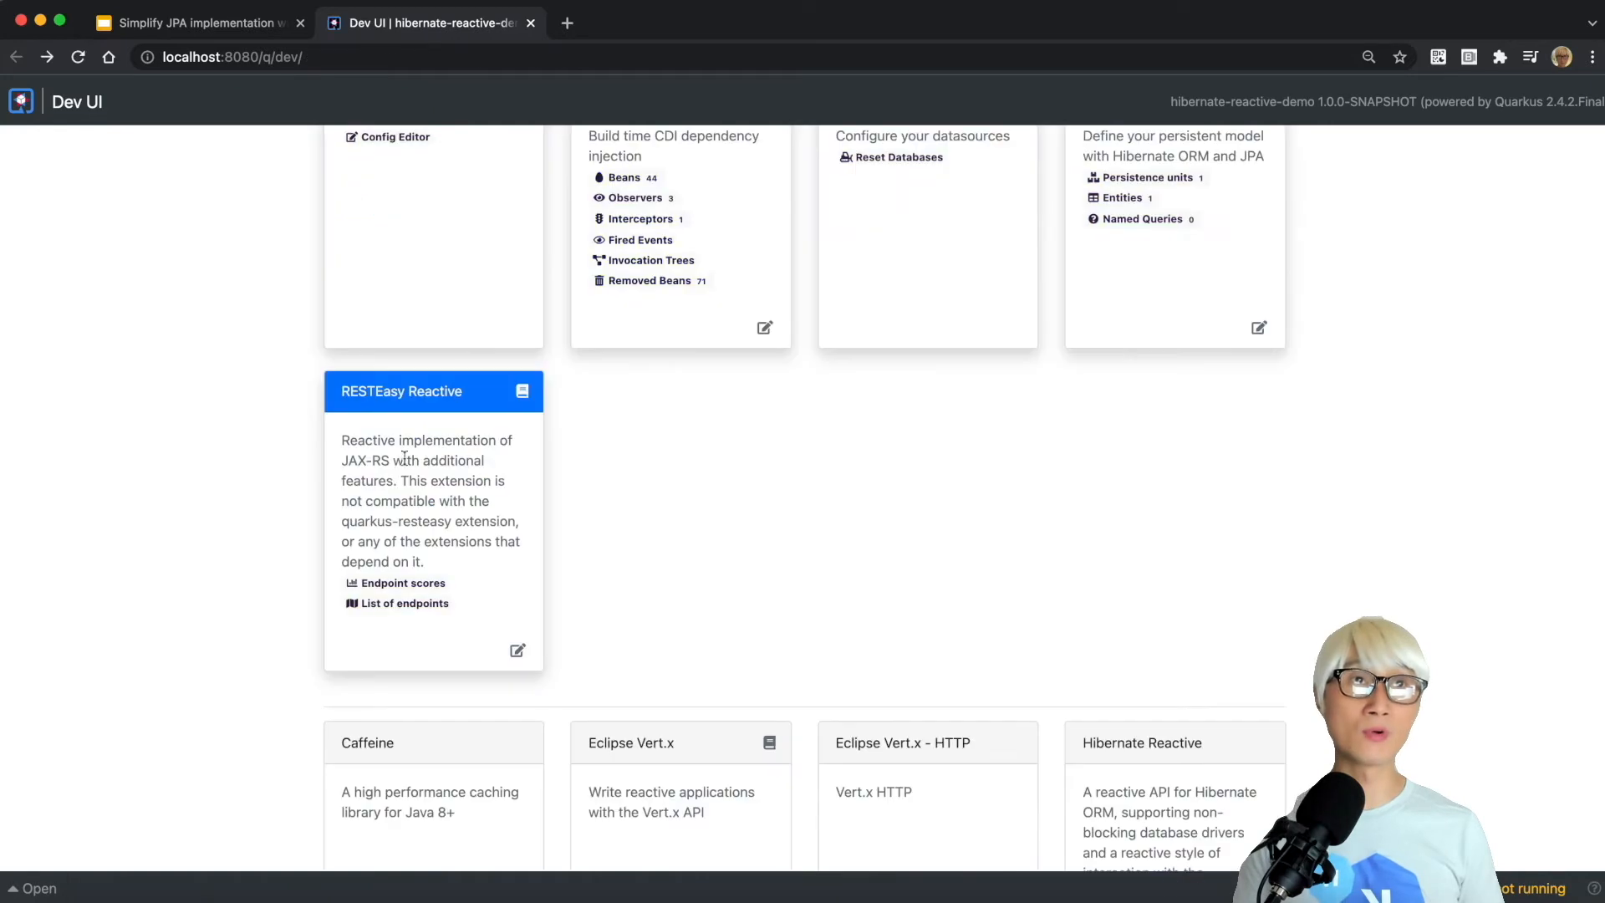
pyautogui.click(402, 583)
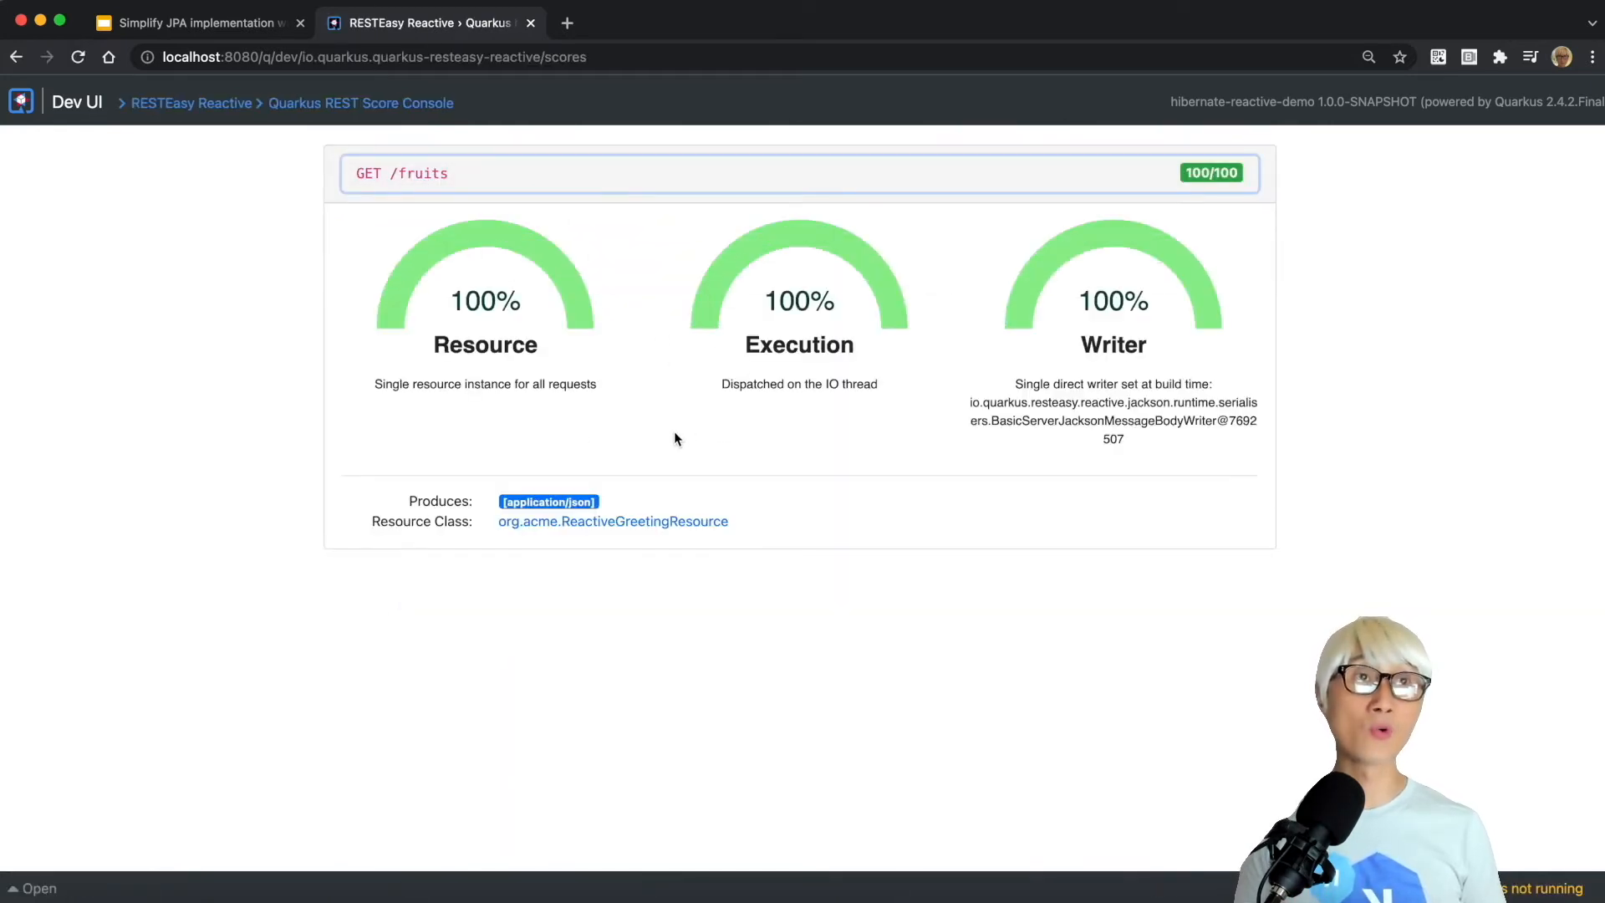
pyautogui.moveTo(619, 475)
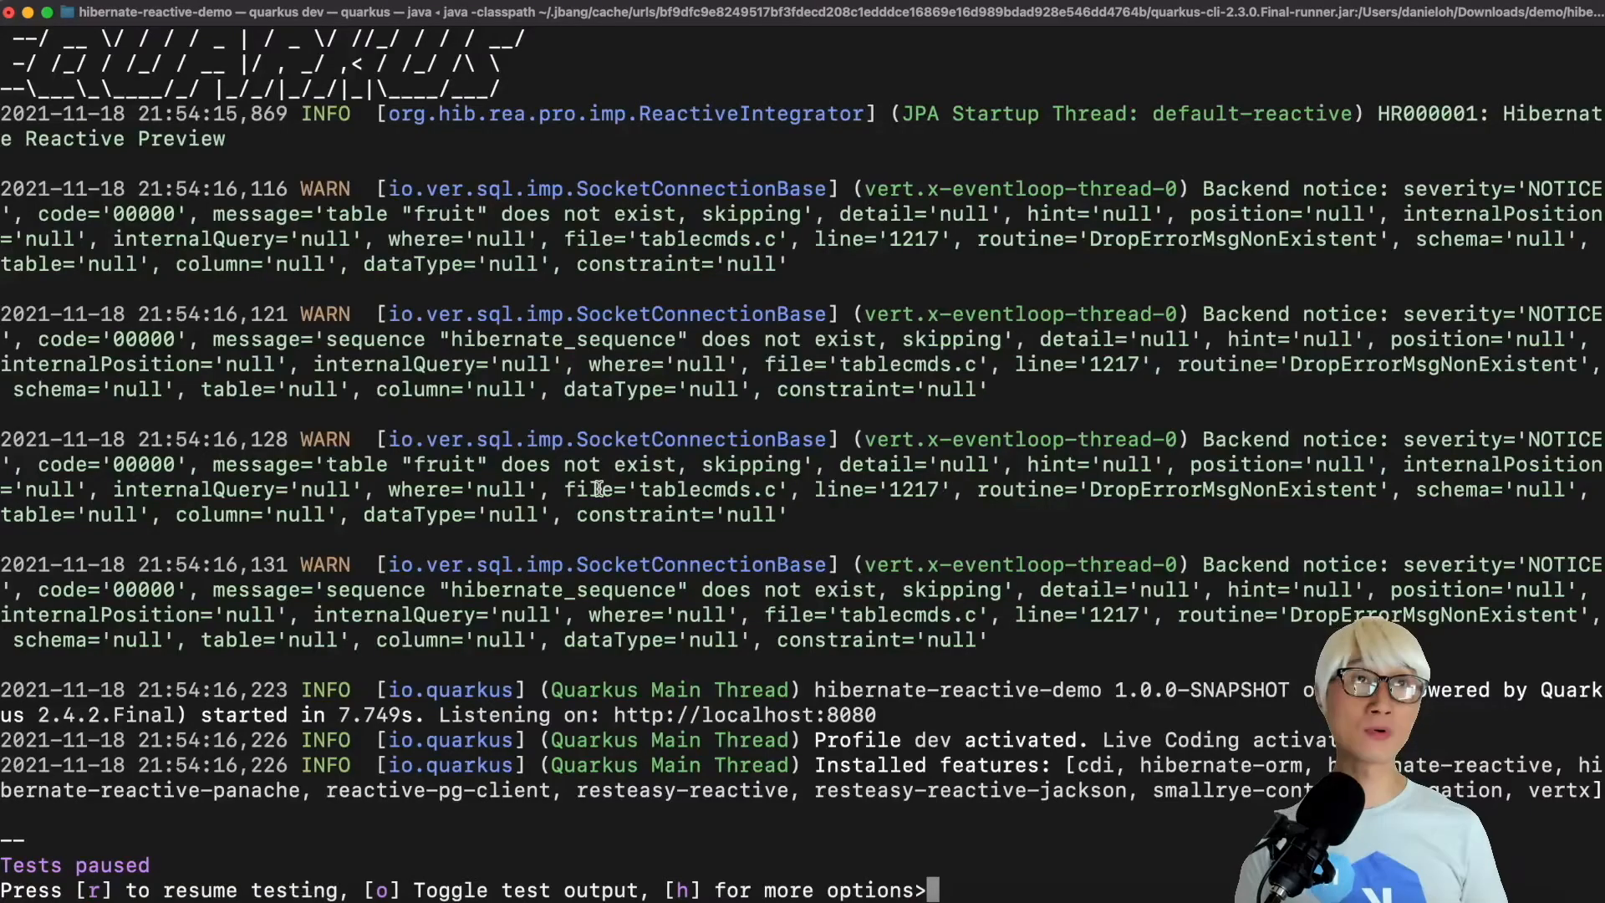
pyautogui.moveTo(624, 400)
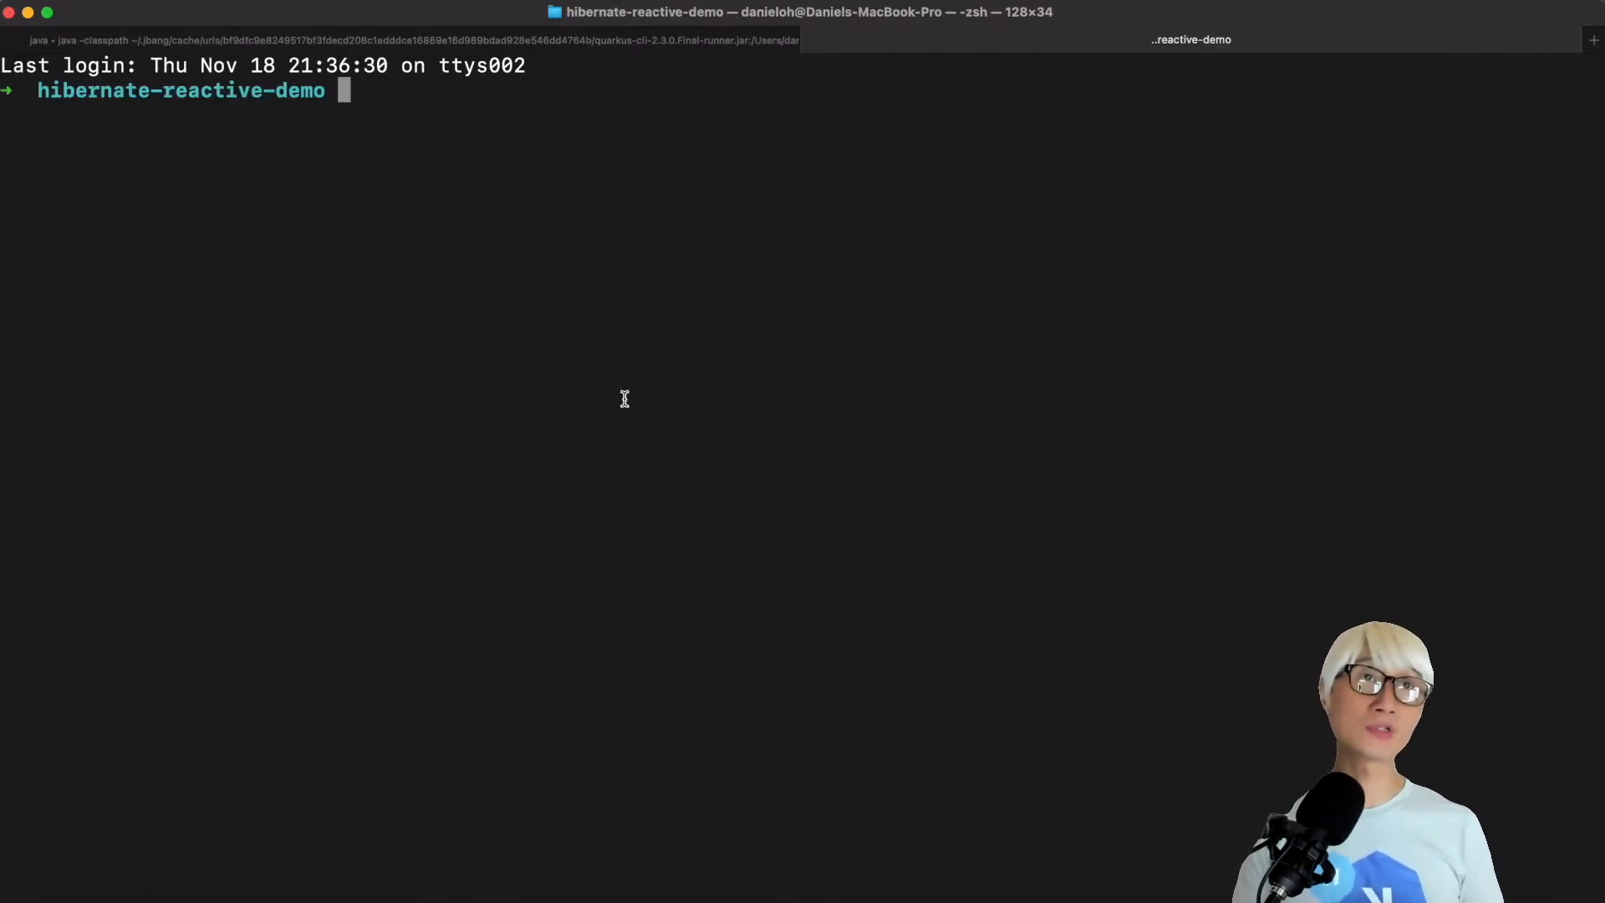
# Send 'http :8080/fruits' with HTTPie from a new terminal tab.
pyautogui.write('h')
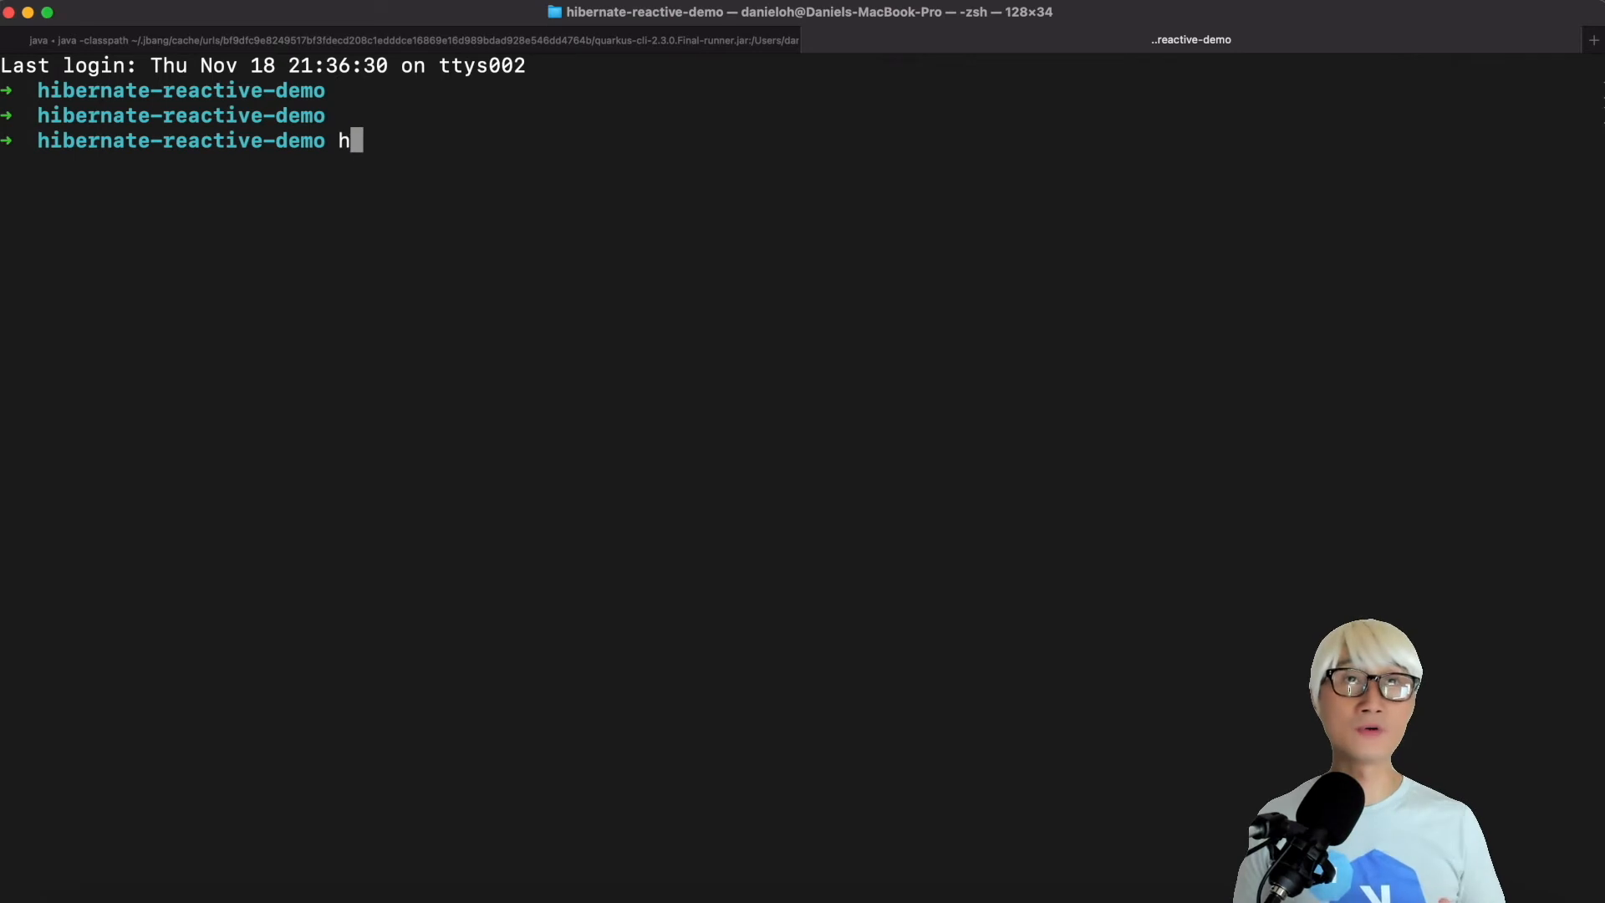
pyautogui.write('ttp :')
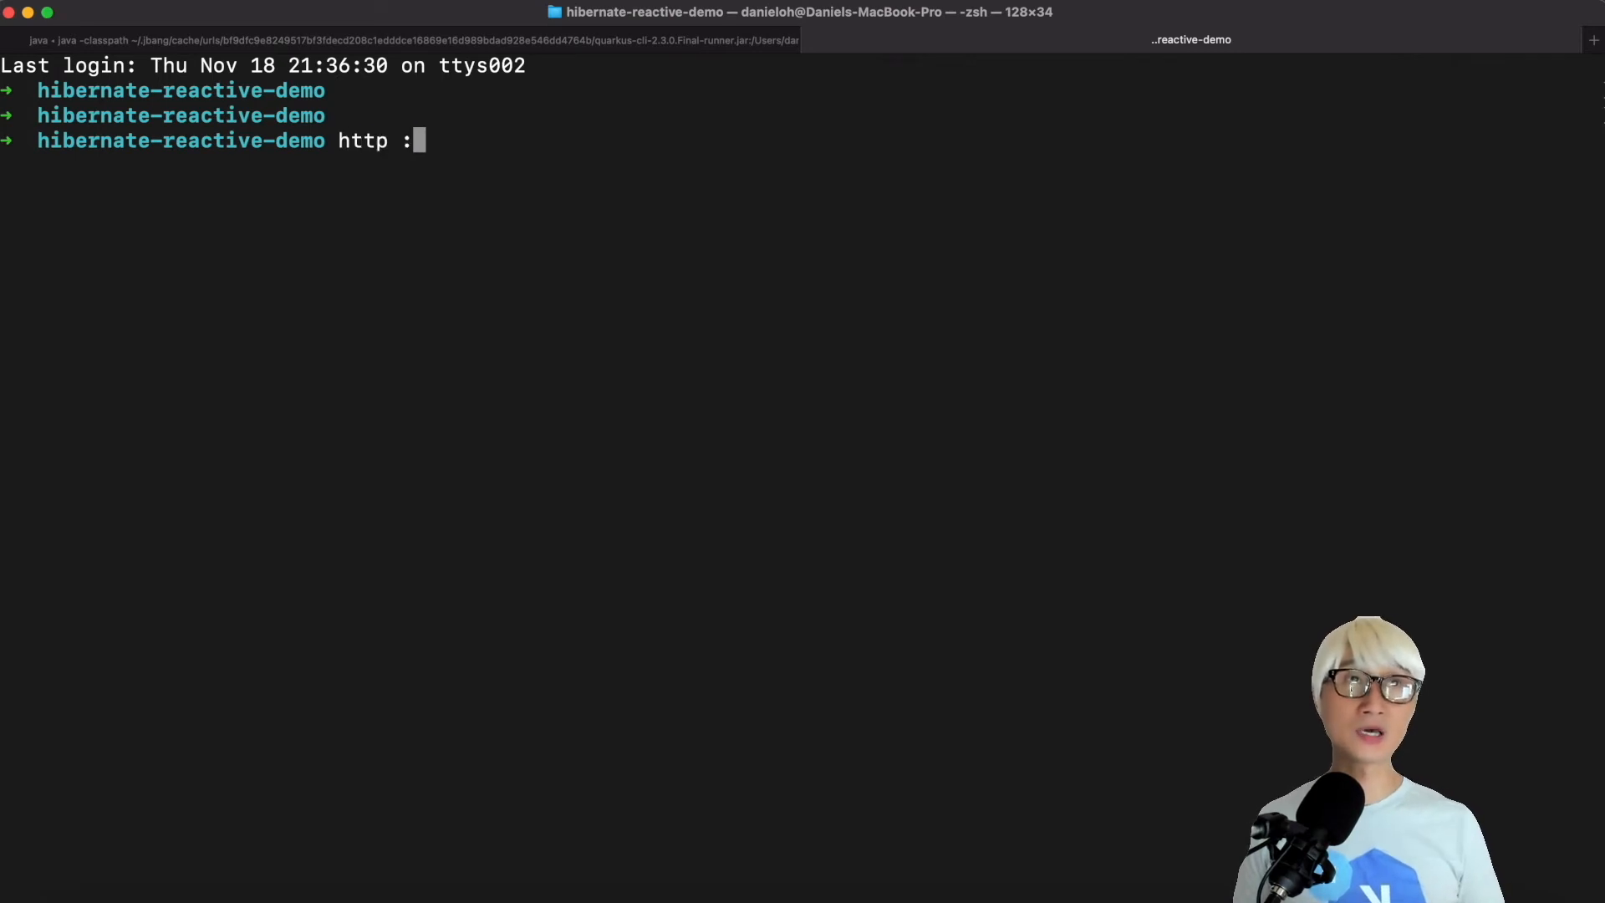
pyautogui.write('8080/fr')
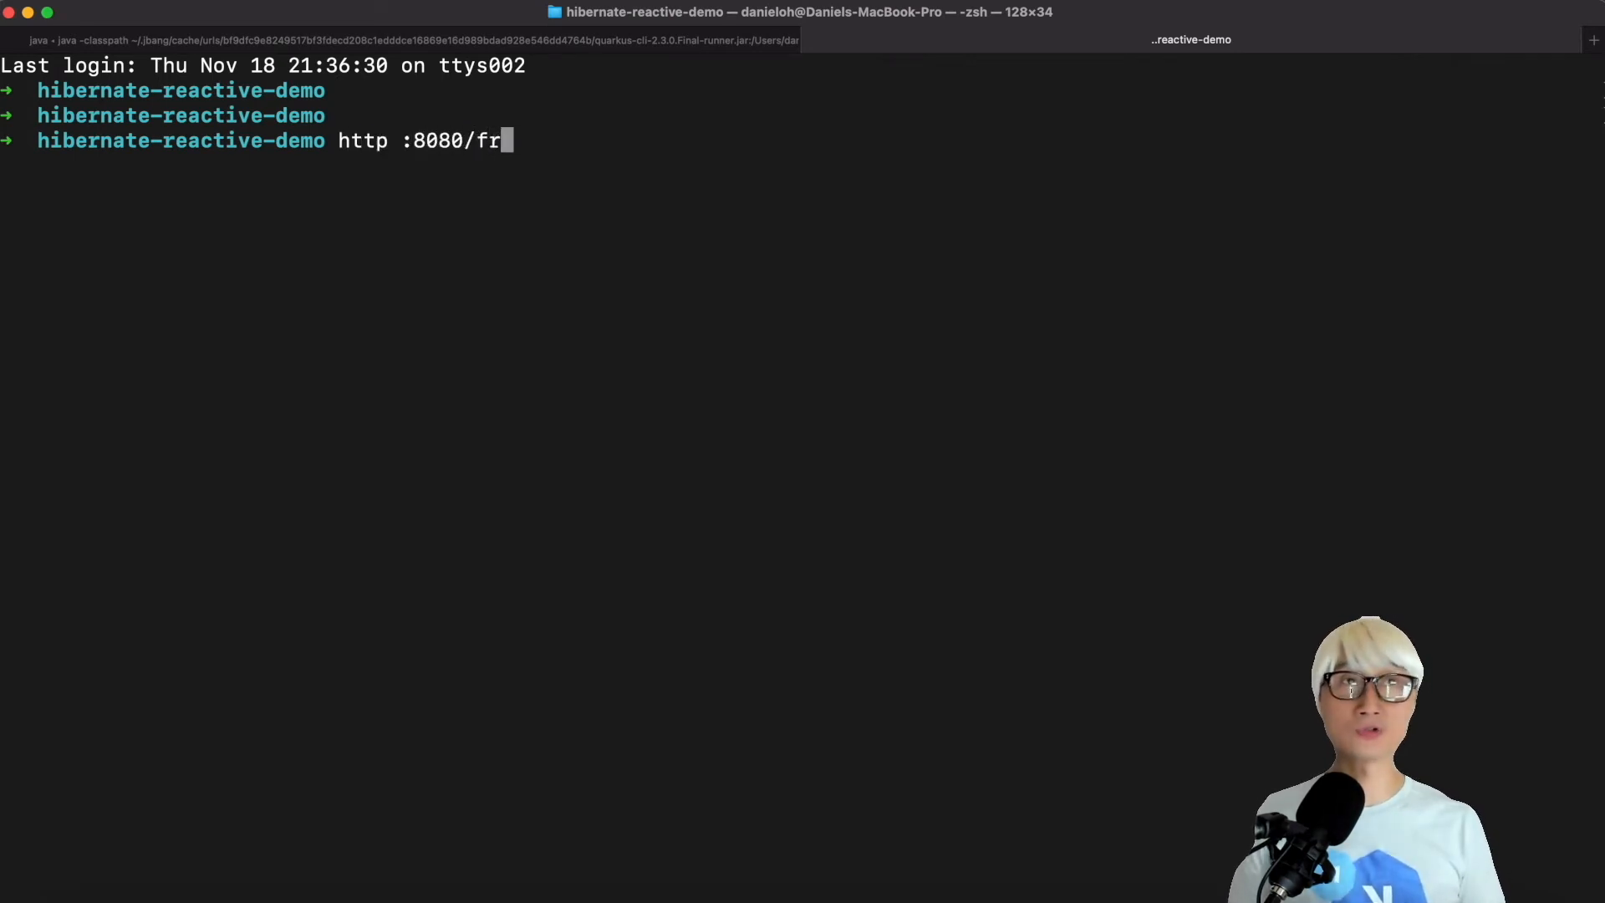
pyautogui.press('Return')
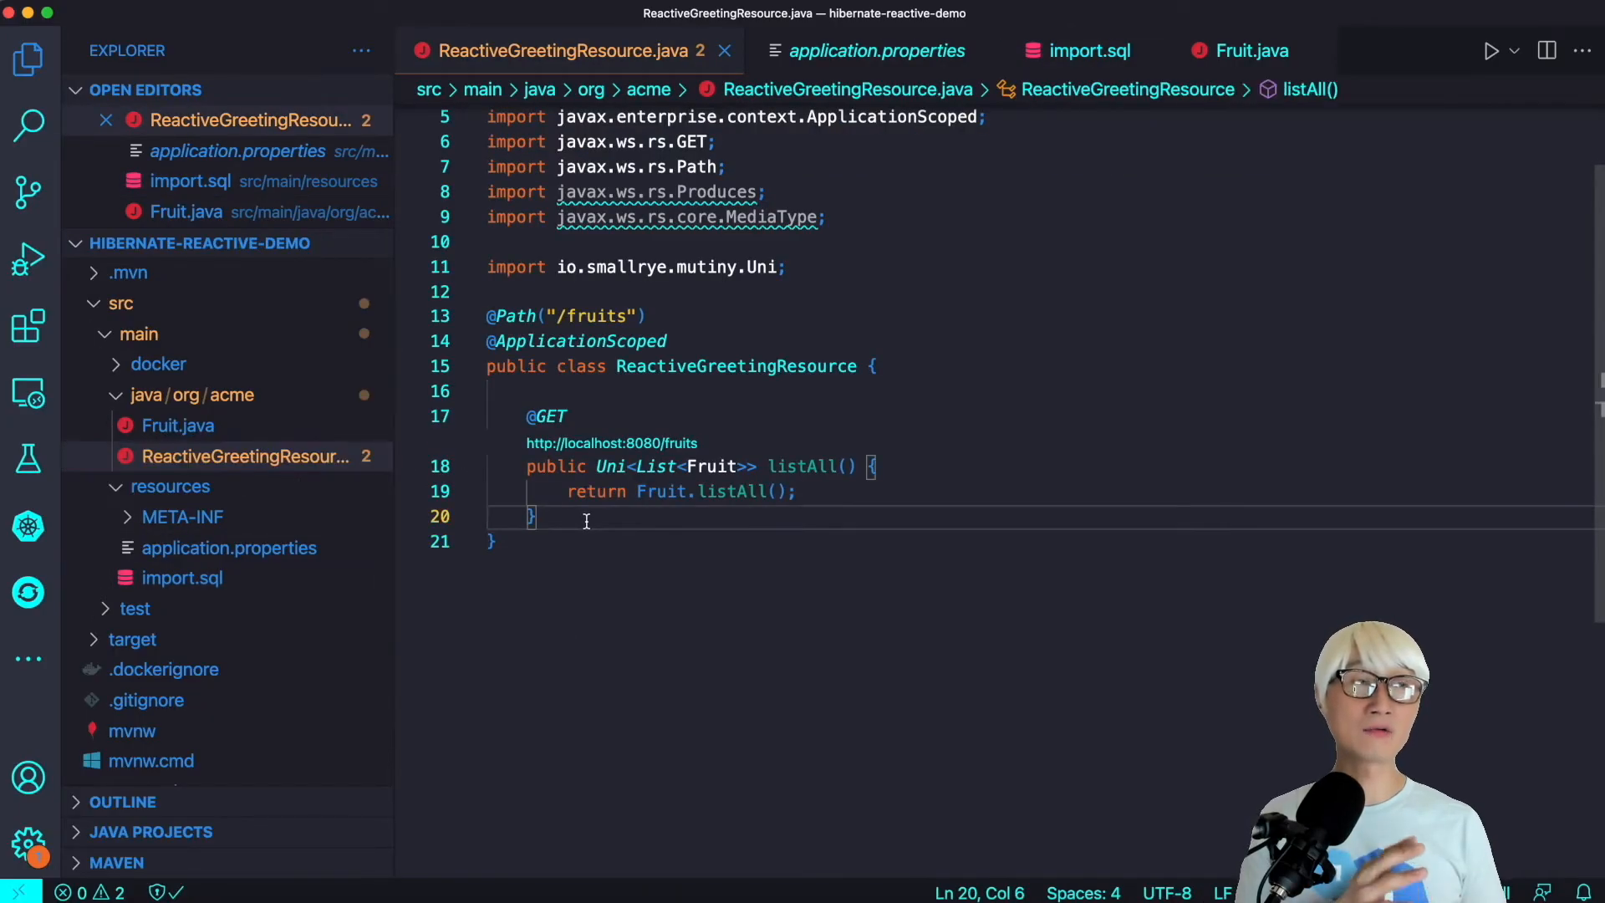
pyautogui.write('@GET')
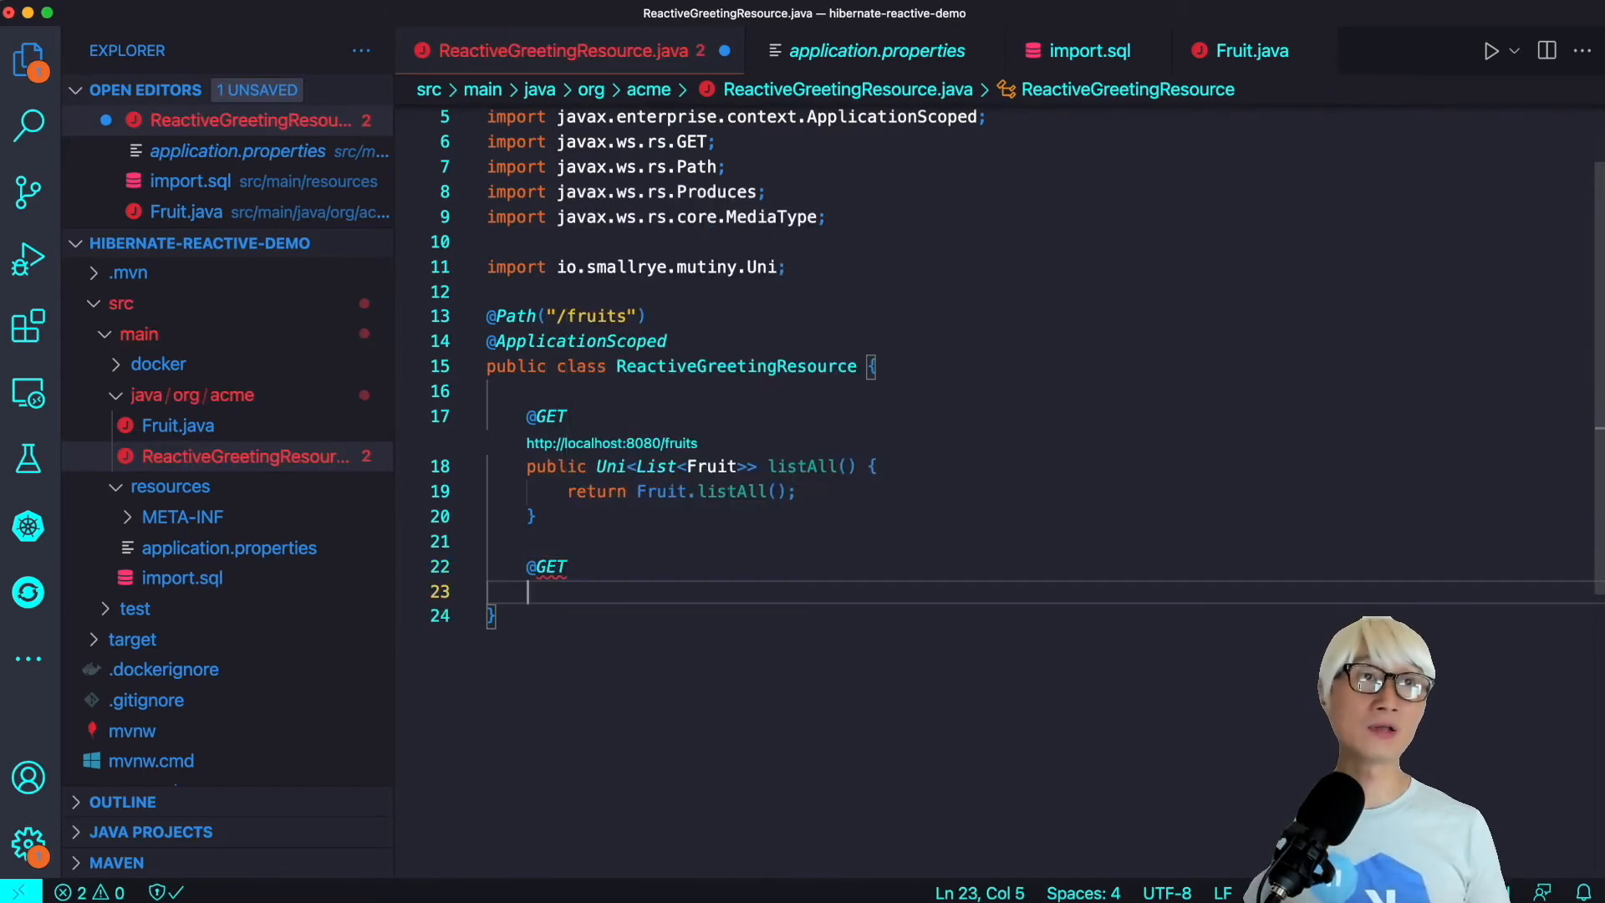
pyautogui.write('@path')
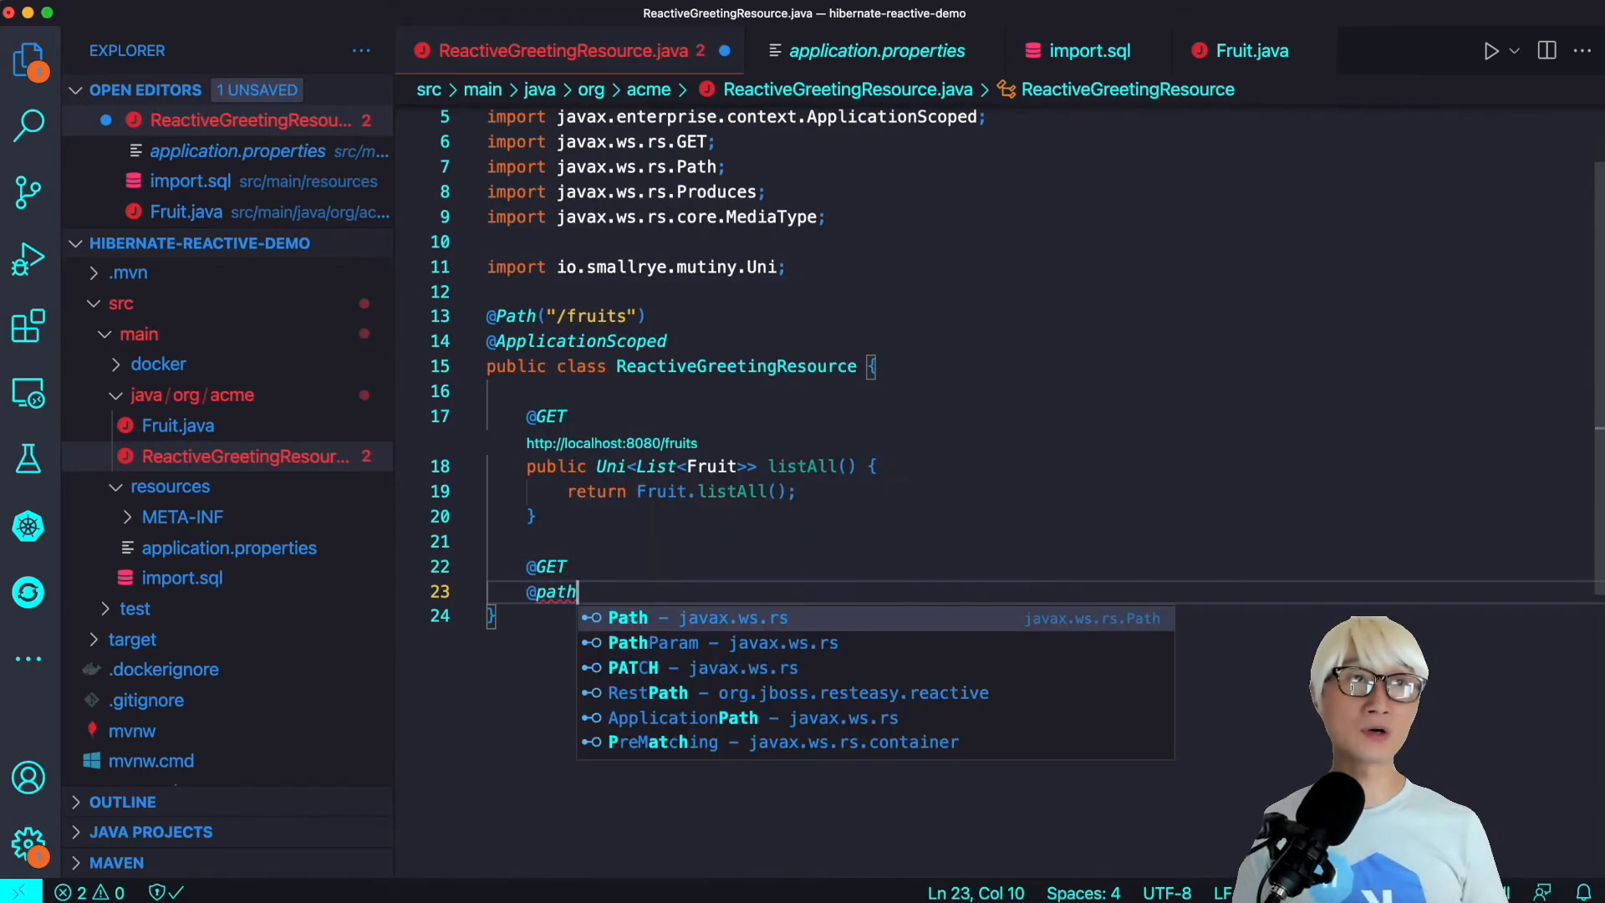
pyautogui.write('("{id}")')
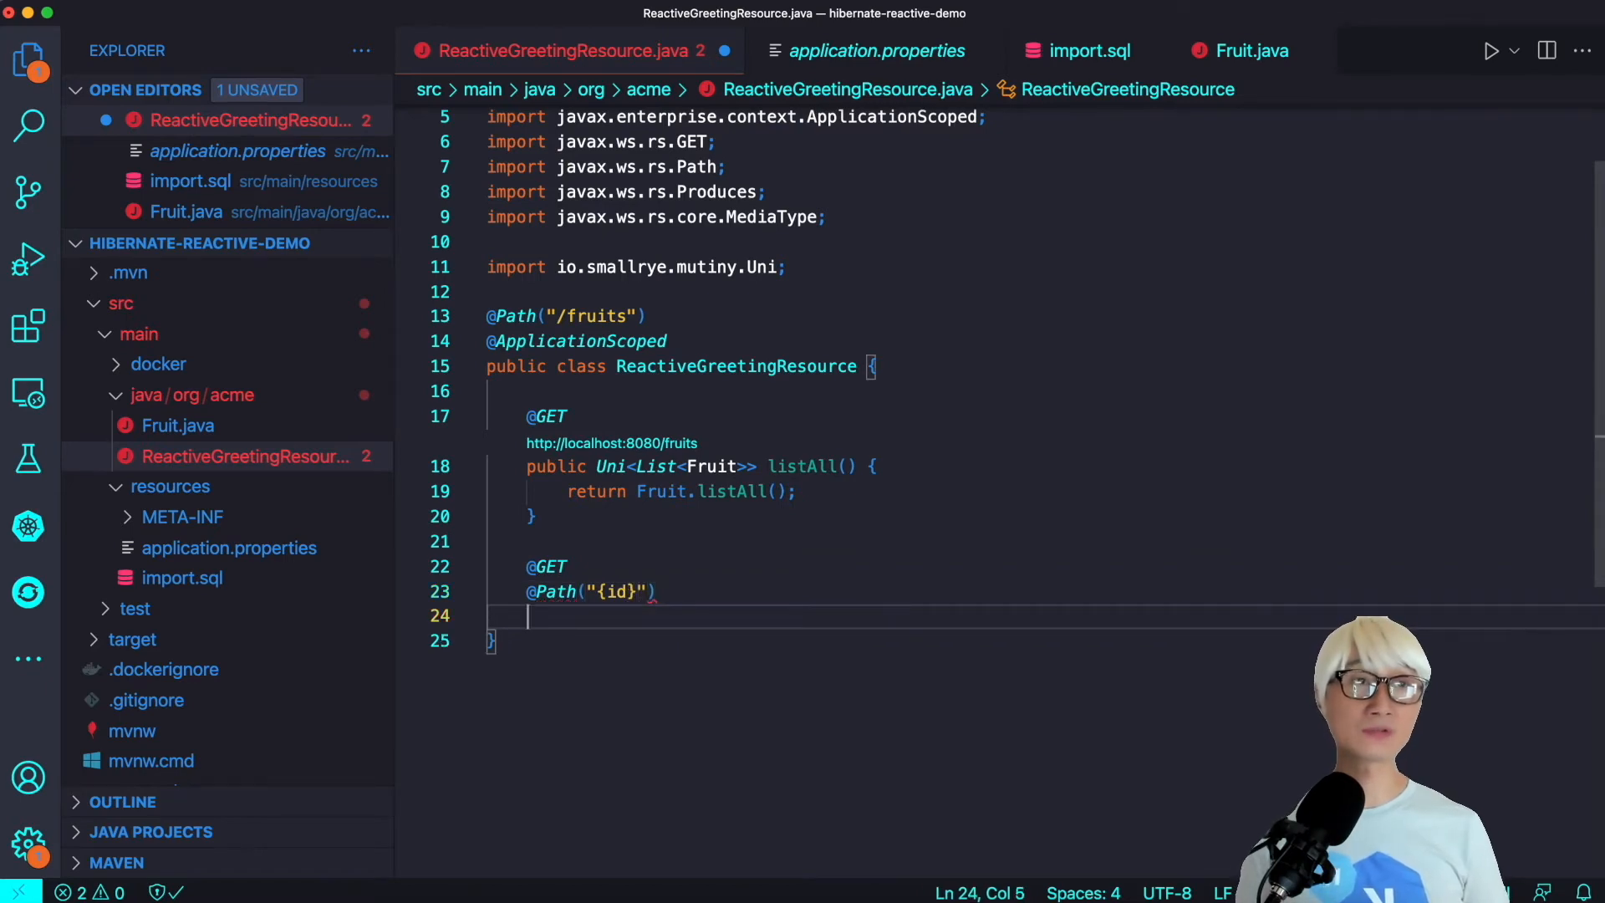
pyautogui.write('public Uni<Fruit>')
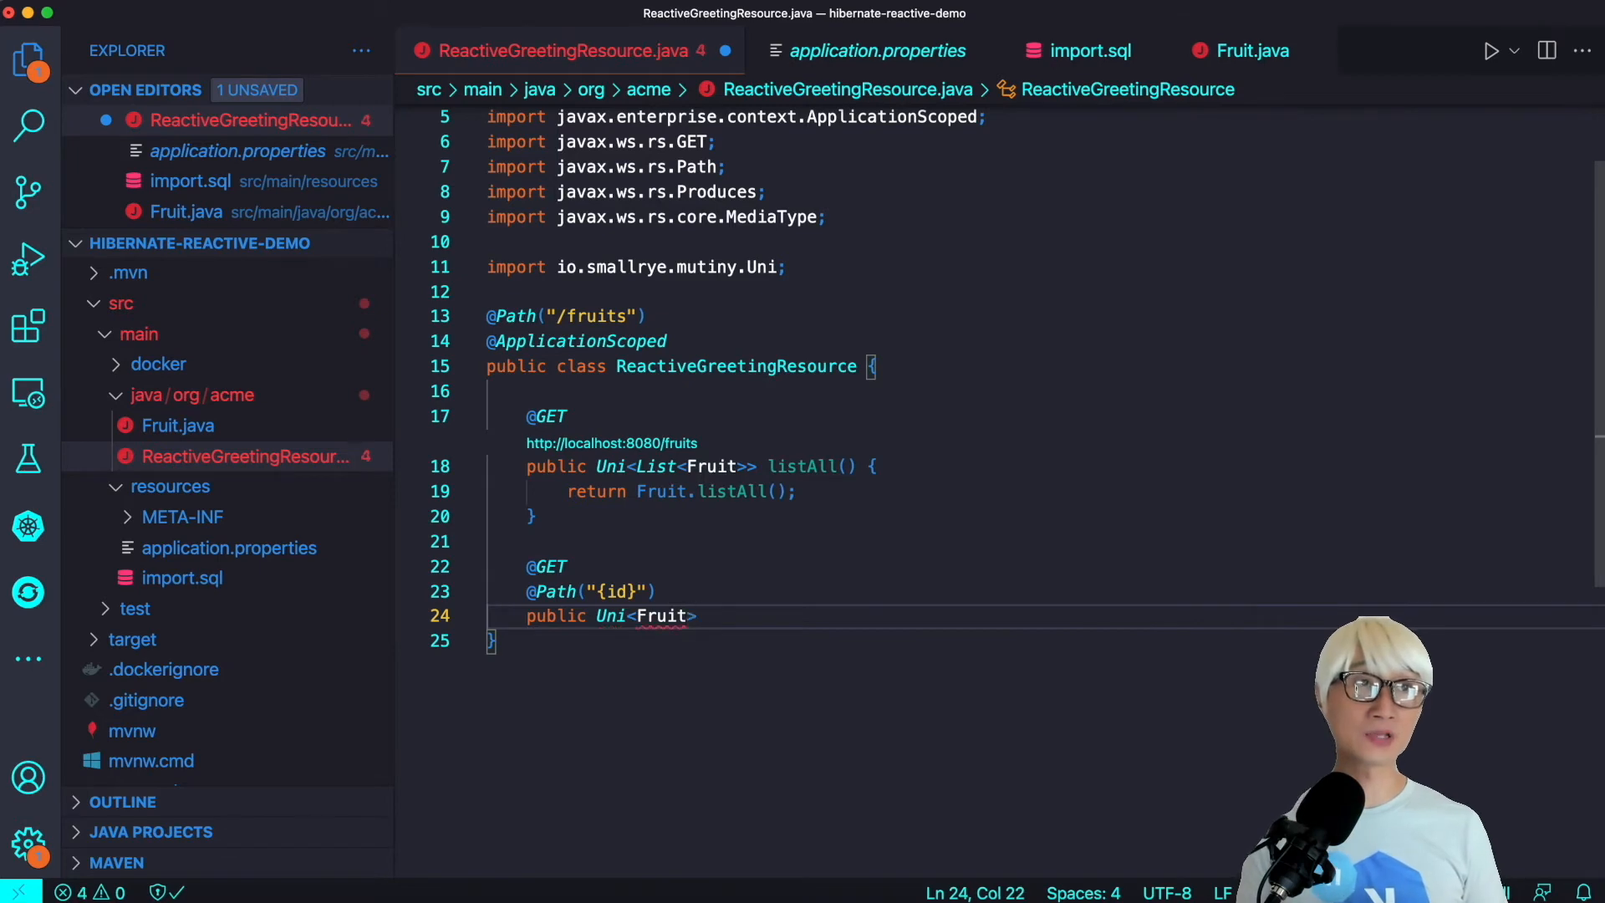
pyautogui.write('findById')
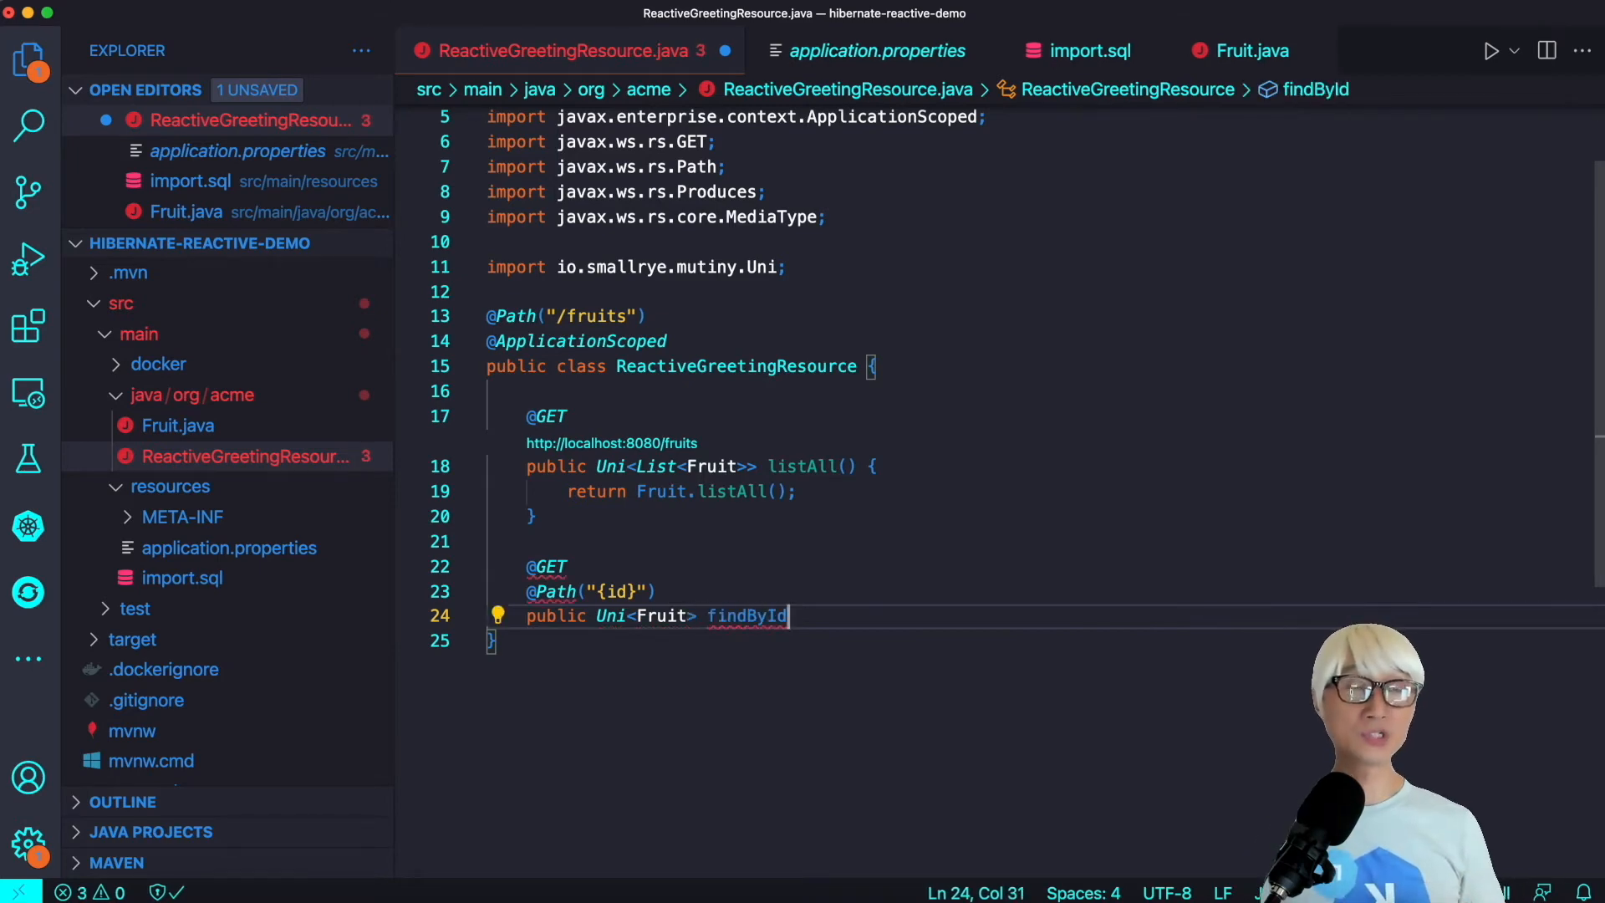
pyautogui.write('(@RestPath Long')
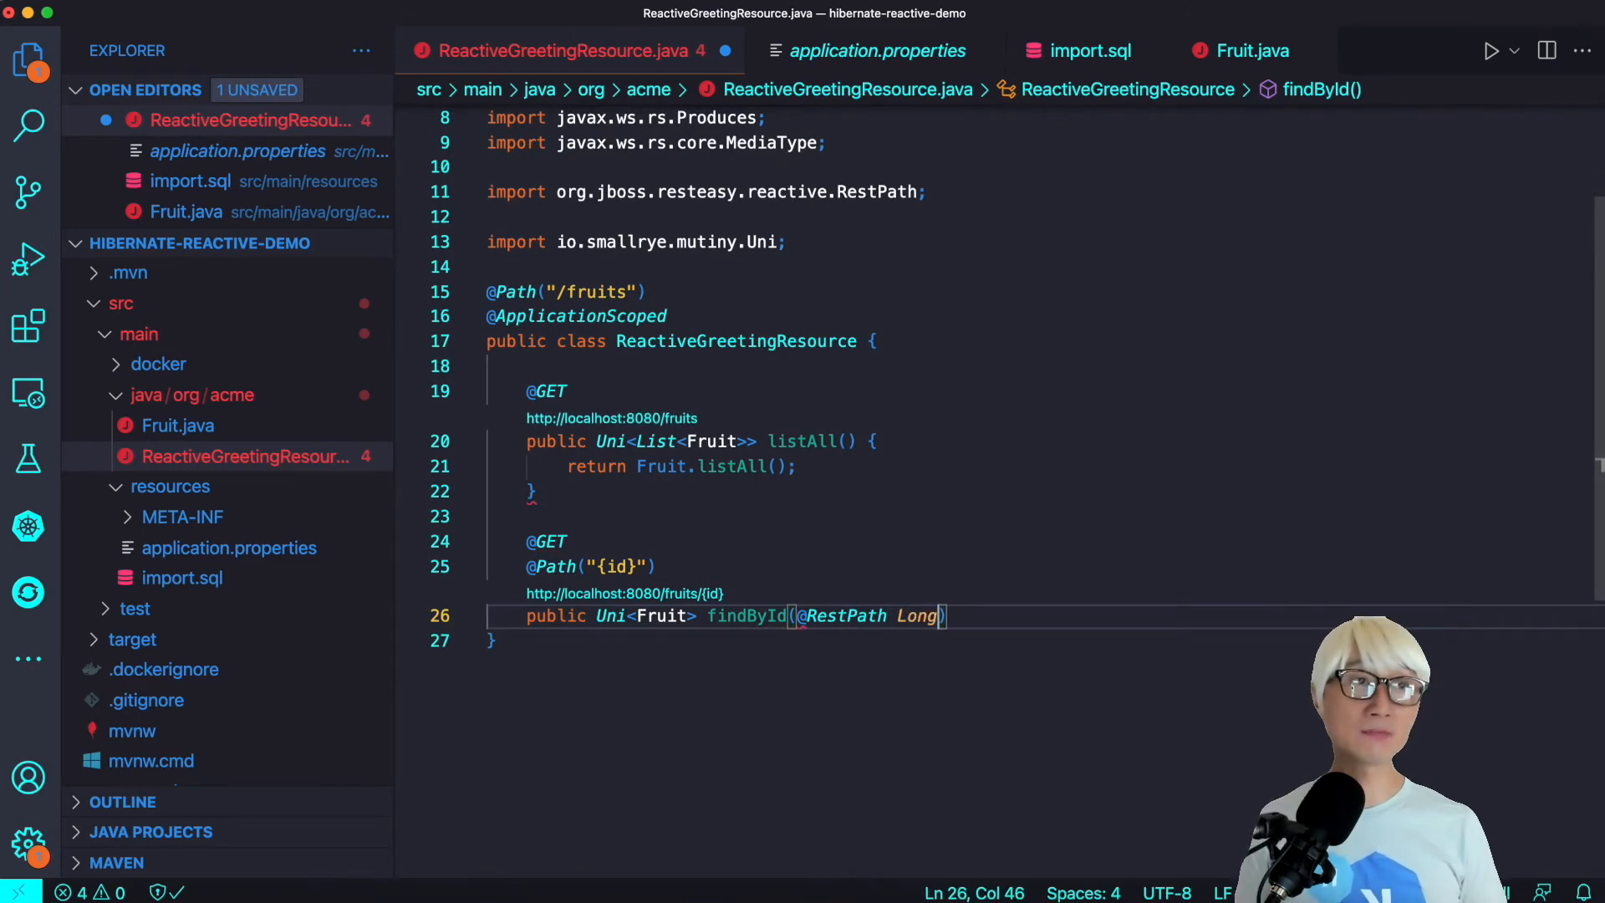
pyautogui.write('id) {')
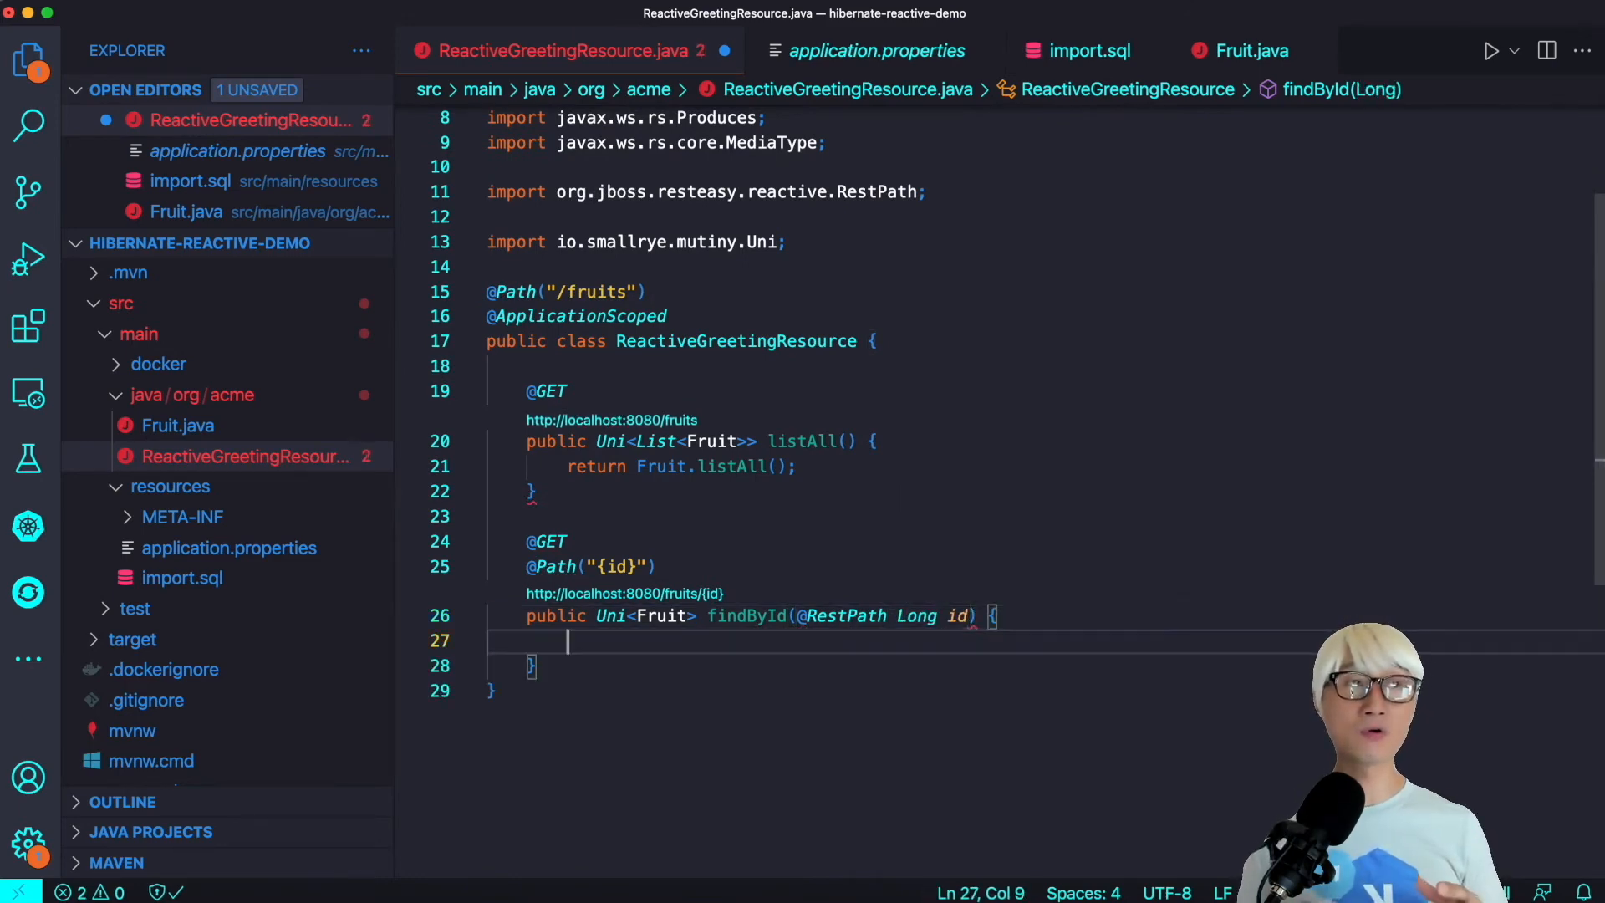
pyautogui.write('return Fruit.findById(id')
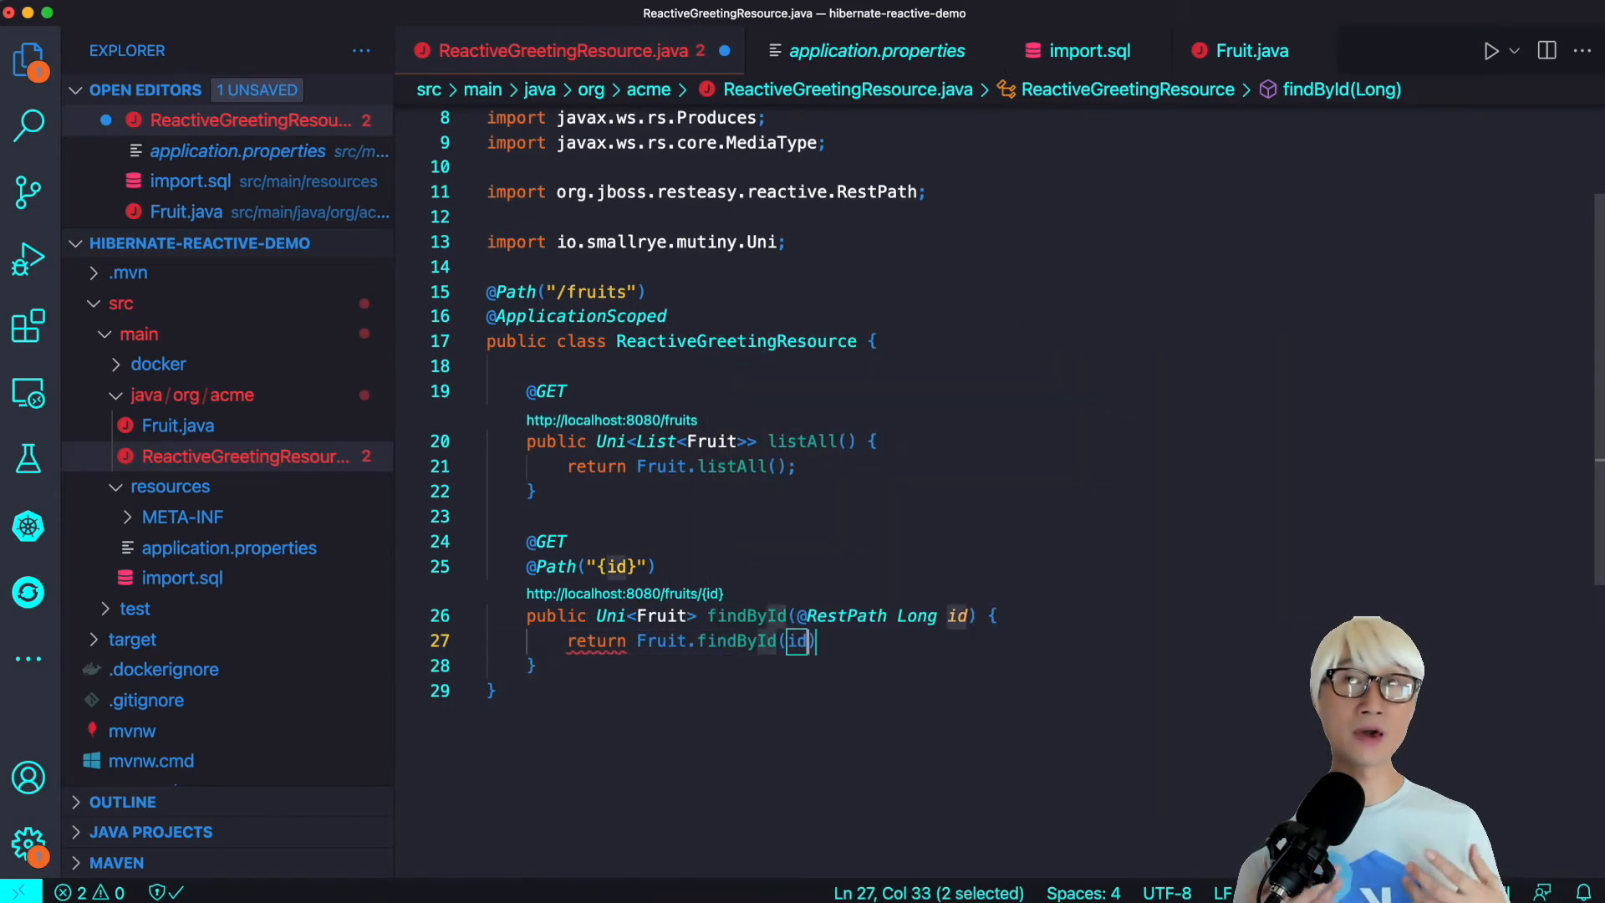
pyautogui.write(';')
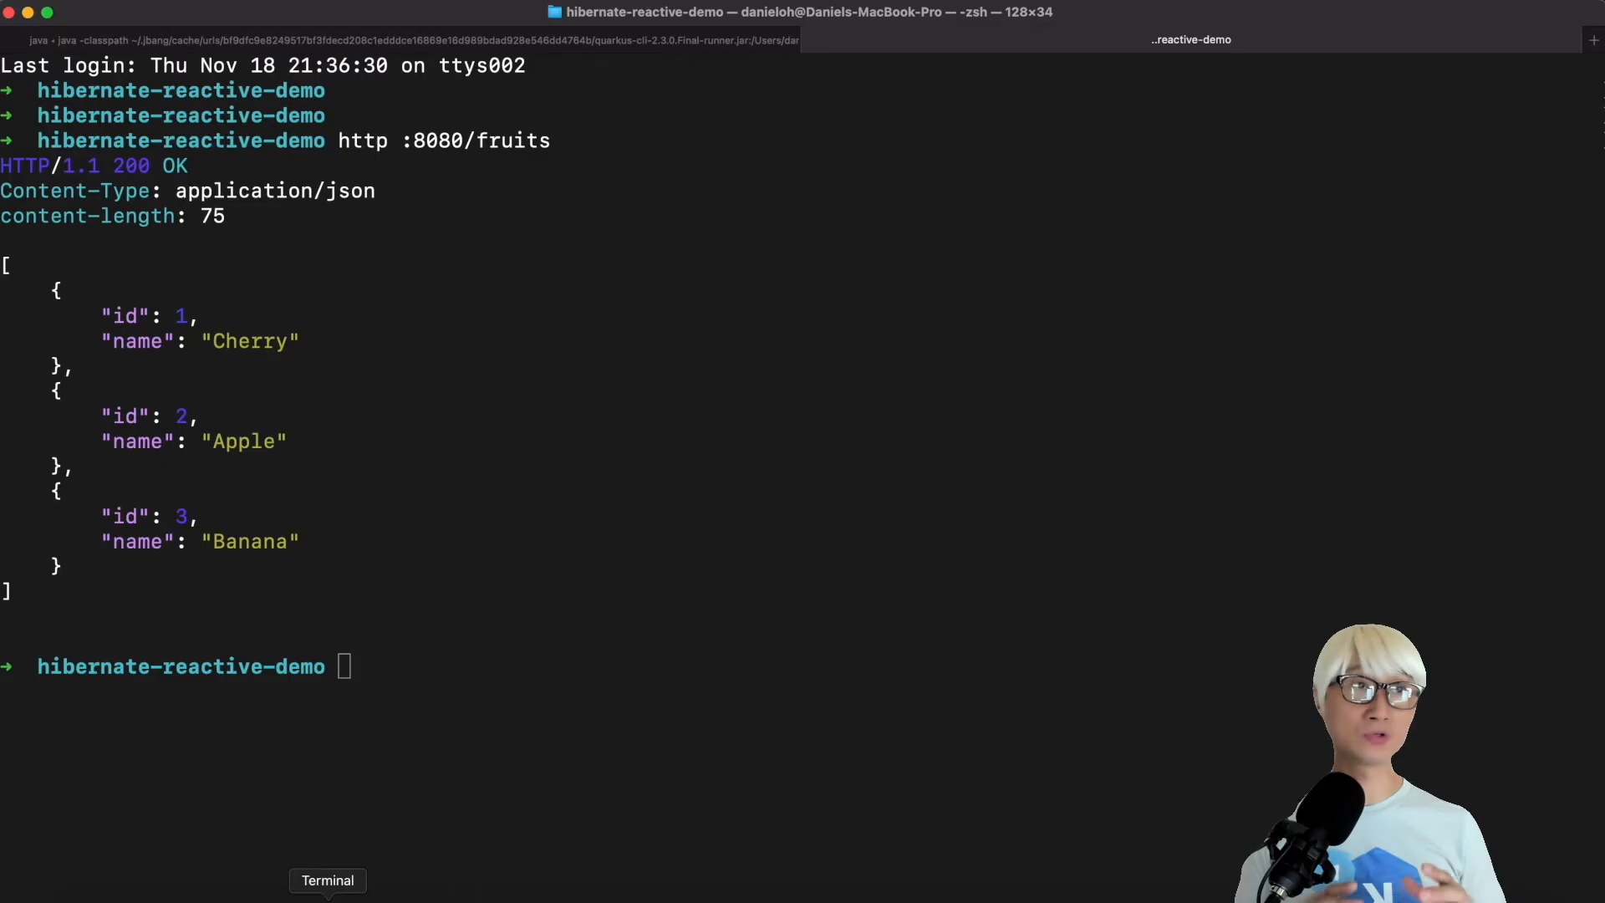
# Send HTTPie requests for all fruits and for fruits 1 and 2.
pyautogui.write('http :8080/fruits')
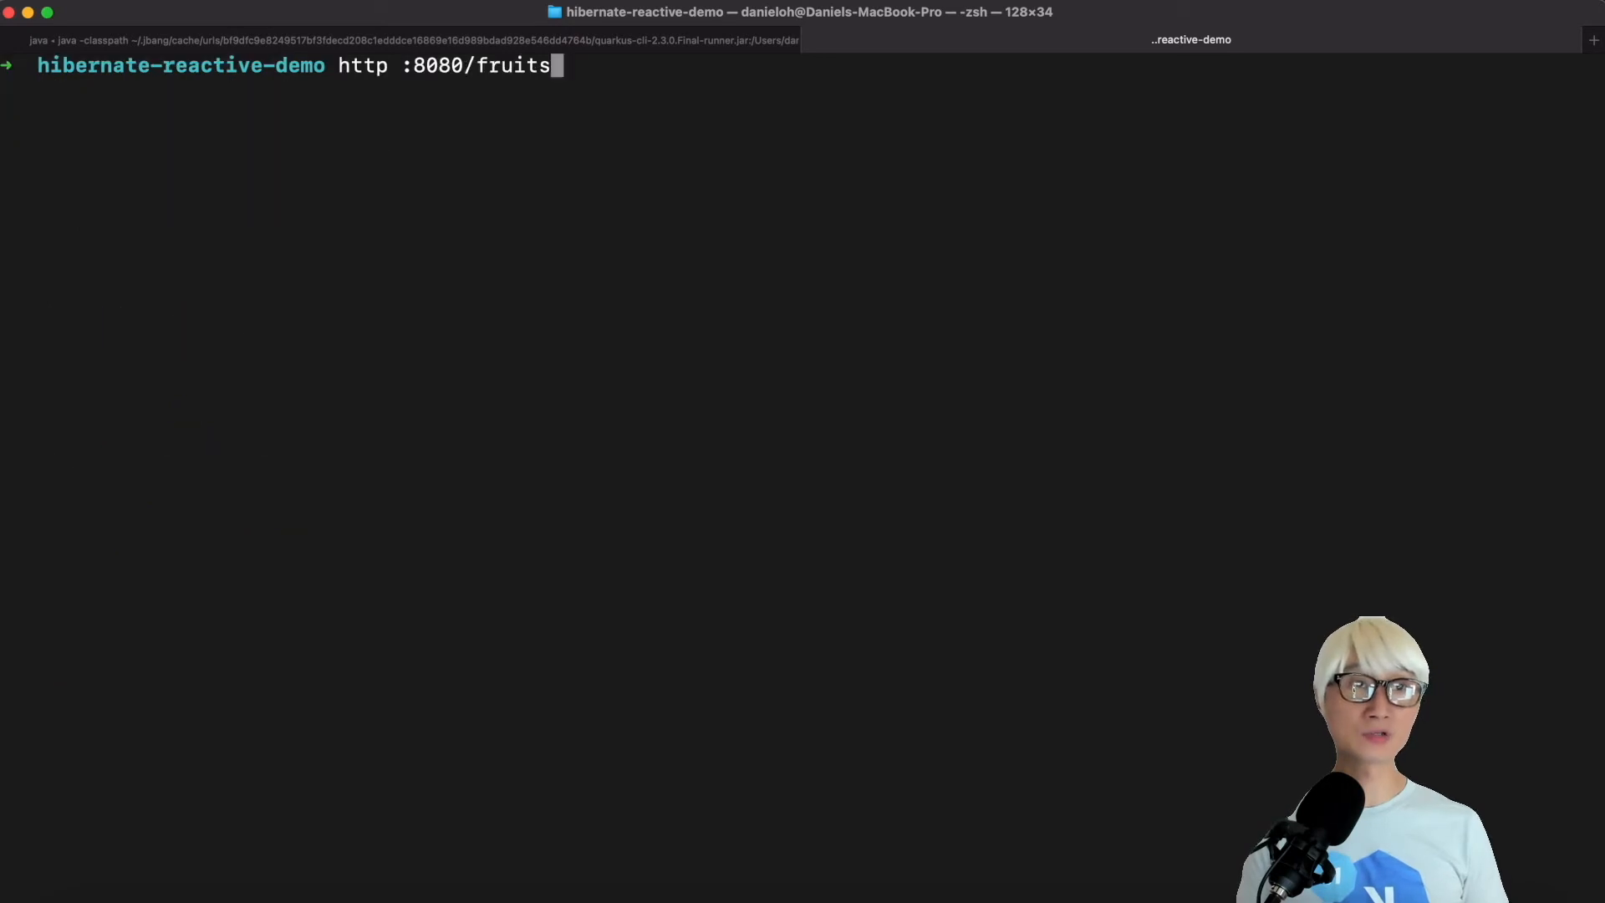
pyautogui.press('Return')
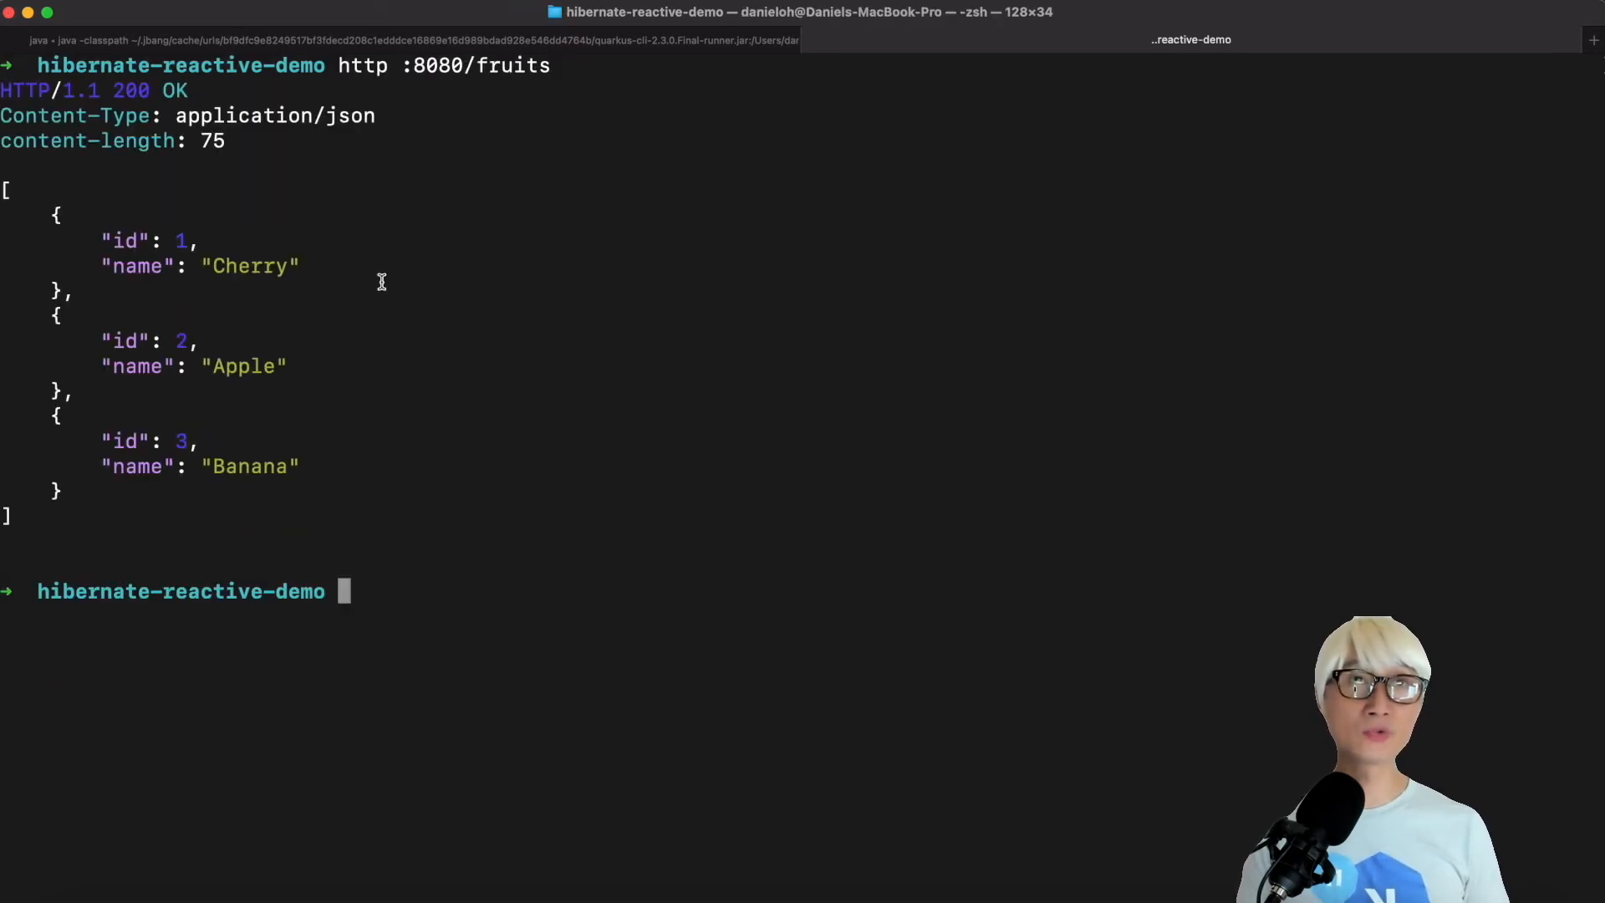
pyautogui.write('http :8080/fruits')
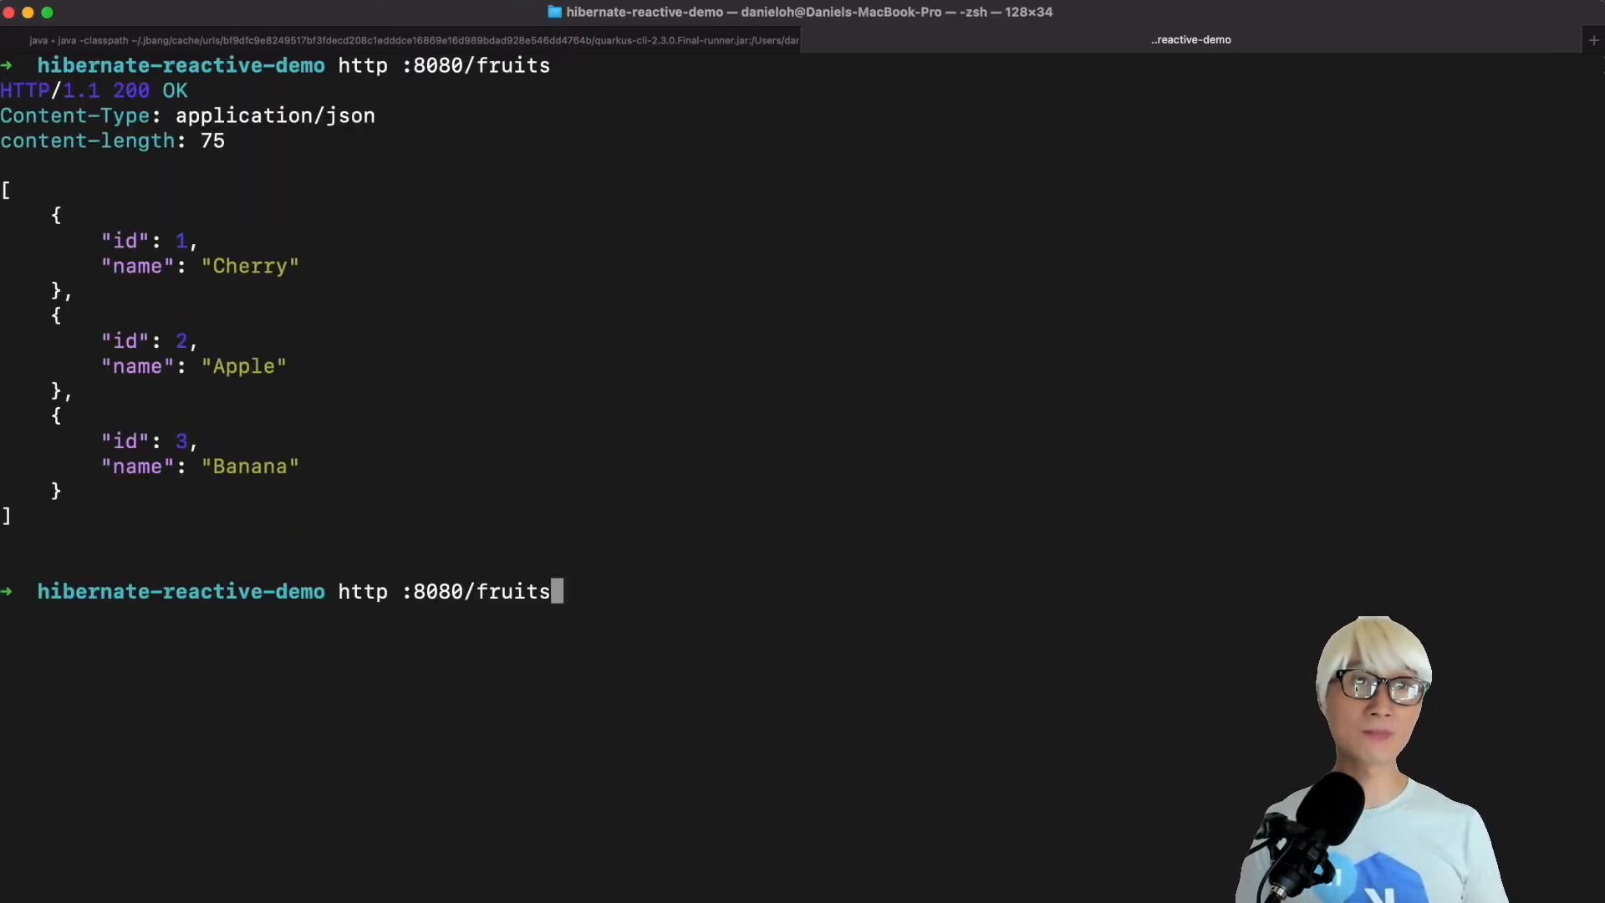
pyautogui.press('Return')
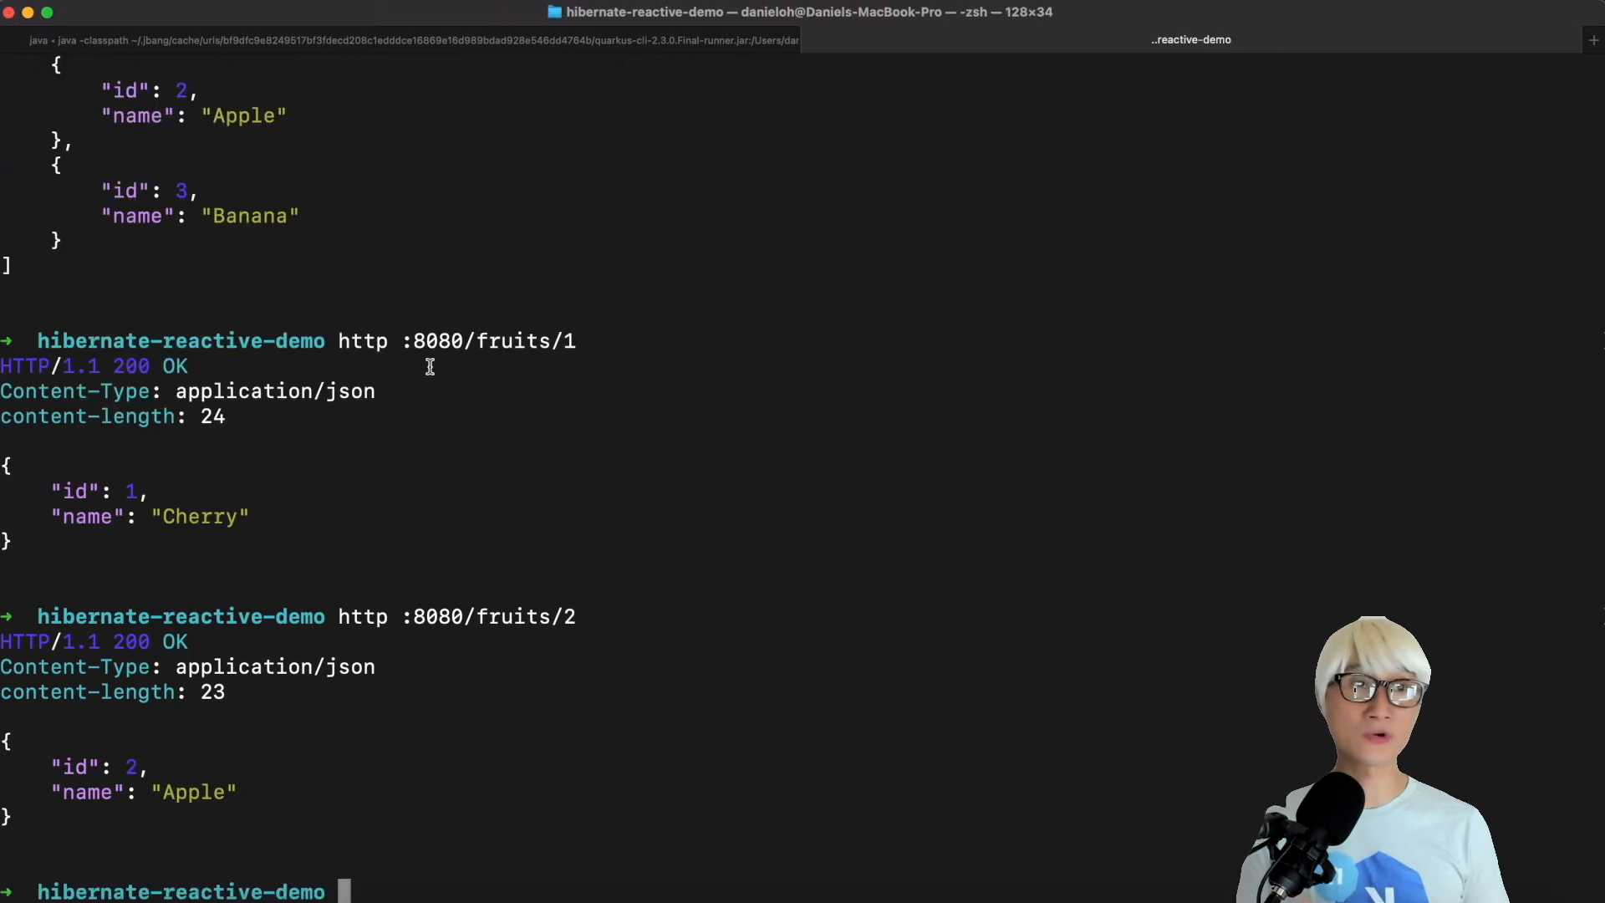
pyautogui.moveTo(254, 783)
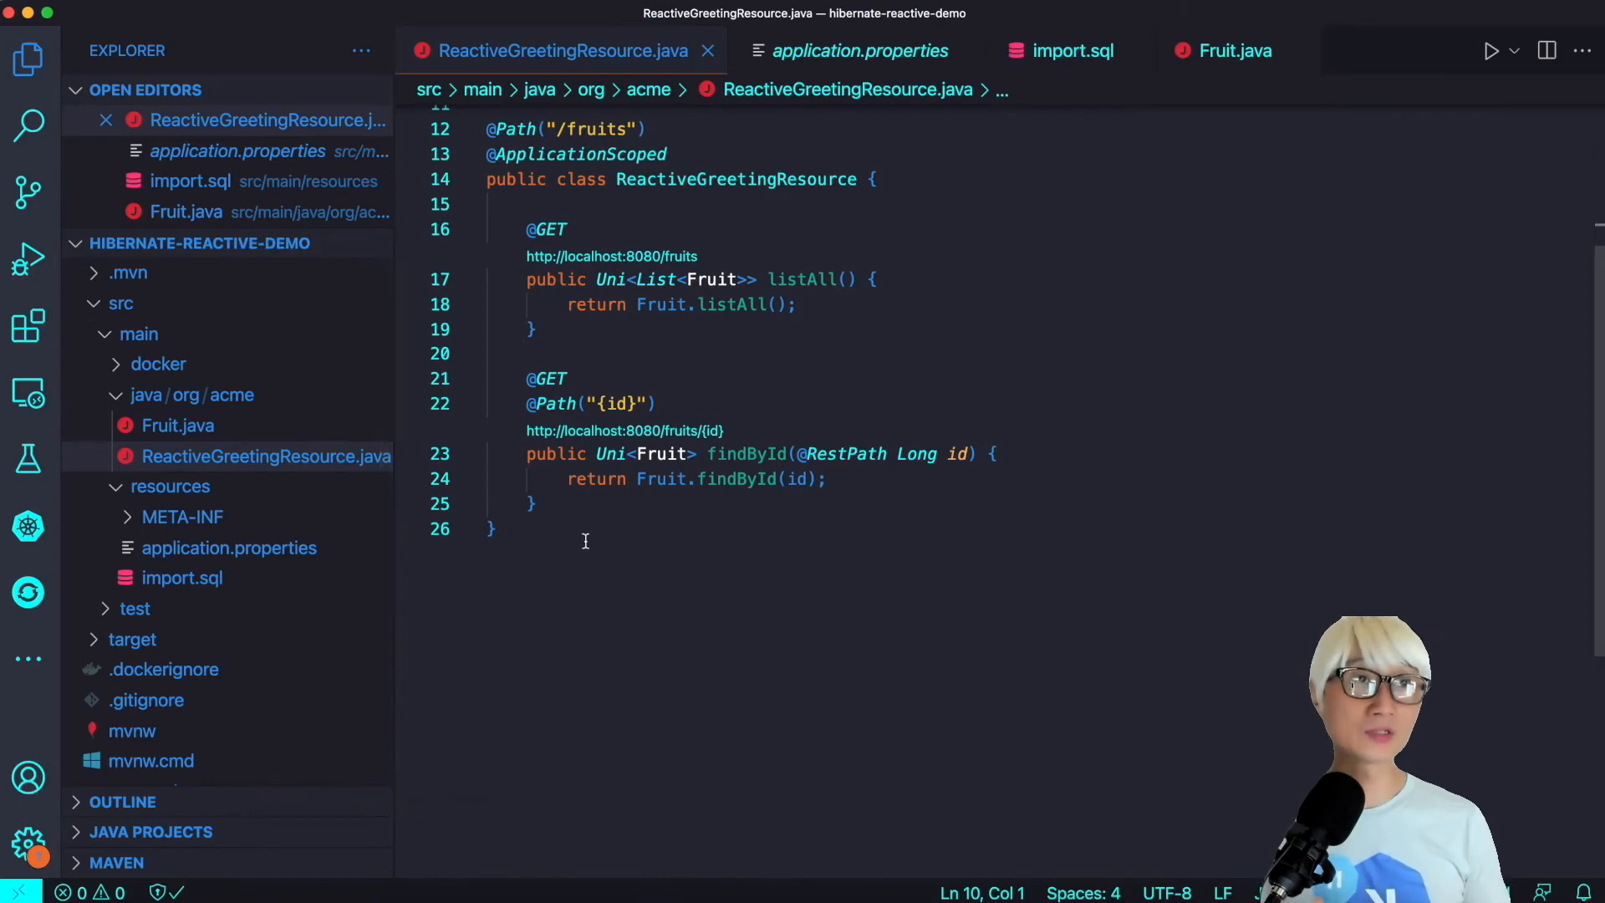
pyautogui.write('@Po')
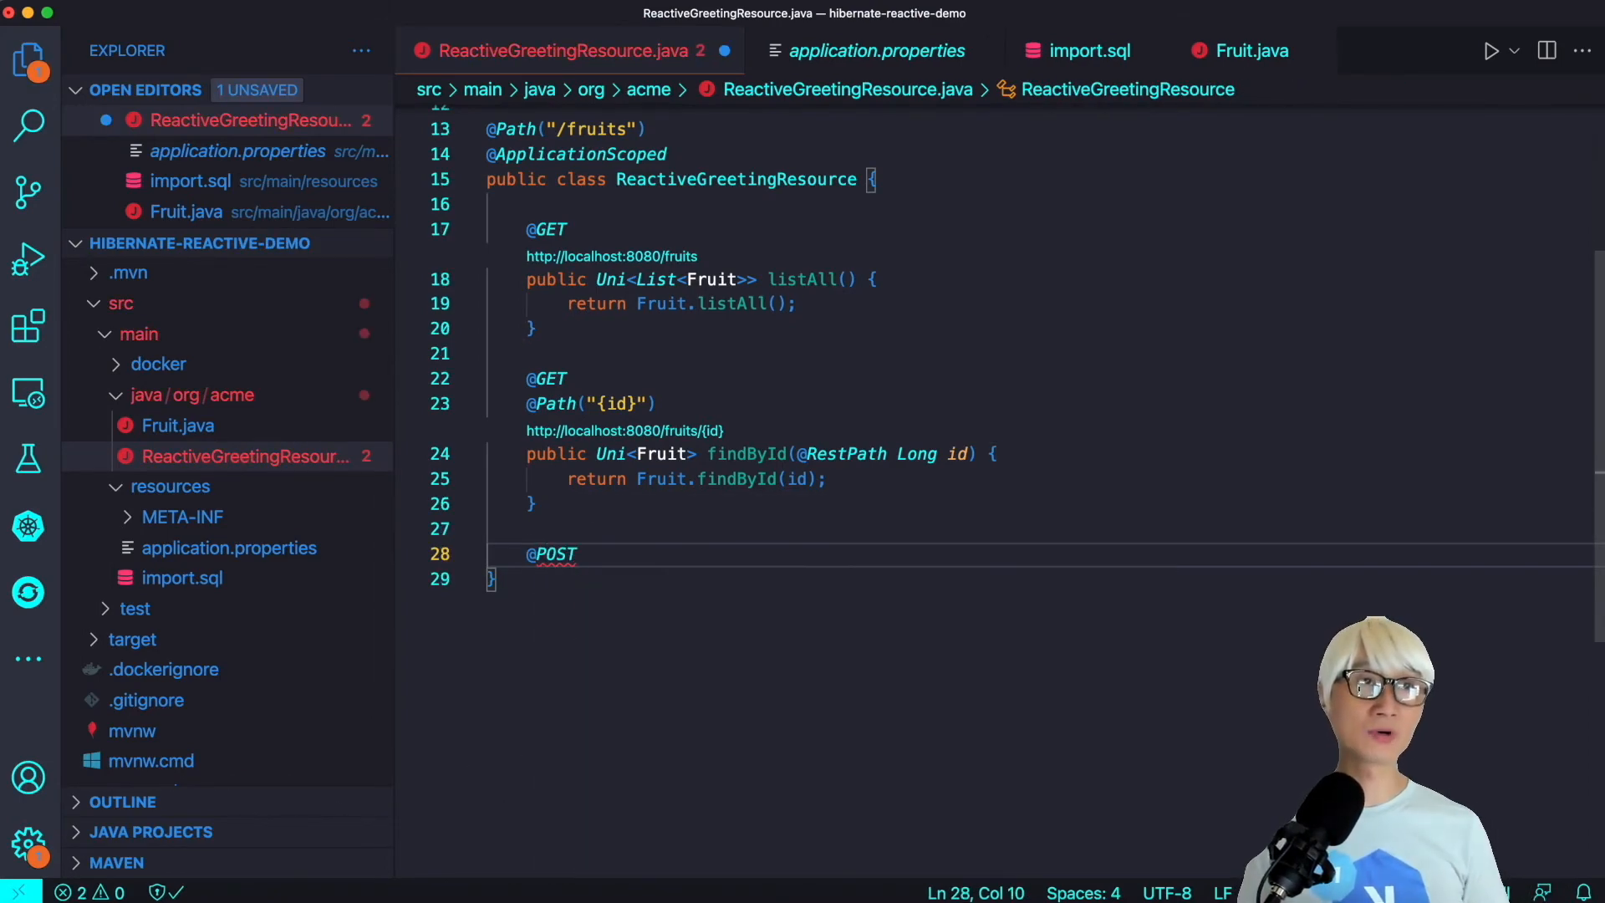
pyautogui.write('public')
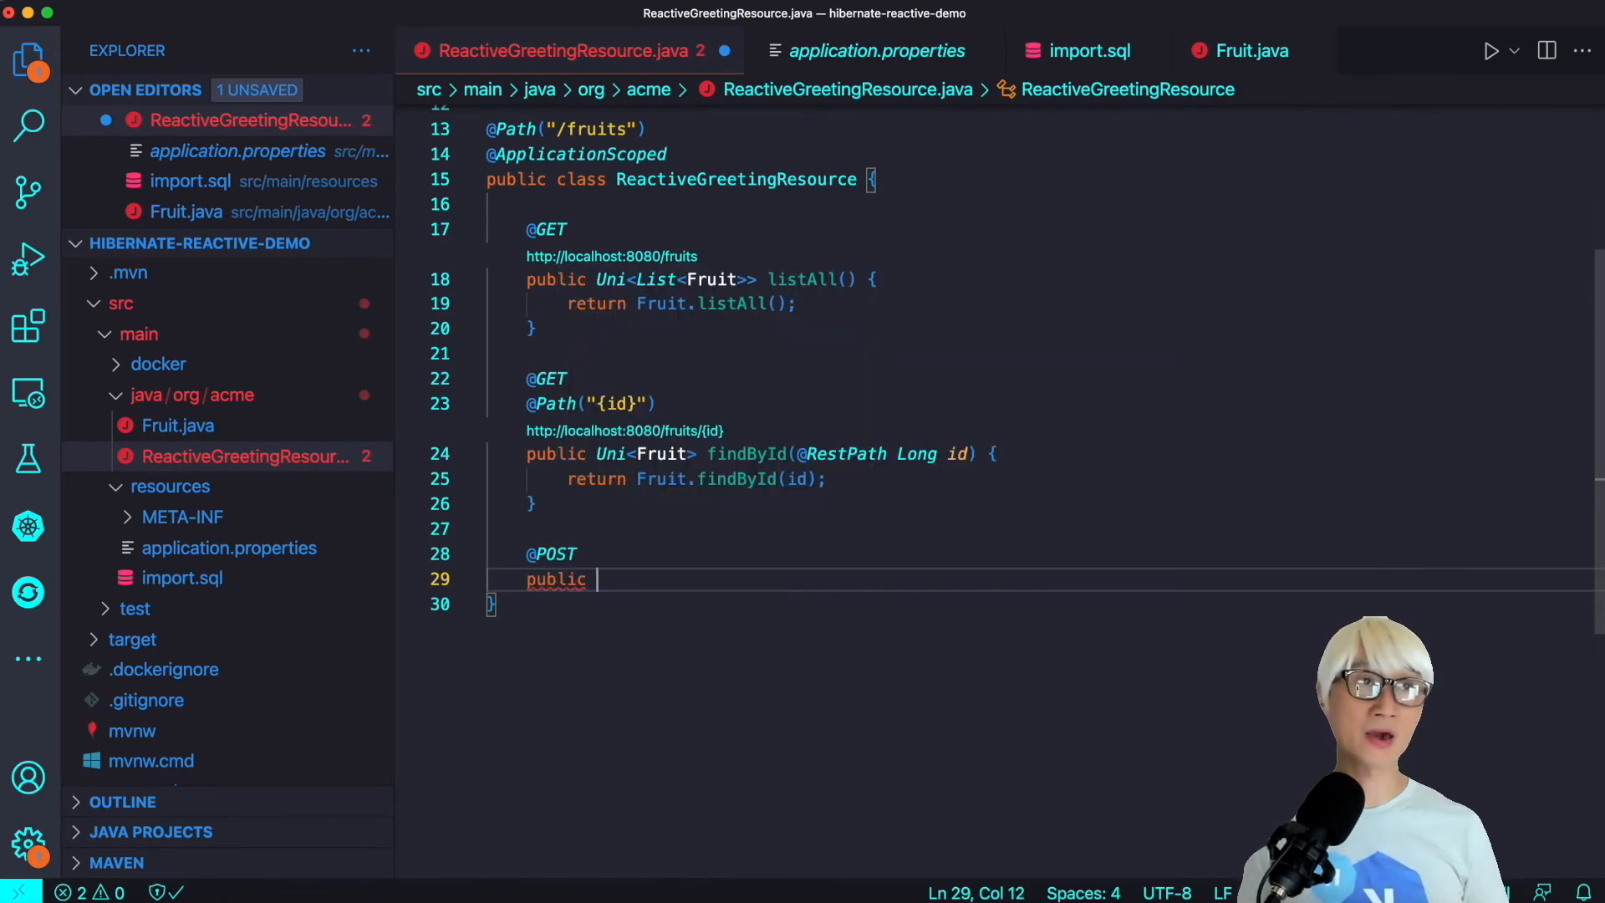
pyautogui.write('Uni<Response> create')
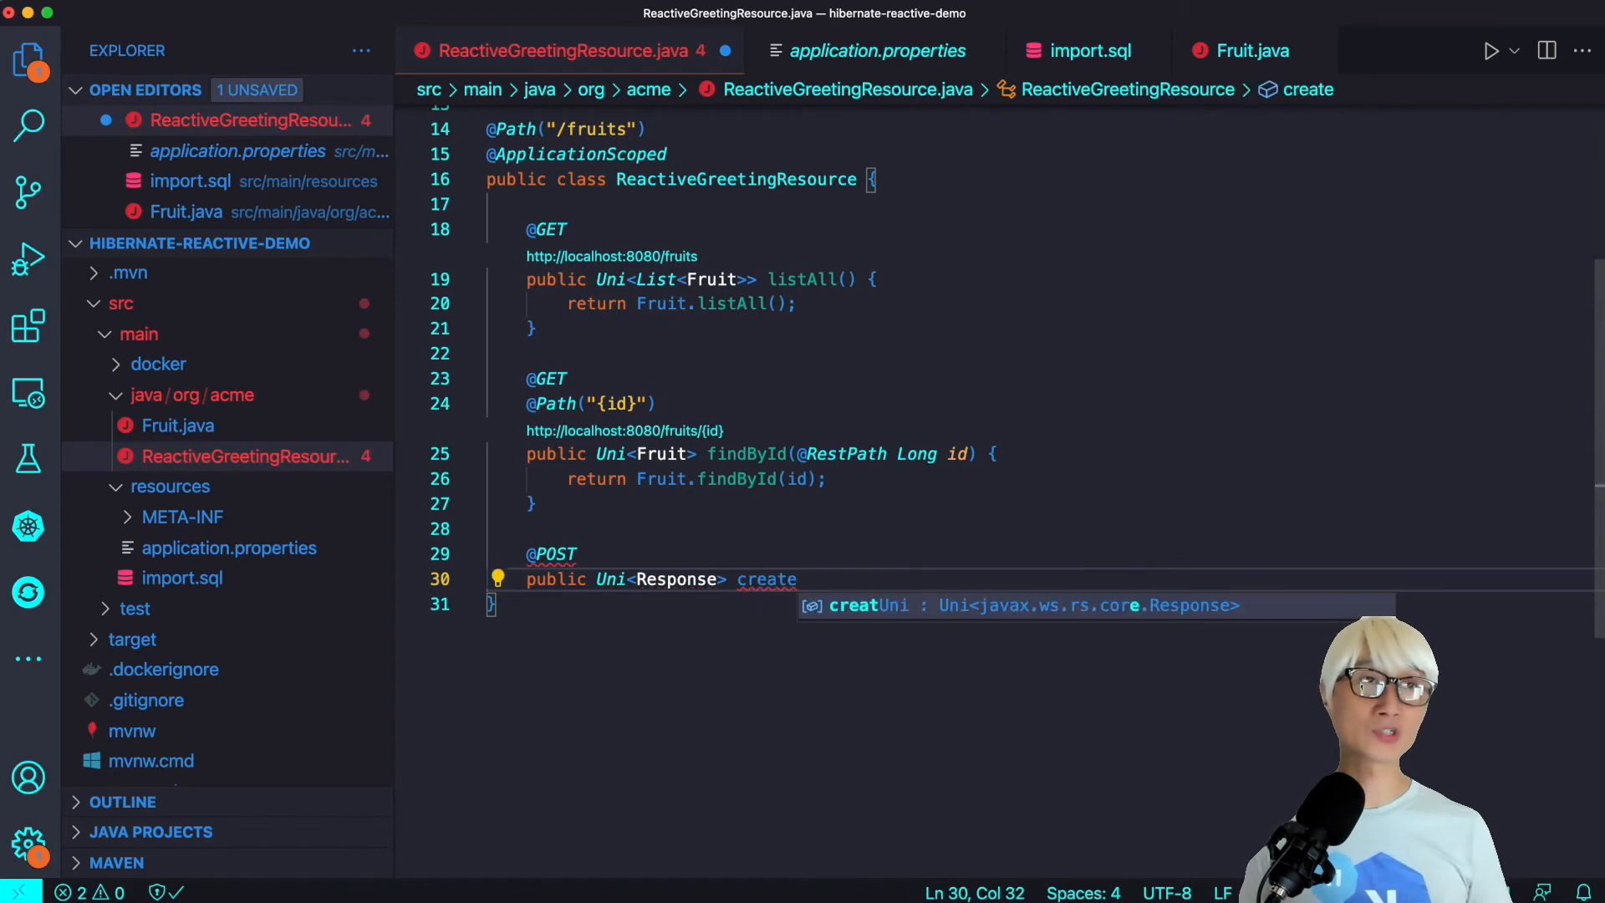
pyautogui.write('(Fruit fru')
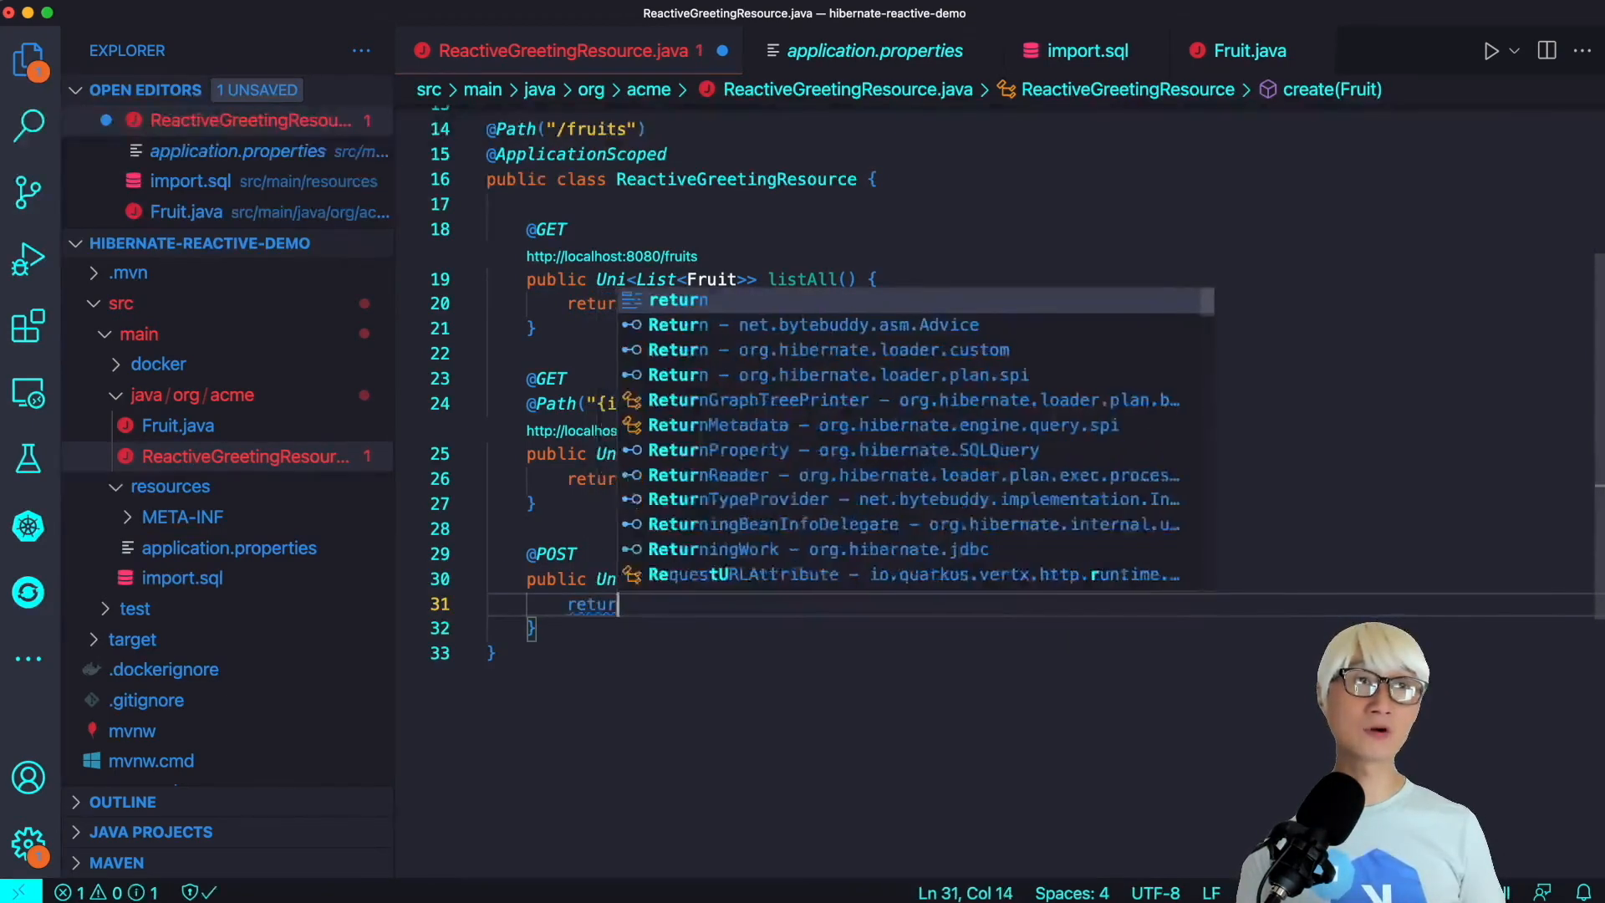
# Return Panache.withTransaction(fruit::persist) replaced with a Response containing the fruit and status CREATED.
pyautogui.write('Panache')
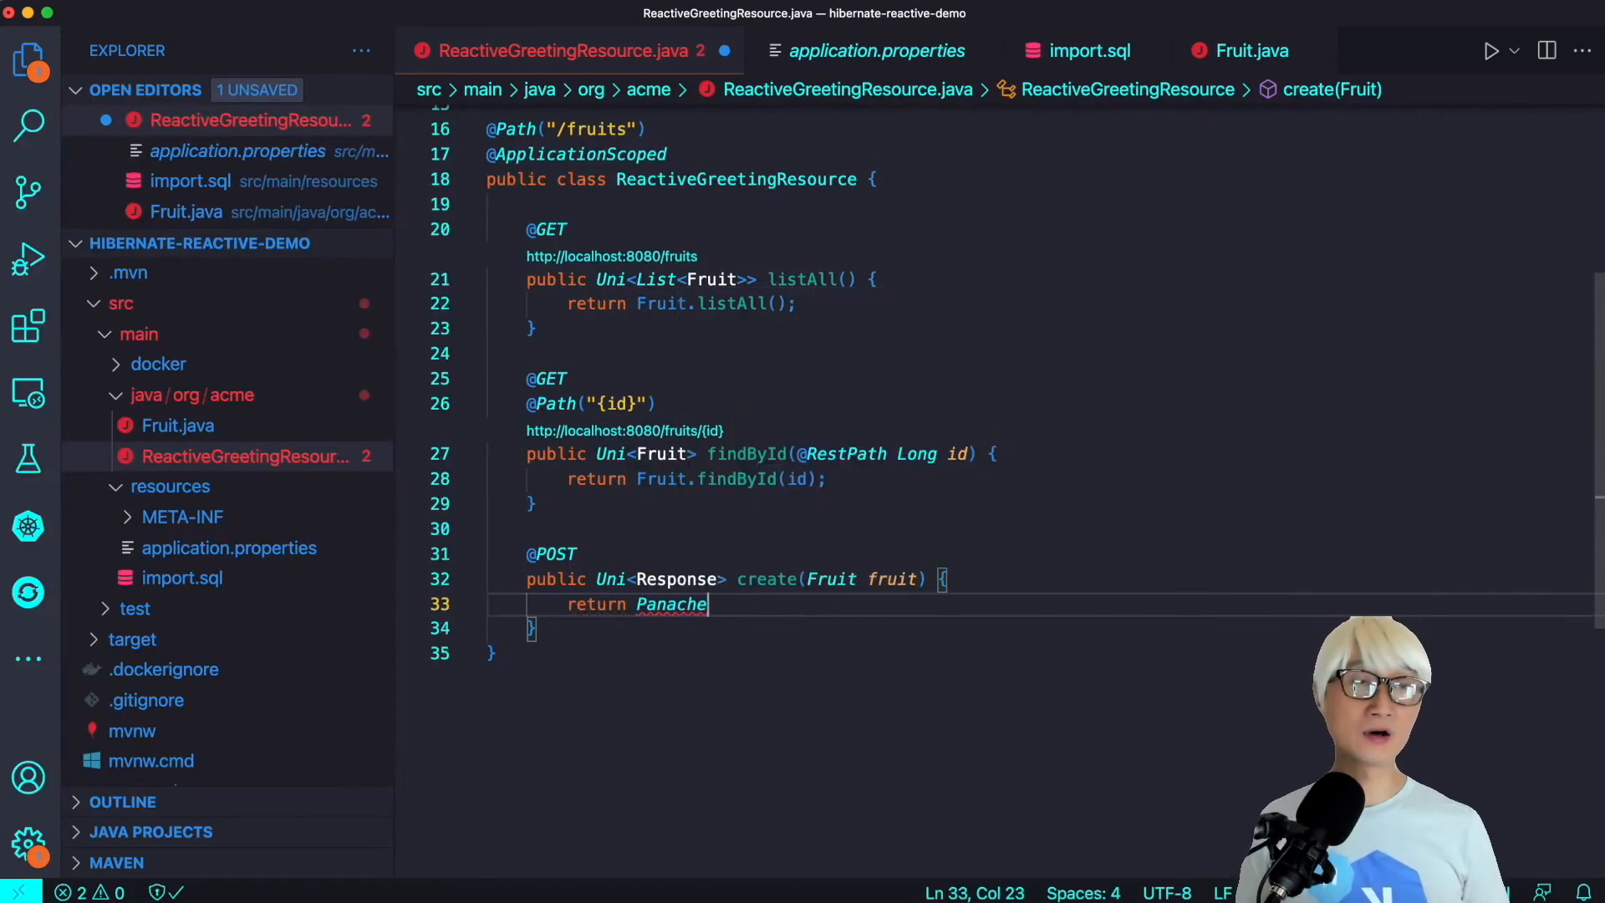
pyautogui.write('.withTransaction(work)')
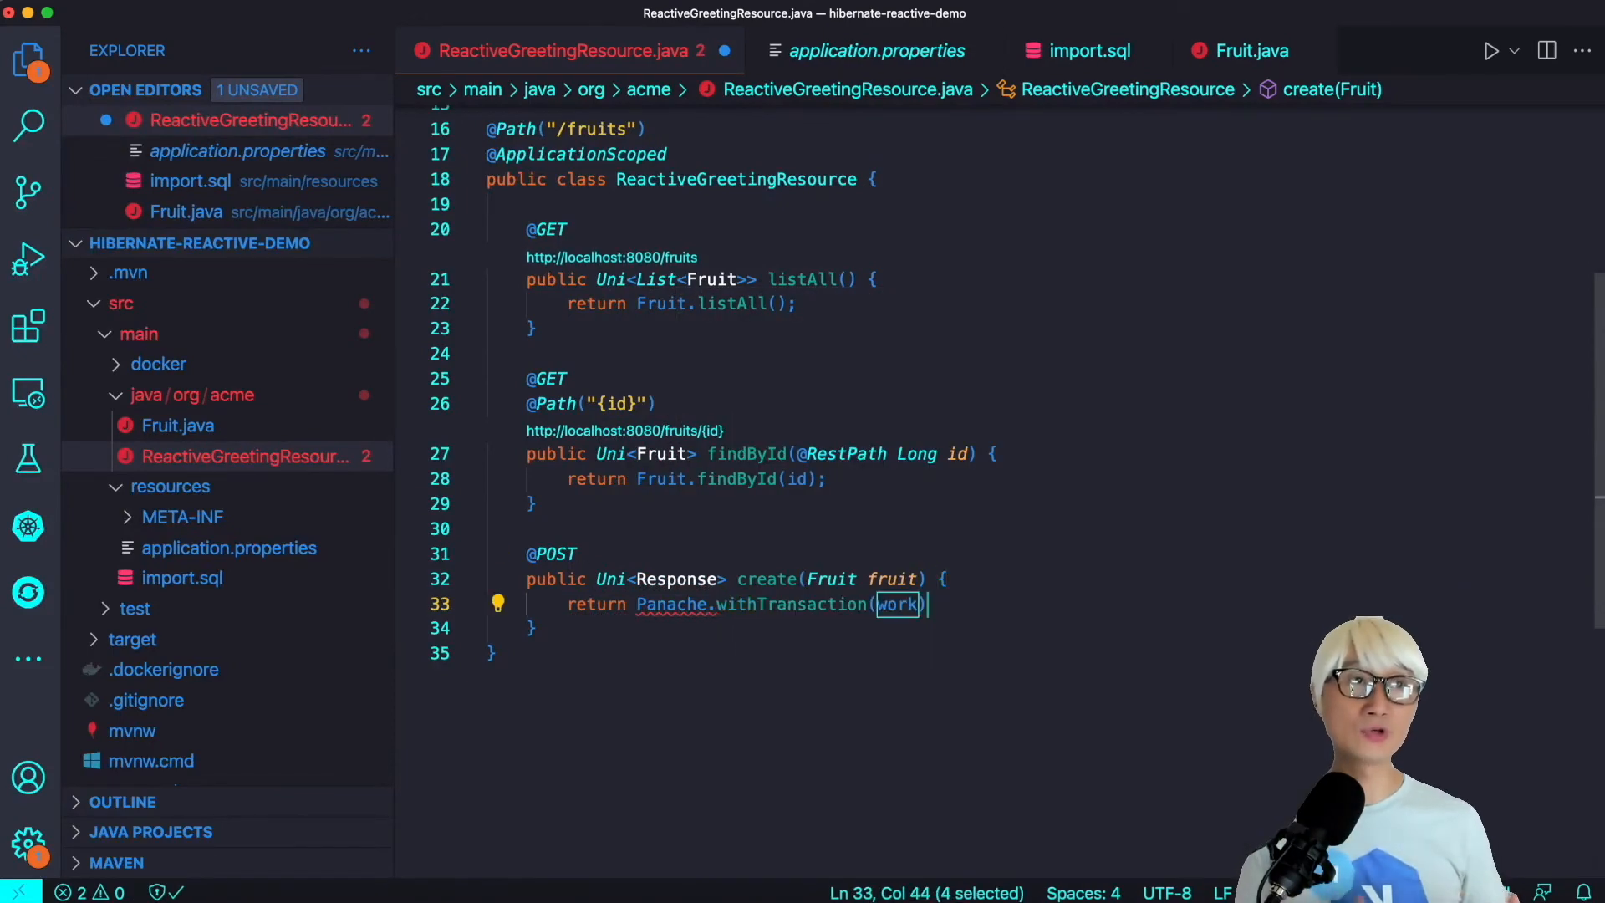
pyautogui.write('fruit.')
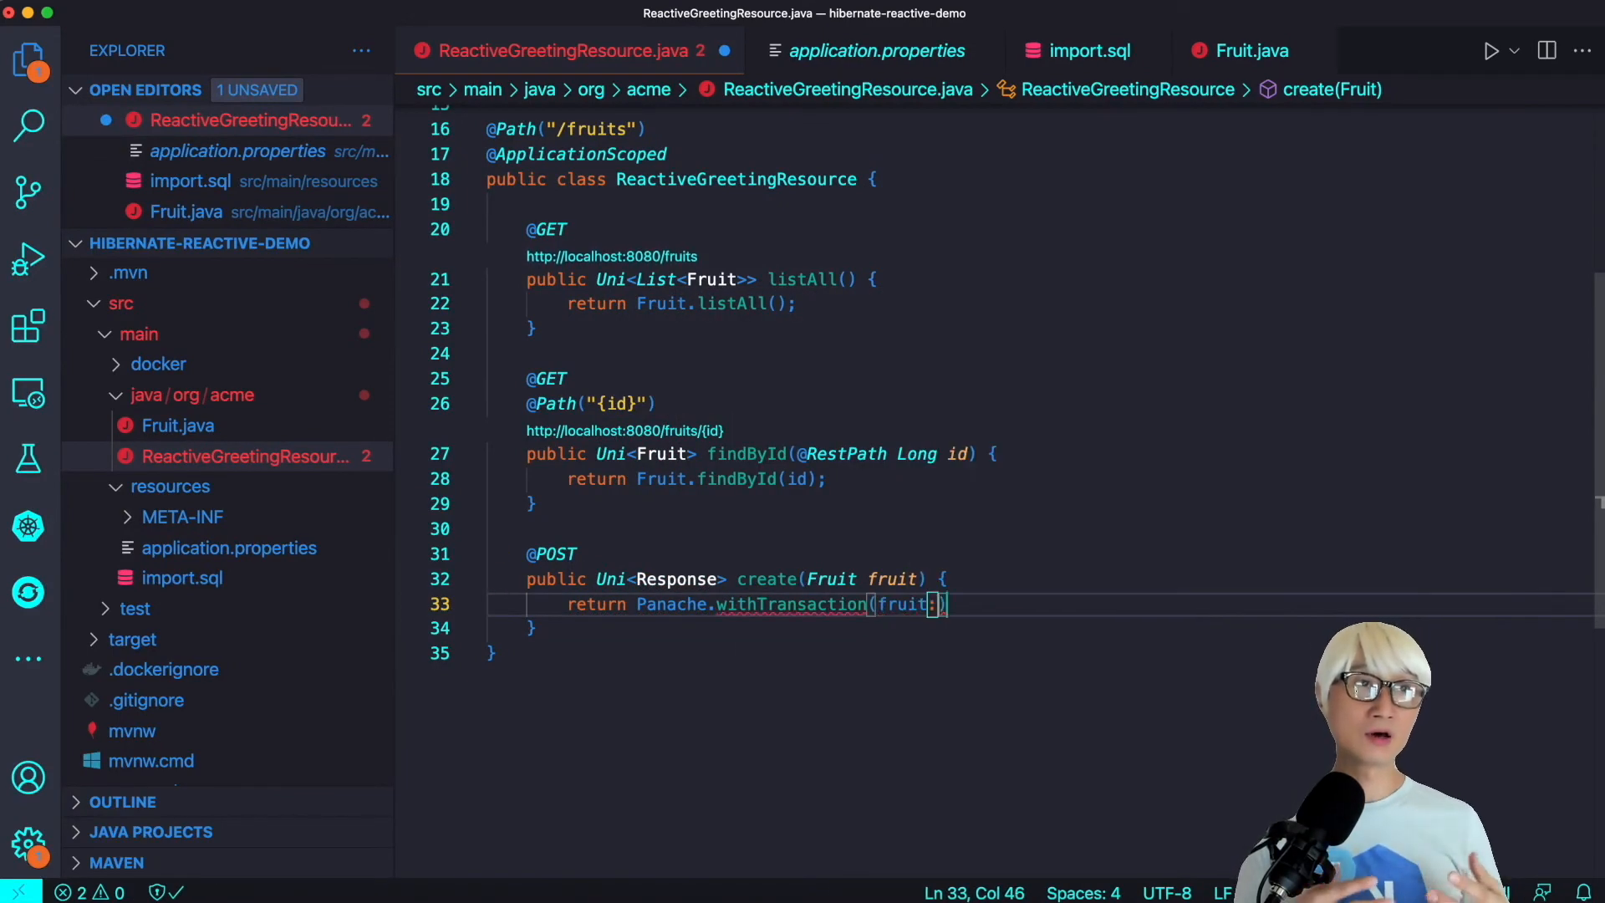
pyautogui.write('::persist')
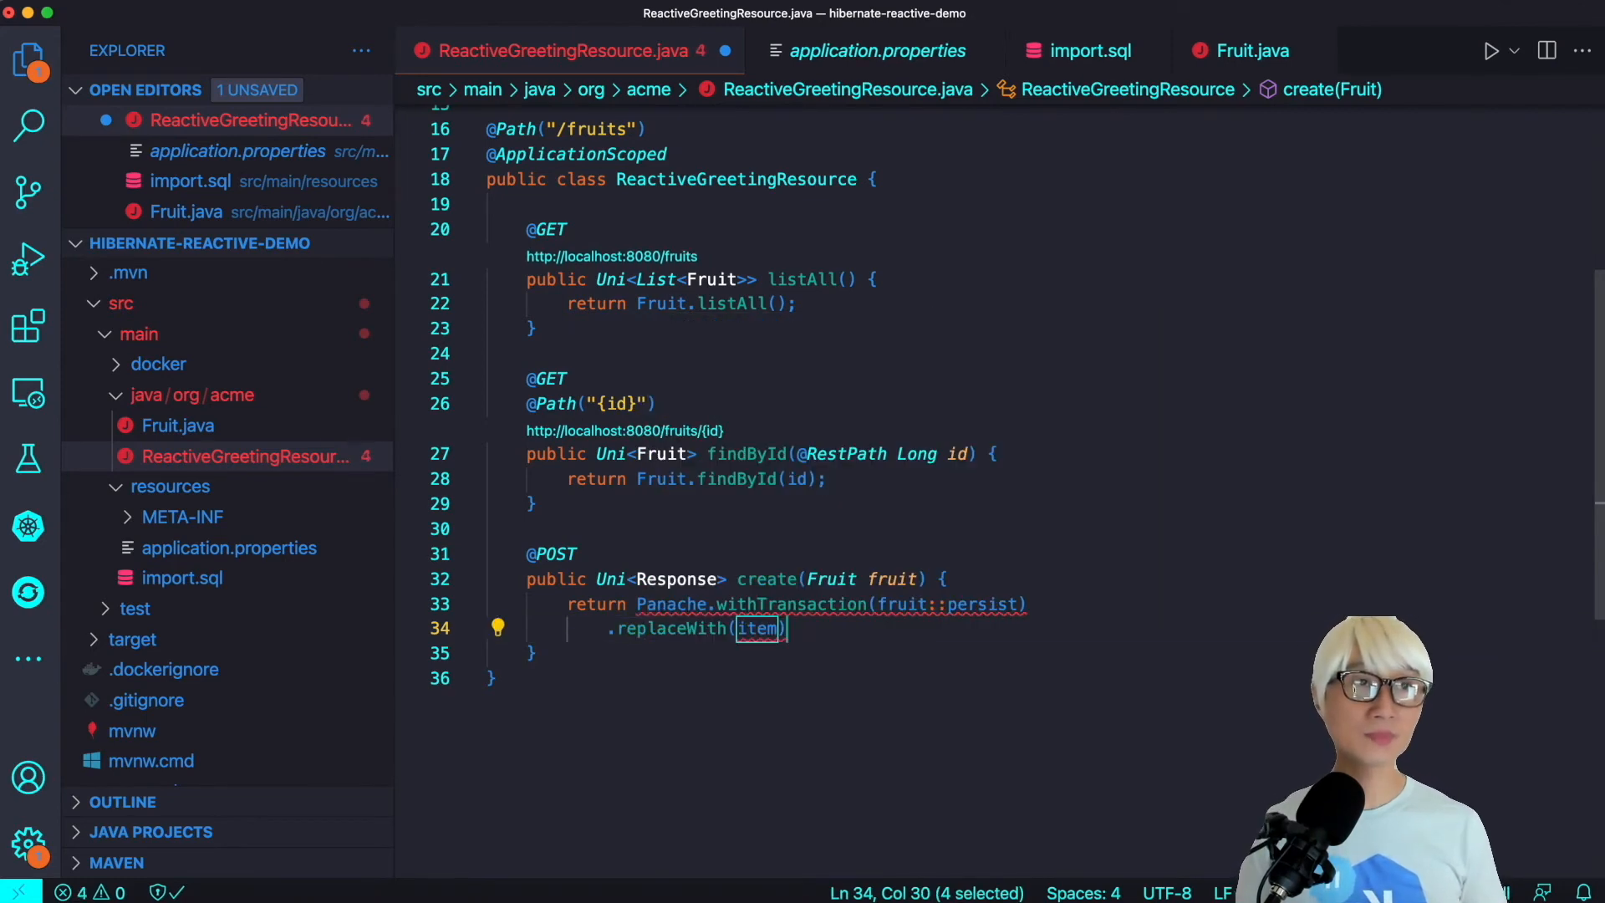
pyautogui.write('Response.ok(entity')
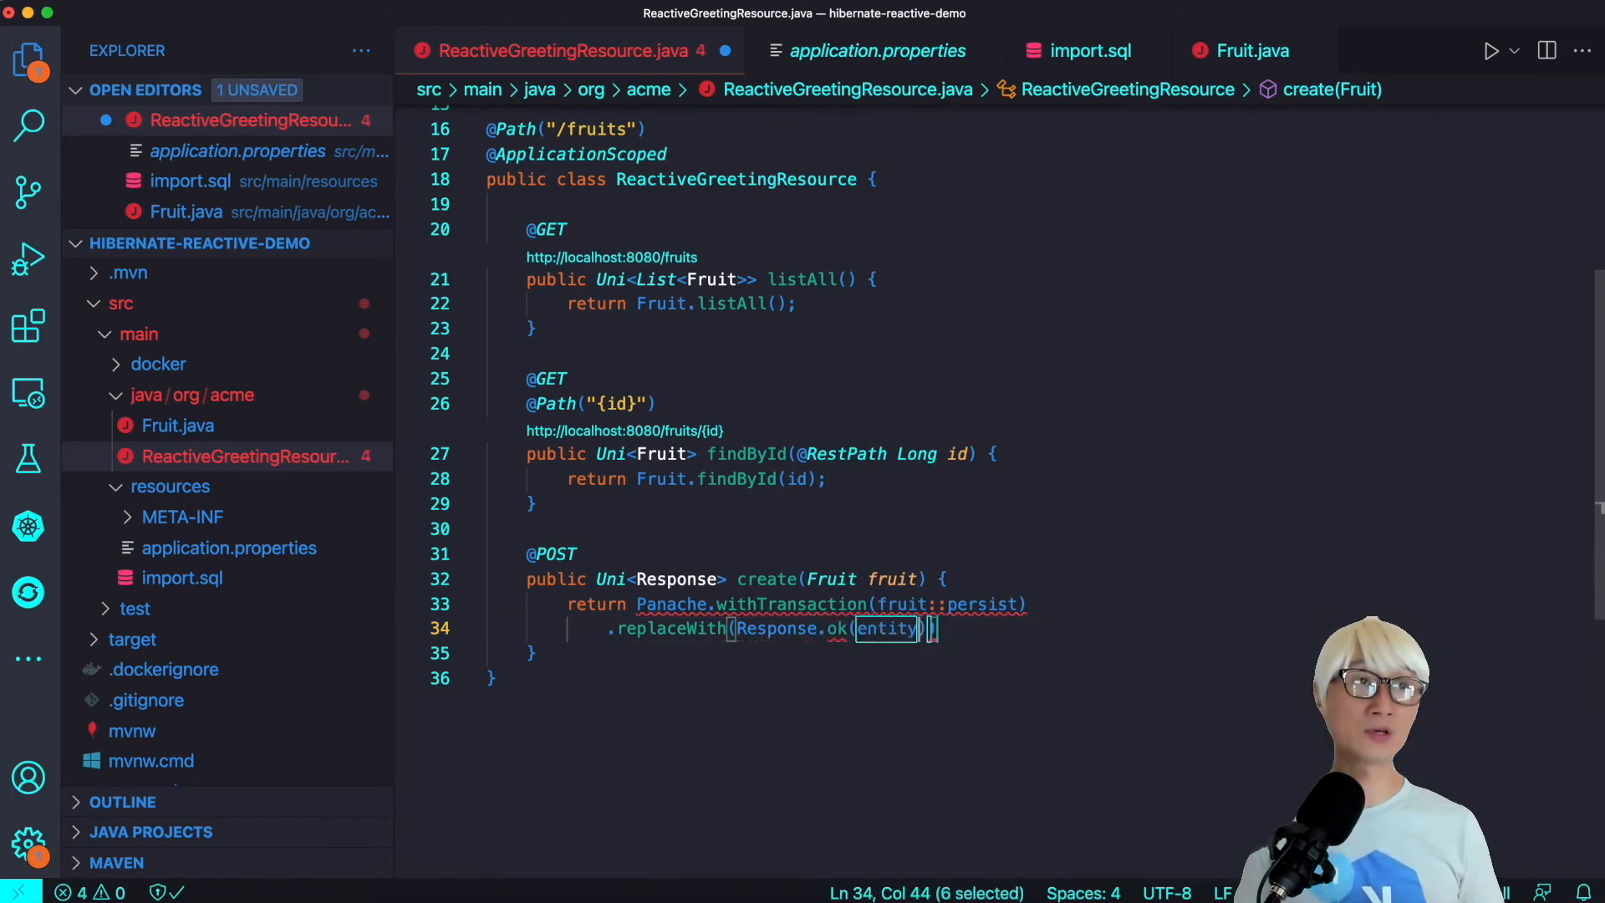
pyautogui.write('fruit')
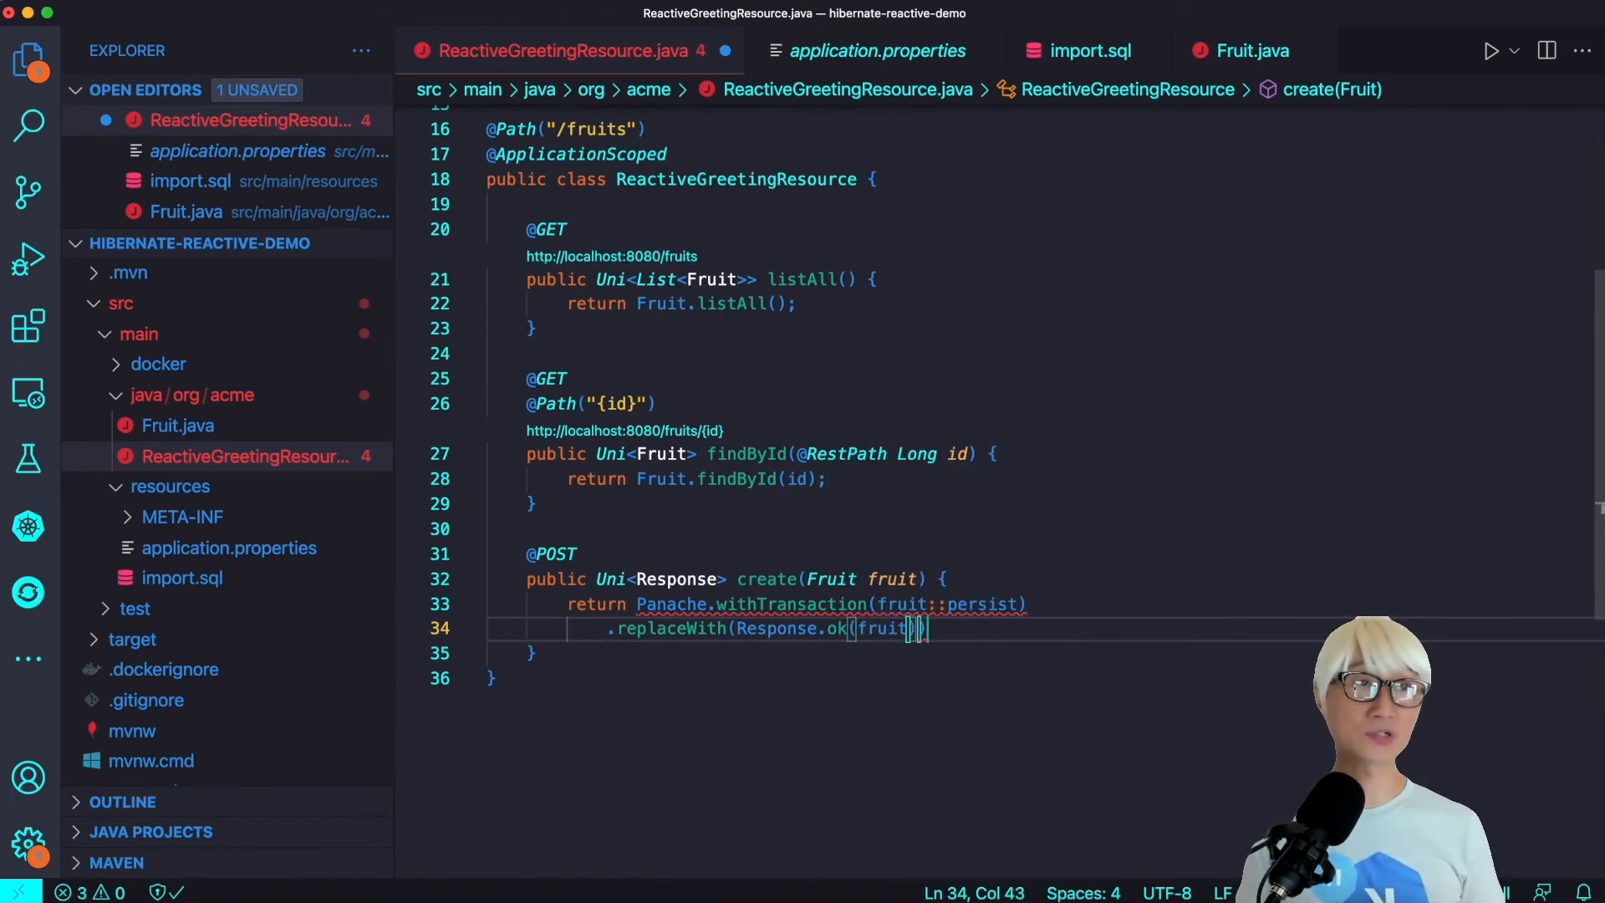
pyautogui.write('.status(status)')
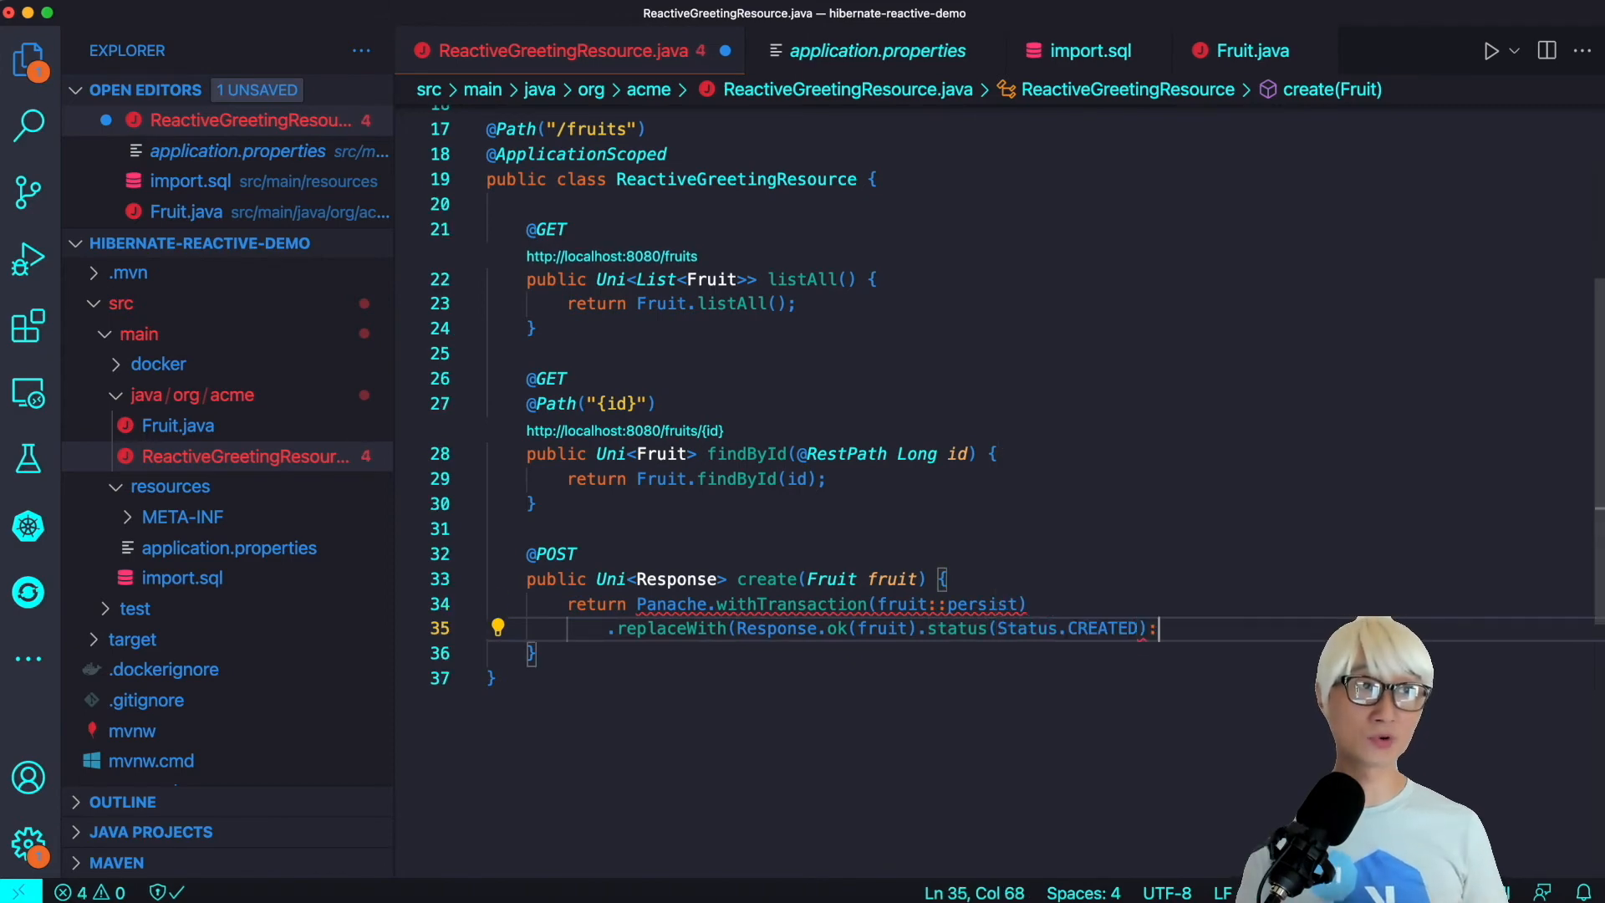
pyautogui.write('::build')
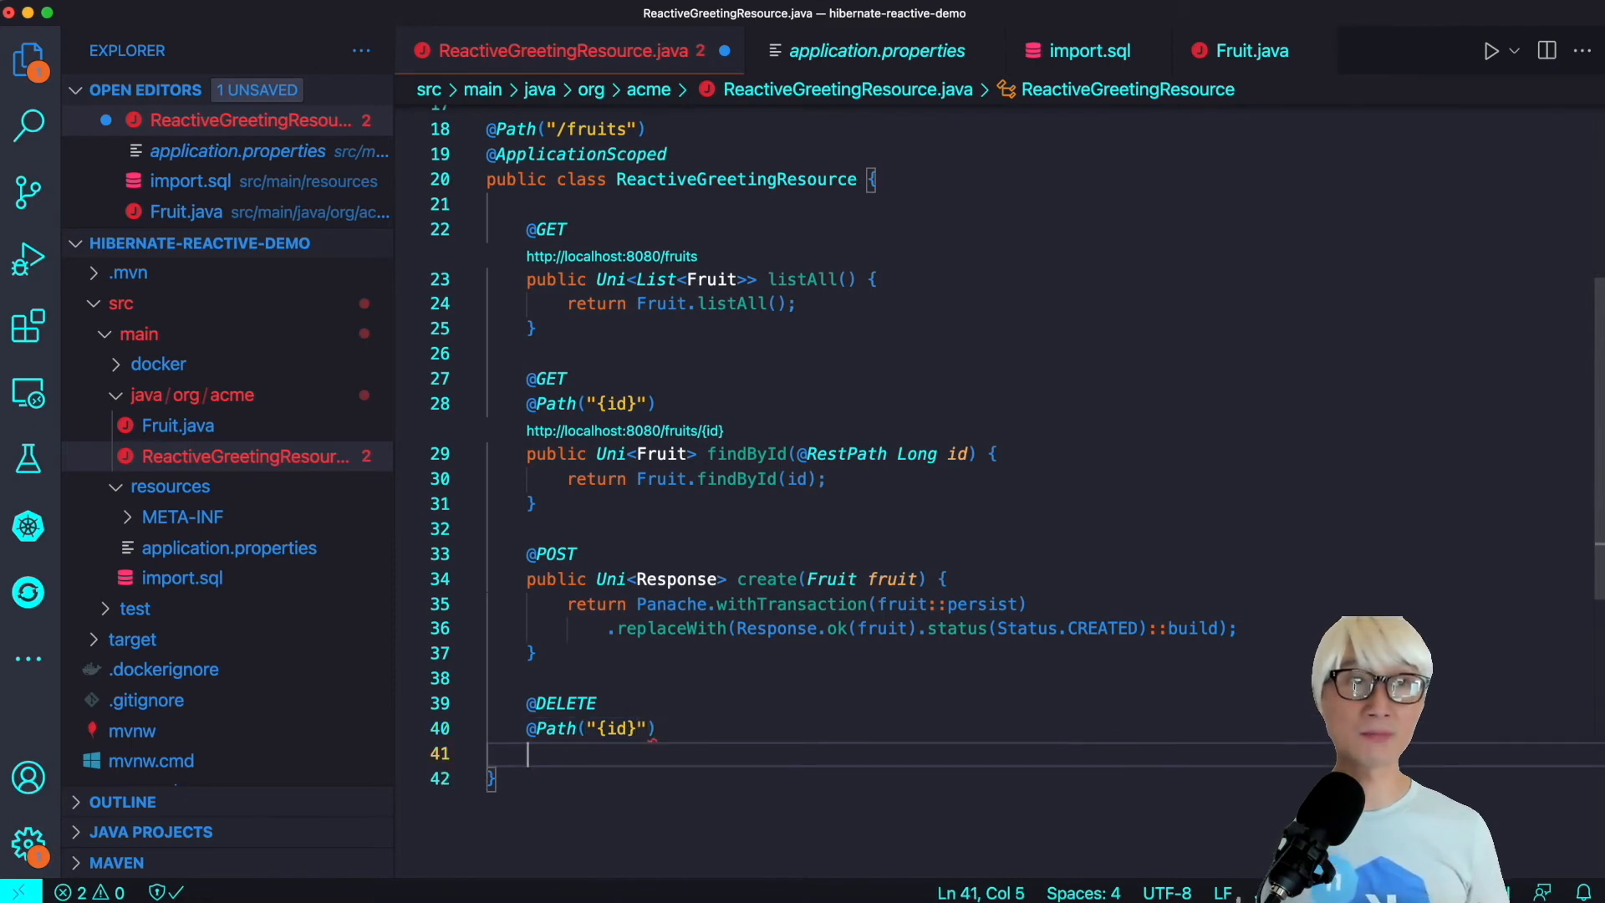
pyautogui.write('public Uni')
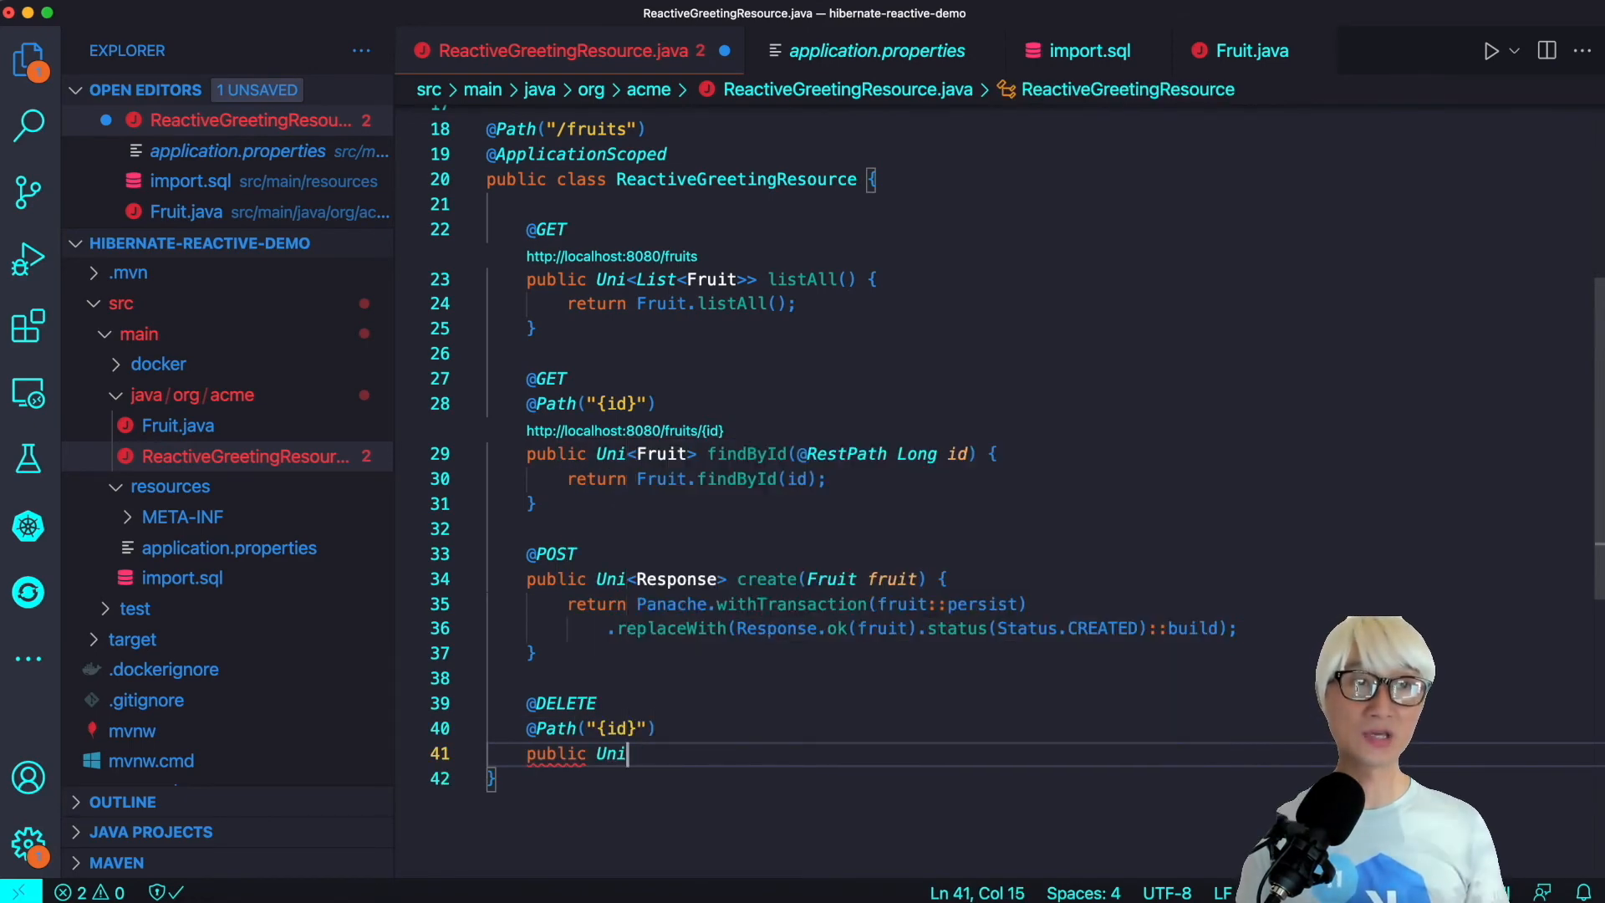
pyautogui.write('<Response> d')
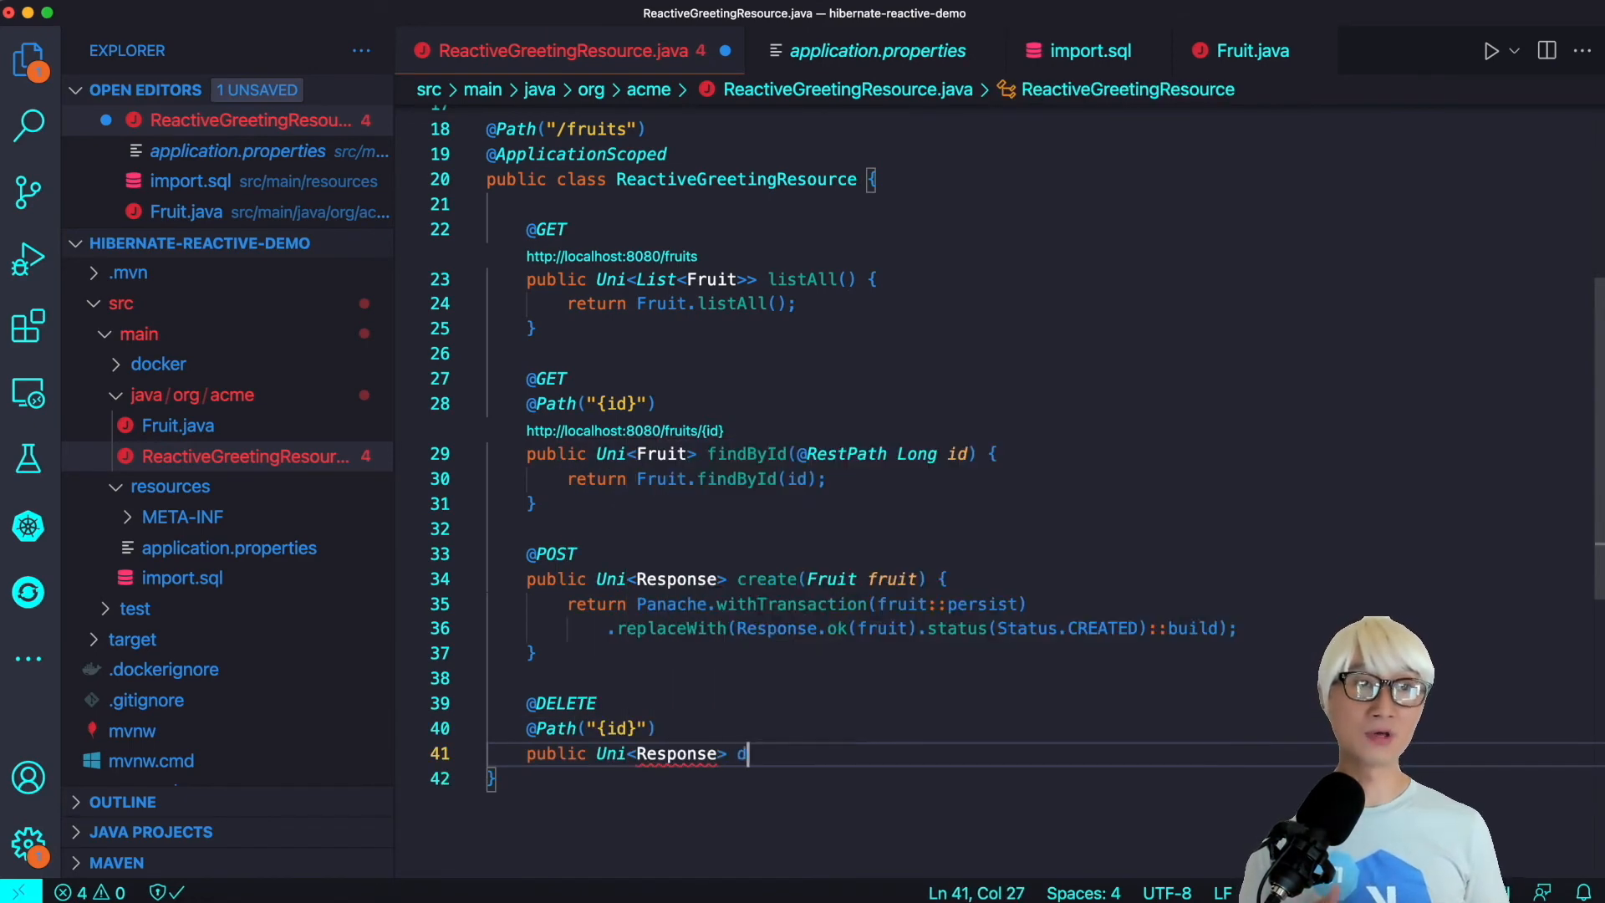
pyautogui.write('elete(@Rest')
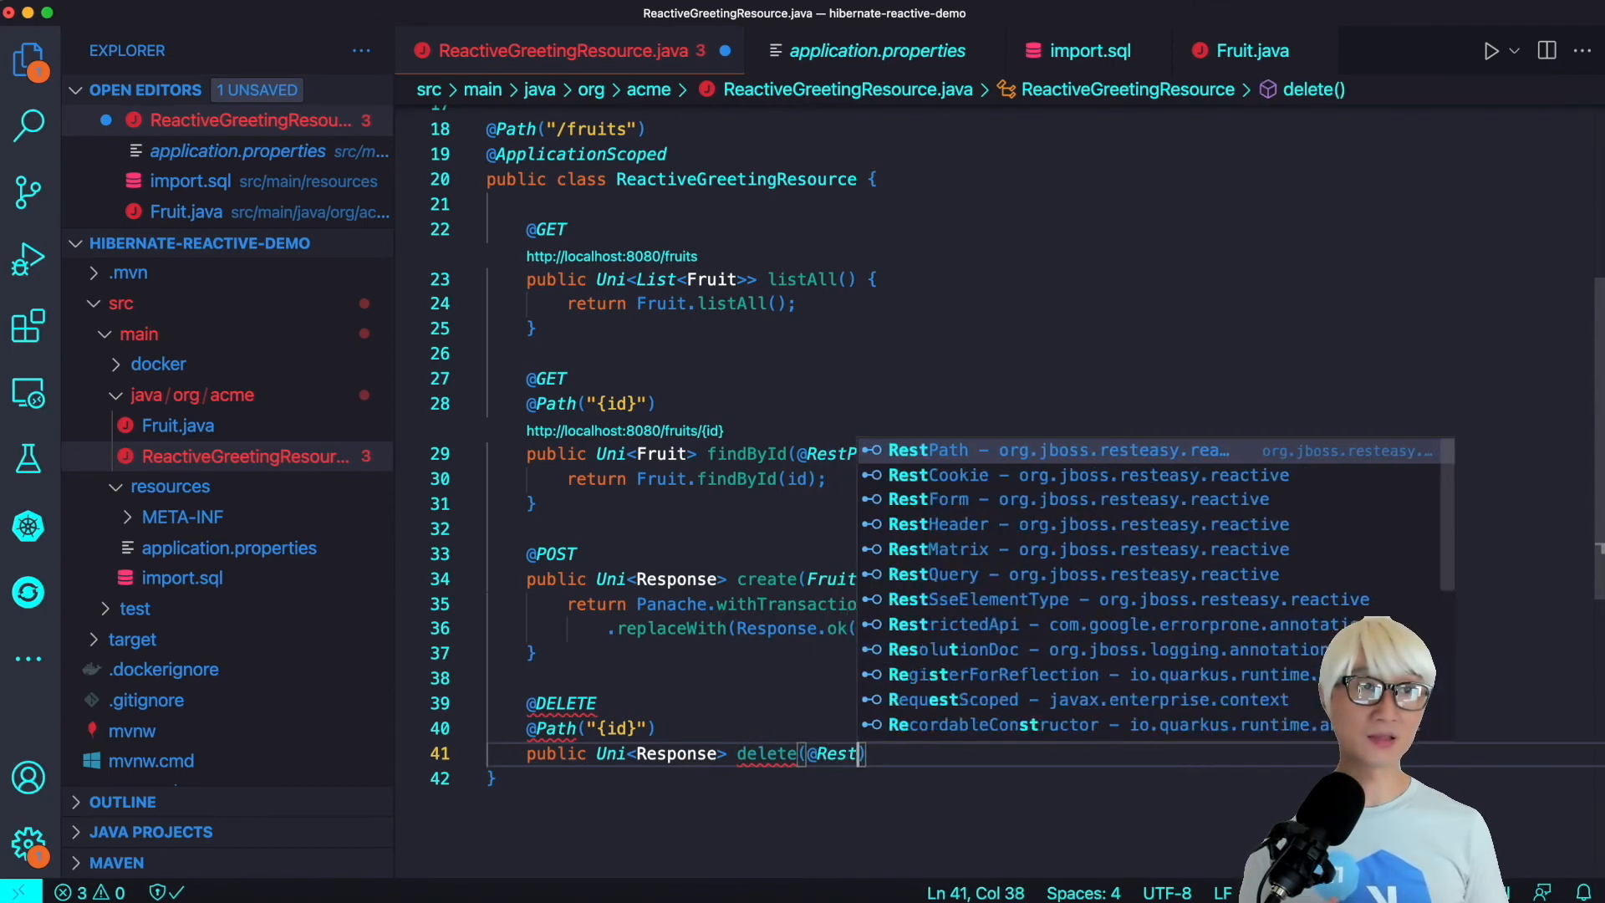
pyautogui.write('Path Lo')
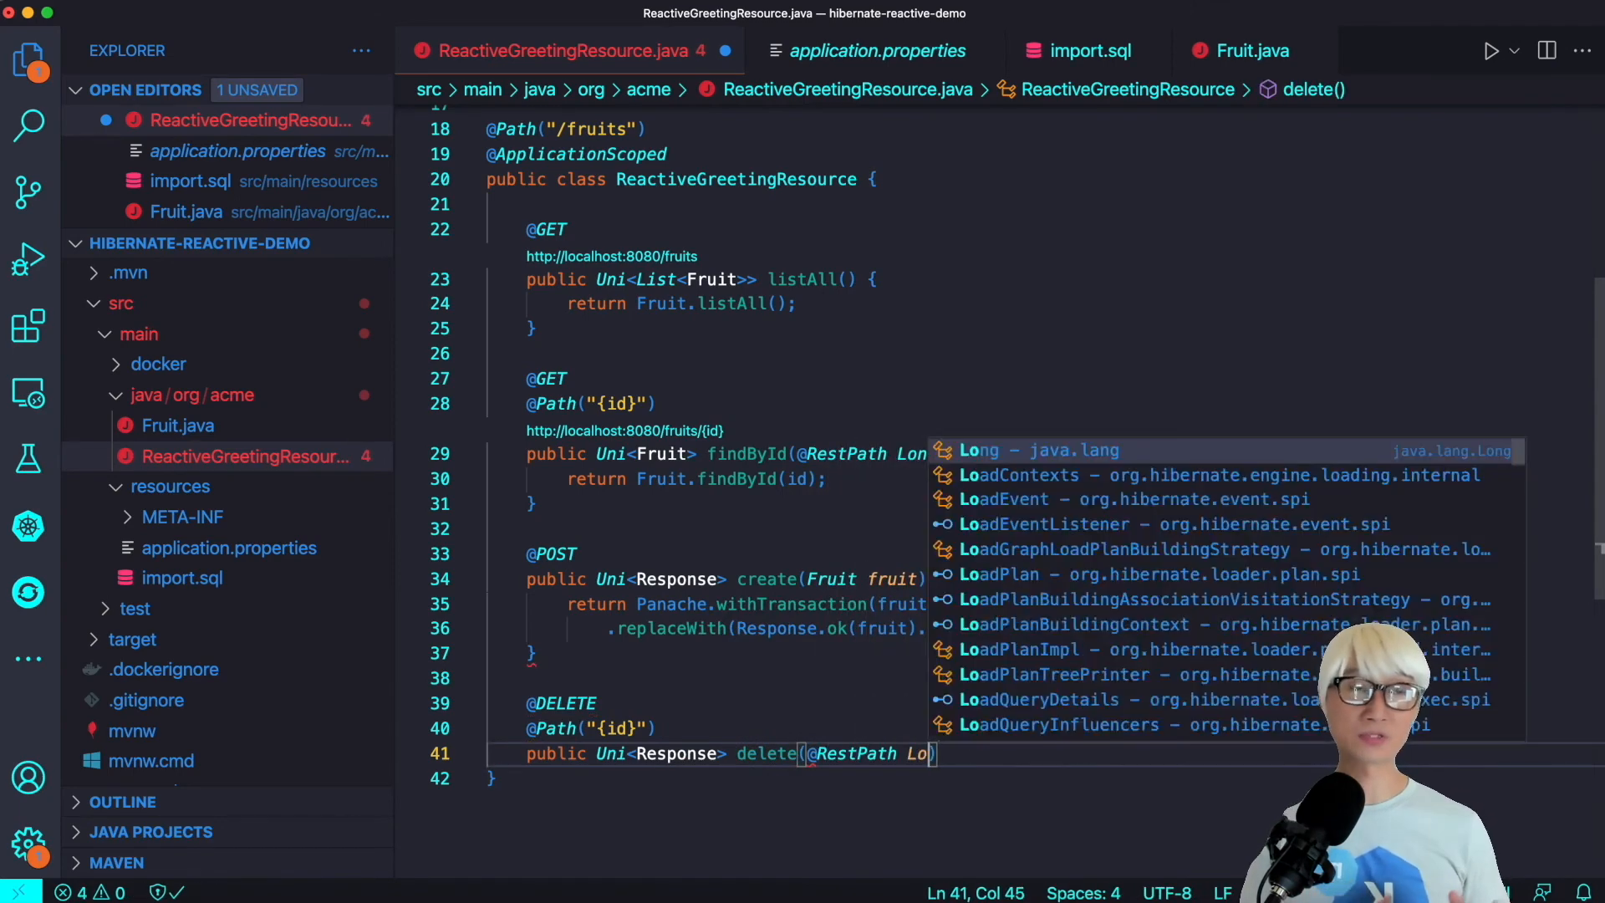
pyautogui.press('Enter')
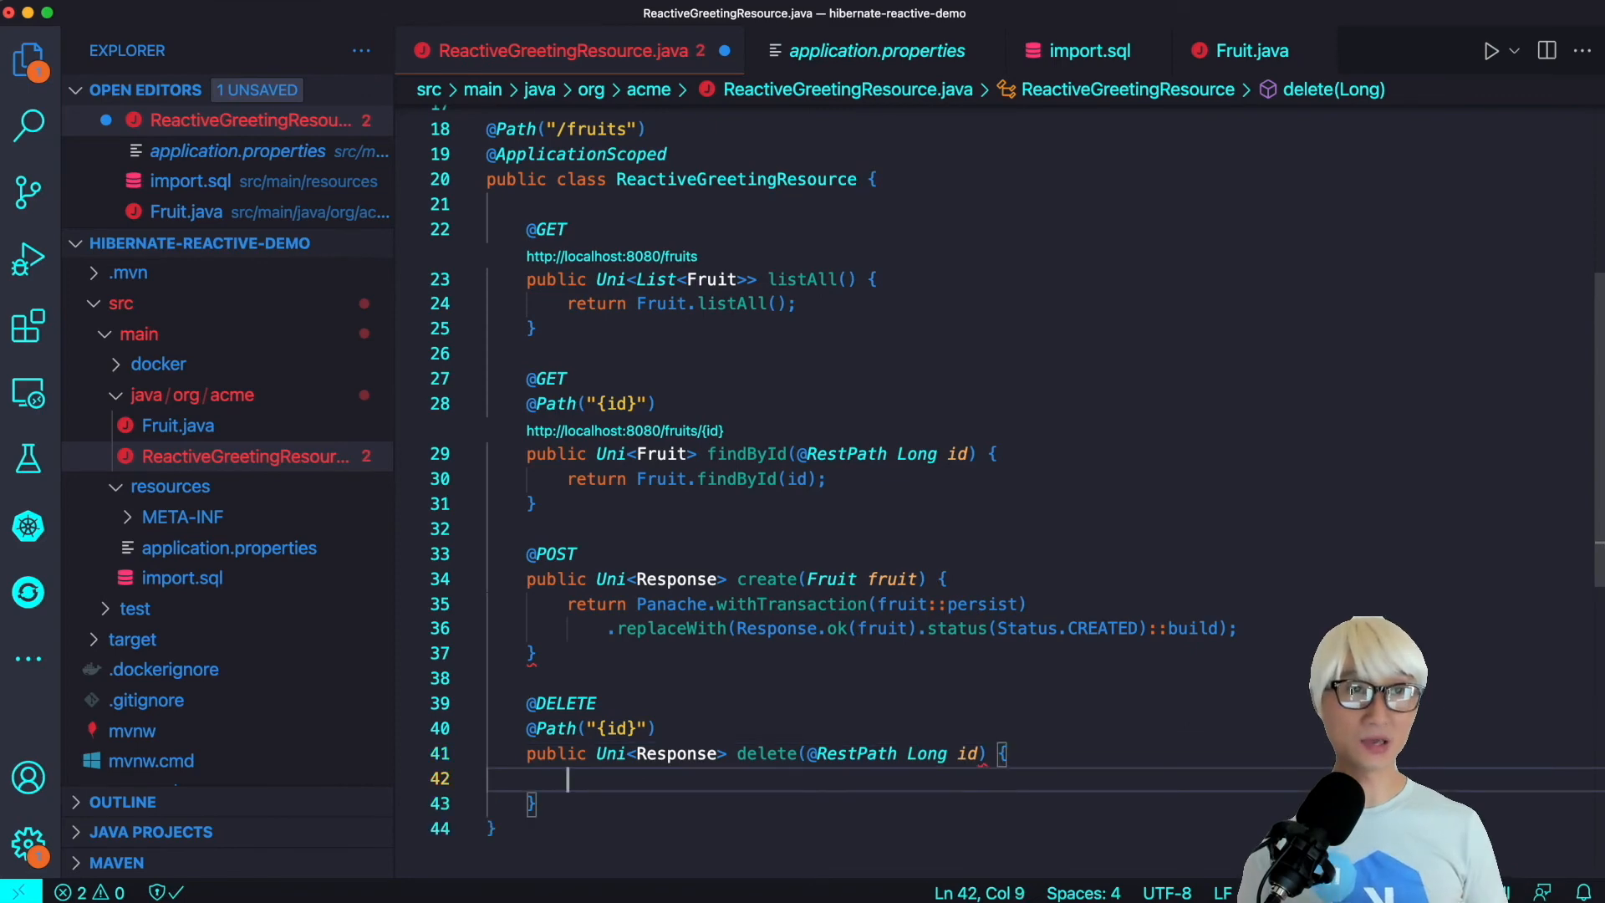
# Return Panache.withTransaction(() -> Fruit.deleteById(id)) in the delete method.
pyautogui.write('return')
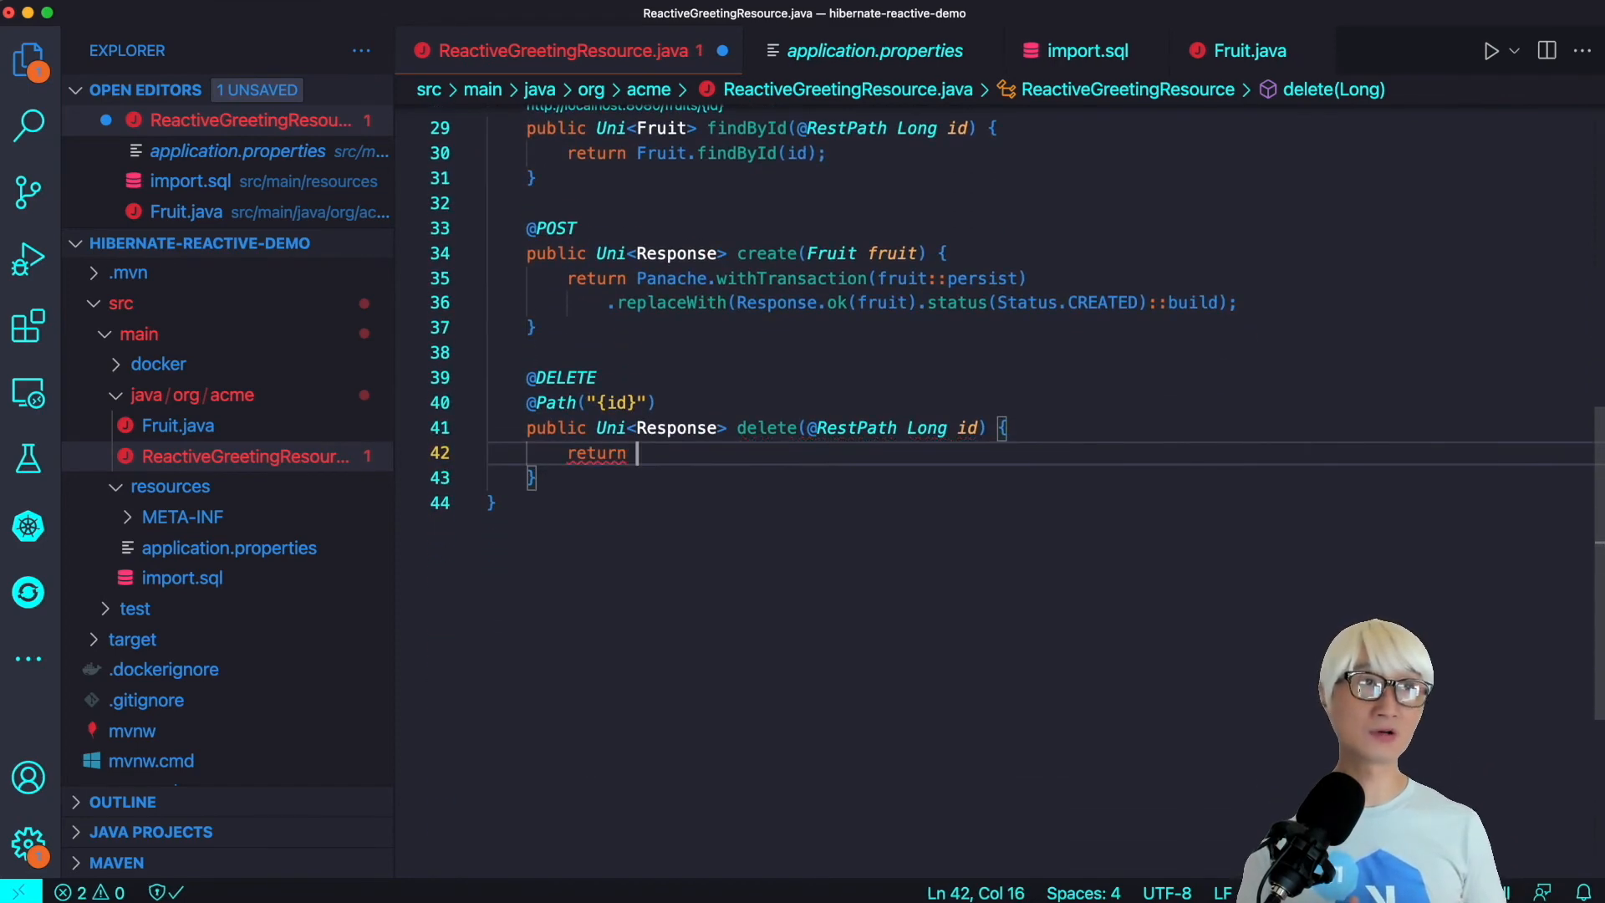
pyautogui.write('Panache.withTransaction(work)')
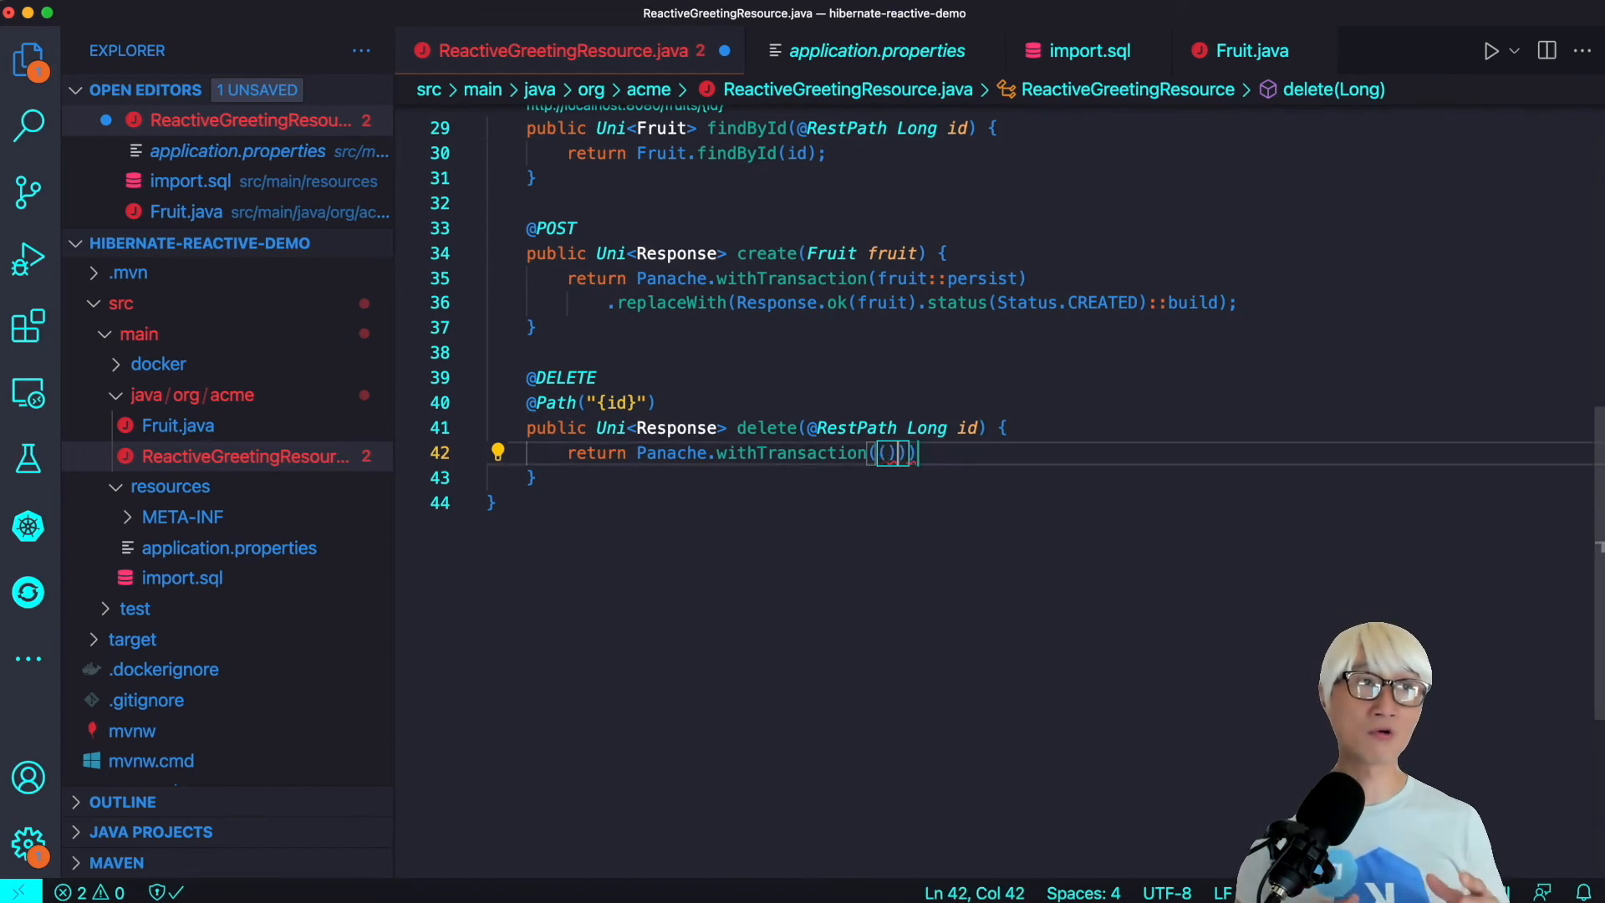
pyautogui.write('() -> Fruit.del')
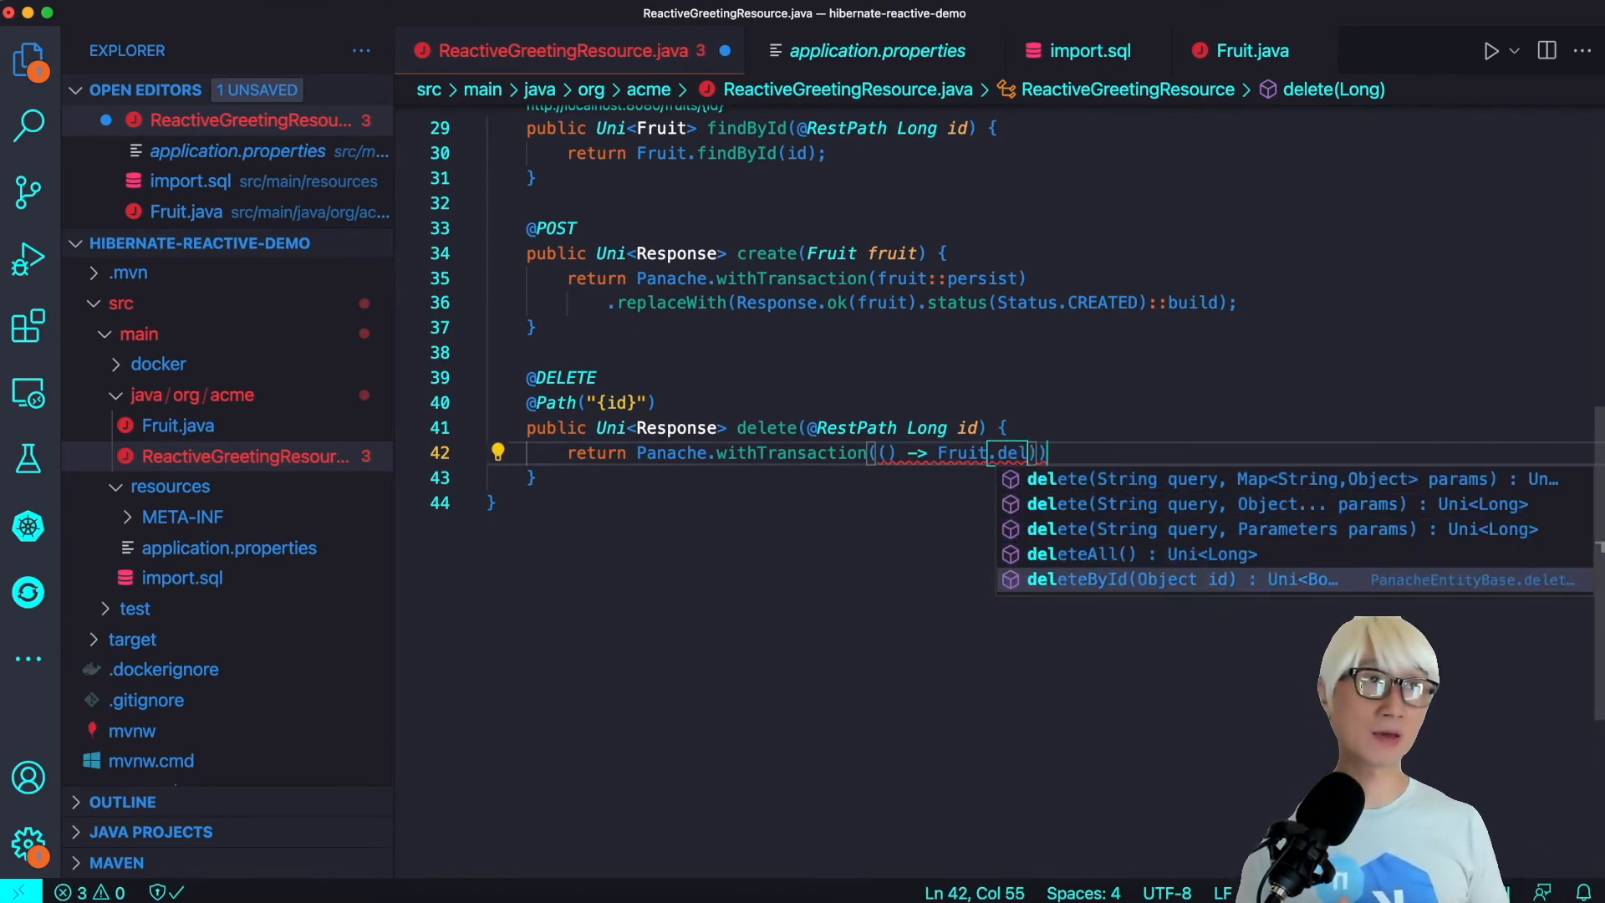
pyautogui.click(1146, 579)
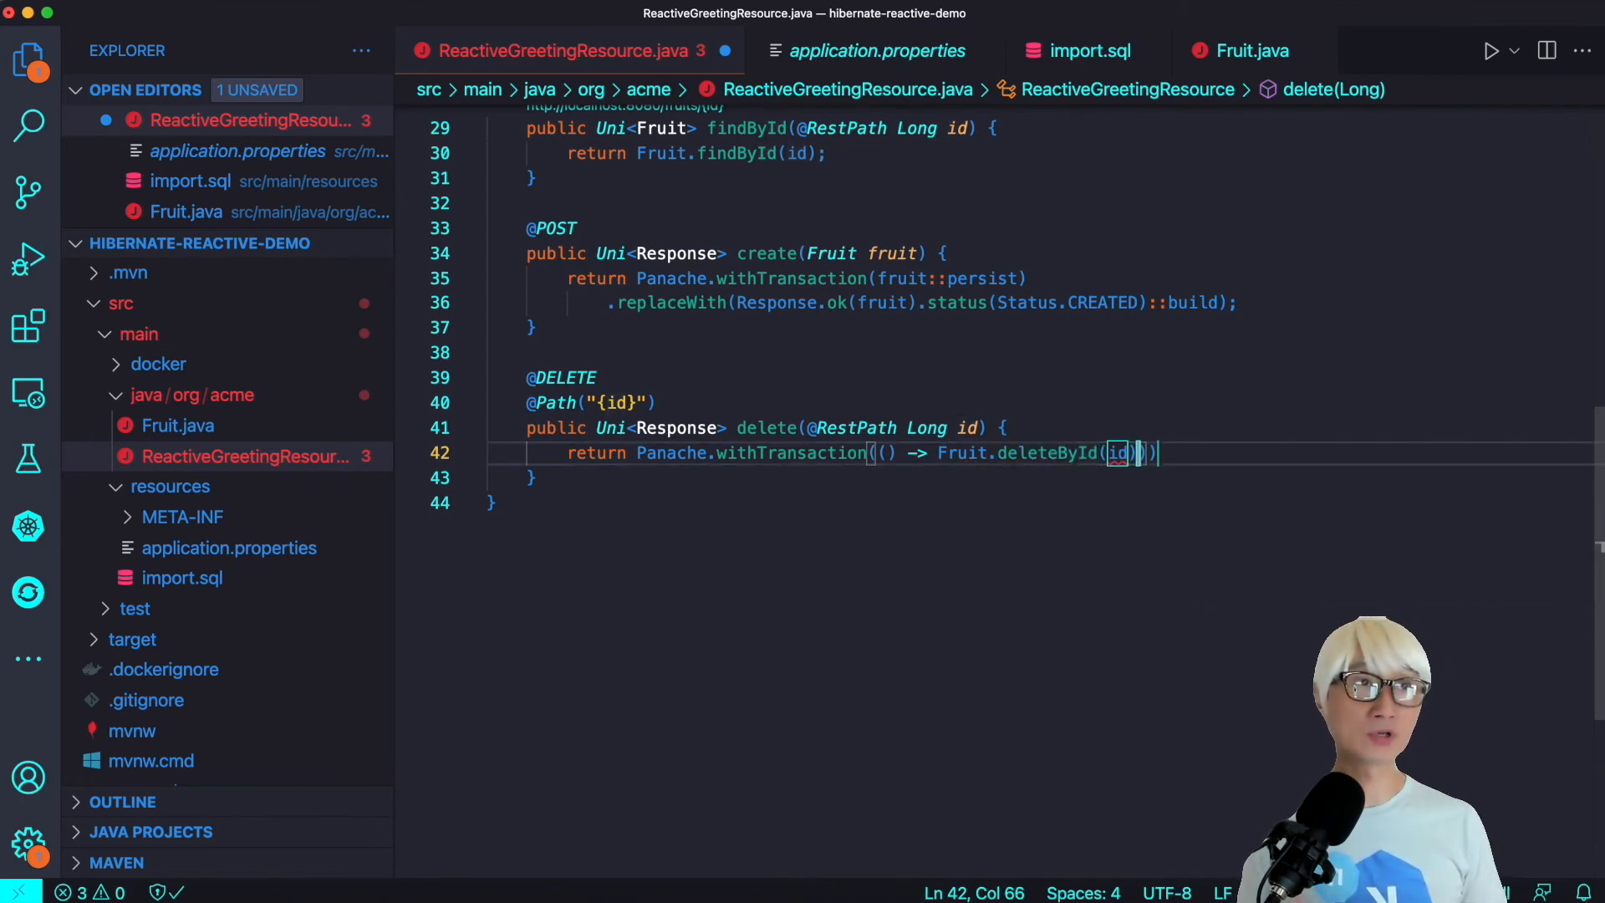
# Map the result: deleted builds a NO_CONTENT response, otherwise Status.NOT_FOUND.
pyautogui.write('.map)')
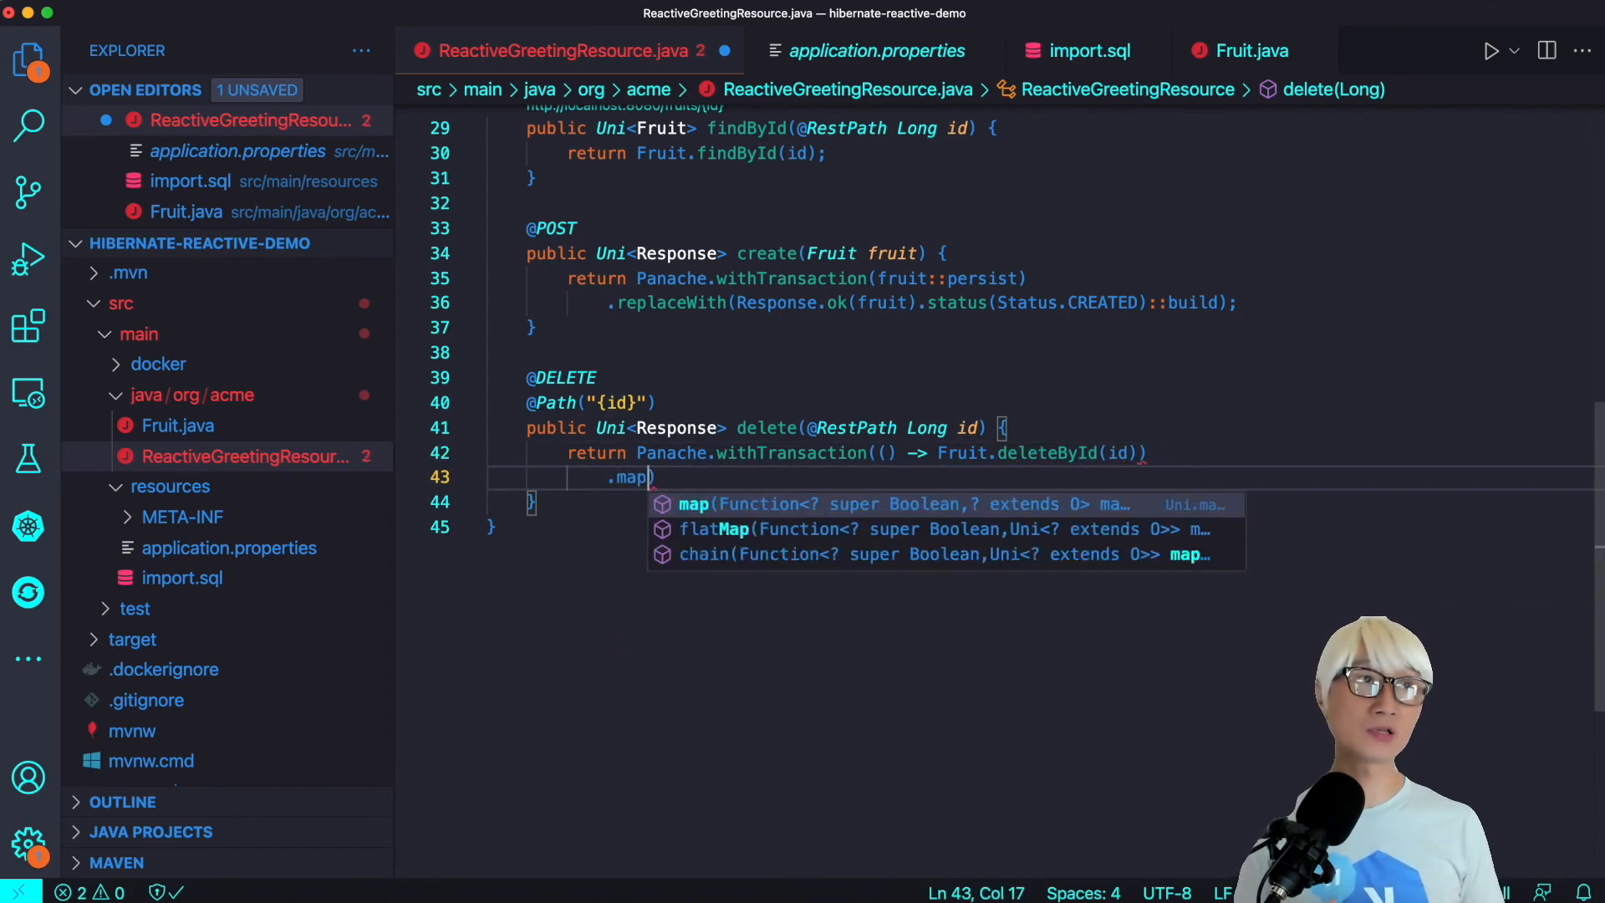
pyautogui.write('(deleted -> d')
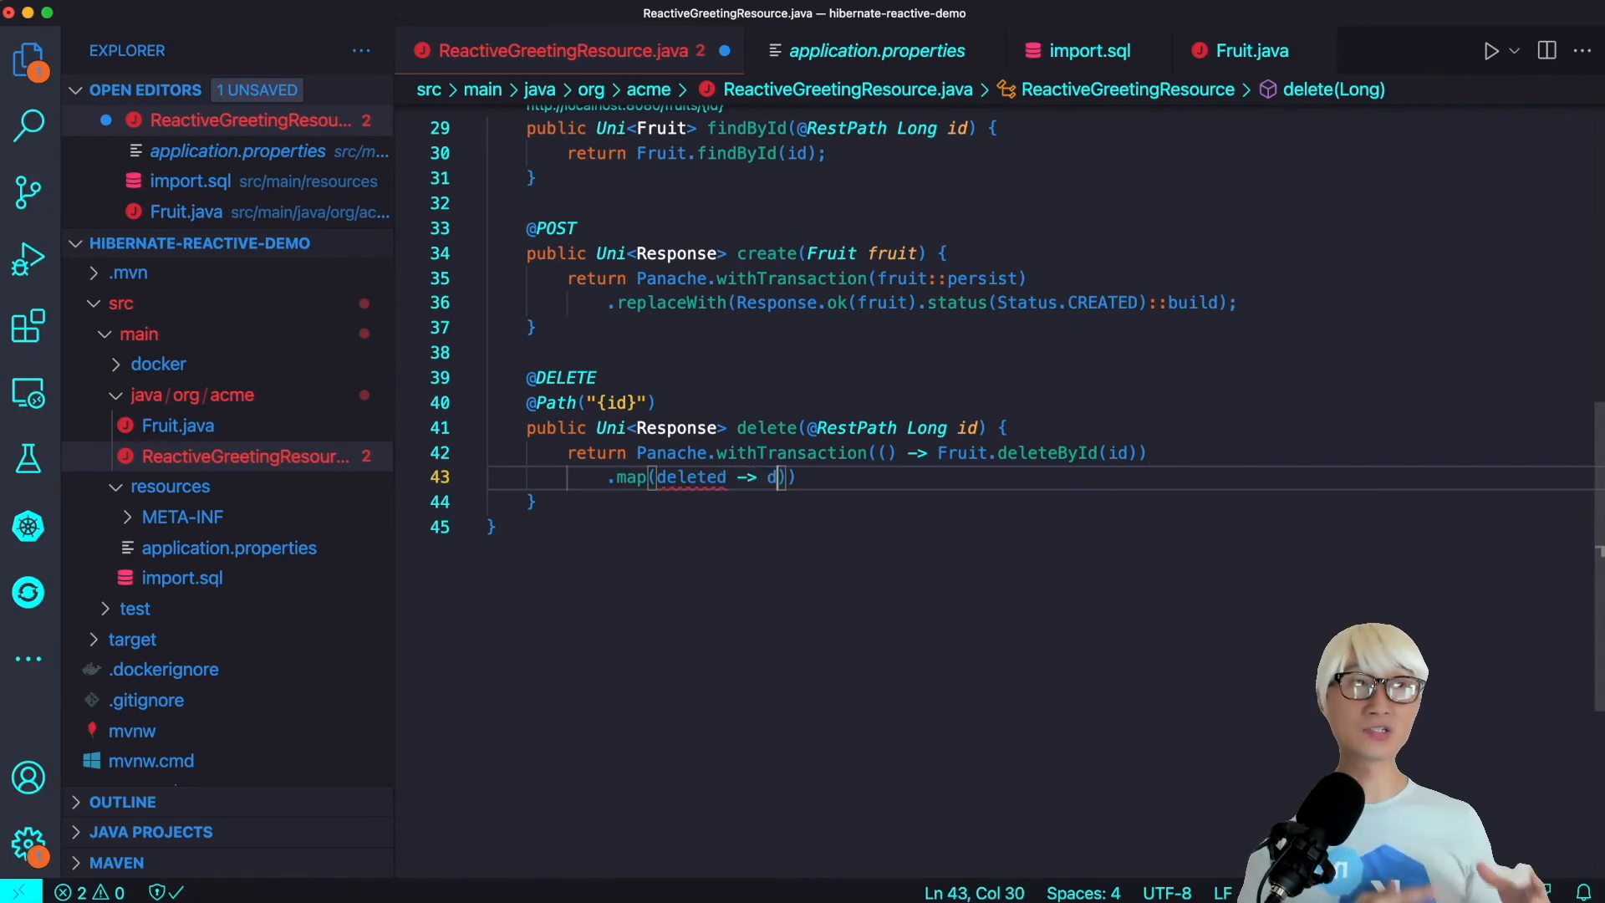
pyautogui.write('eleted ?')
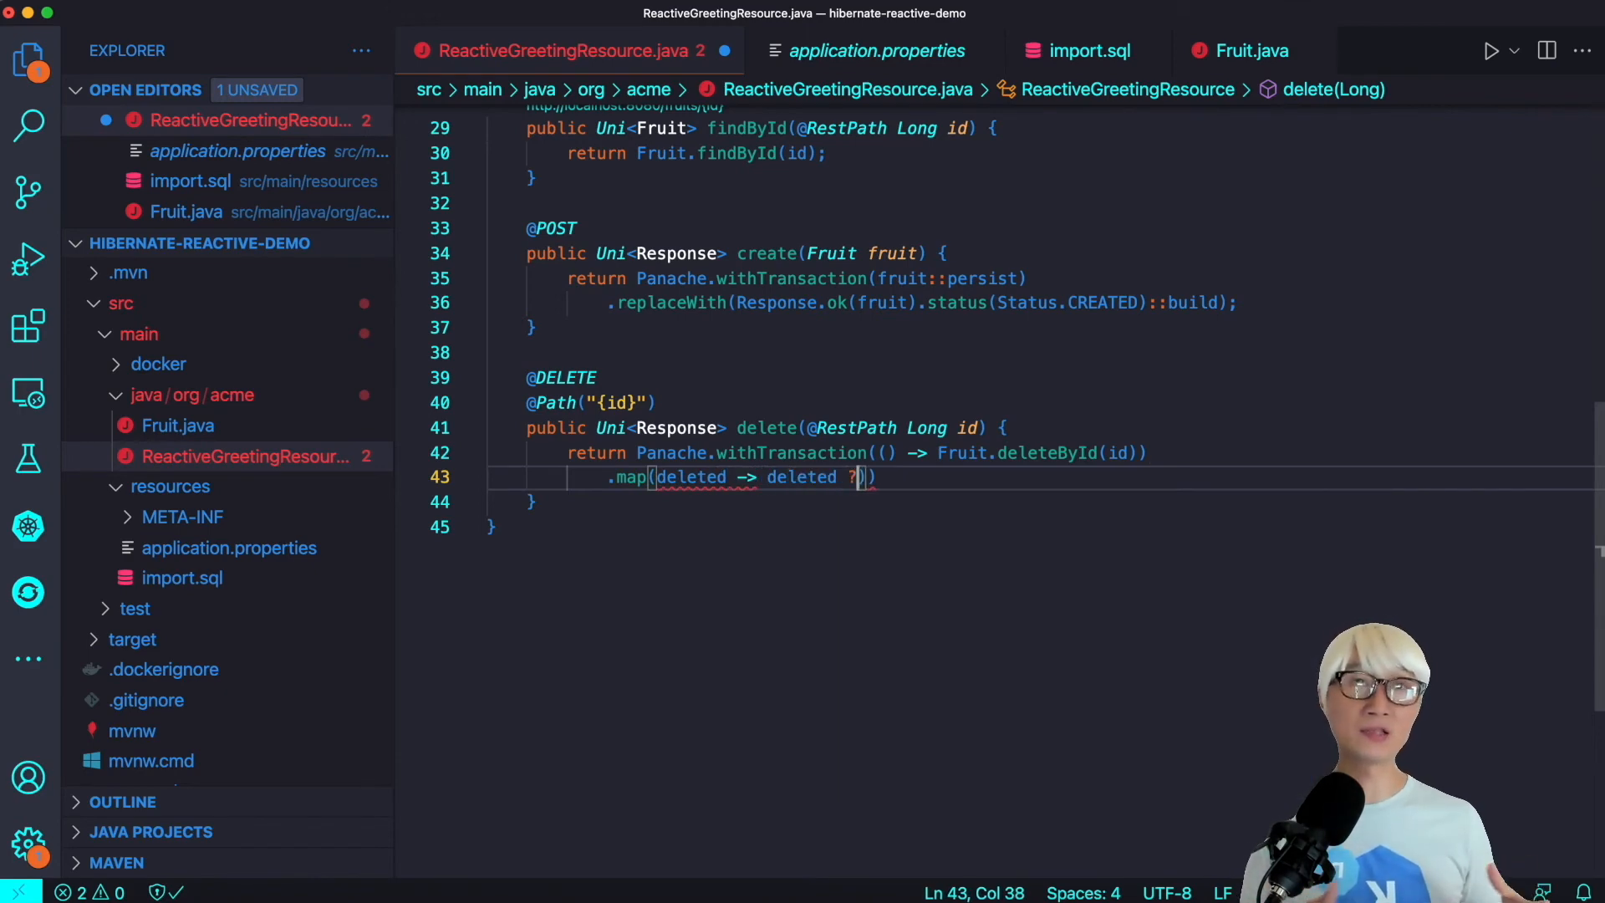
pyautogui.write('? Response.ok().s')
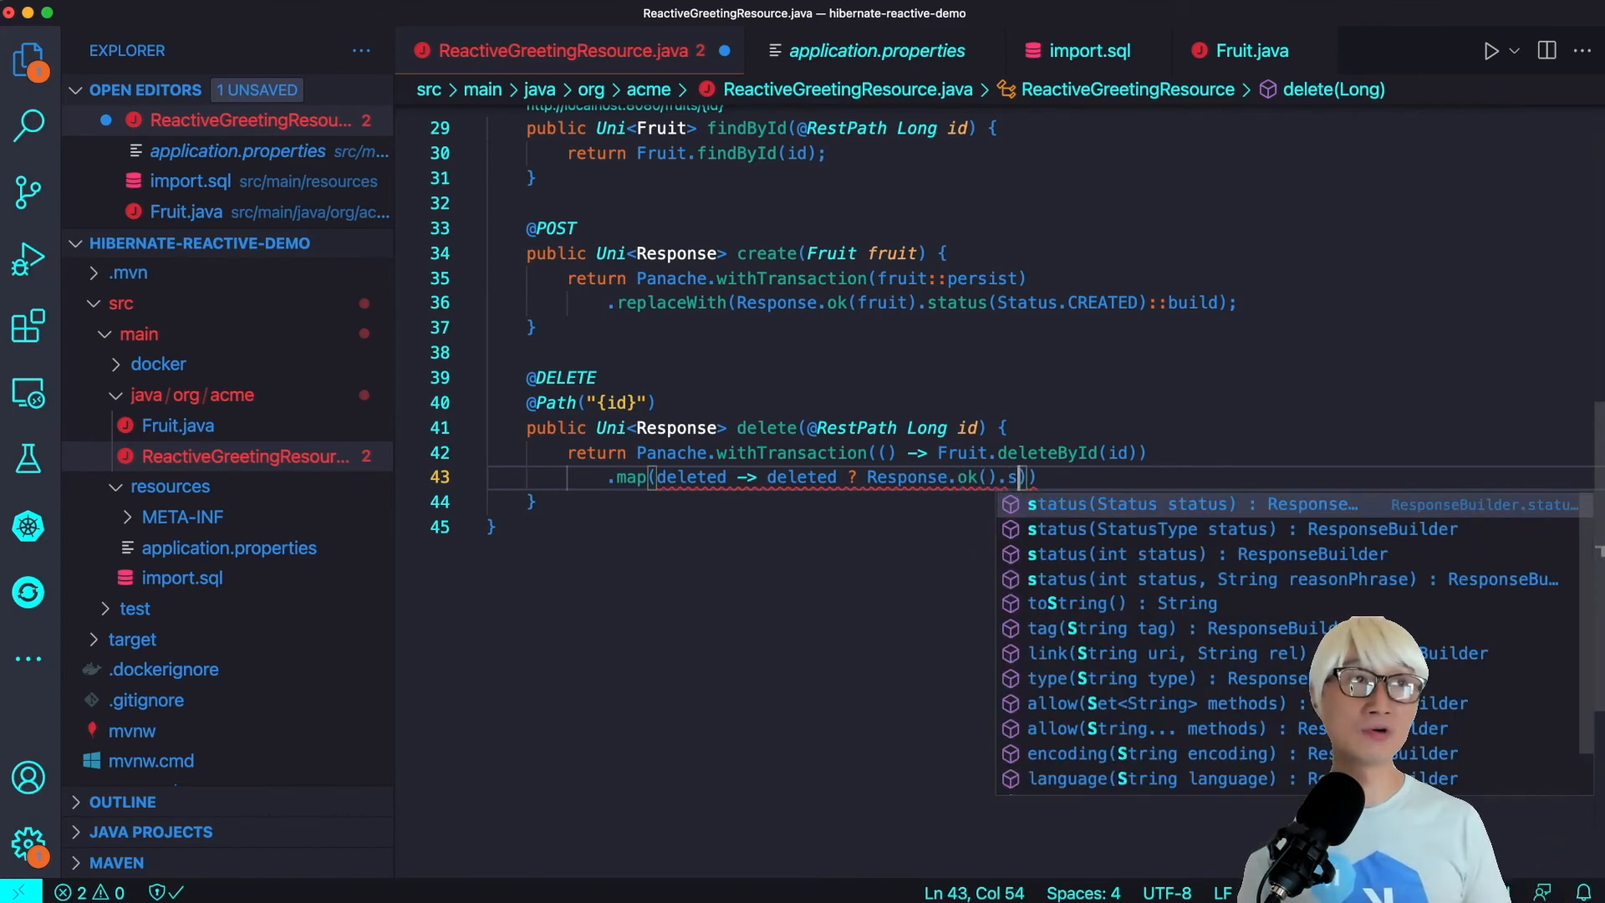
pyautogui.click(1130, 503)
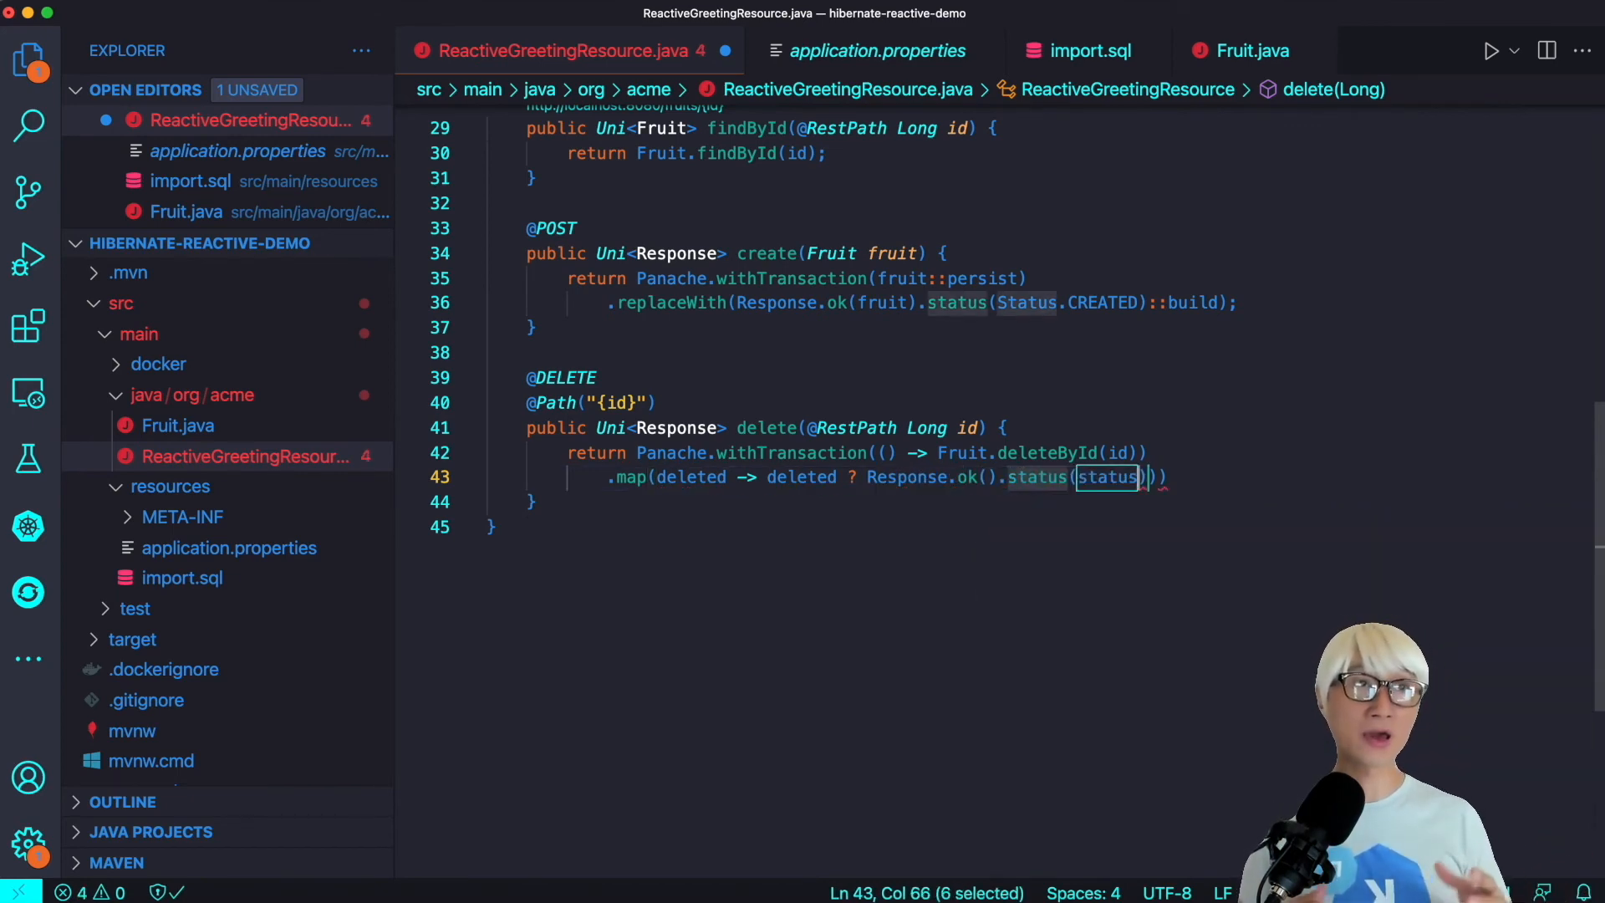
pyautogui.write('NO_CONTENT')
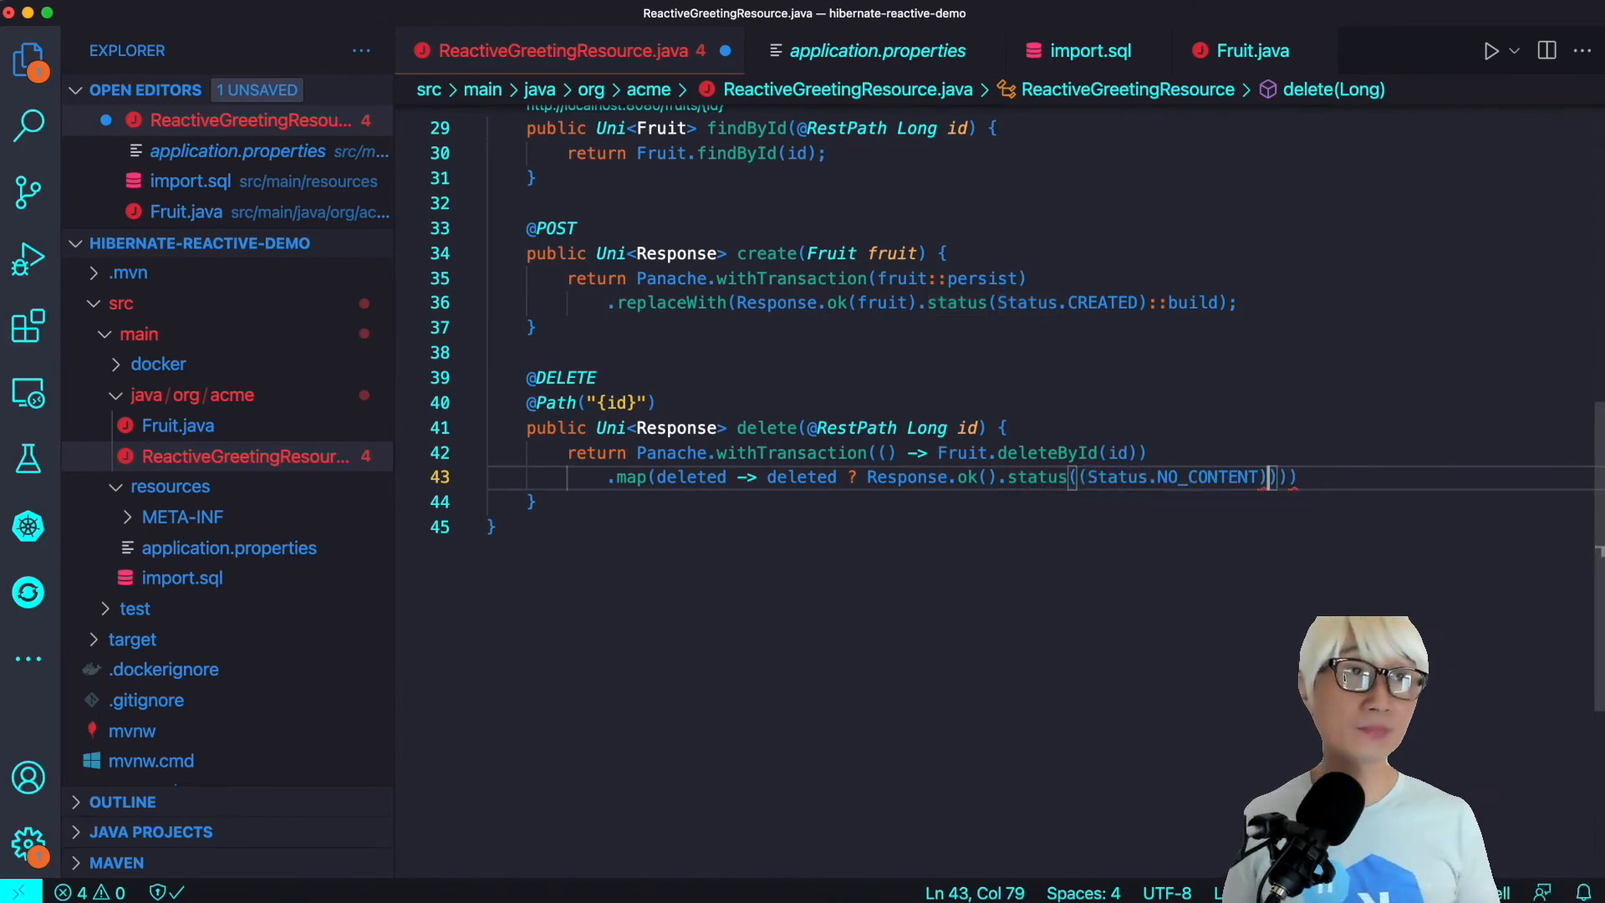
pyautogui.write('.bui')
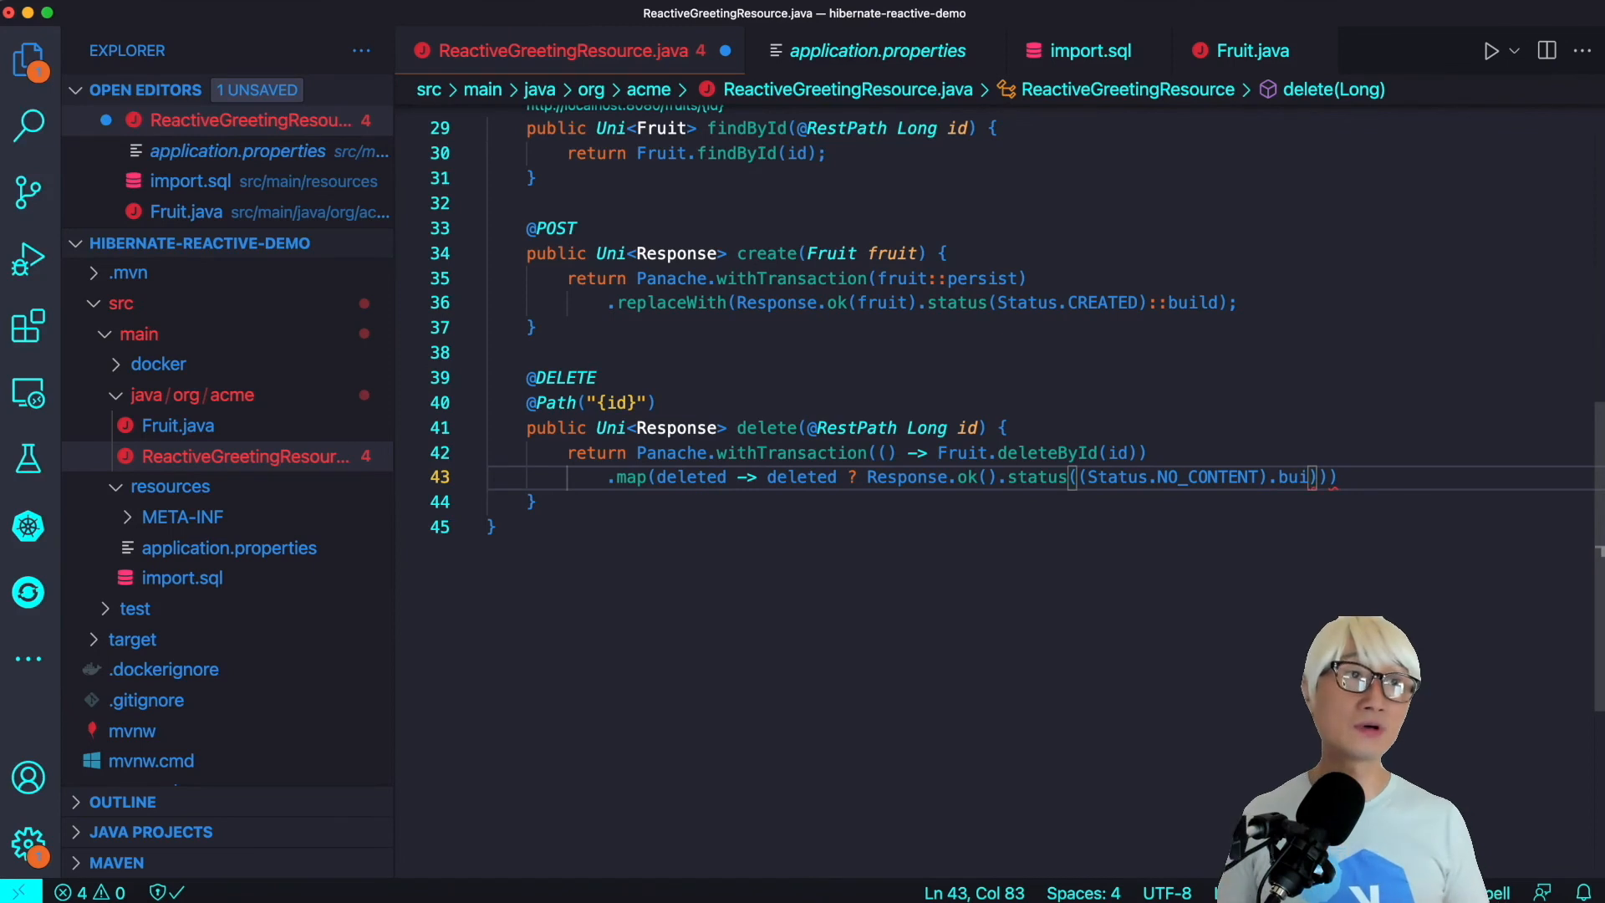
pyautogui.write('ld(')
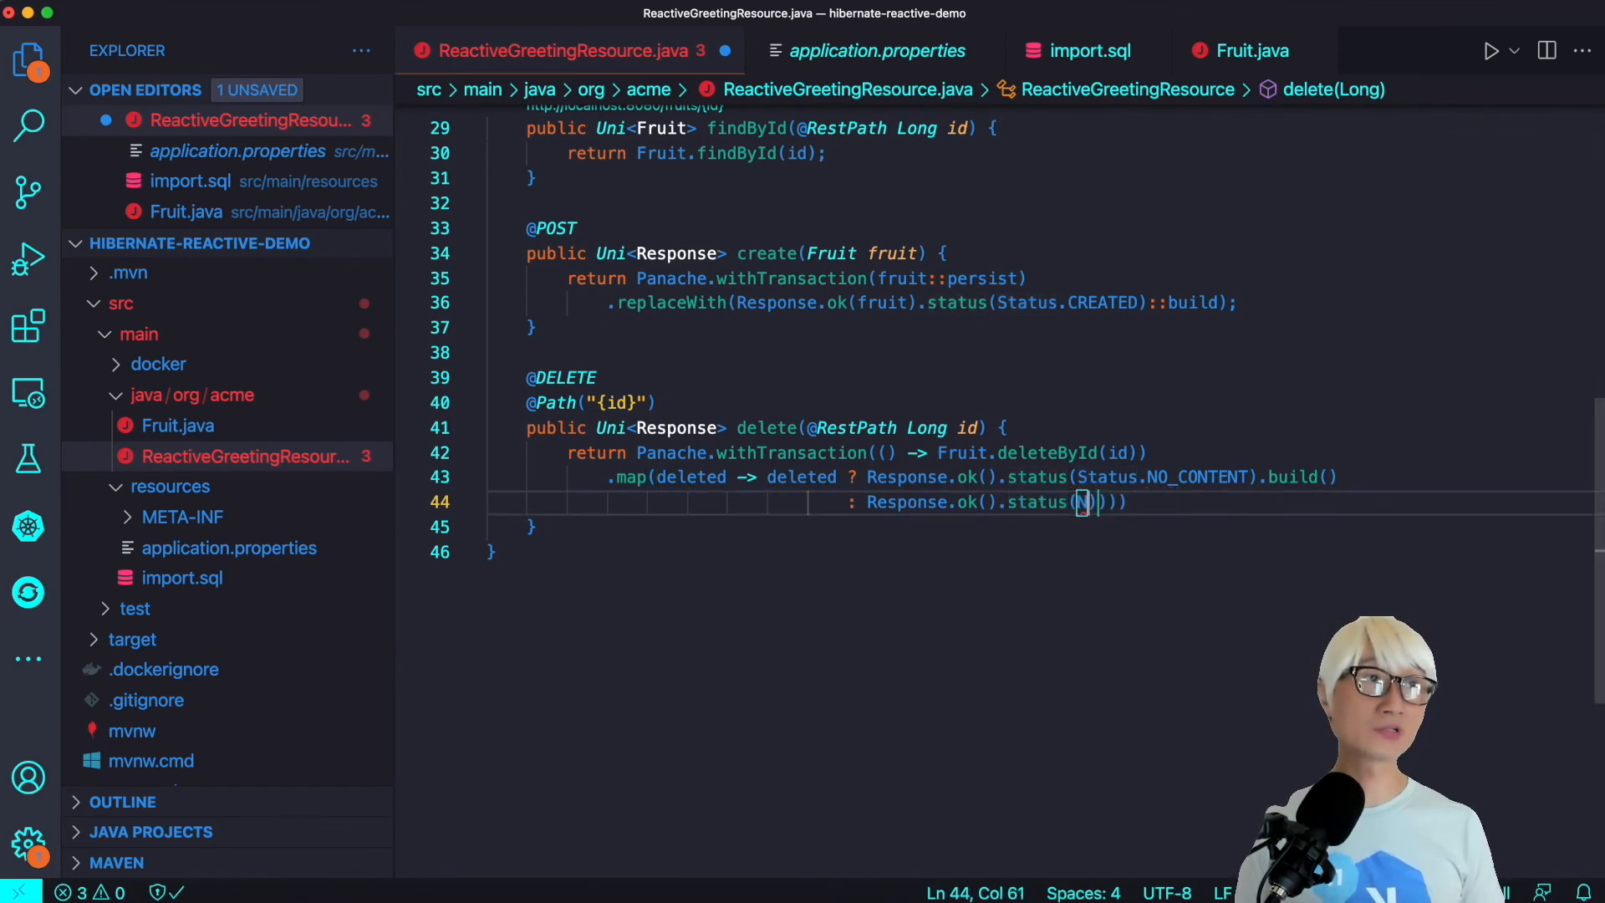
pyautogui.write('Status.NOT_FOUND')
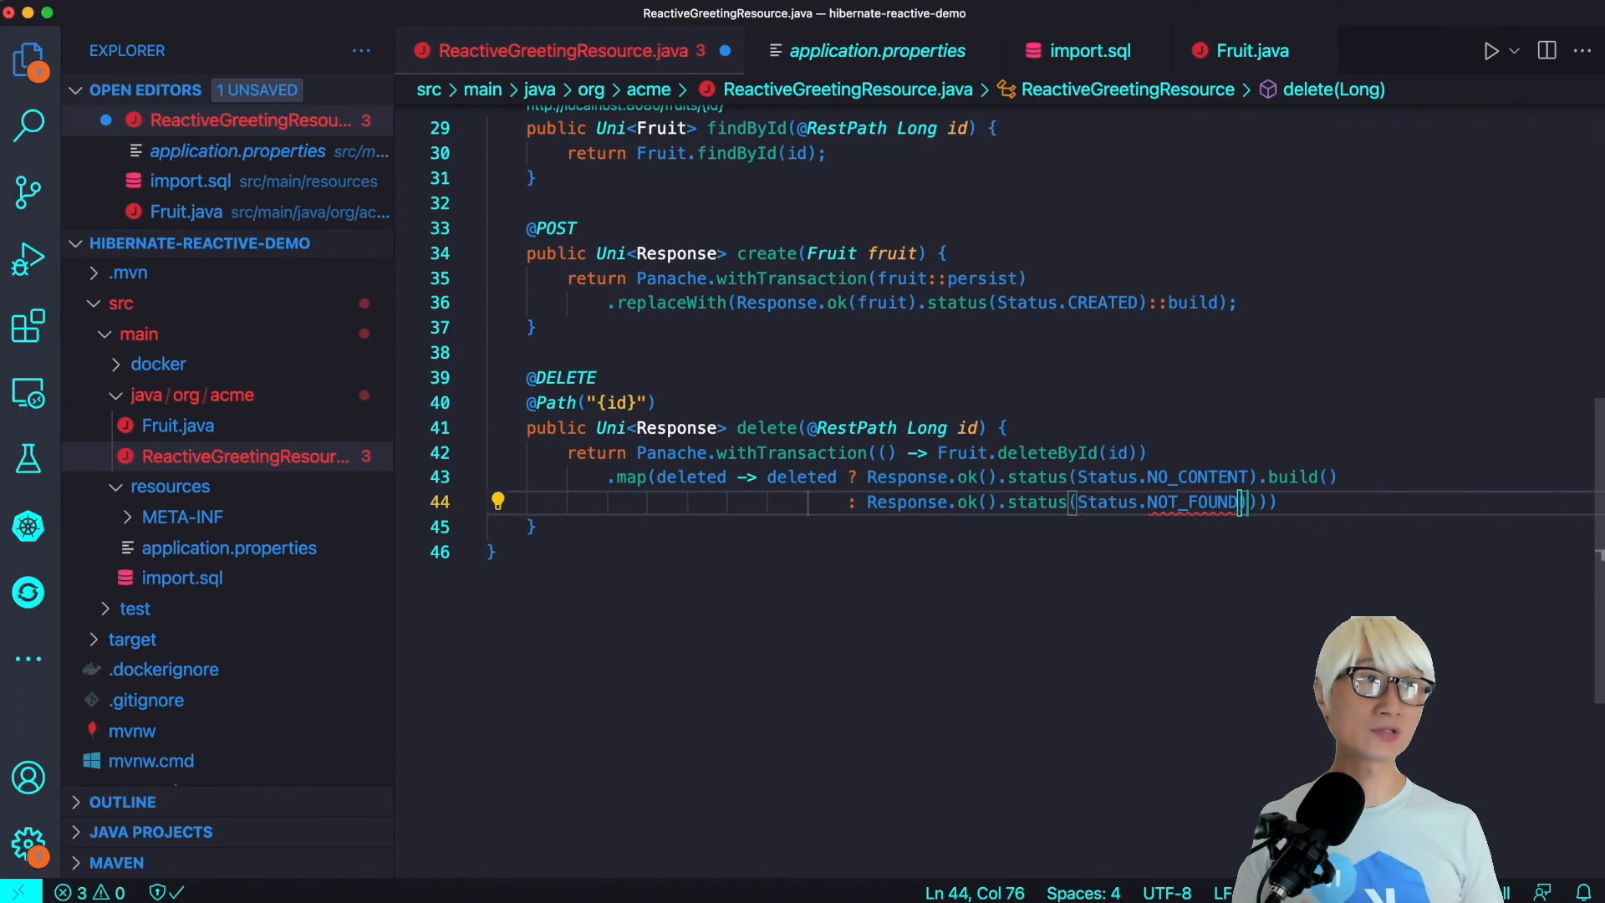
pyautogui.write('.b')
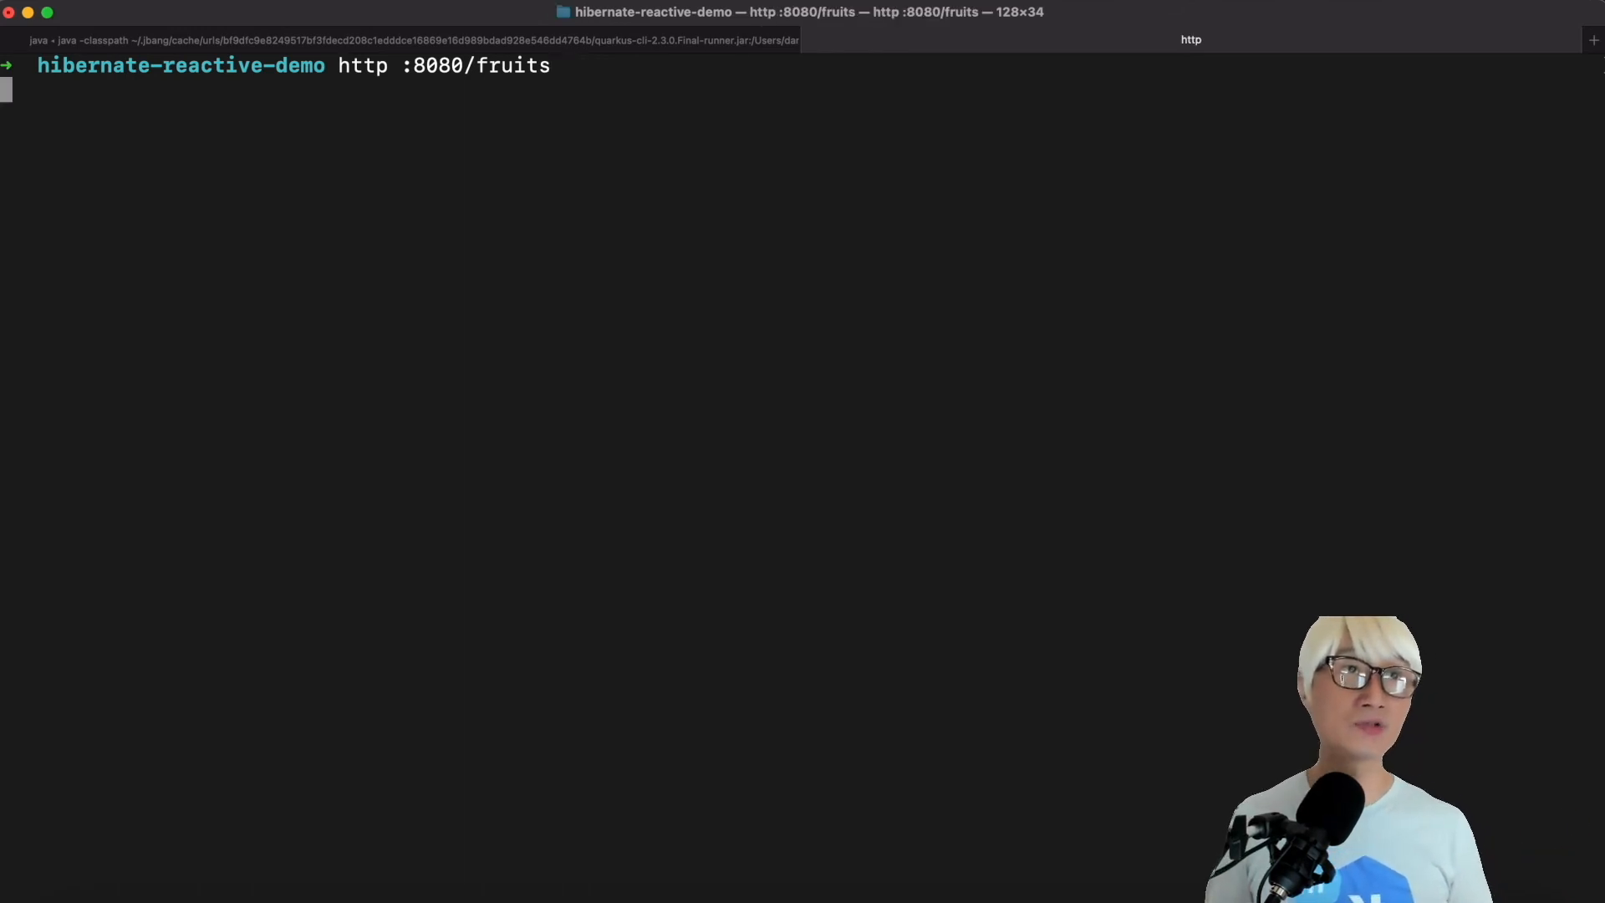
# List fruits, then POST '{"name":"Orange"}' to :8080/fruits with HTTPie.
pyautogui.press('Return')
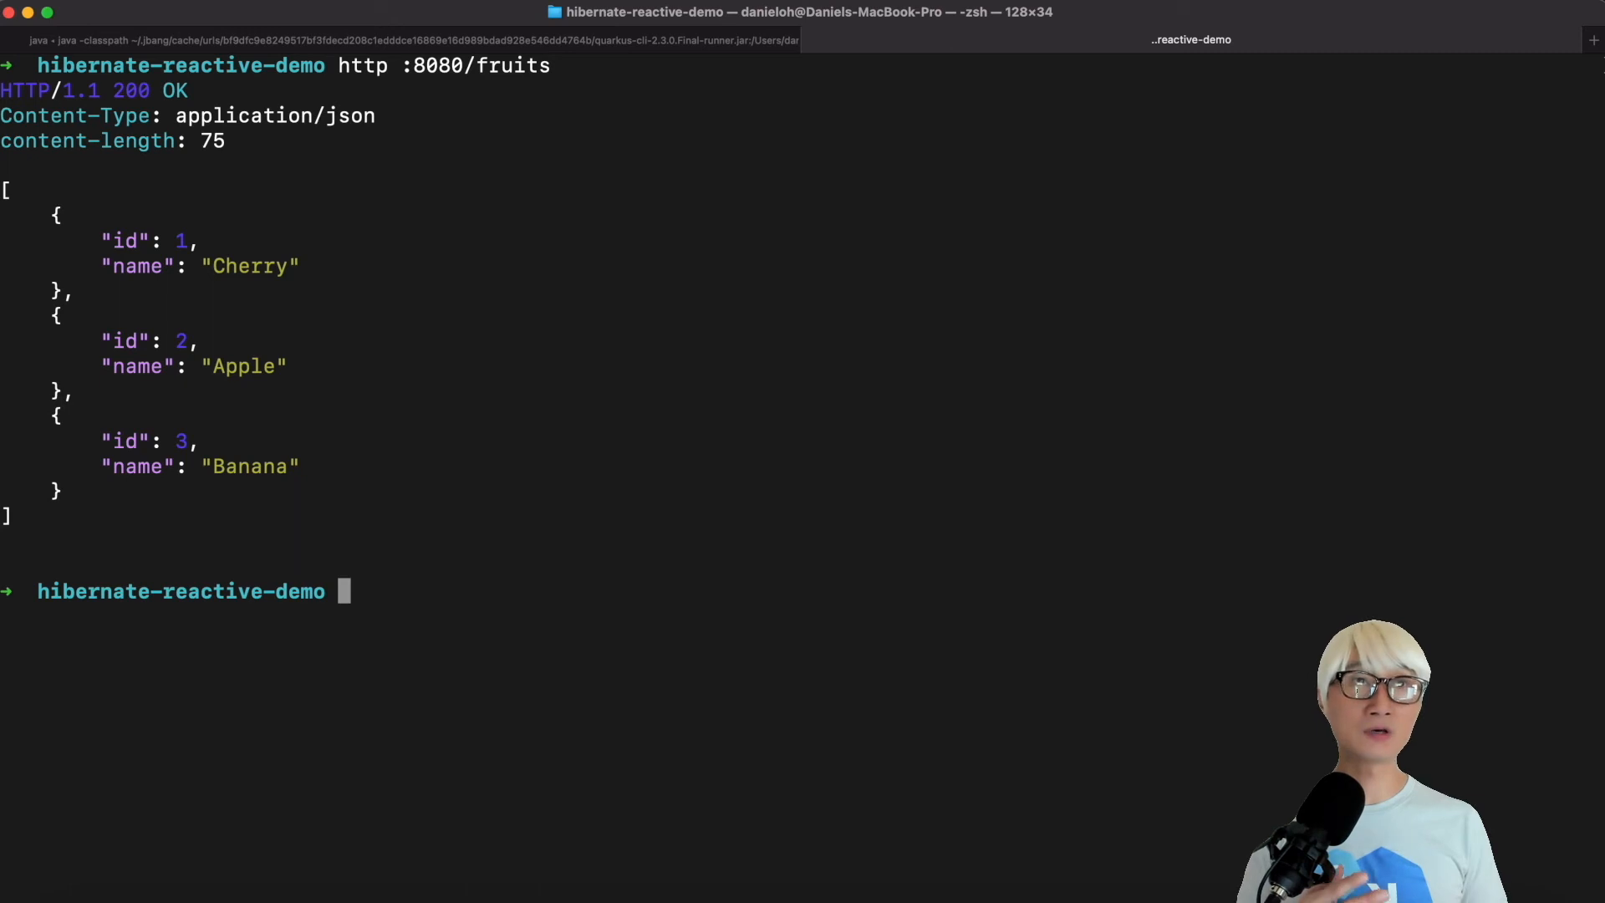
pyautogui.write('http :8080/fruits')
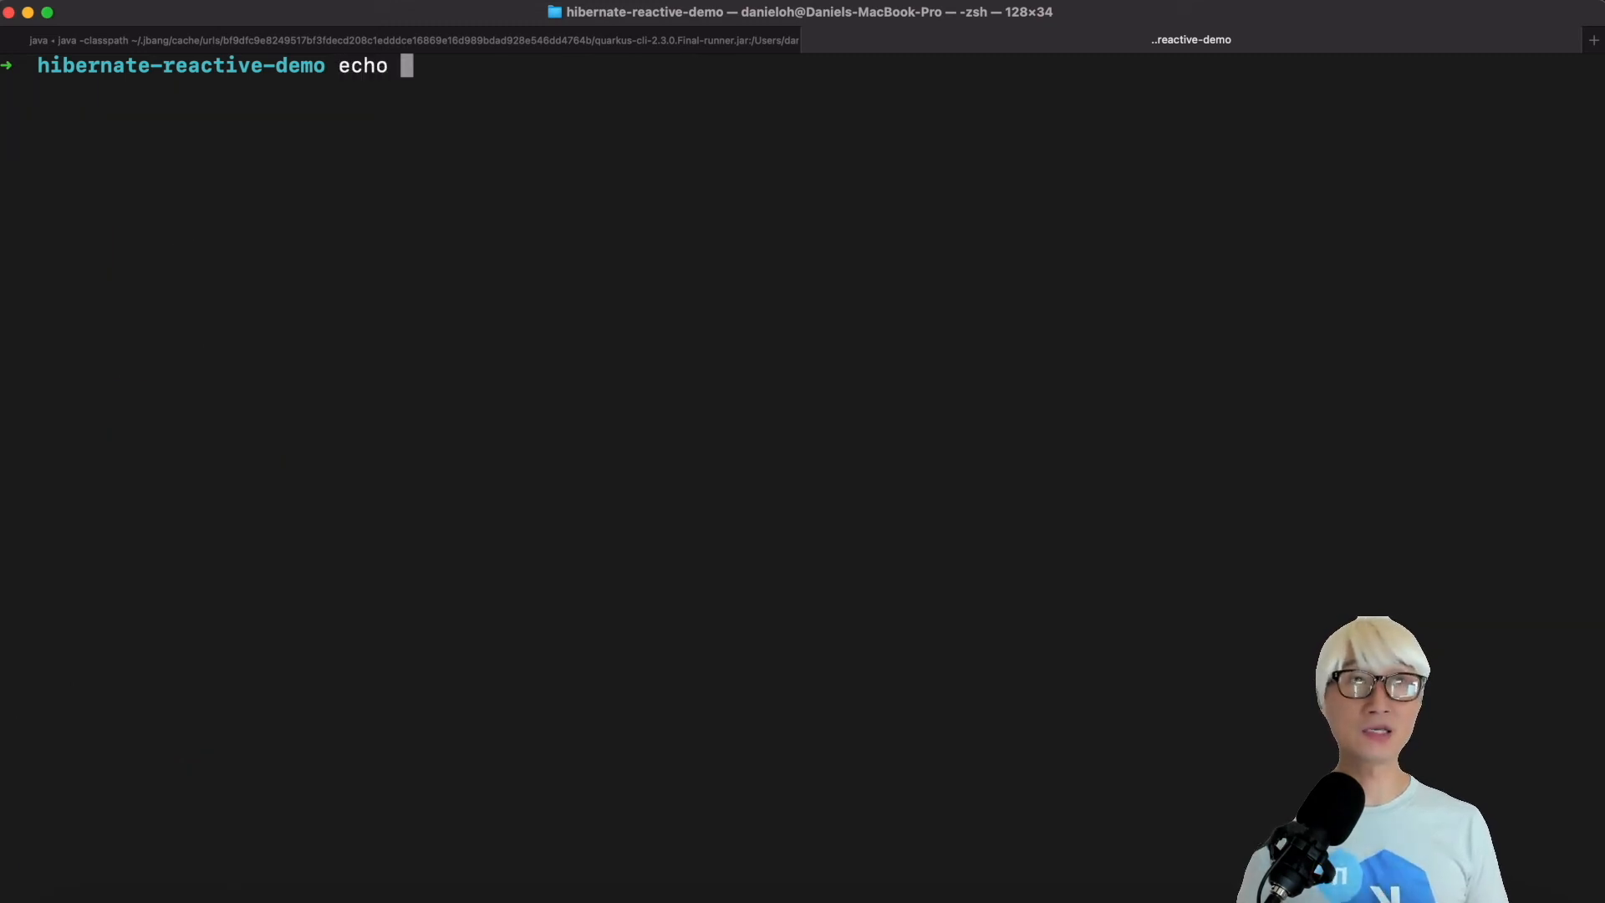
pyautogui.write('\'{"name":"O')
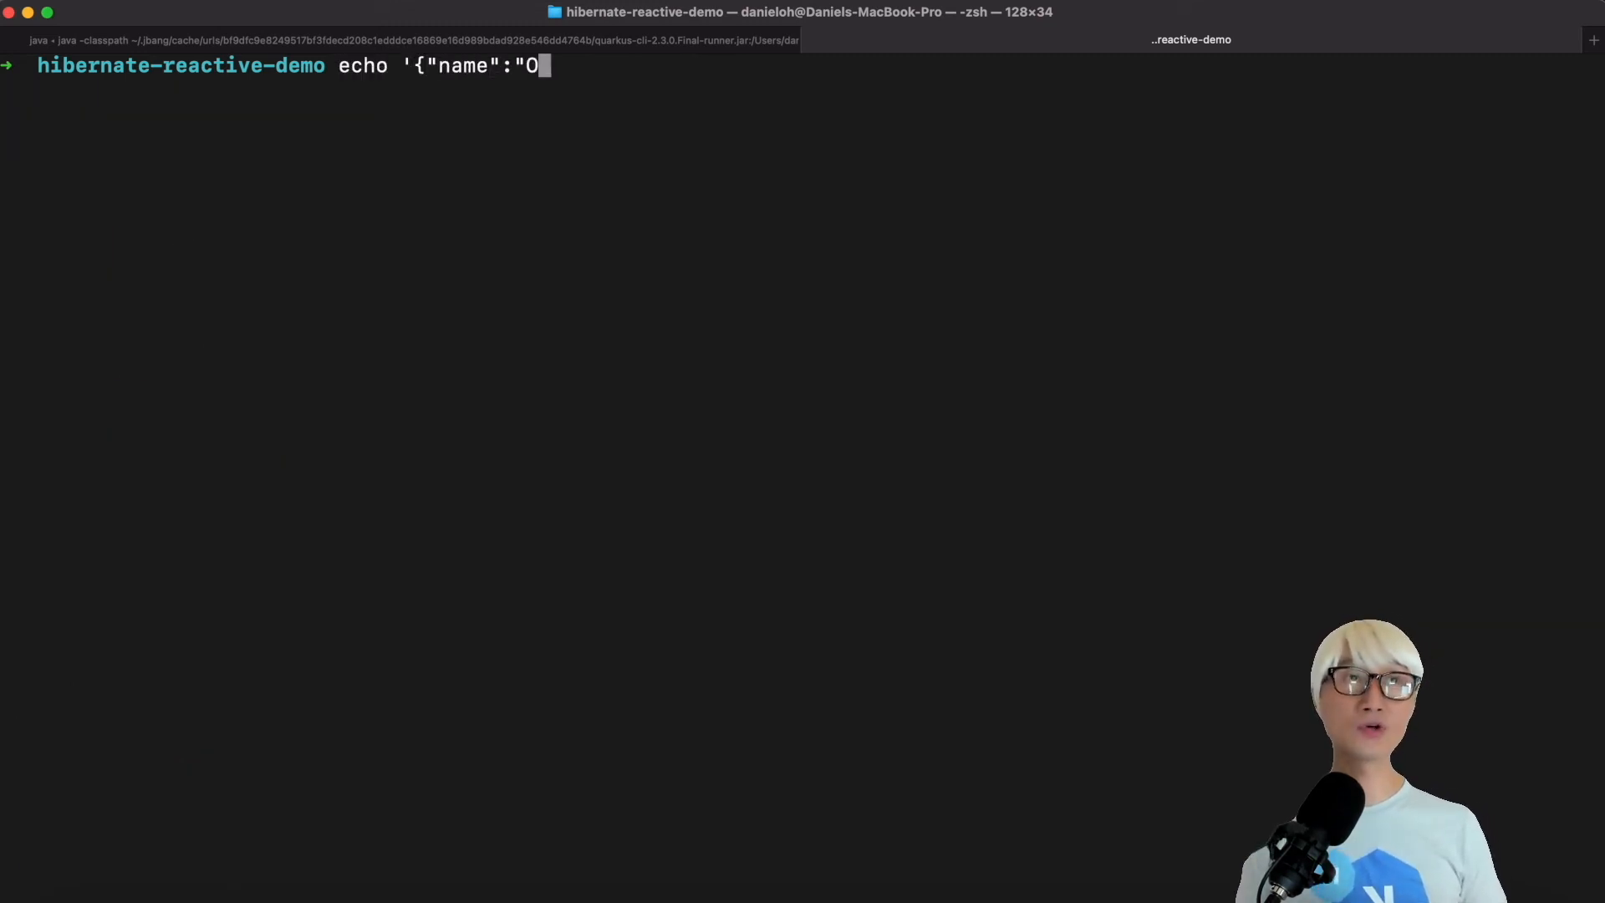
pyautogui.write('range"}\' | http')
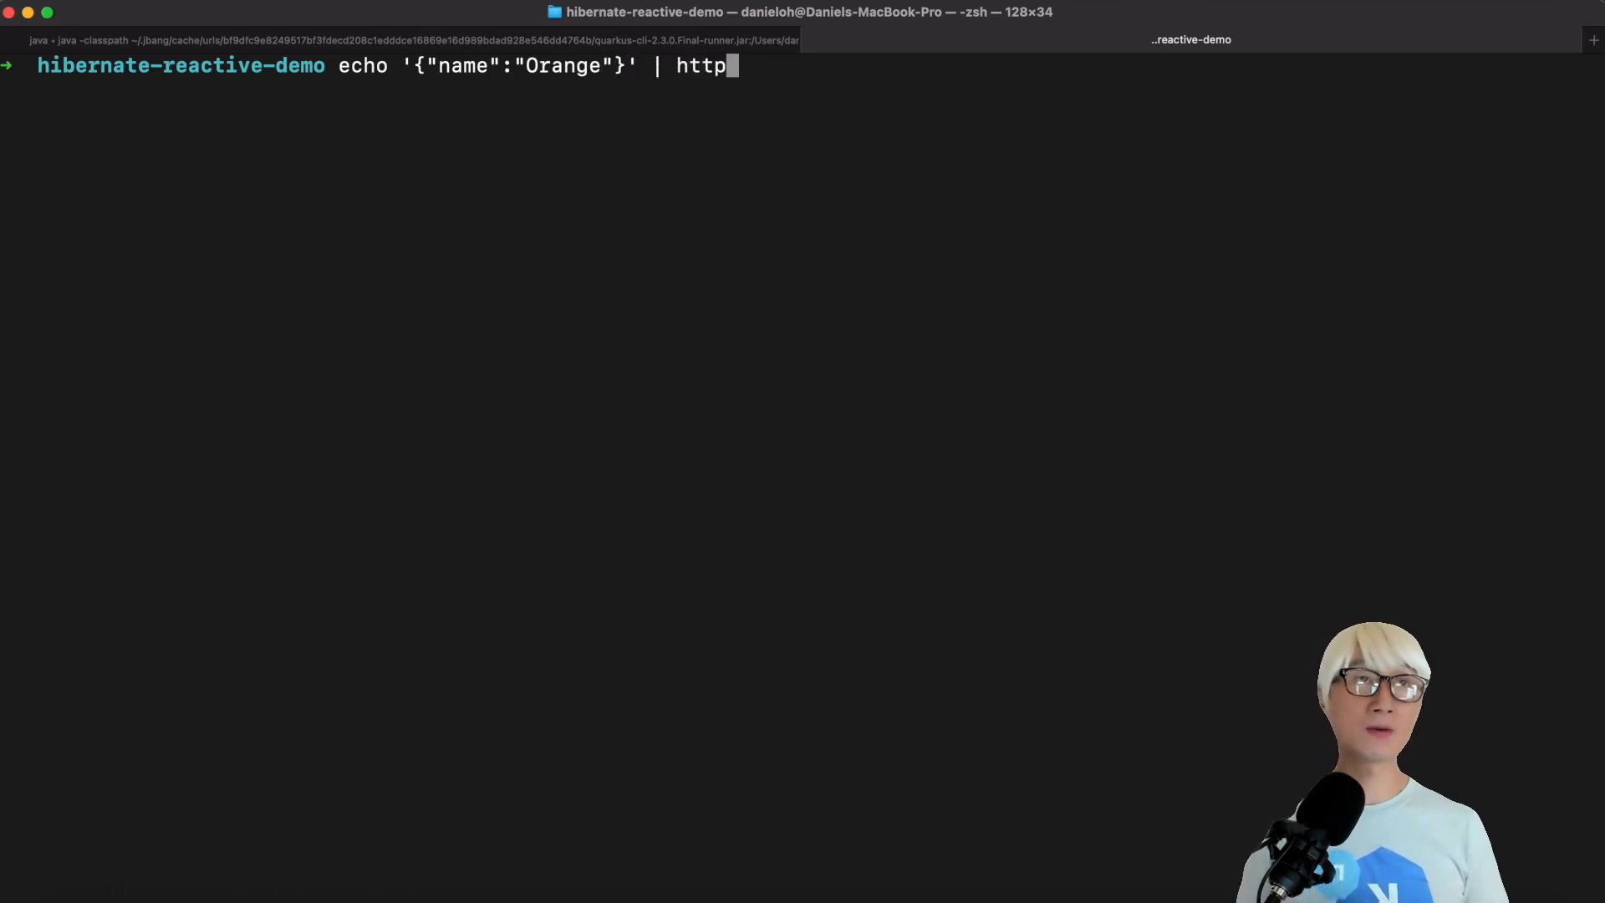
pyautogui.write(':8080/fruits')
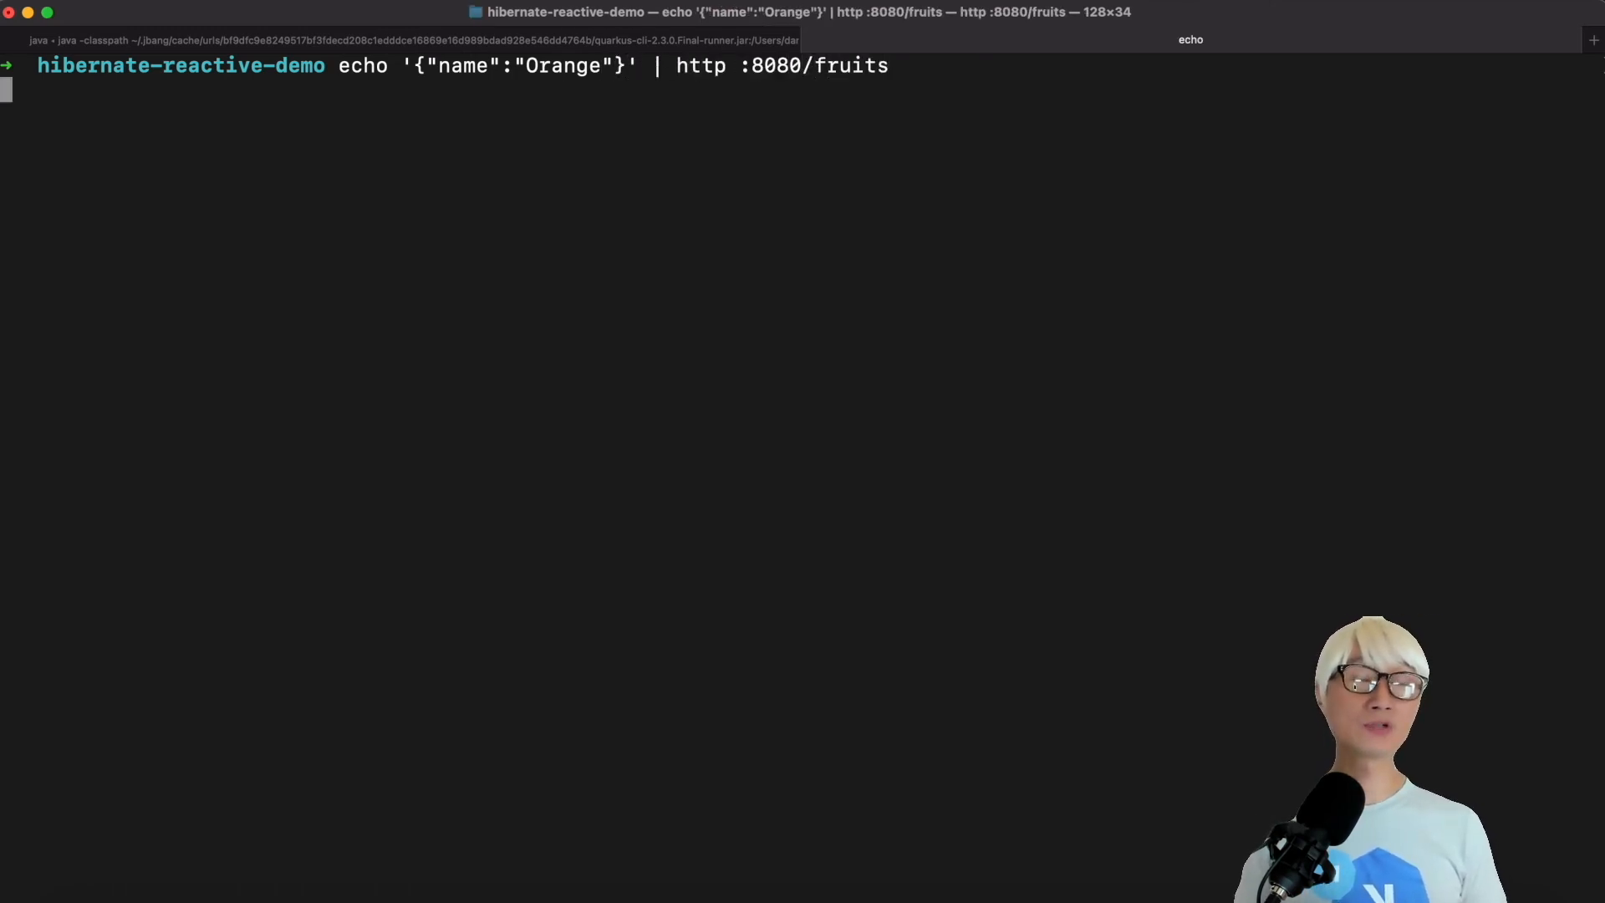
pyautogui.press('Return')
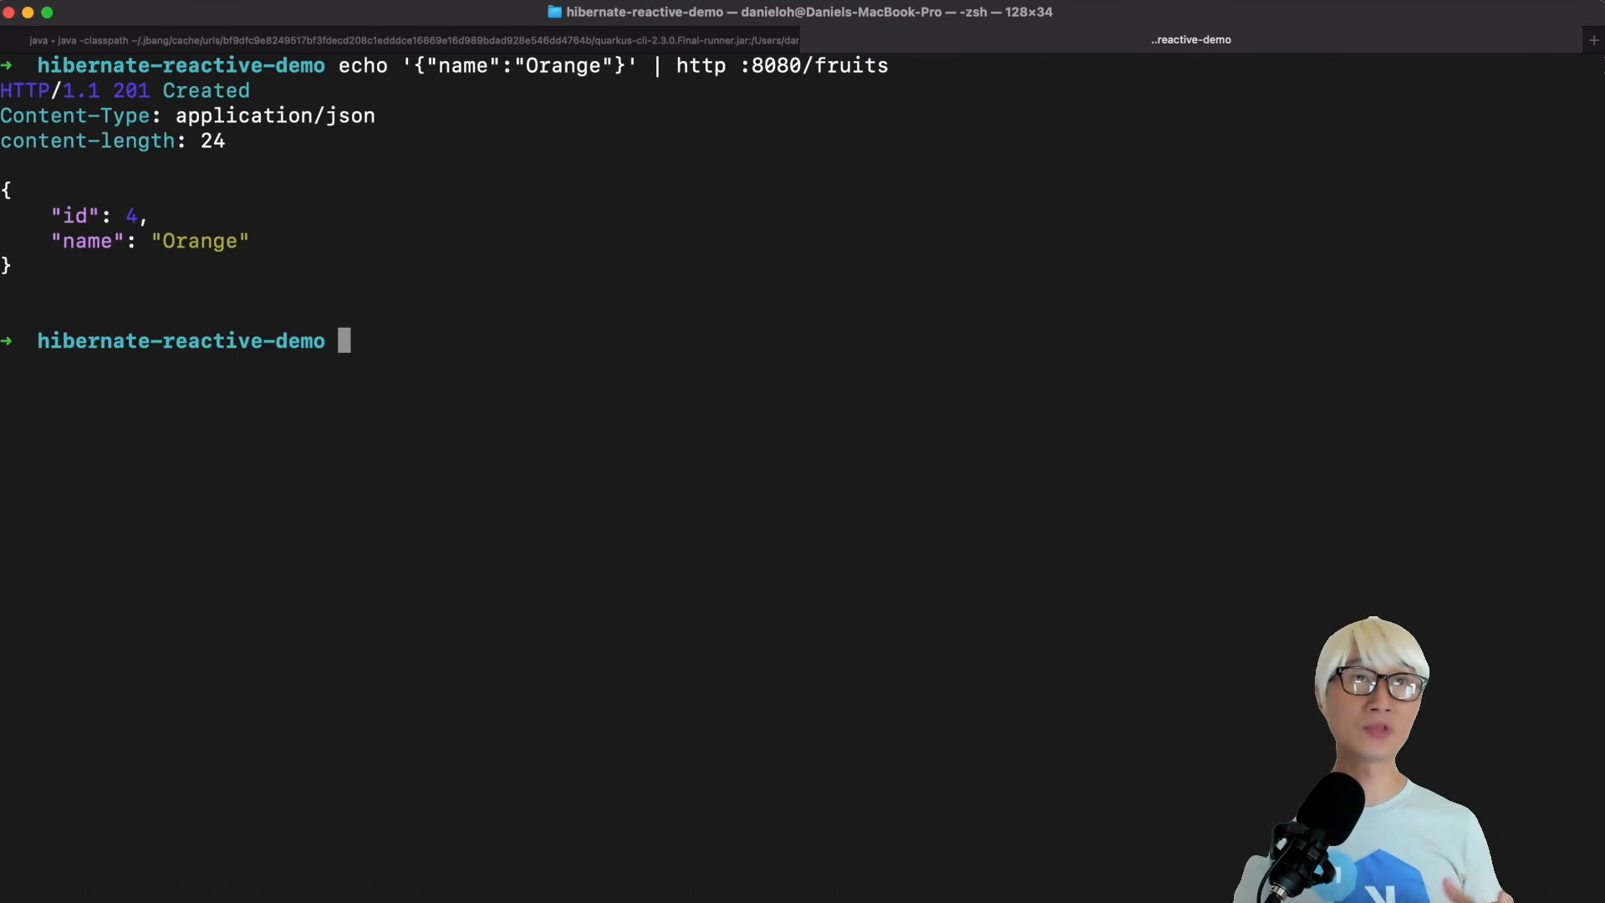
# Rerun http :8080/fruits to confirm Orange appears in the list.
pyautogui.write('http :8080/')
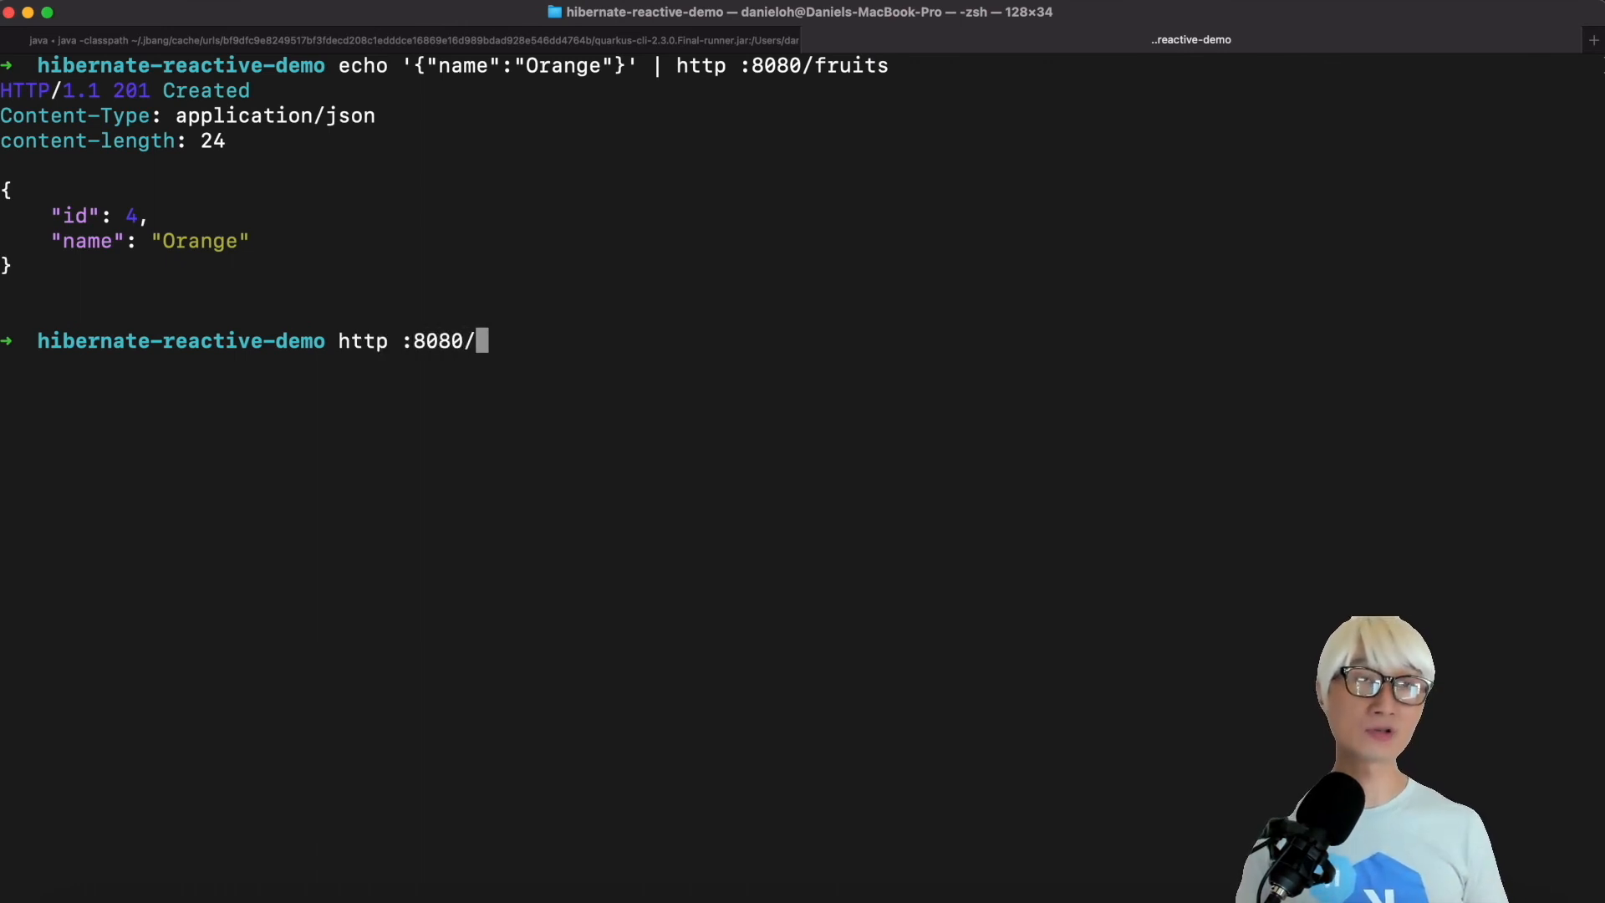
pyautogui.write('fruit')
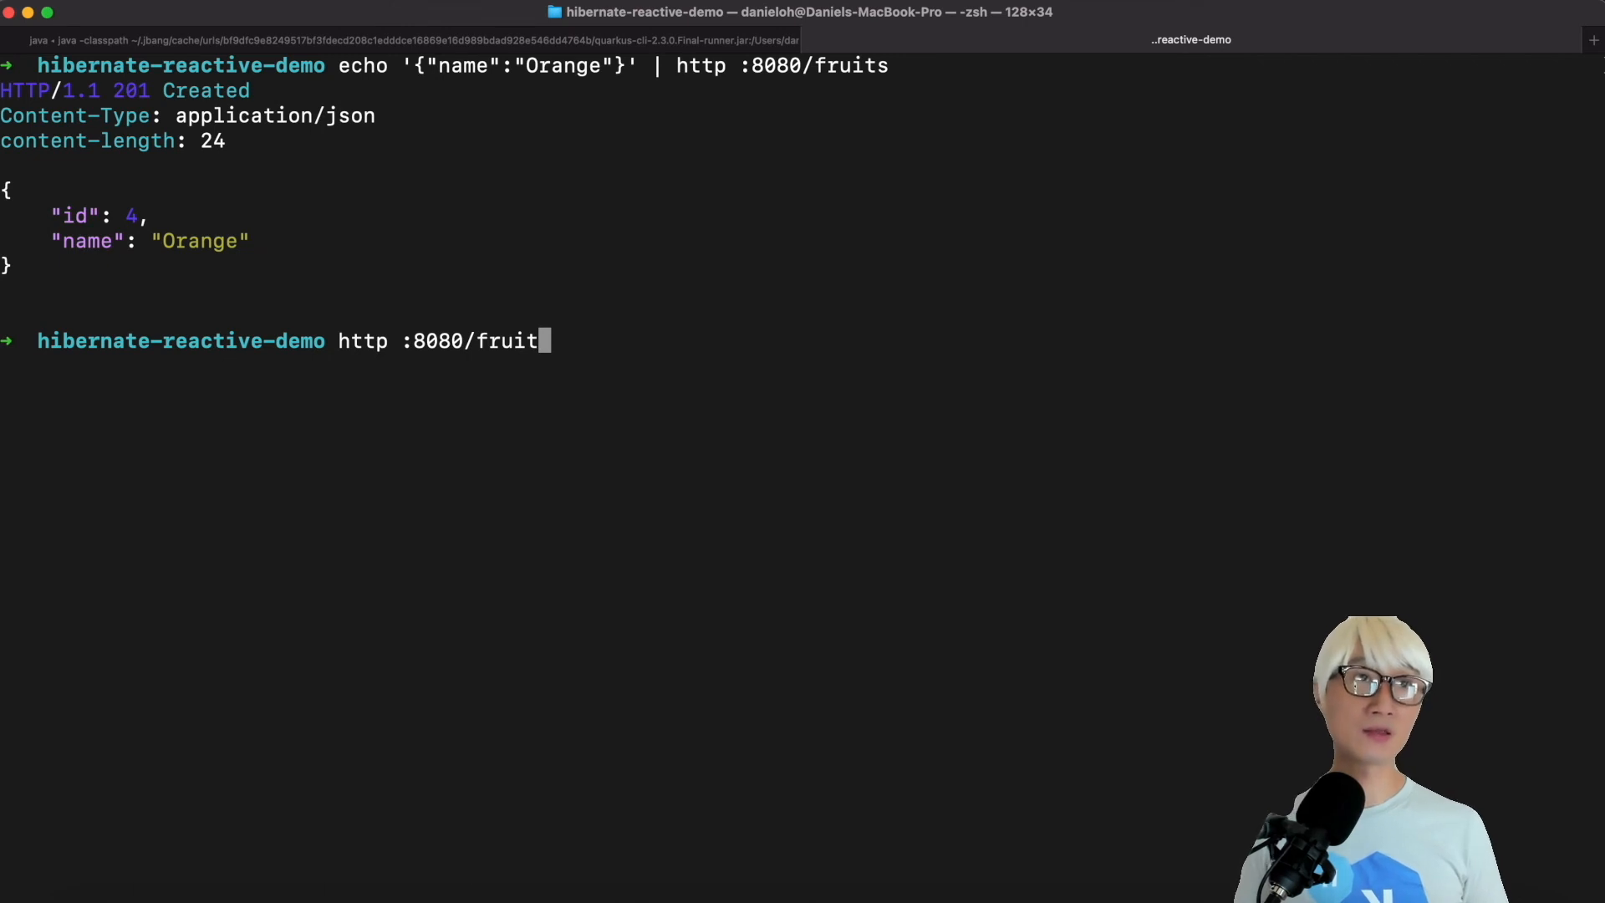
pyautogui.press('Return')
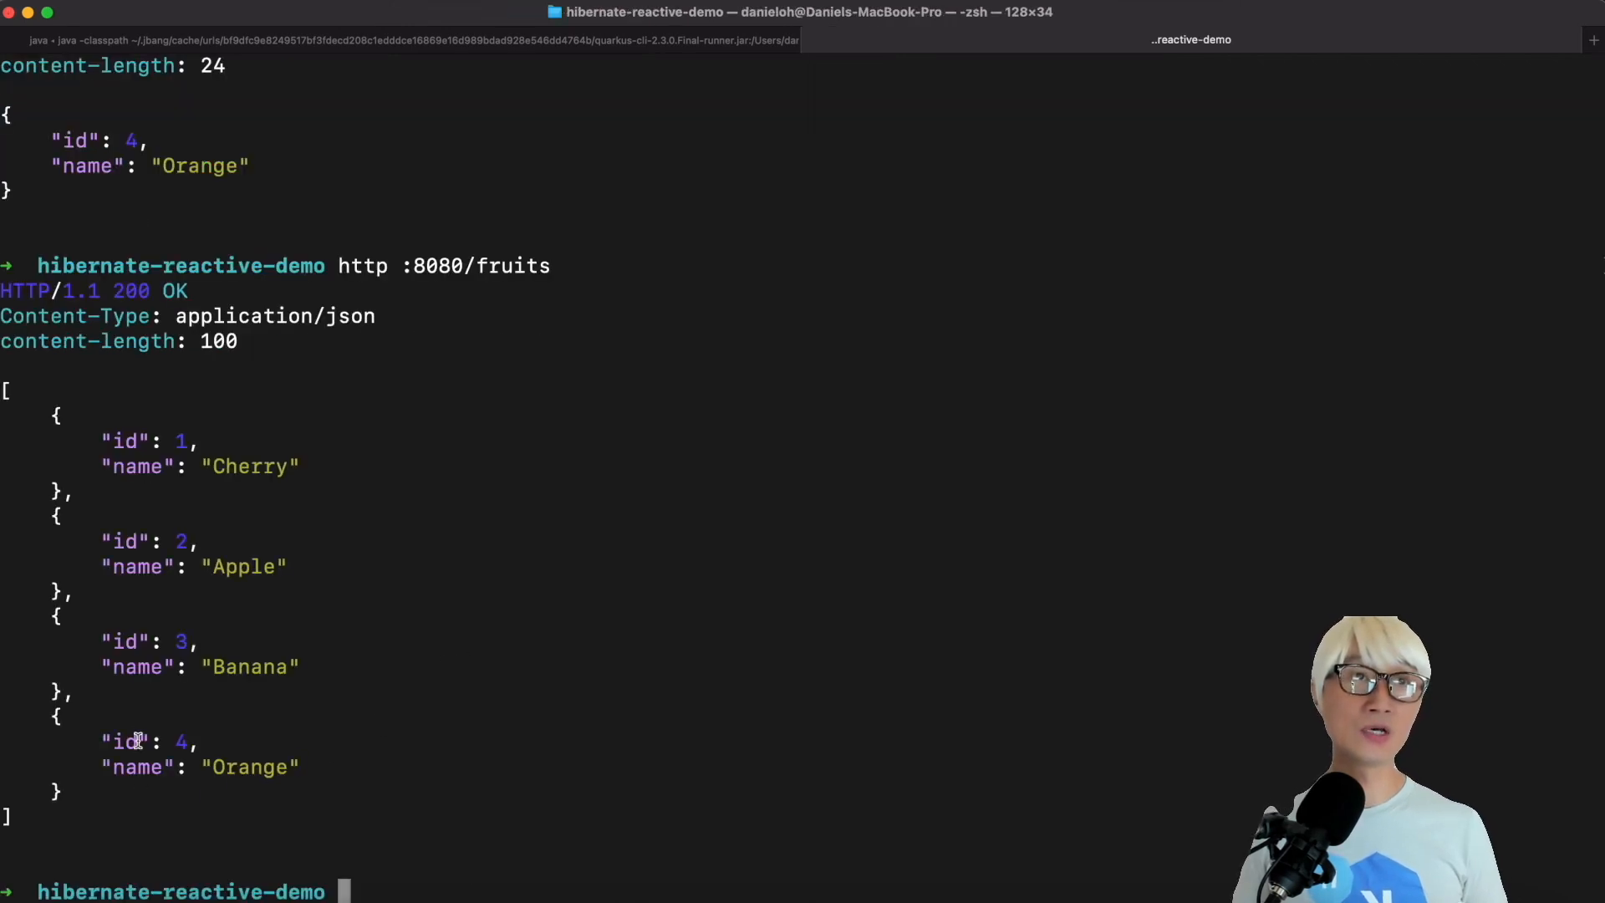
pyautogui.moveTo(443, 794)
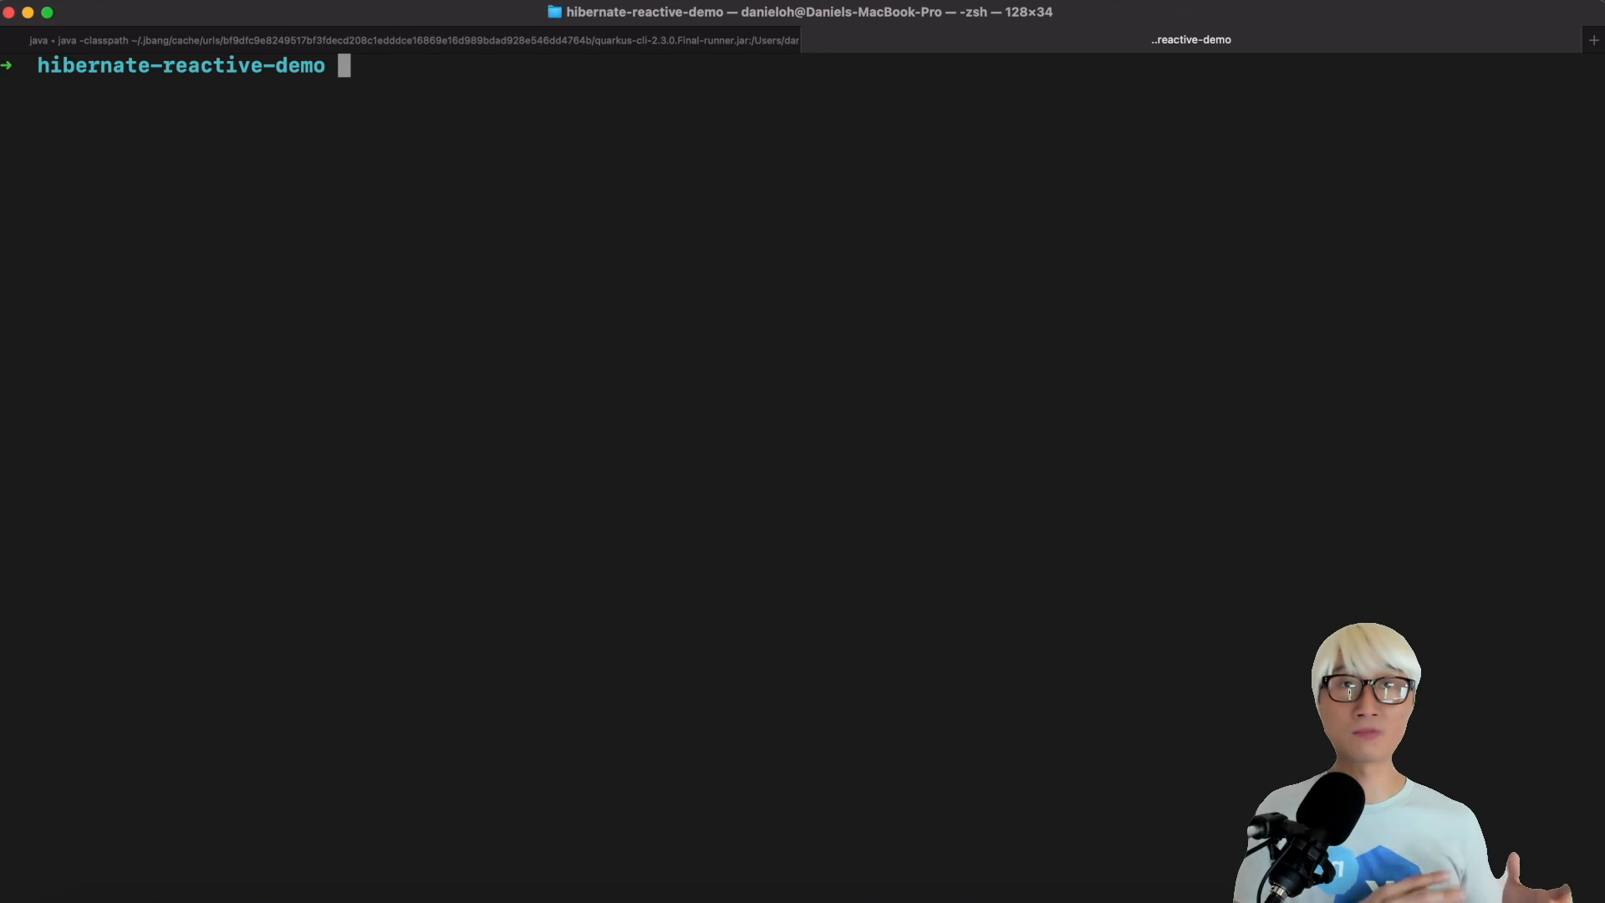
# Run http delete :8080/fruits/1 and :8080/fruits/2, listing fruits in between.
pyautogui.write('http :8080/fruits')
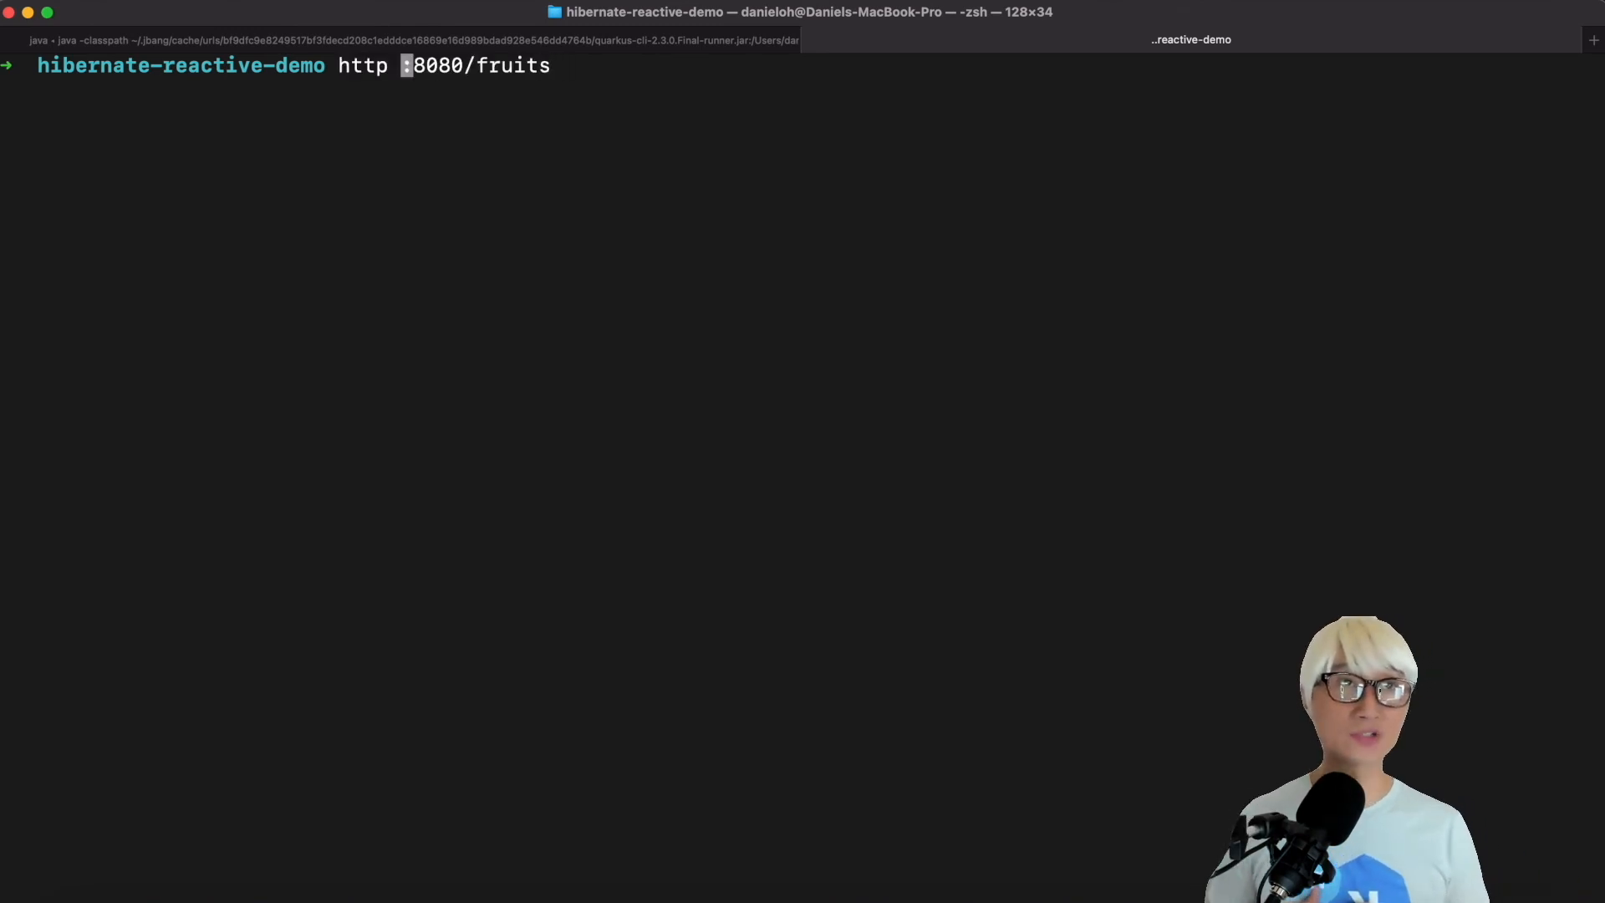
pyautogui.write('delete')
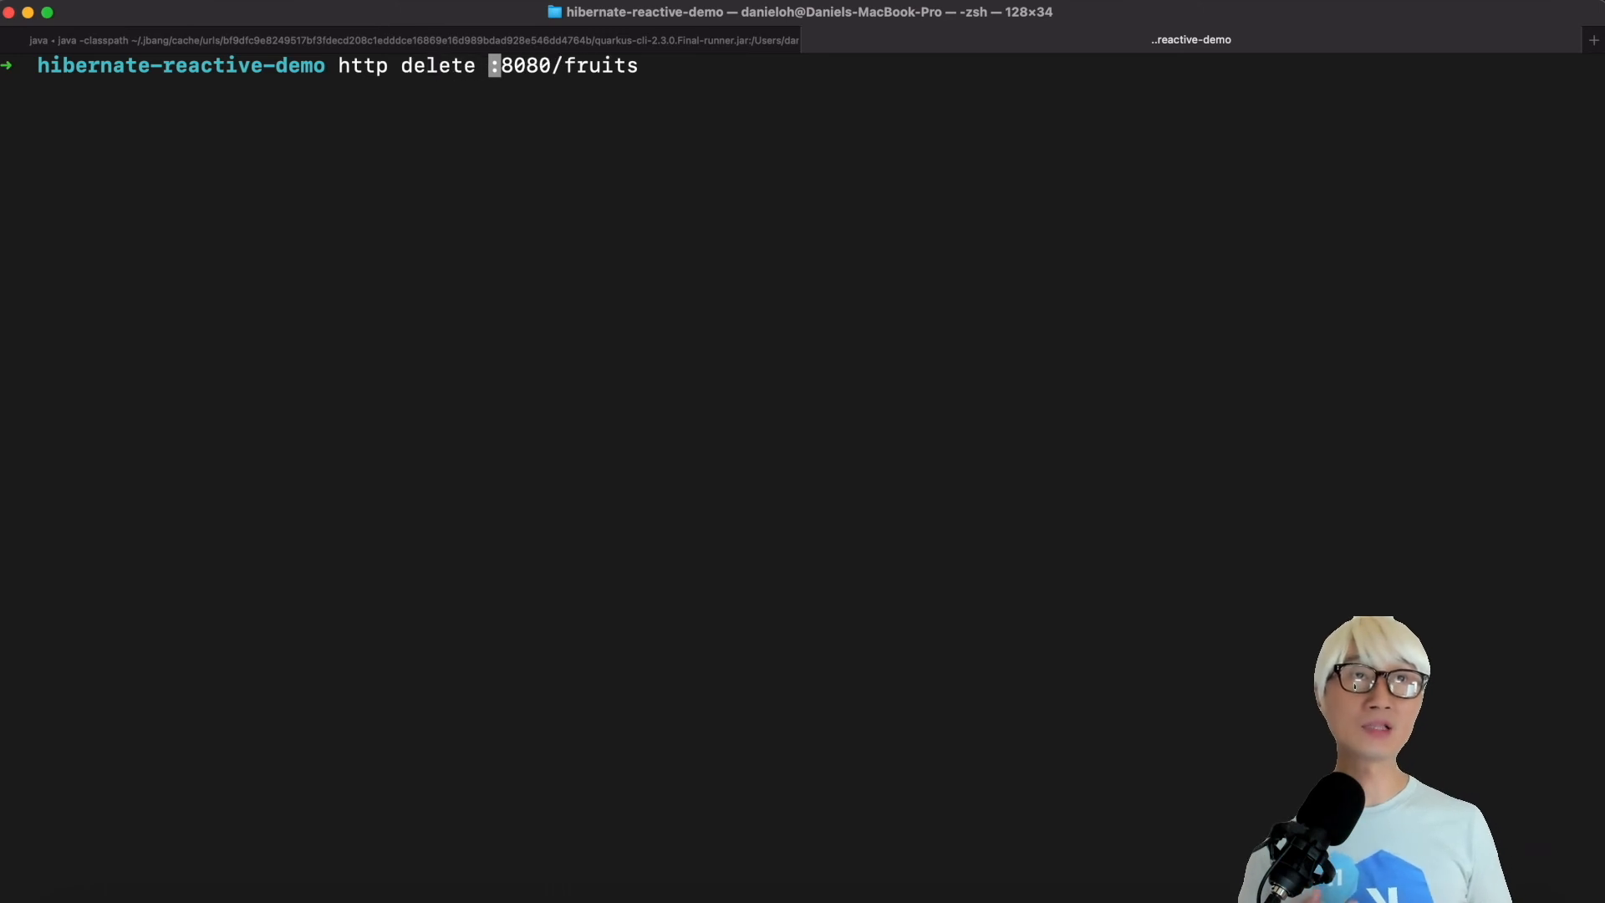
pyautogui.write('/1')
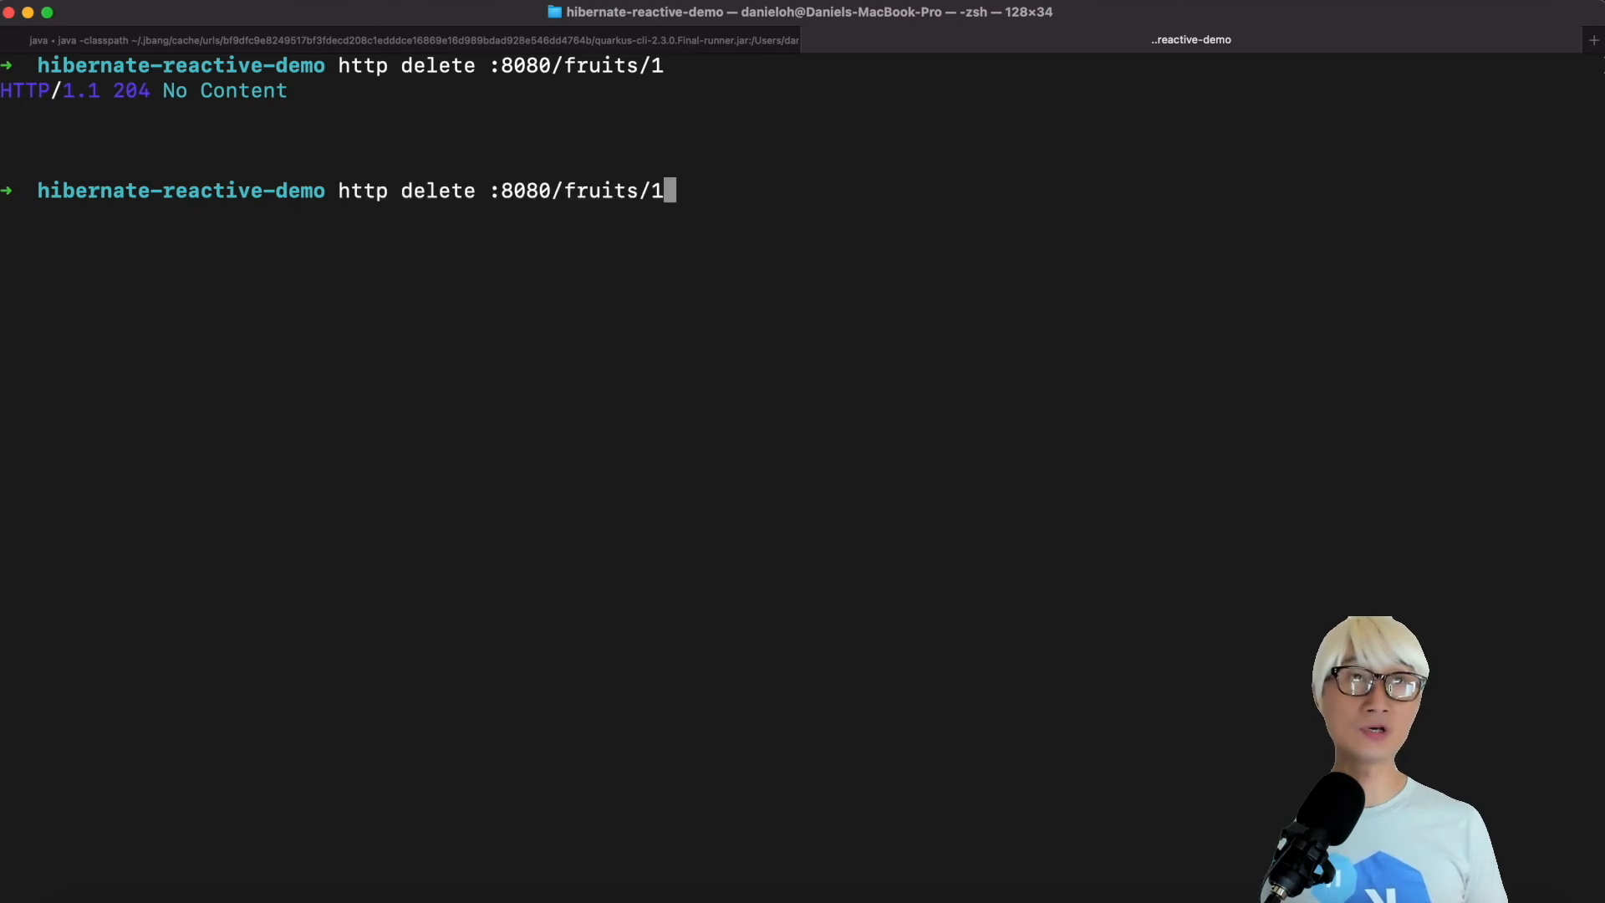
pyautogui.press('Return')
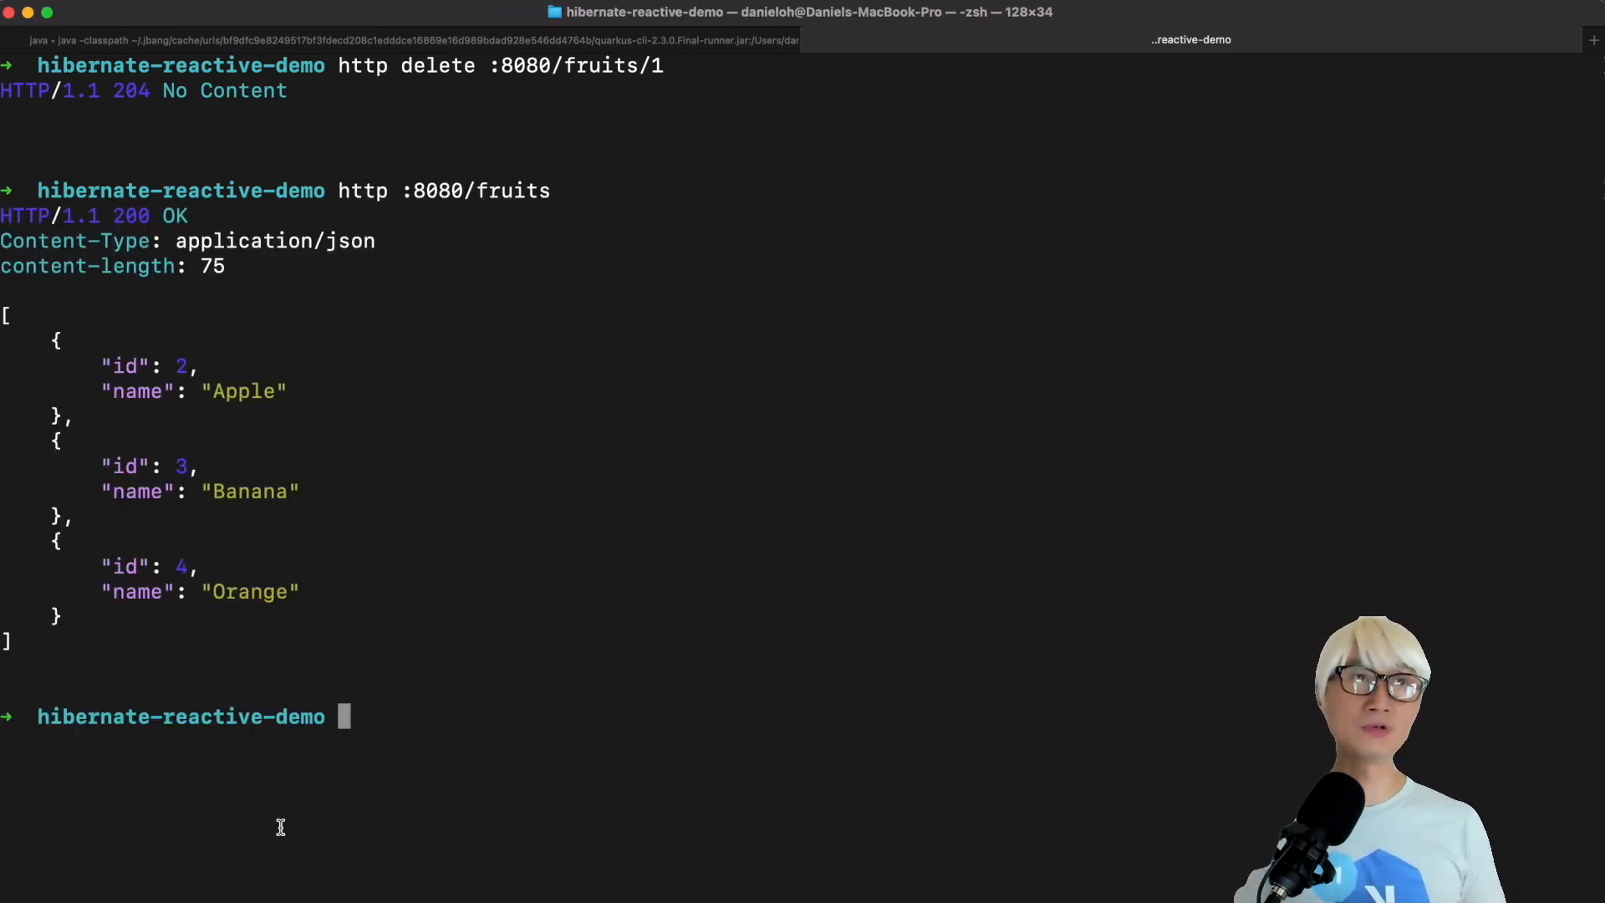
pyautogui.moveTo(187, 373)
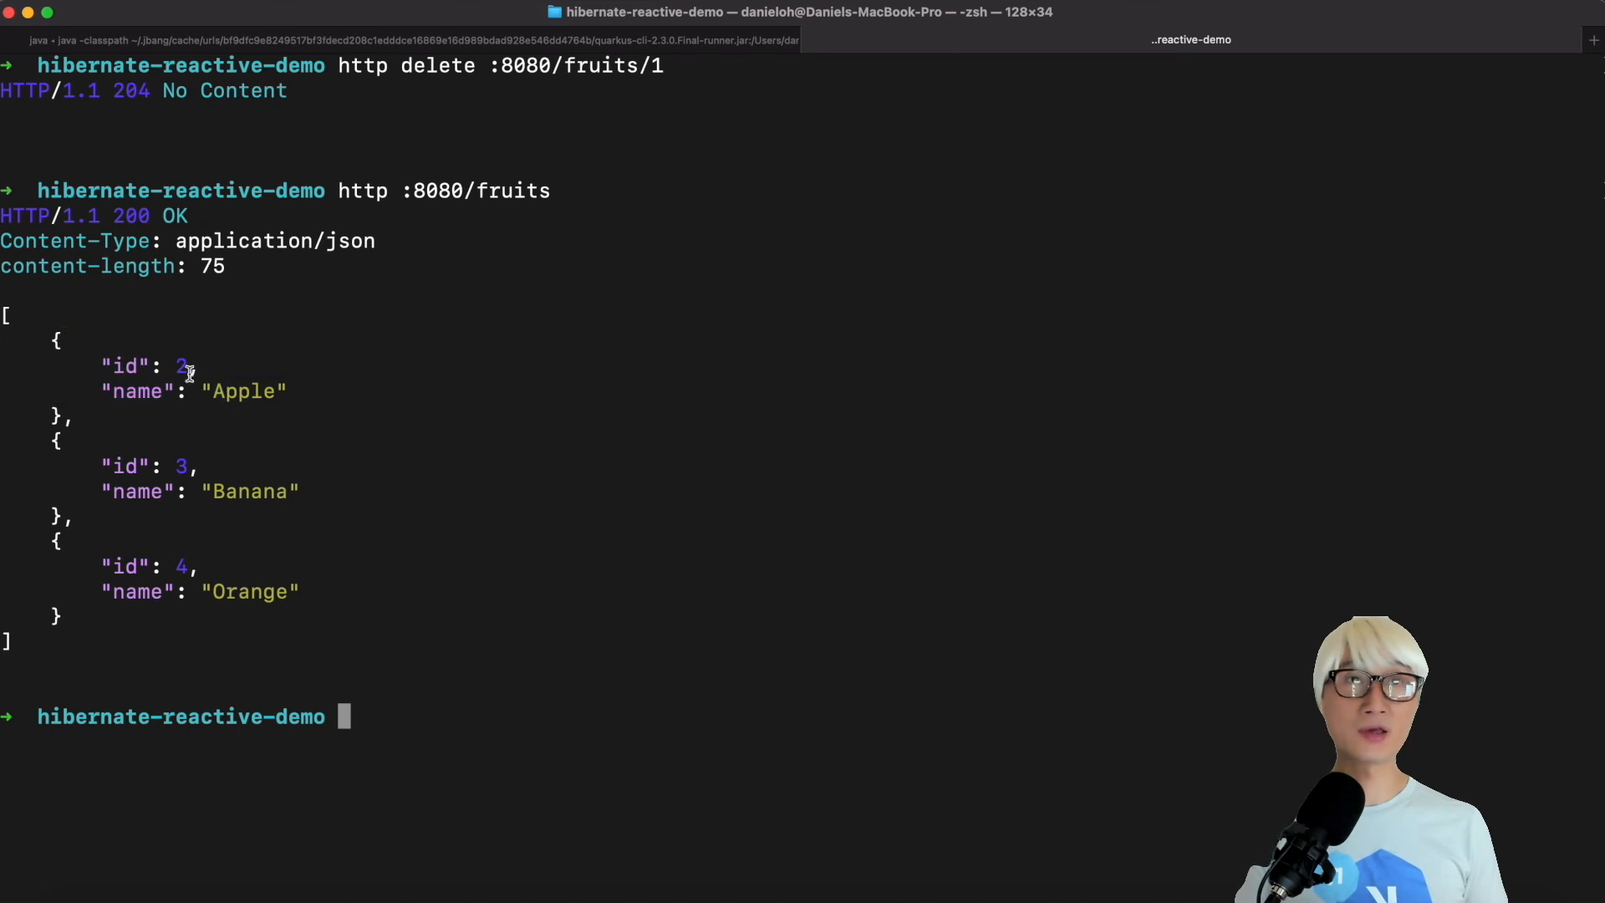
pyautogui.moveTo(393, 516)
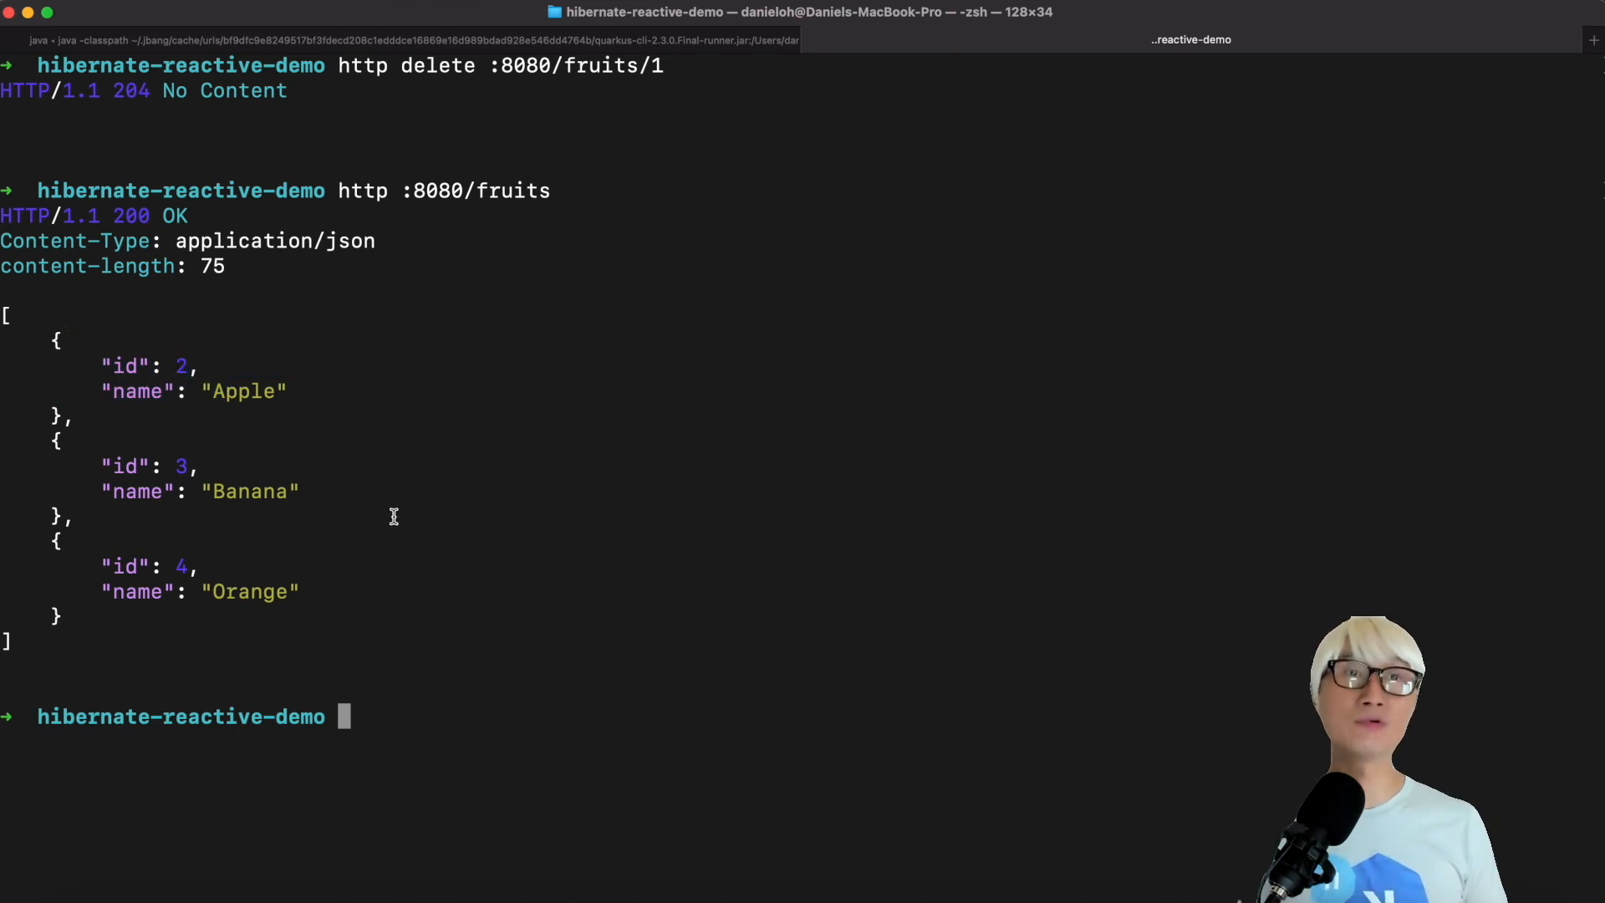
pyautogui.write('http delete :8080/fruits/2')
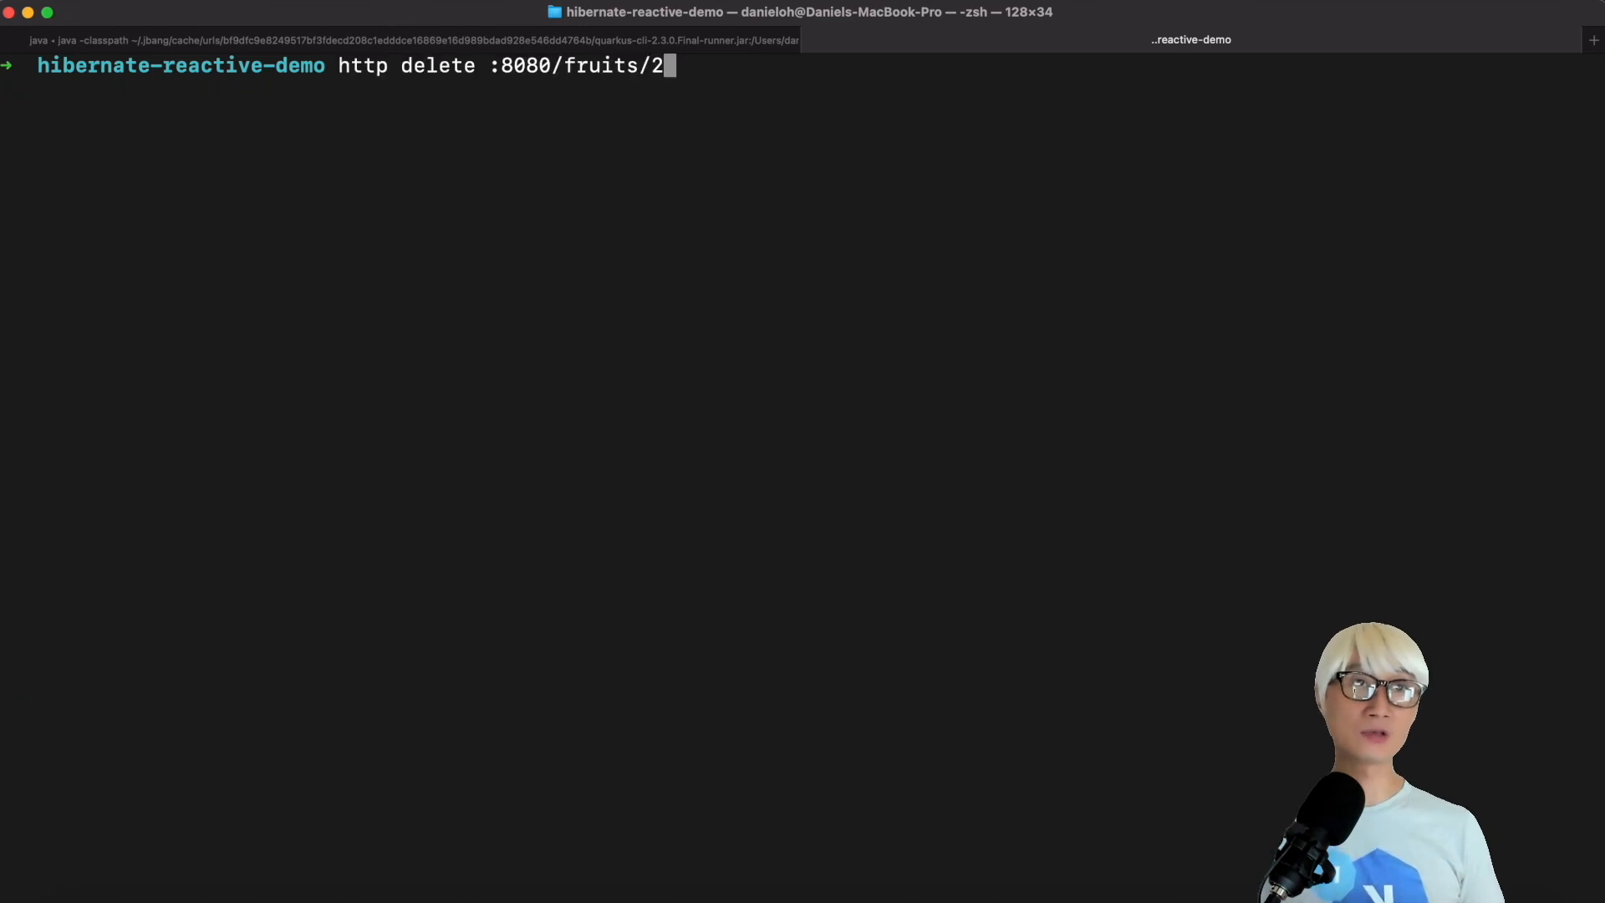
pyautogui.press('Return')
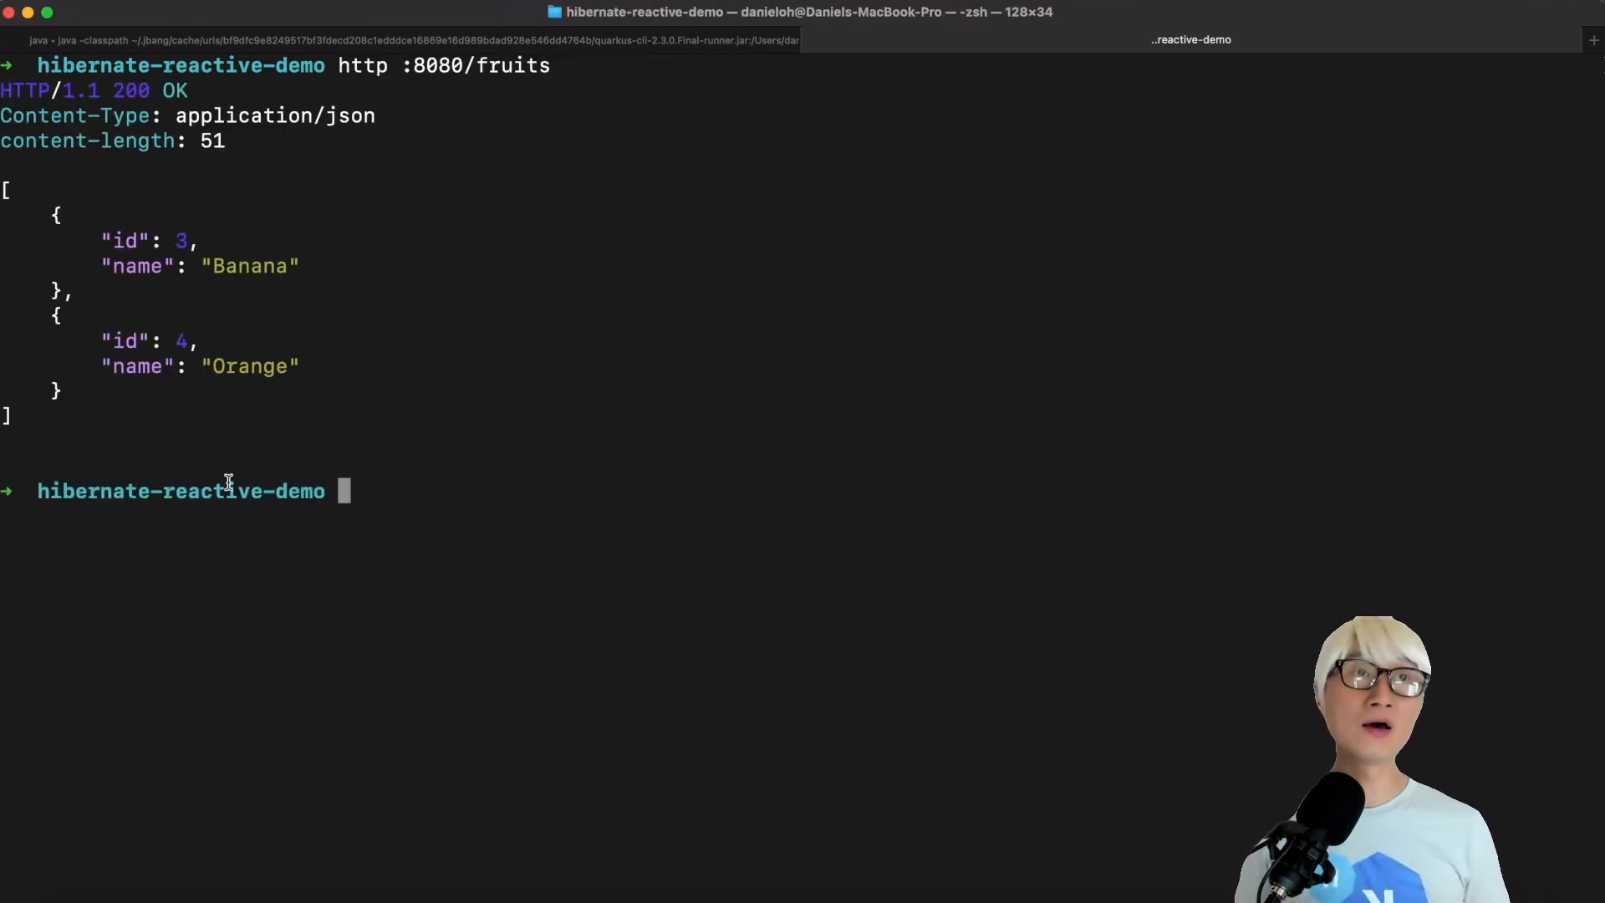